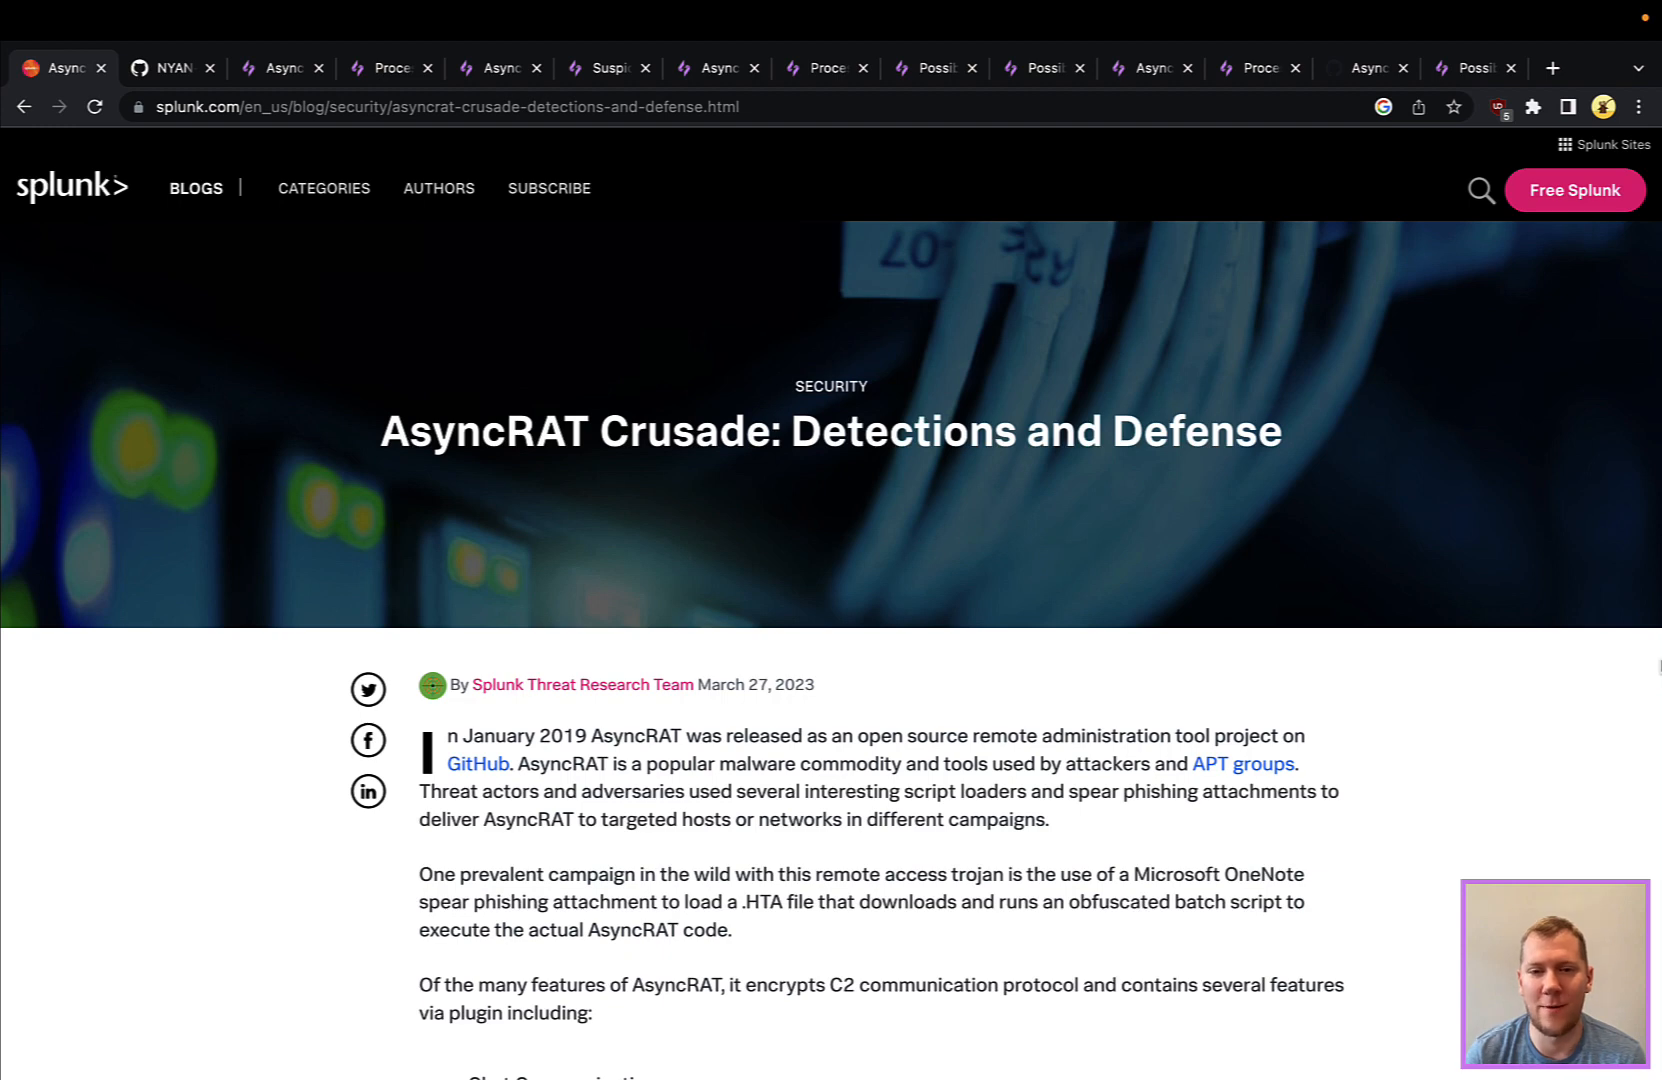
Scroll down through the current page and partway back up.
scroll("down", 3)
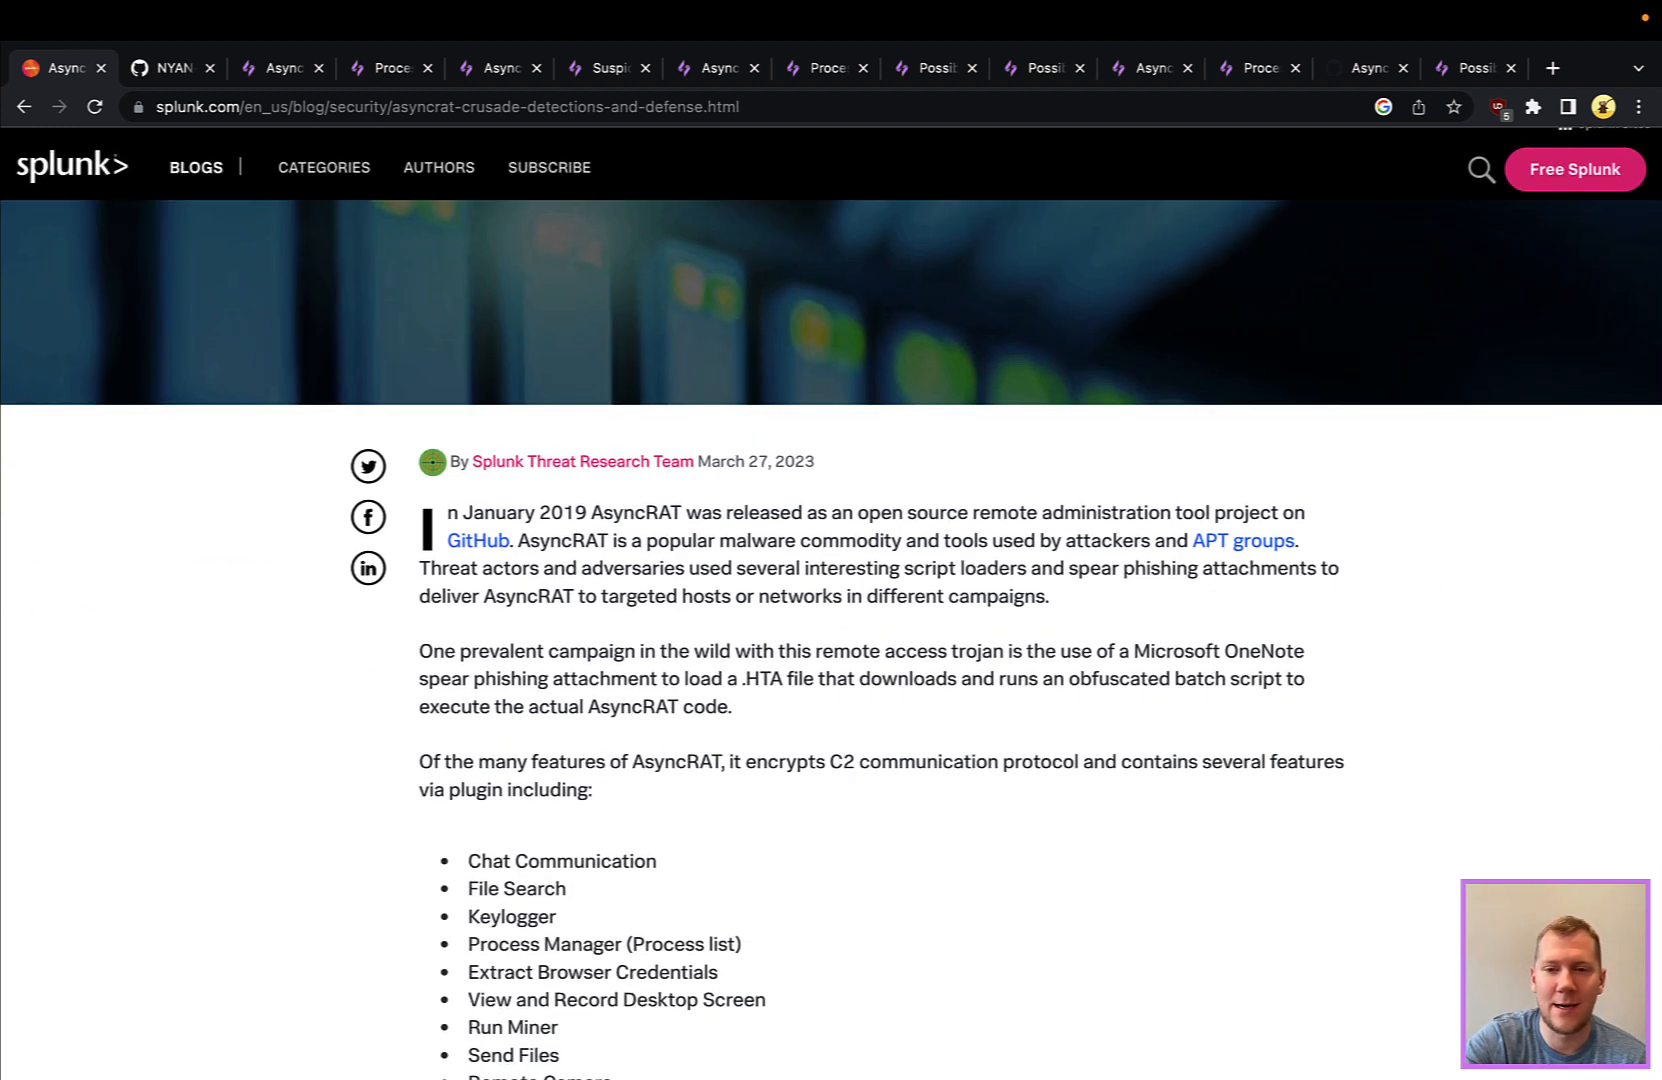
scroll("down", 3)
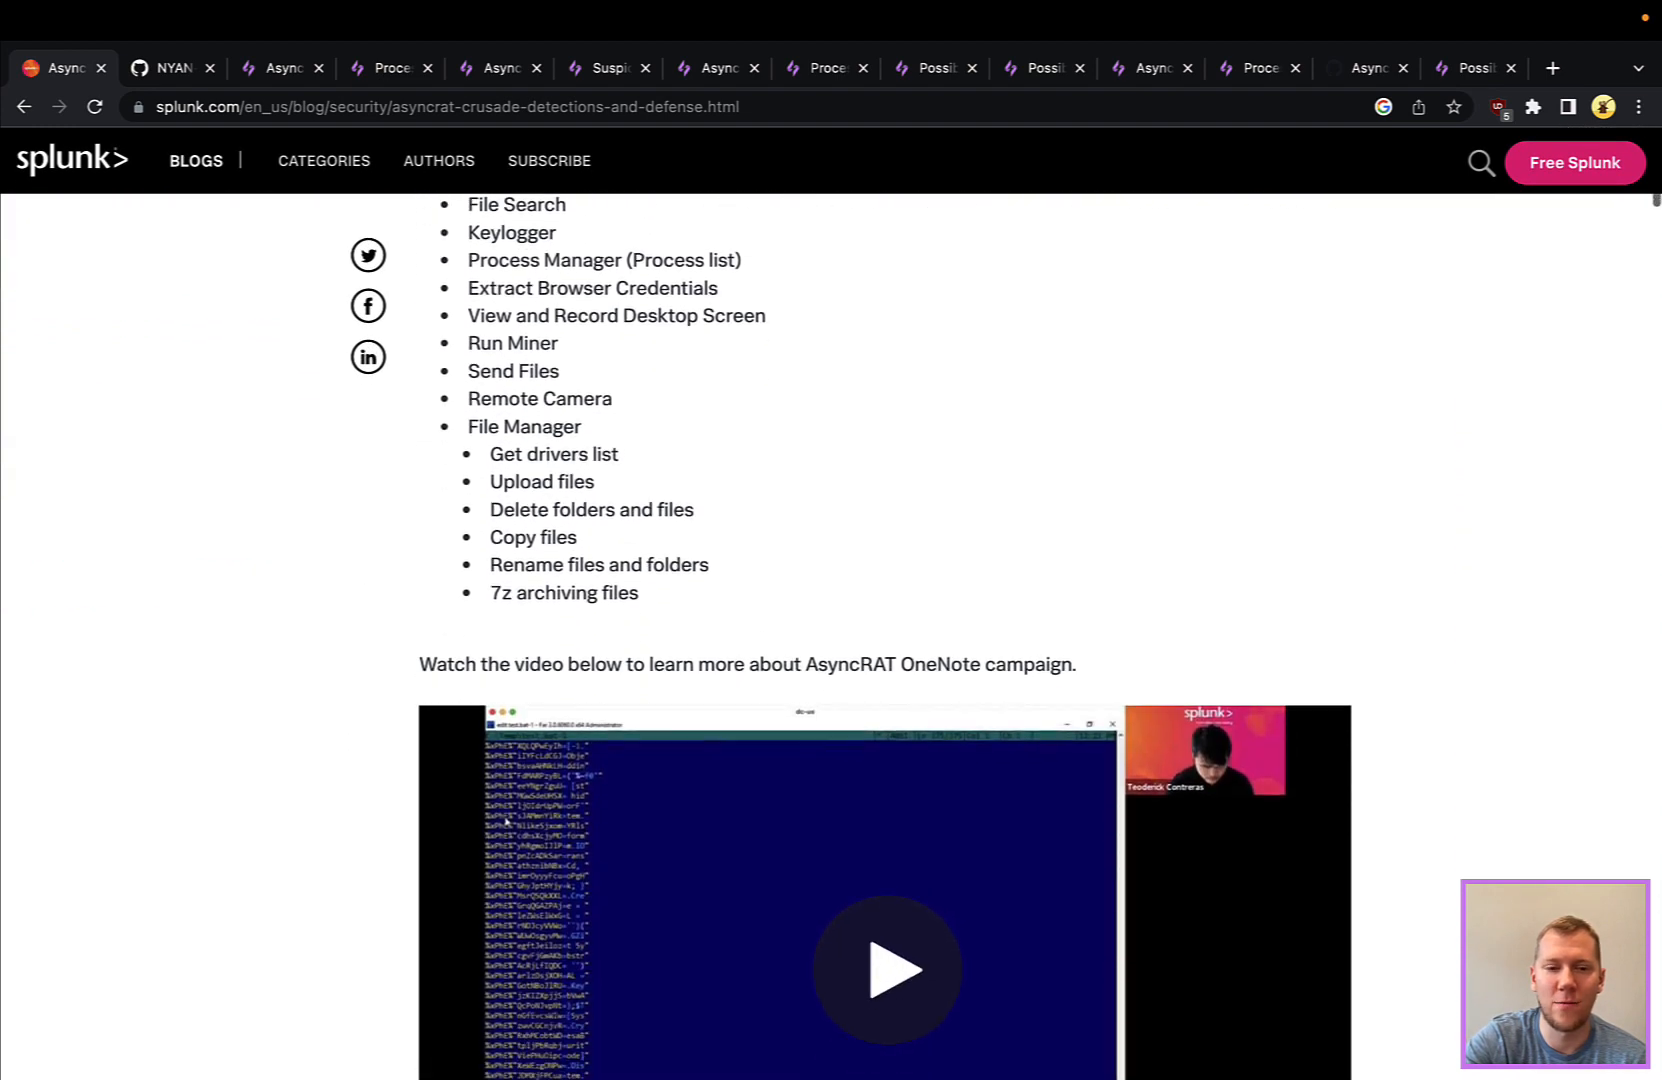
scroll("down", 3)
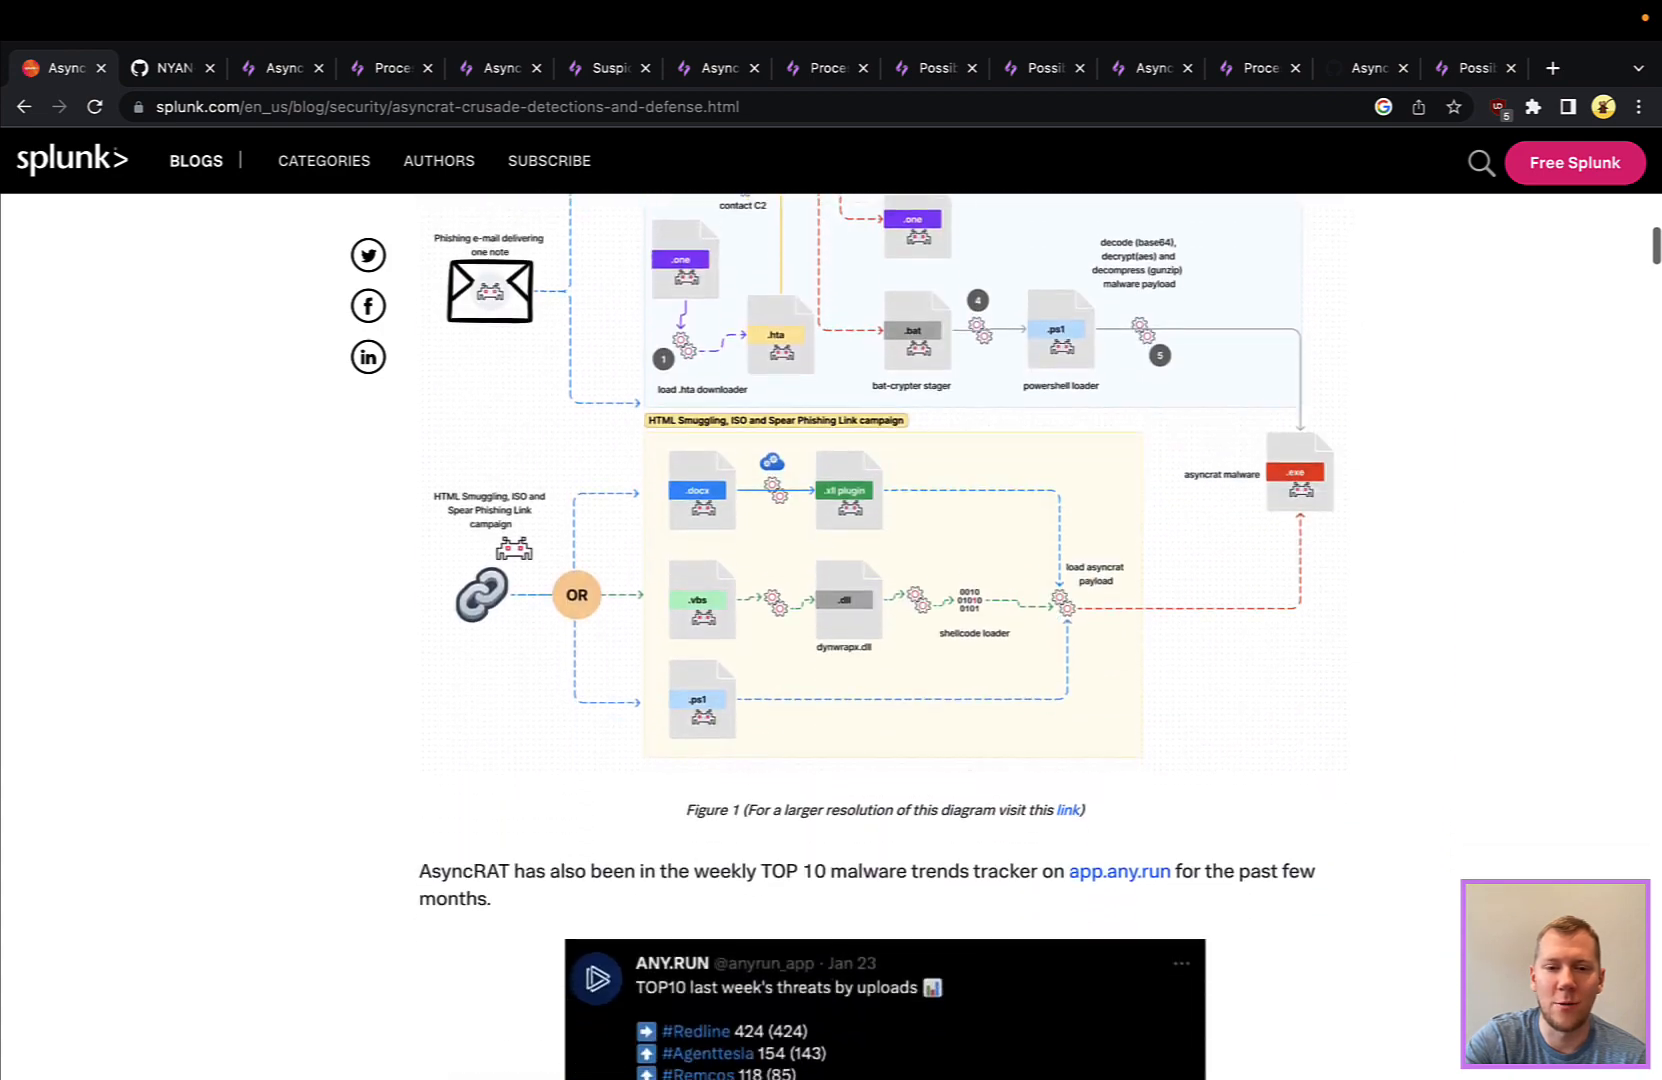
scroll("down", 3)
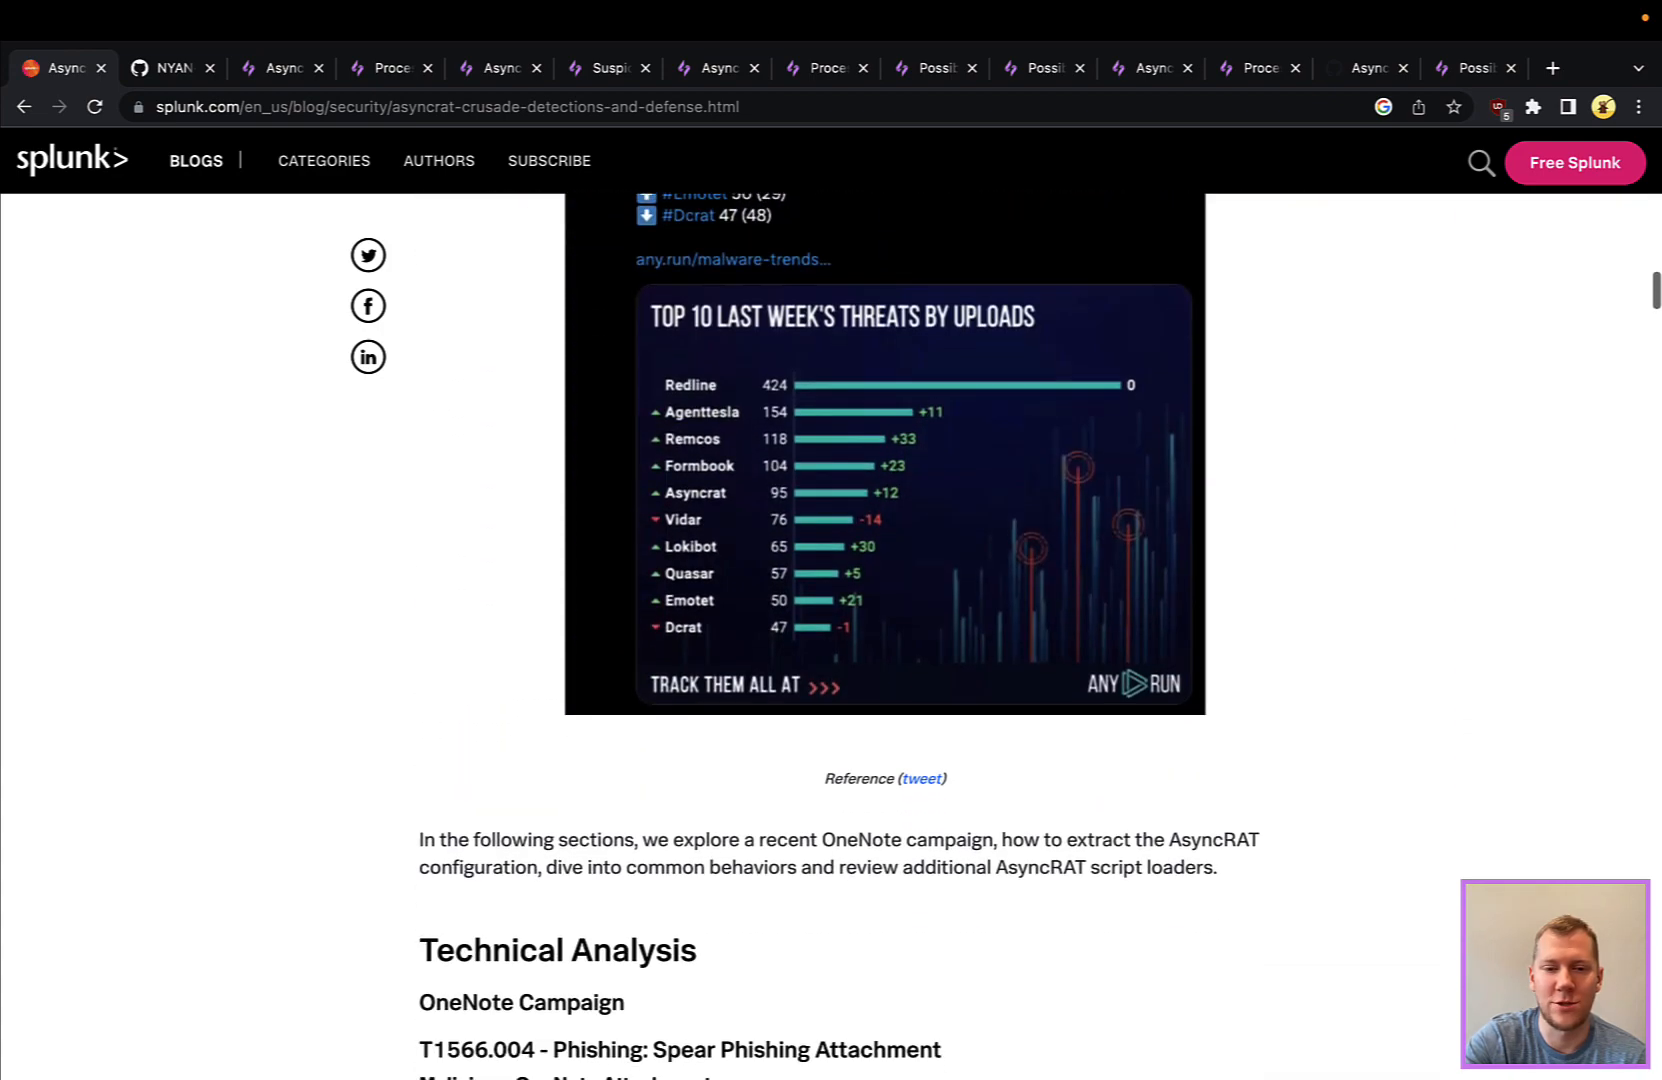
scroll("down", 3)
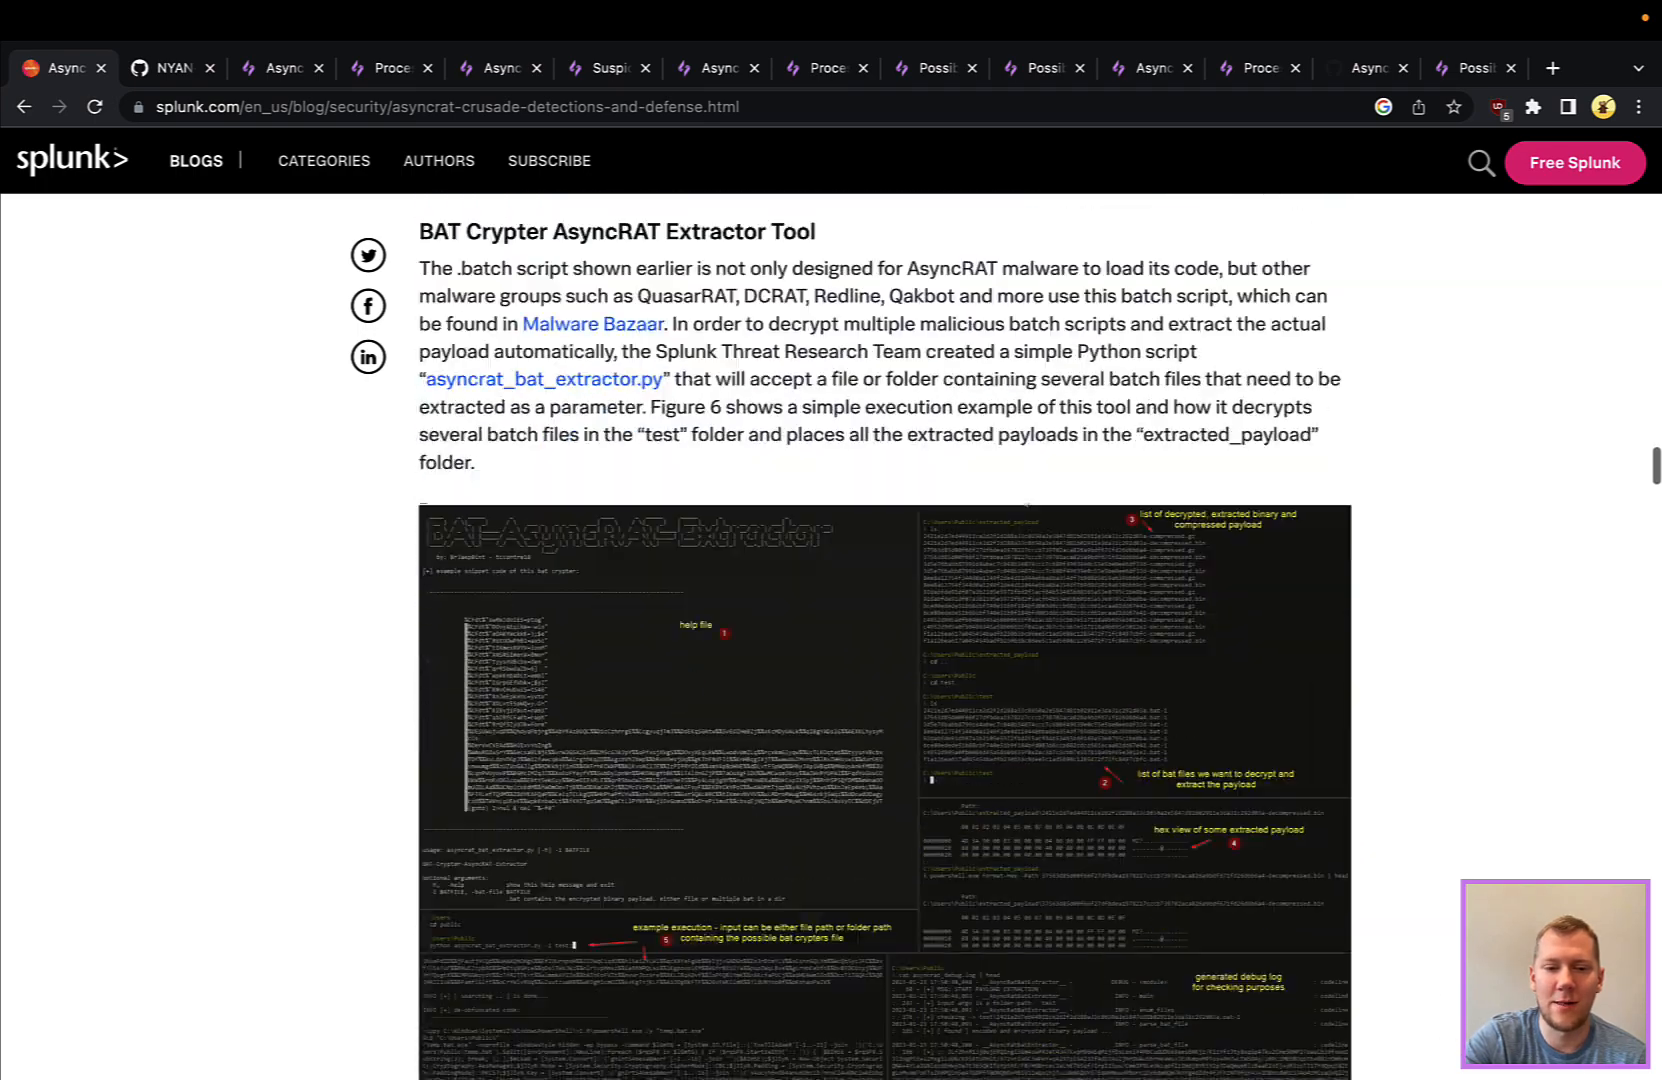
scroll("down", 3)
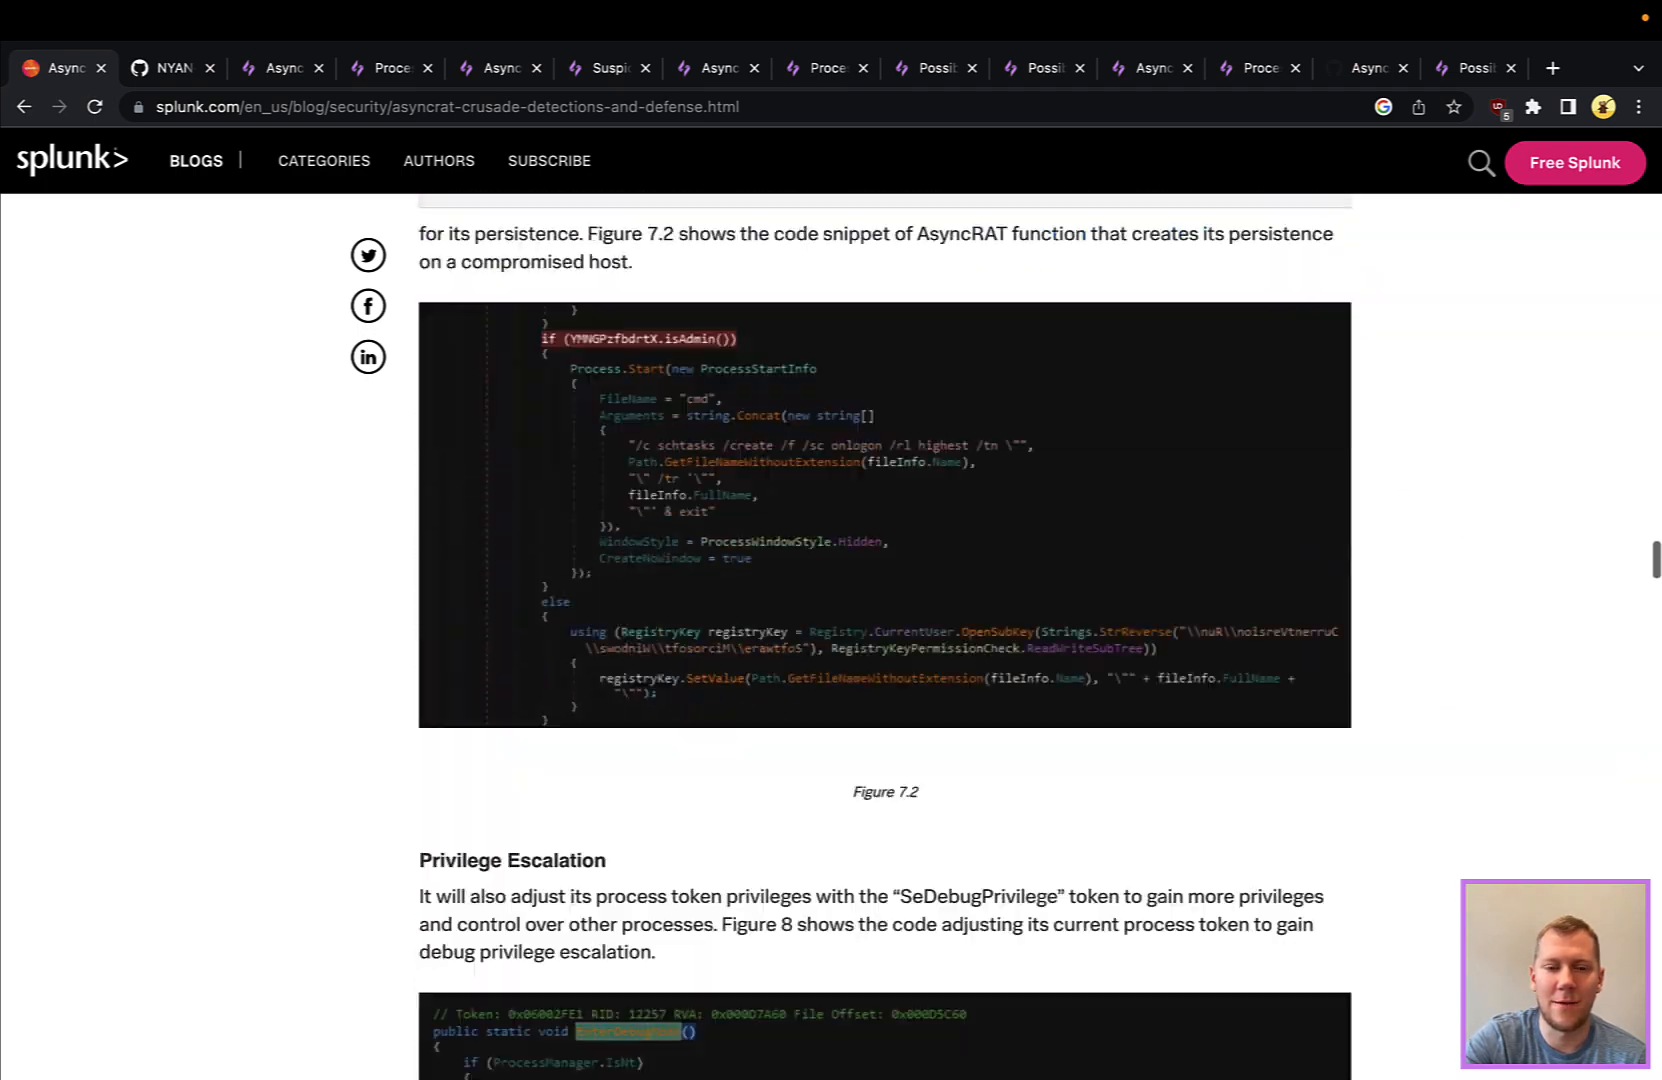
scroll("down", 3)
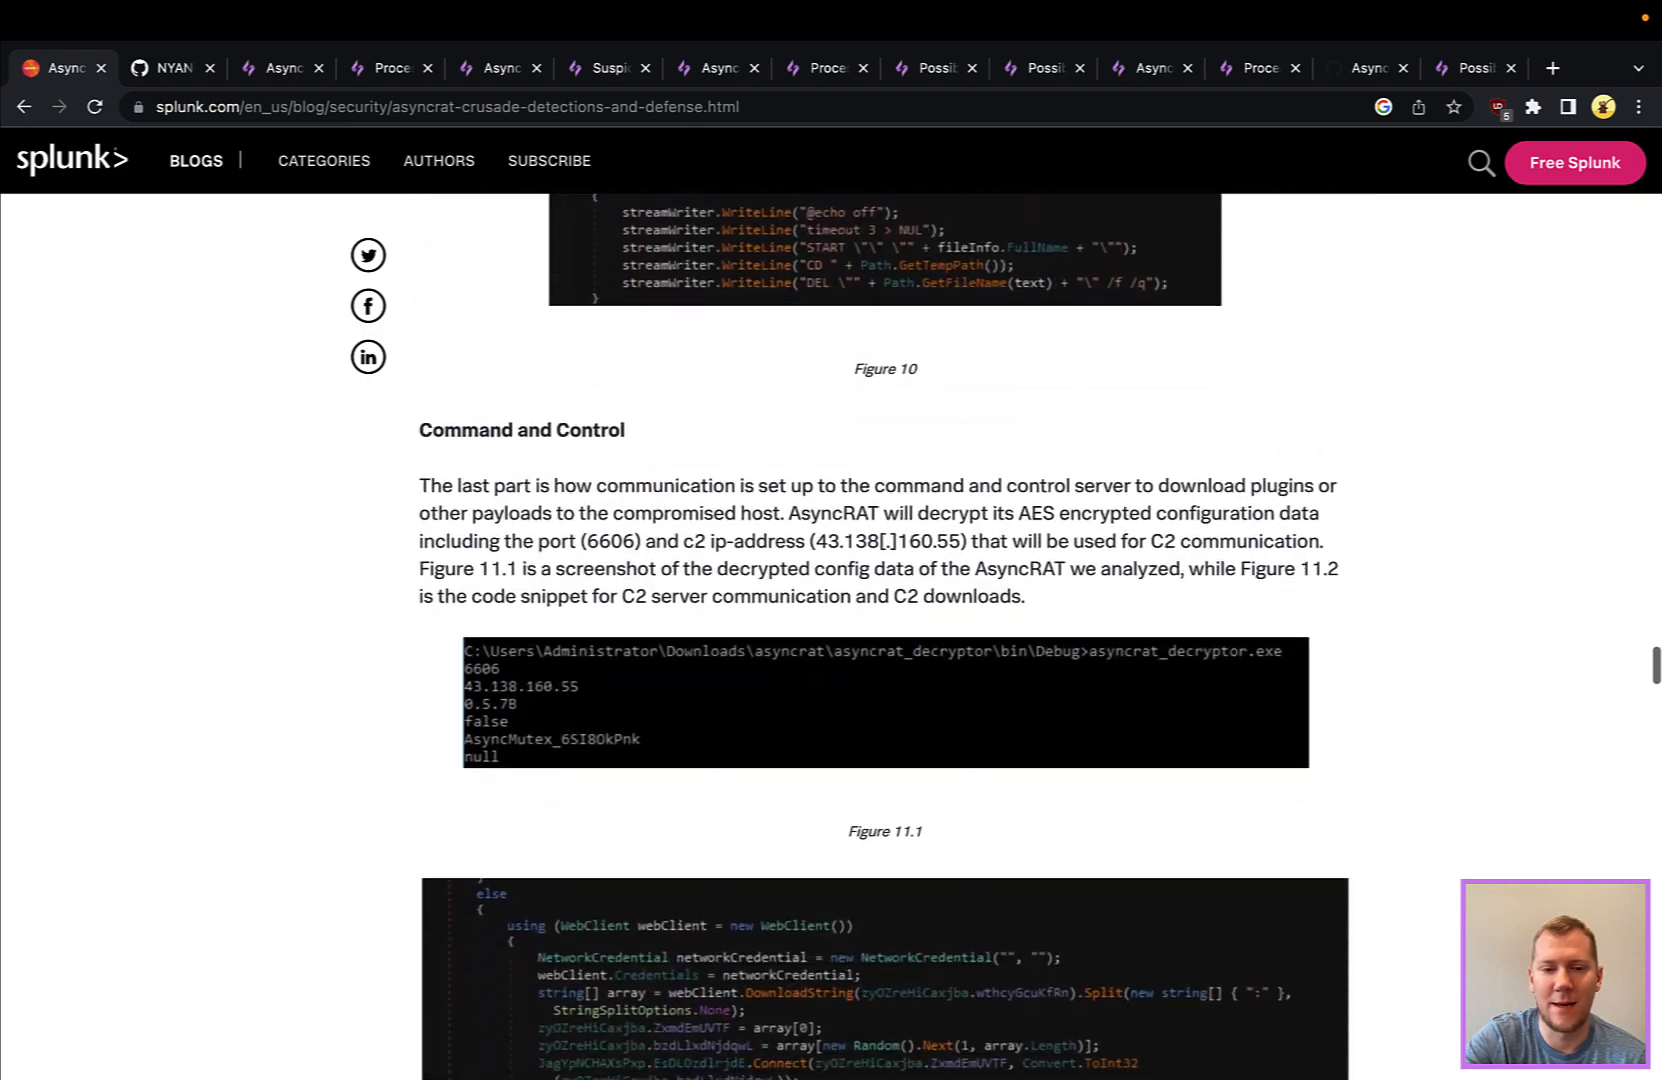
scroll("down", 3)
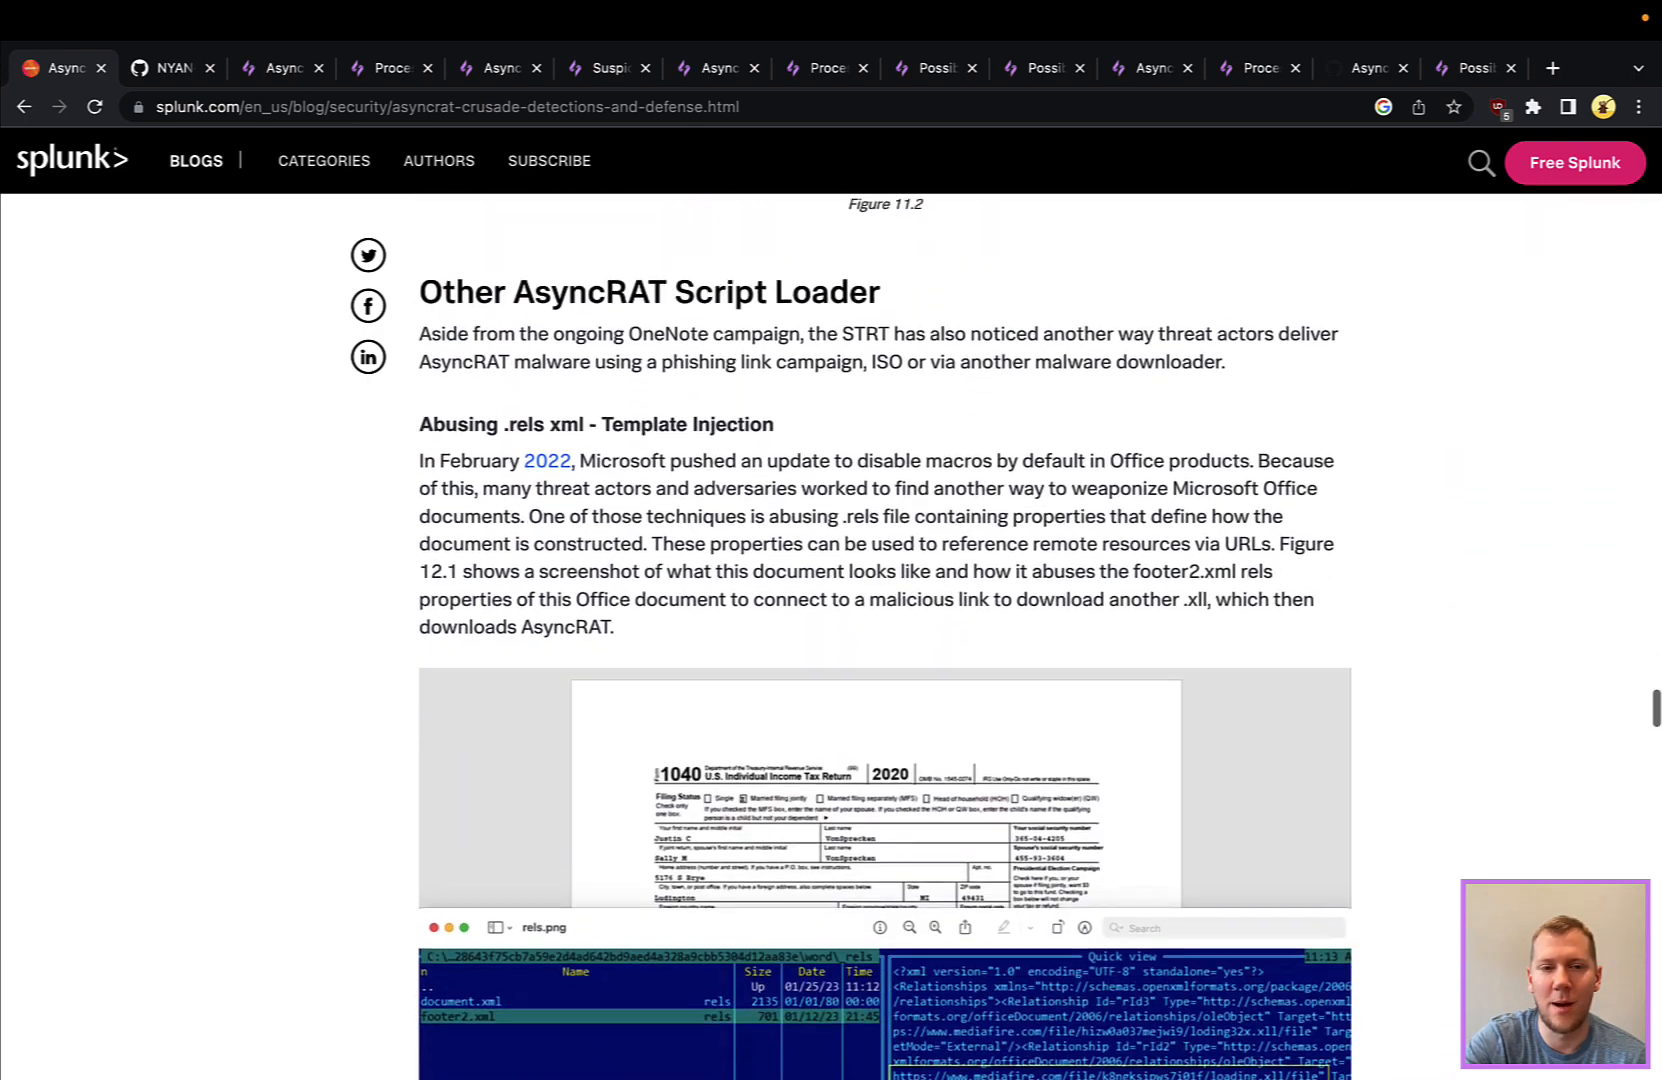
scroll("down", 3)
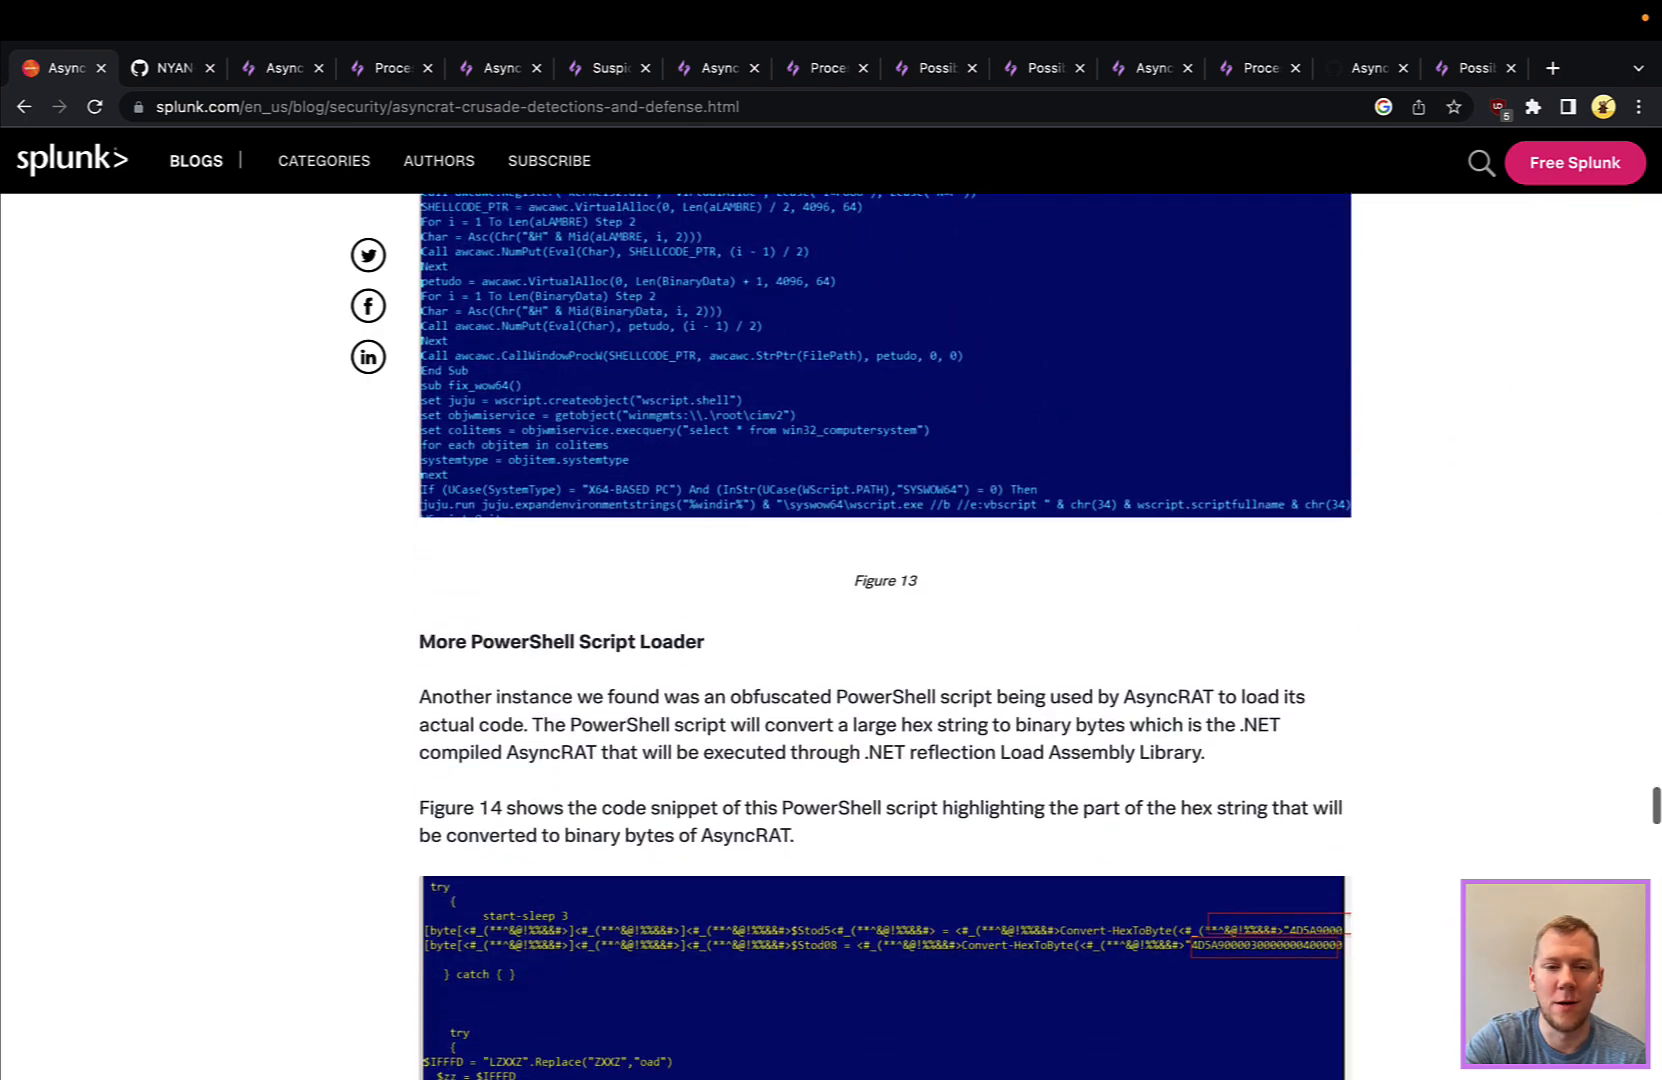
scroll("down", 3)
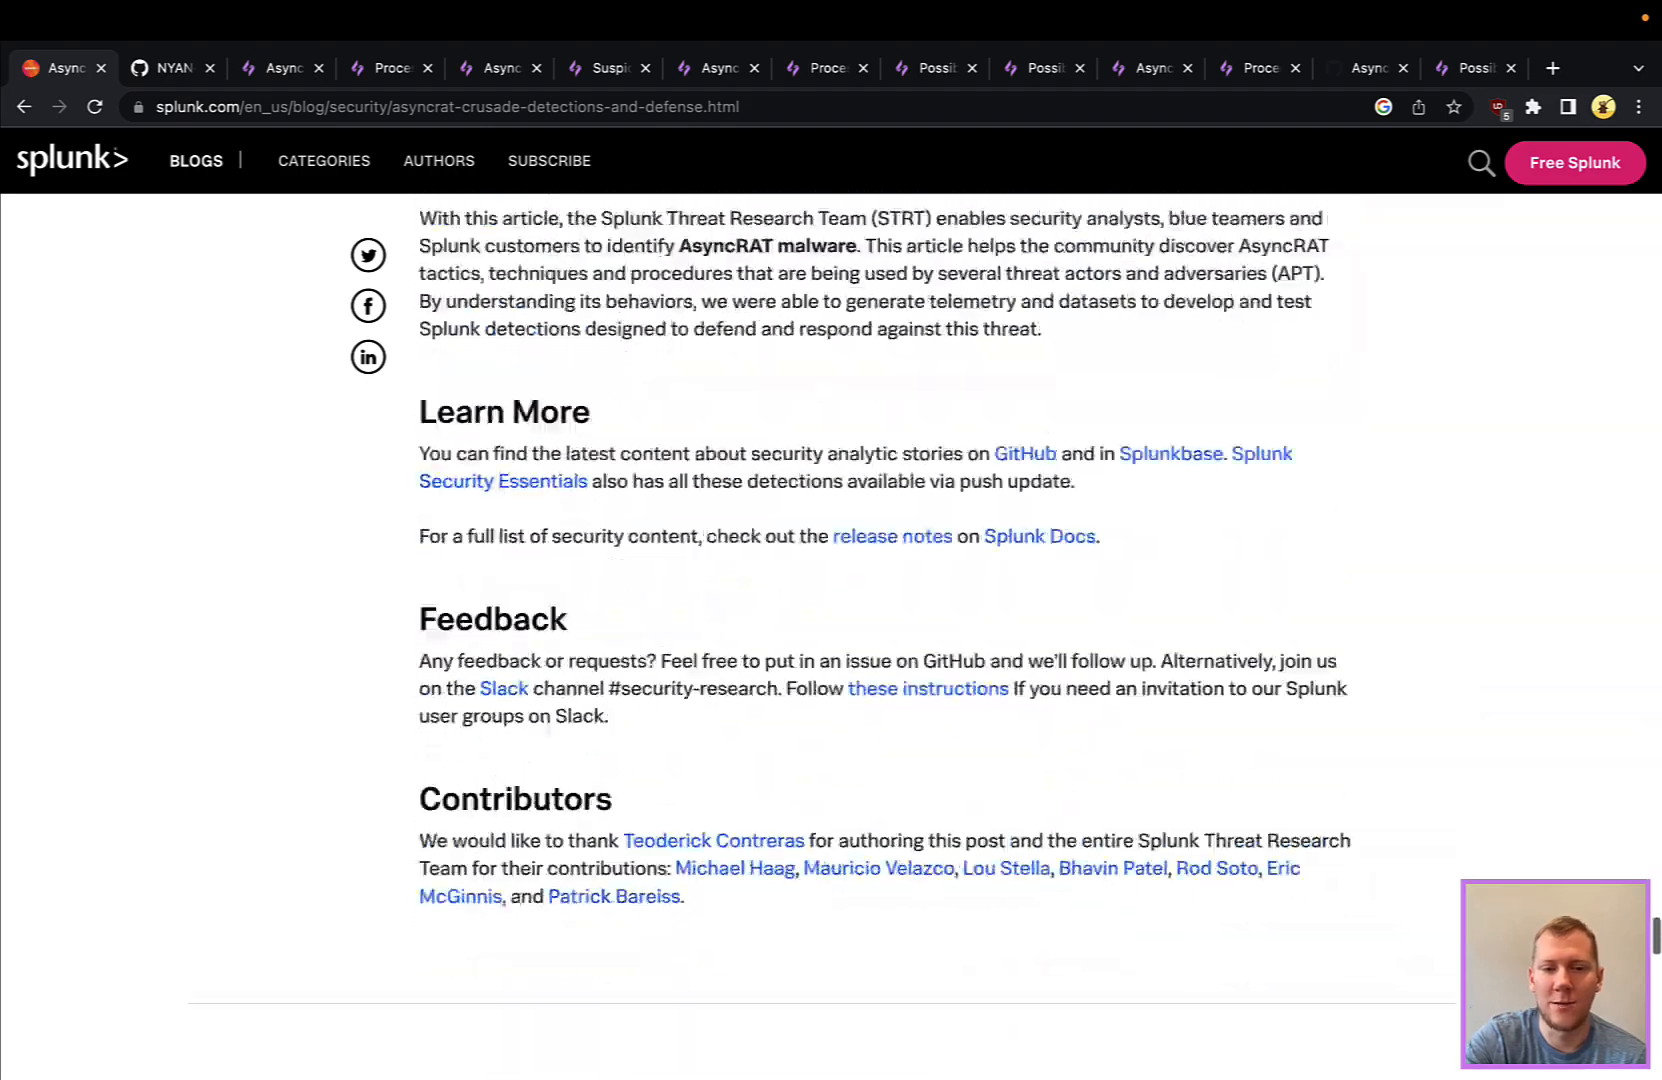
scroll("up", 3)
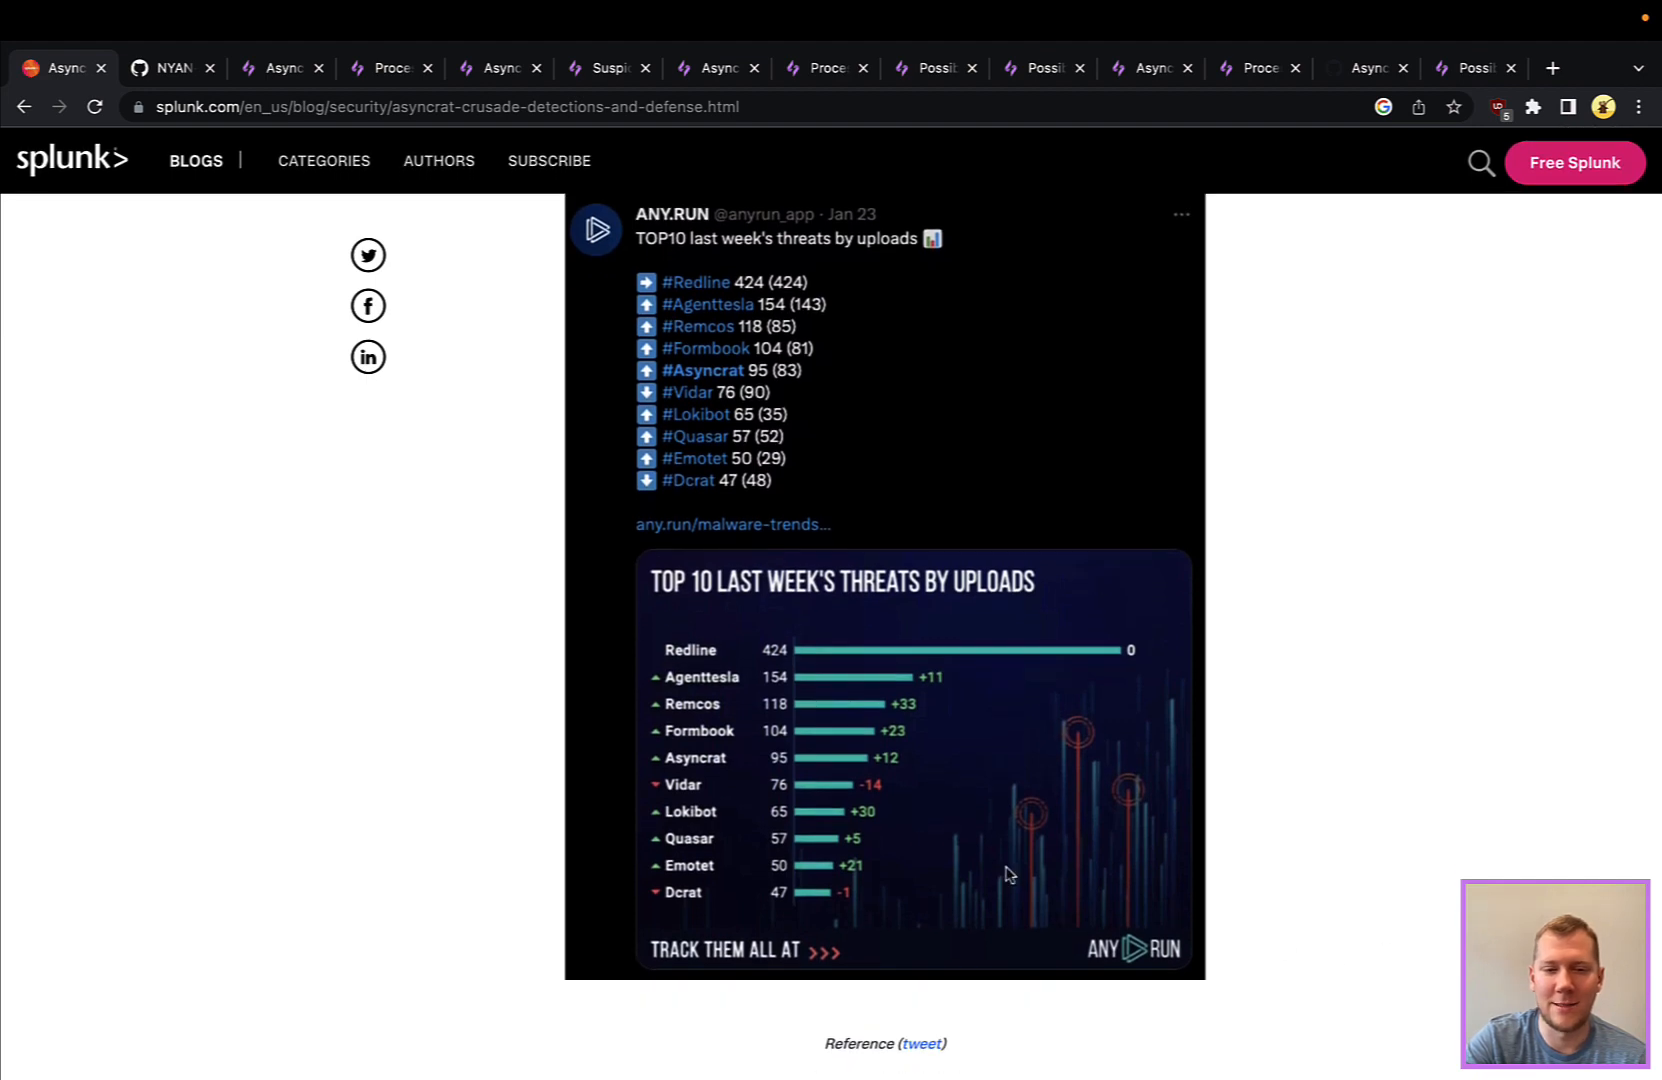
mouse_move(888, 774)
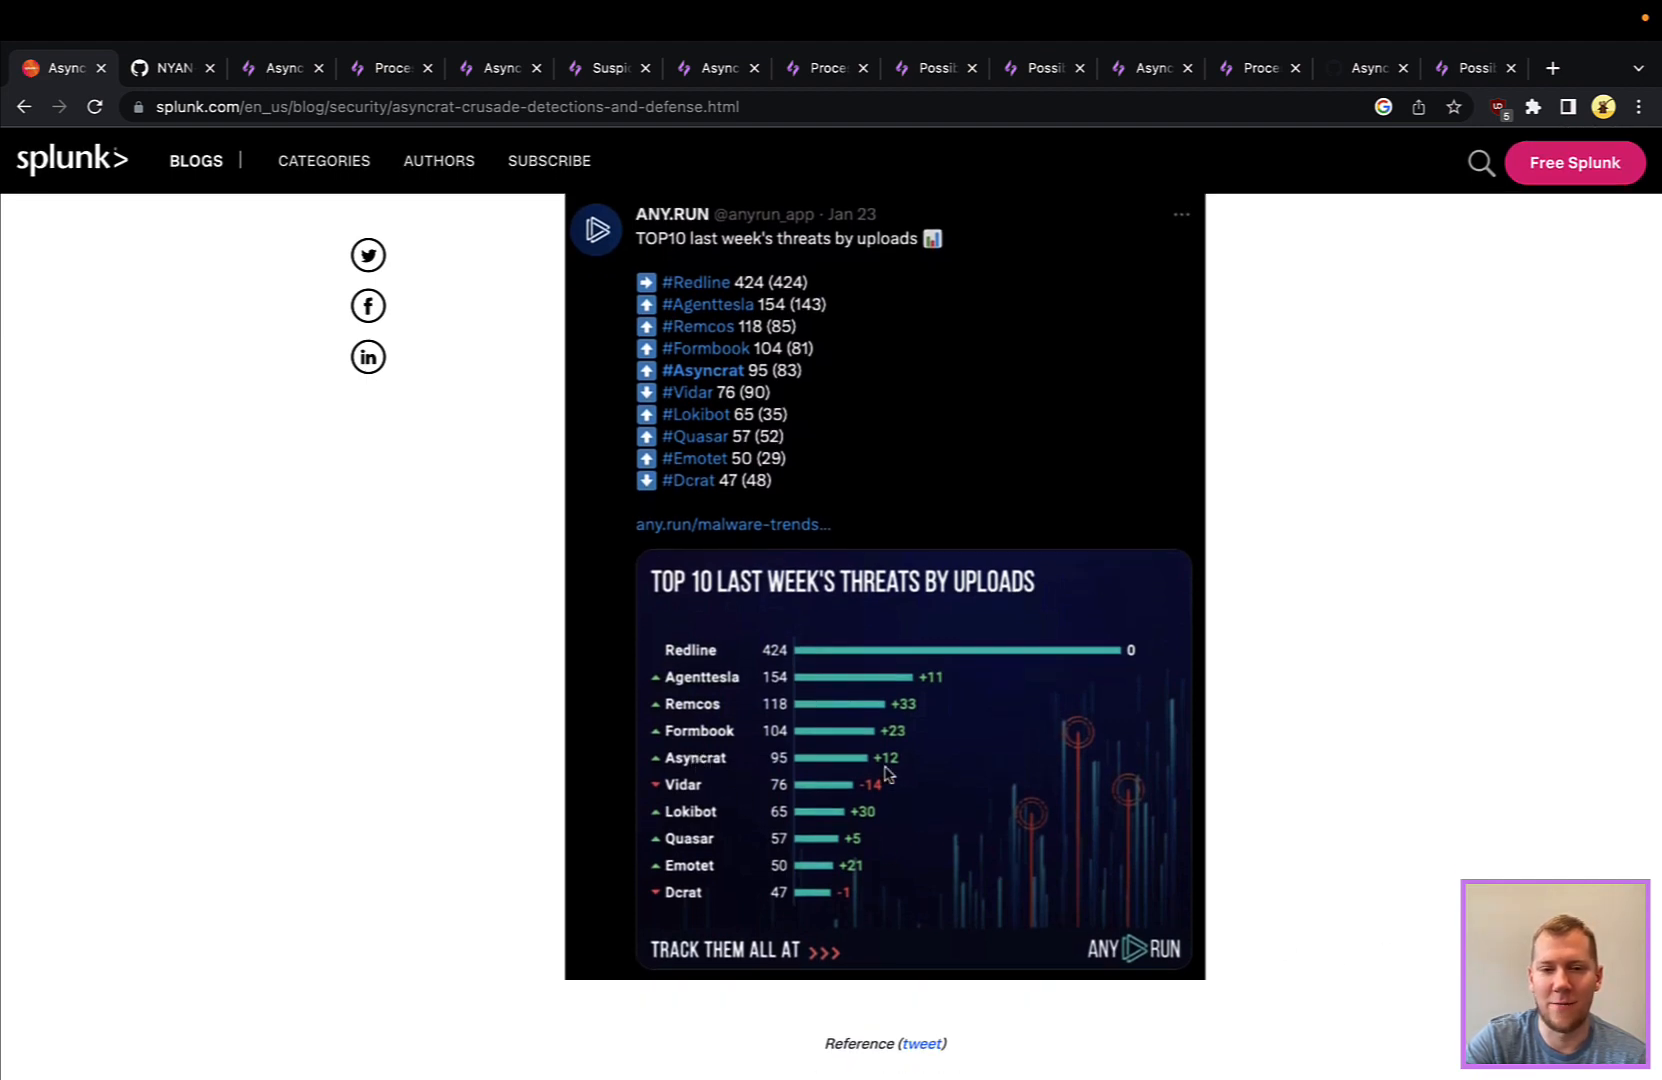
scroll("up", 3)
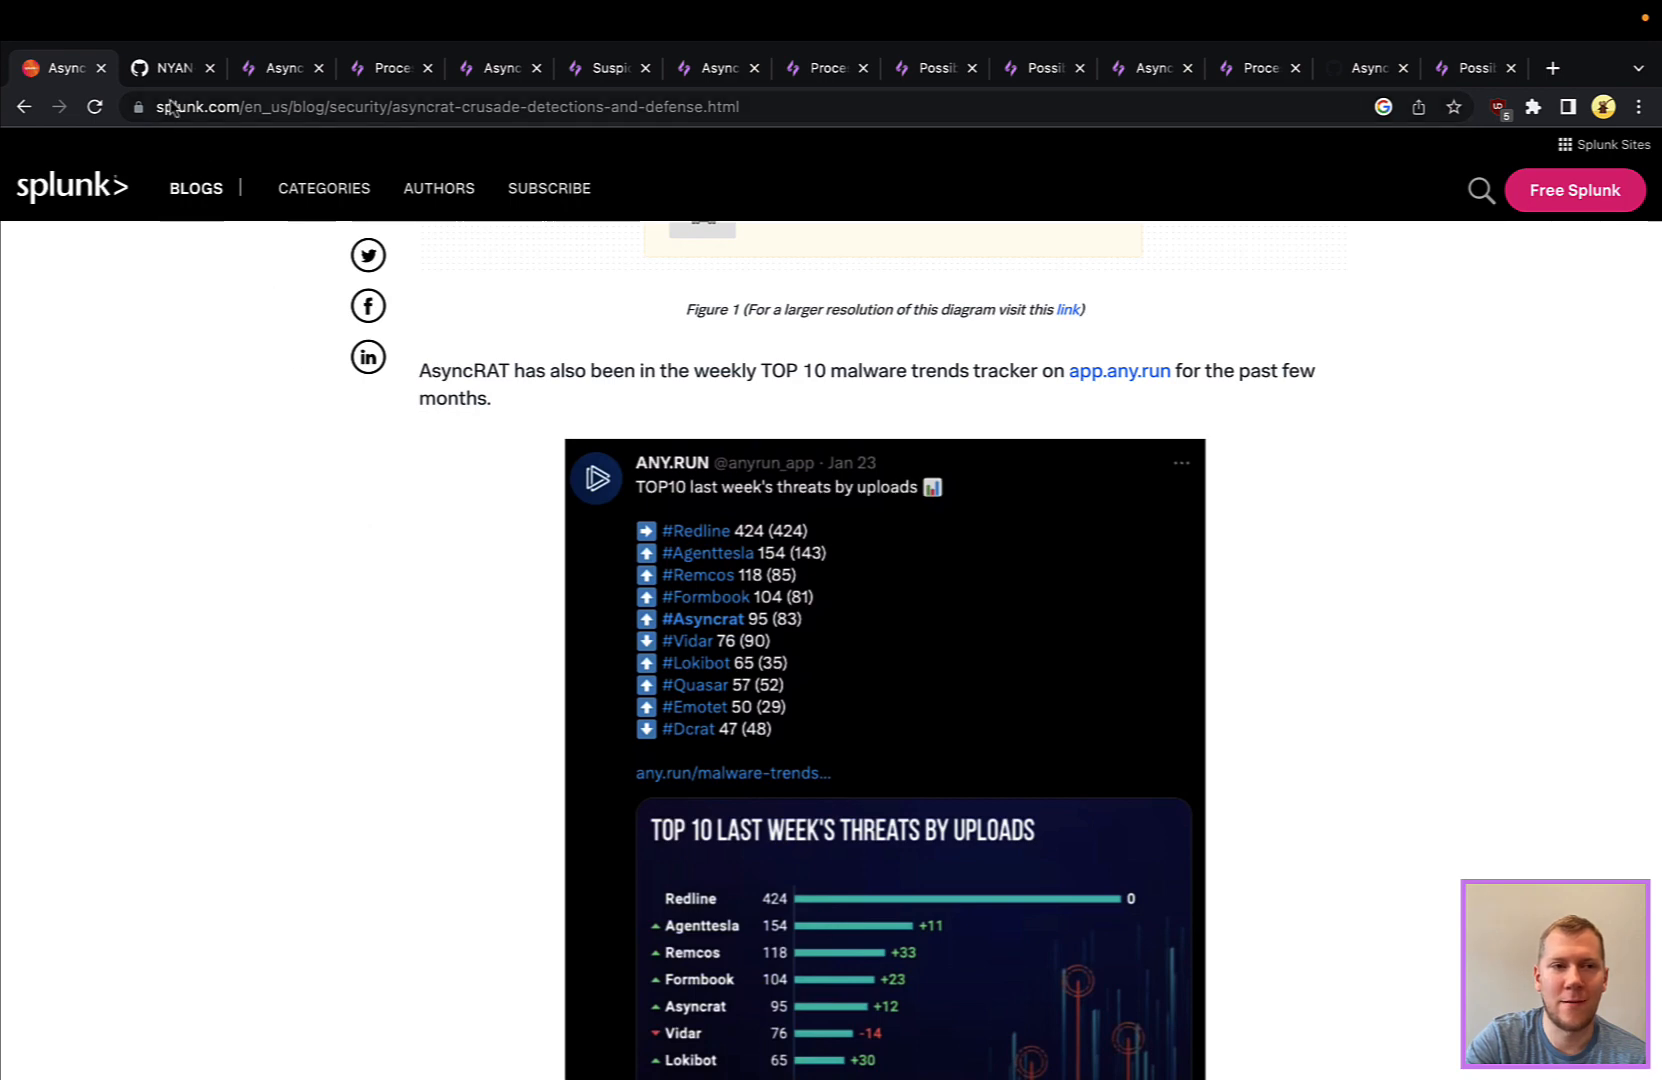
Switch to the NYAN-x-CAT/AsyncRAT-C-Sharp repository and scroll through its README feature list.
left_click(170, 68)
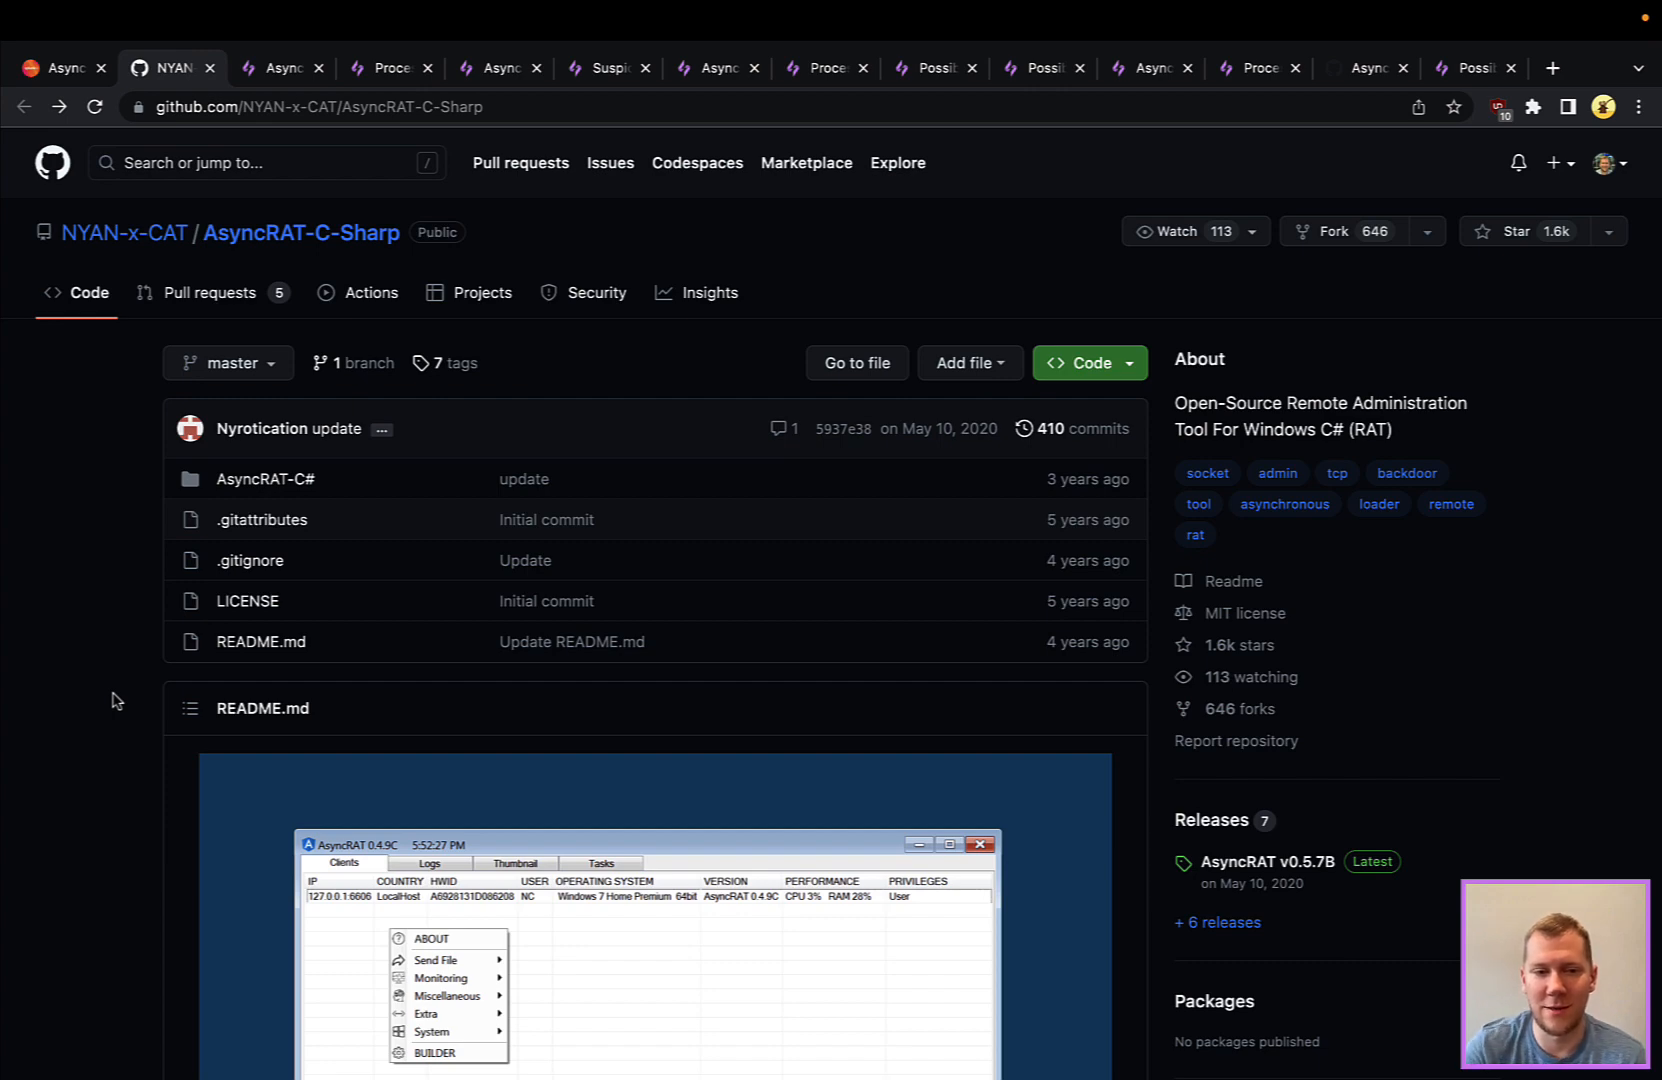
scroll("down", 3)
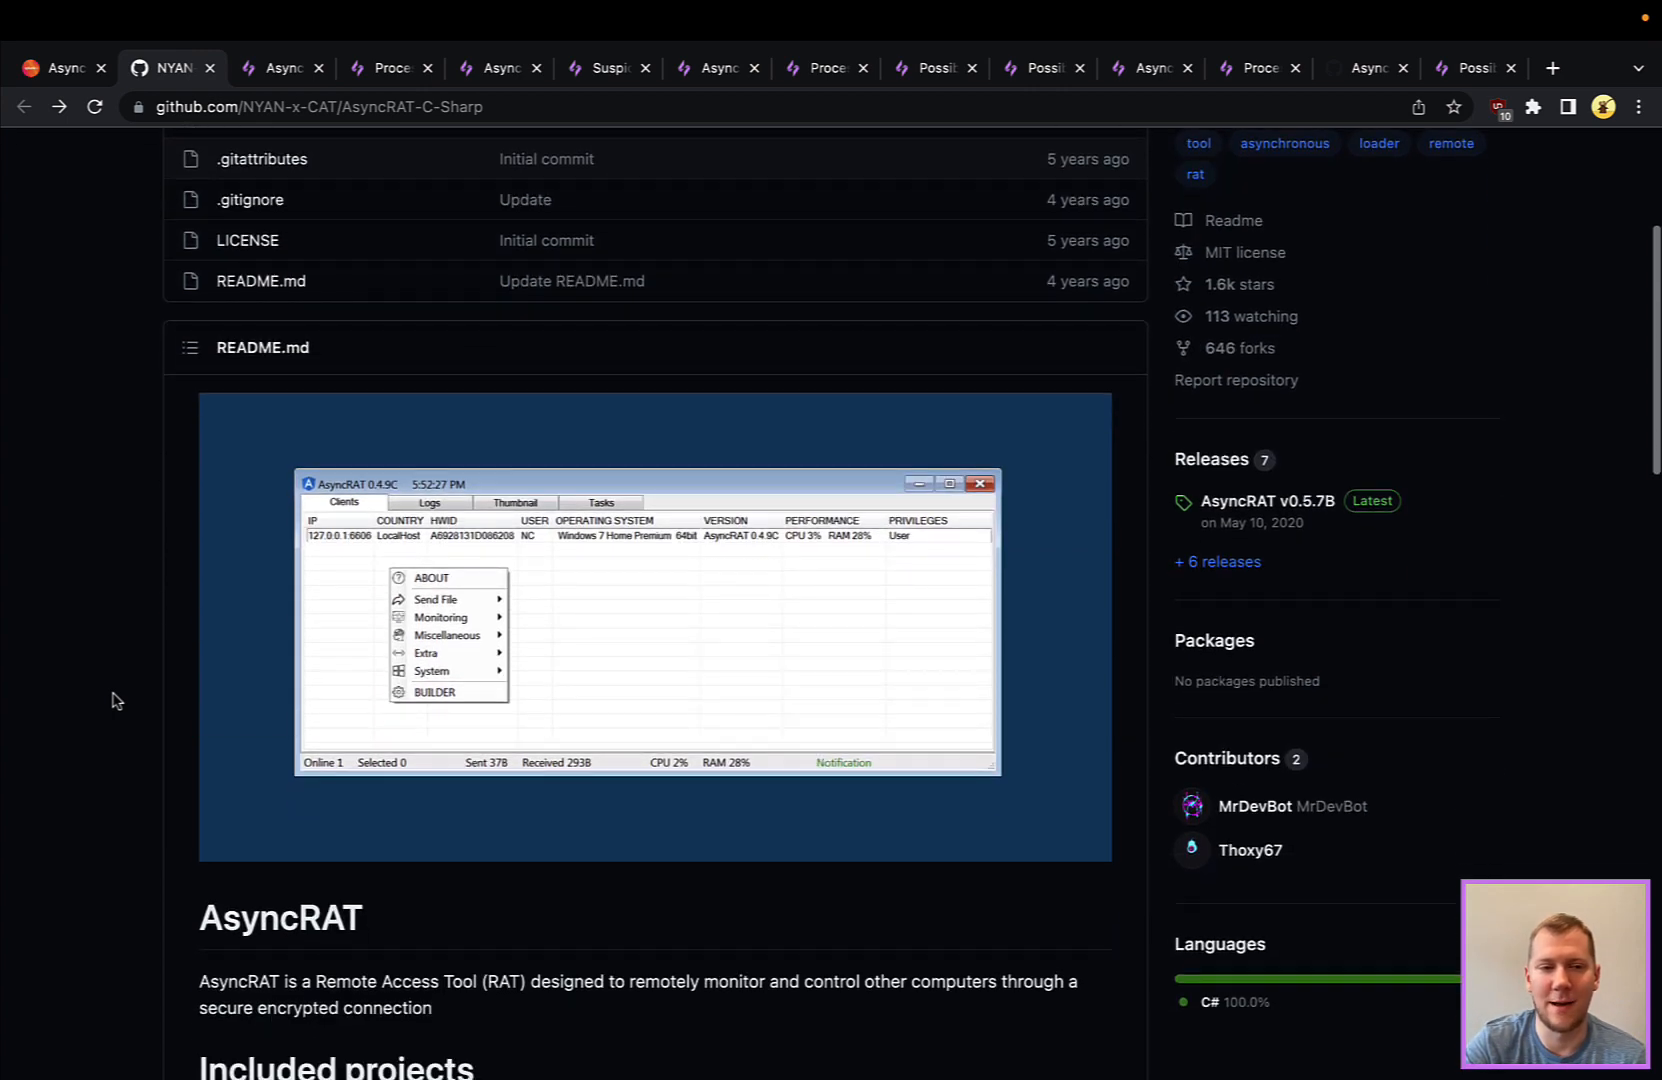
scroll("down", 3)
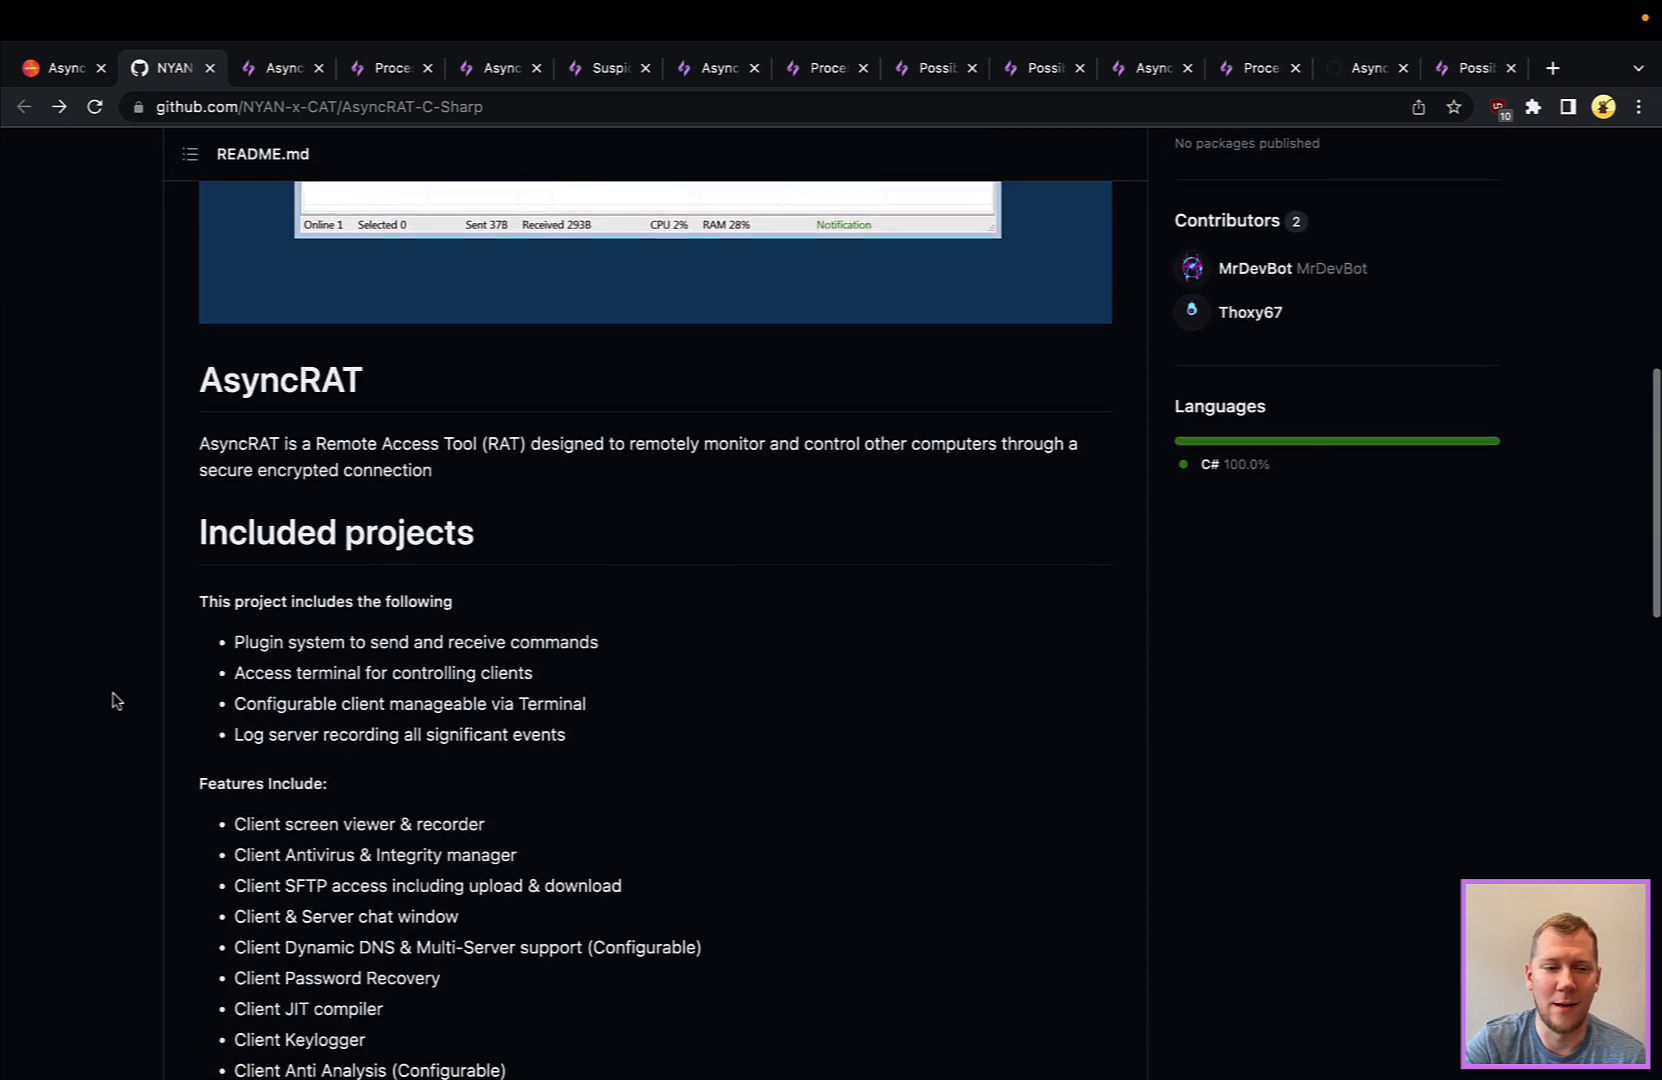
scroll("down", 3)
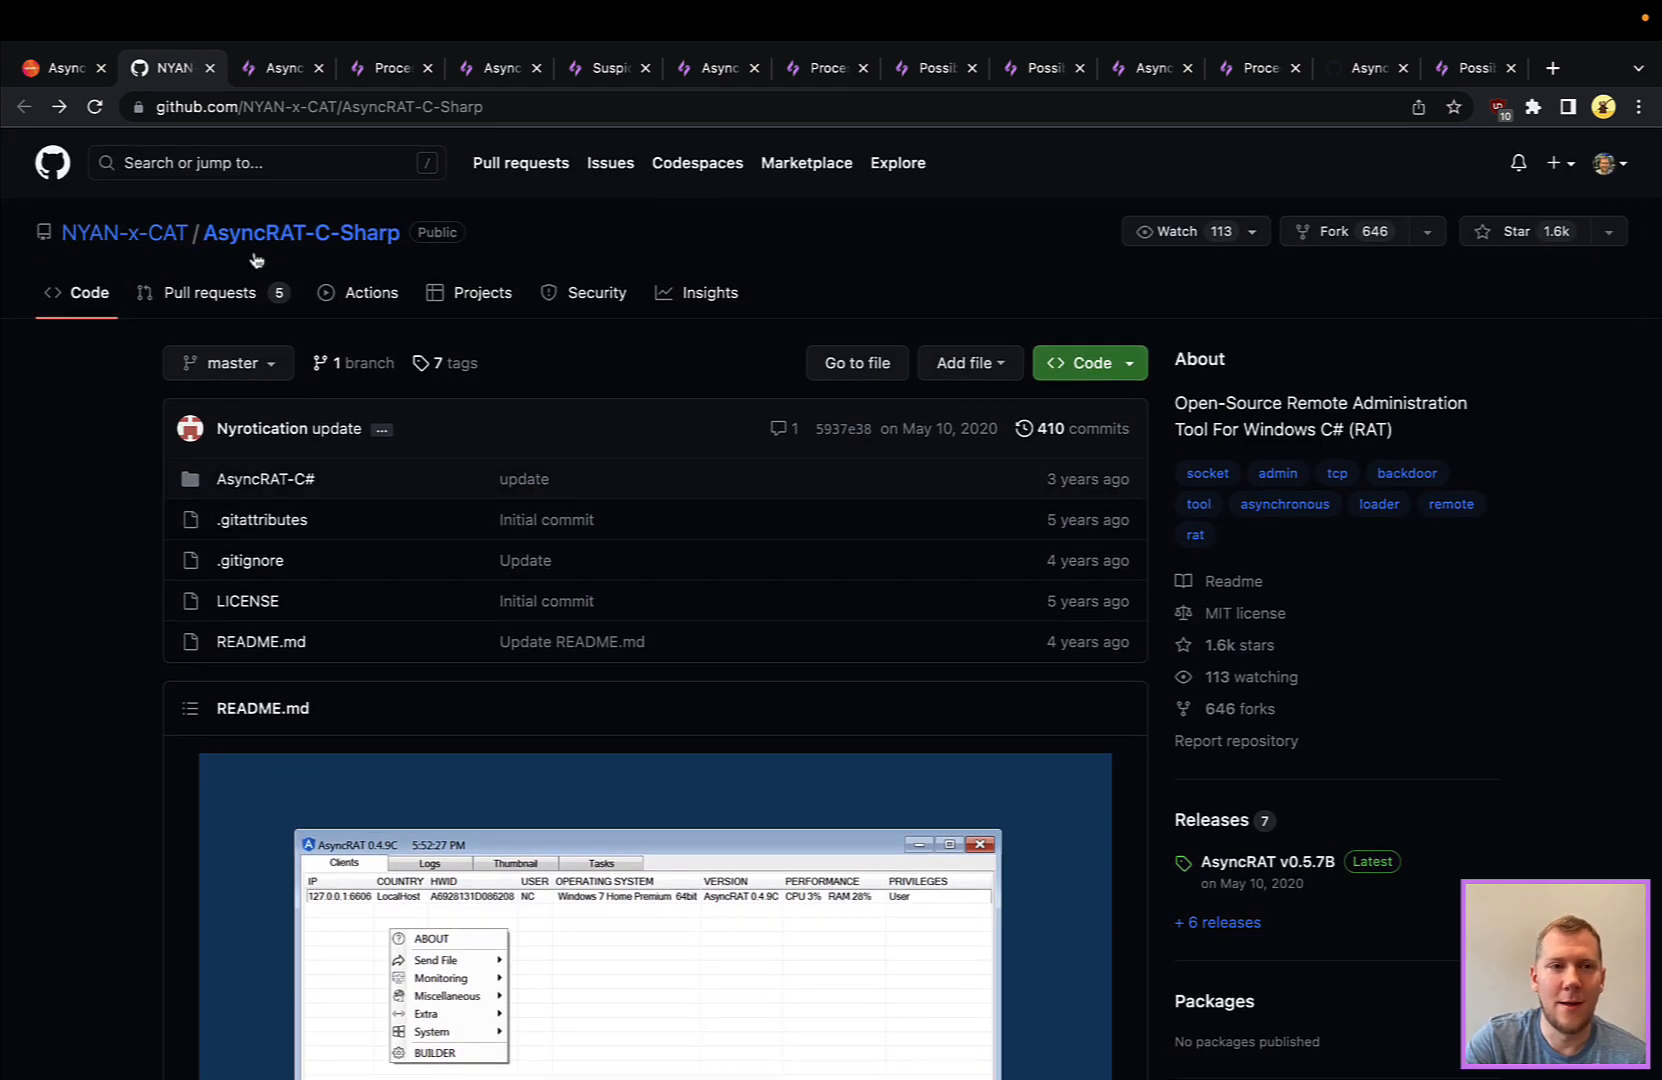
Open the AsyncRAT via OneNote threat and scroll past its overview and references to the session video.
left_click(279, 68)
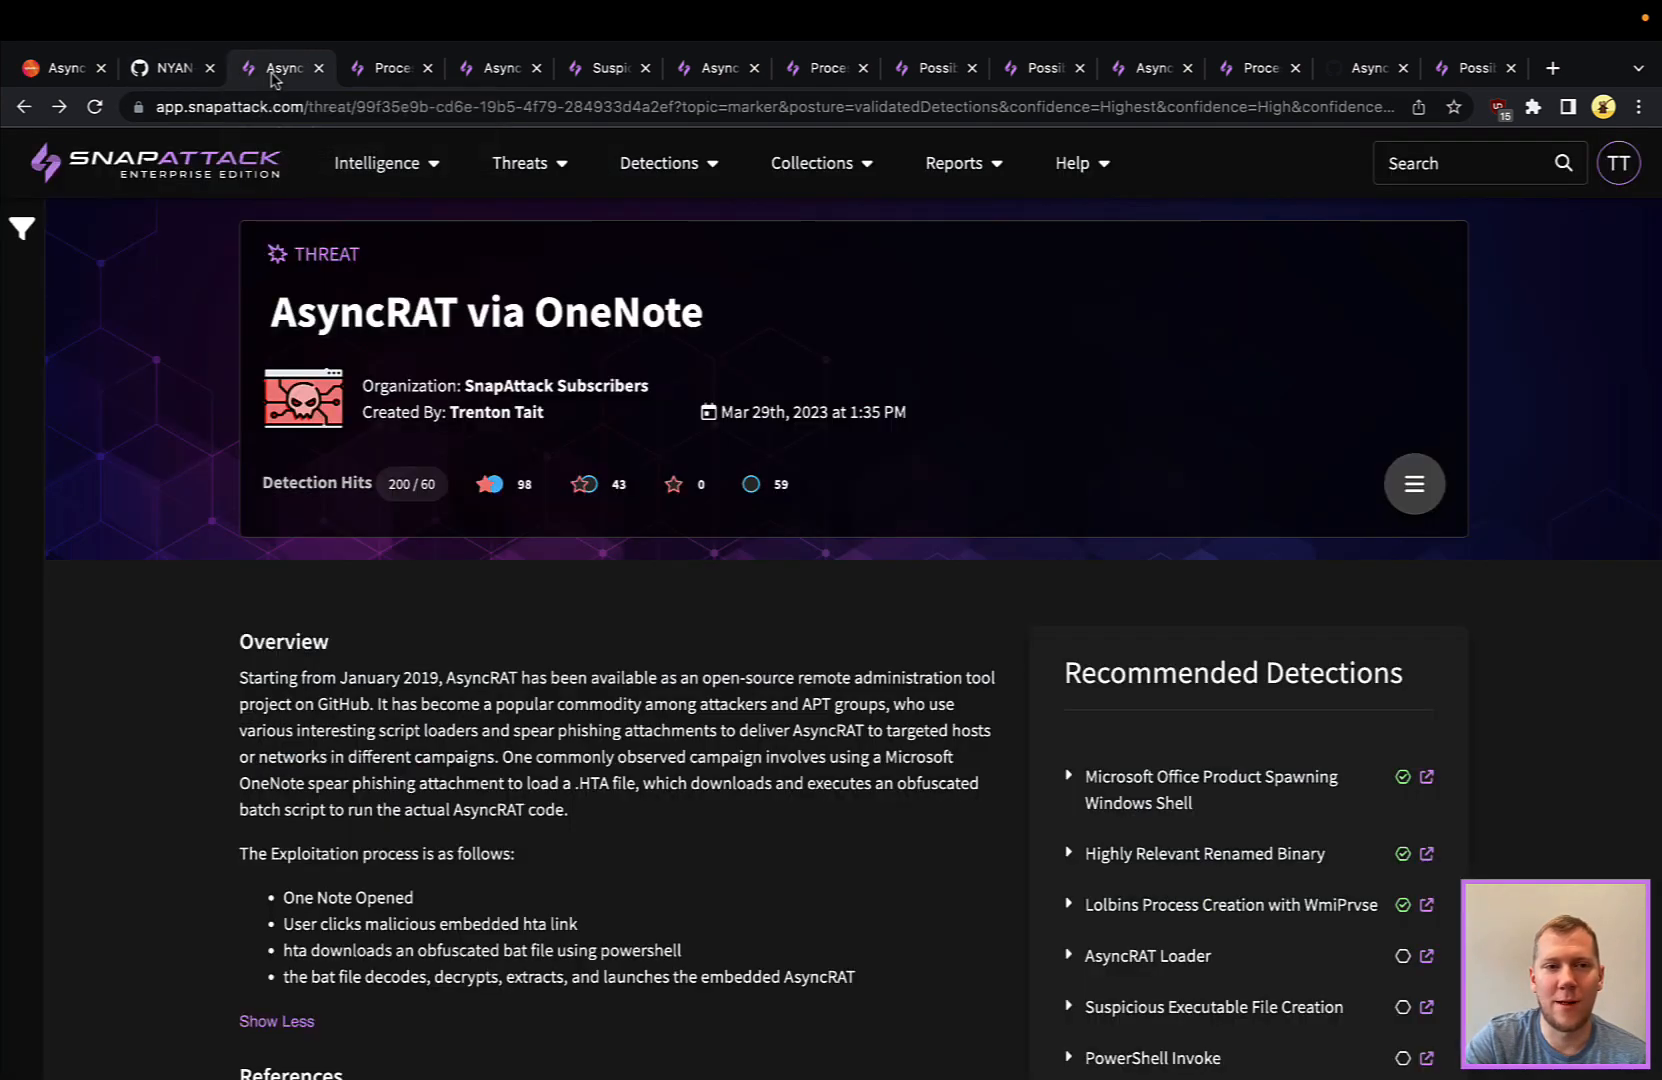
scroll("down", 3)
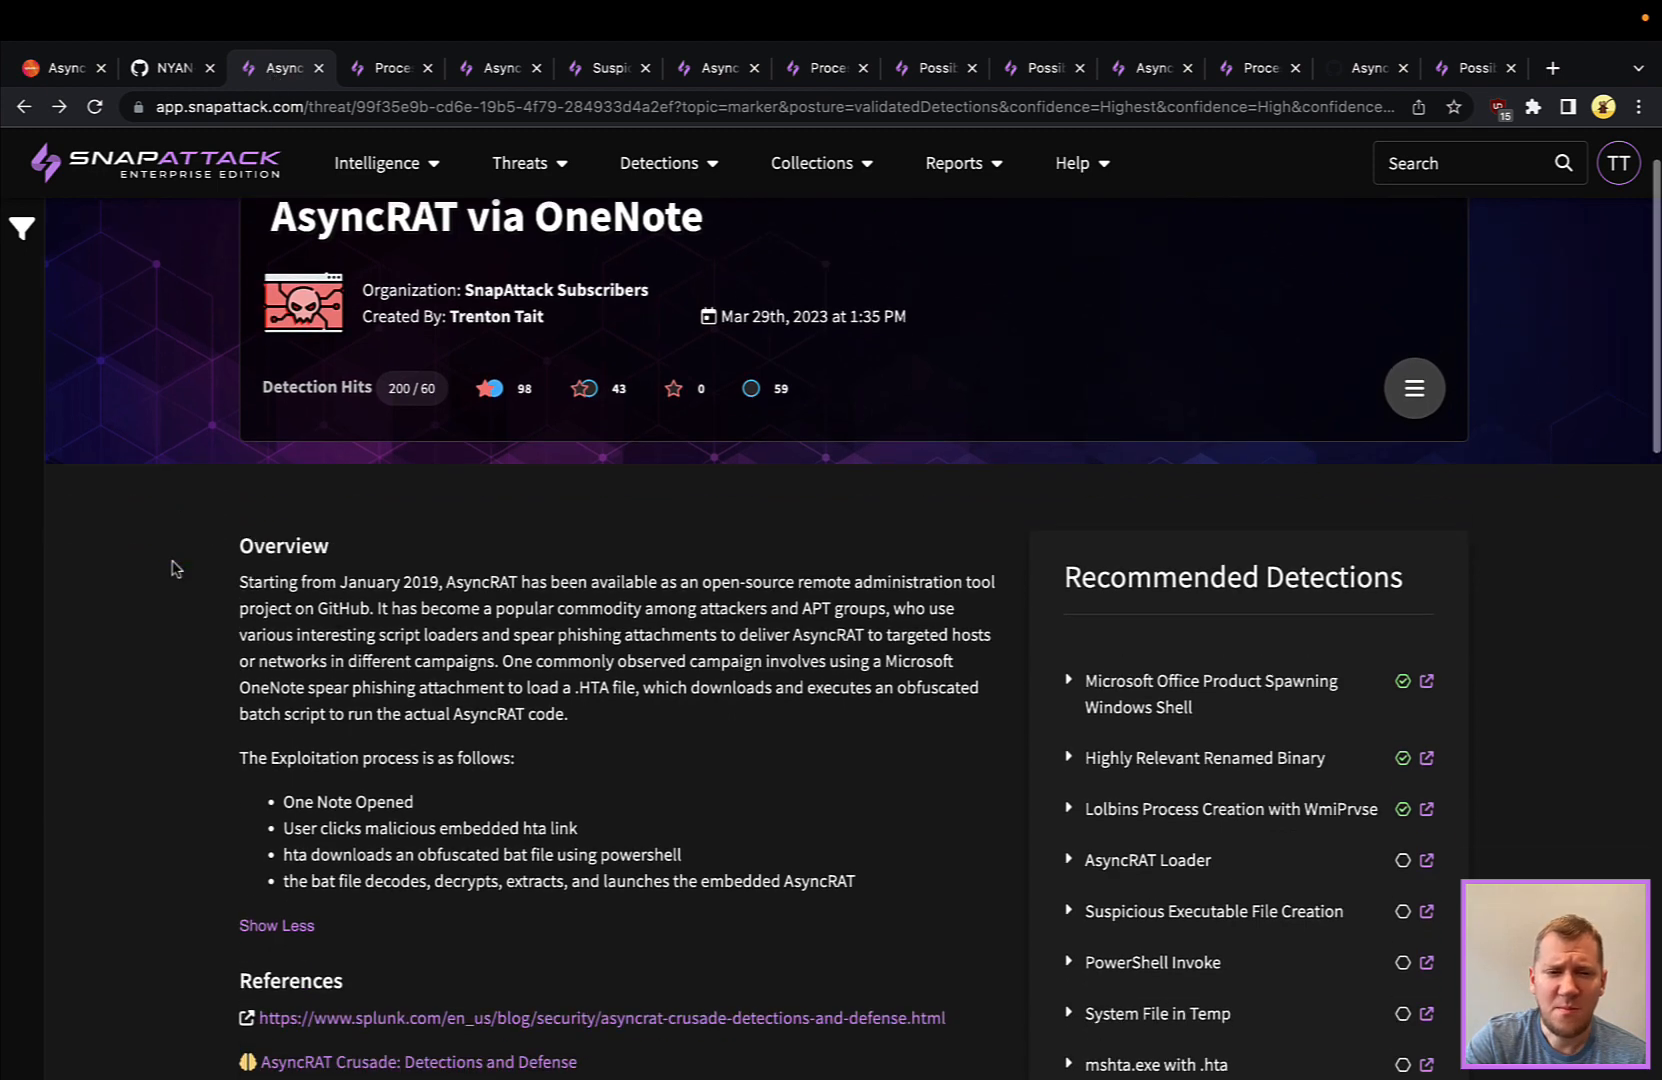
scroll("down", 3)
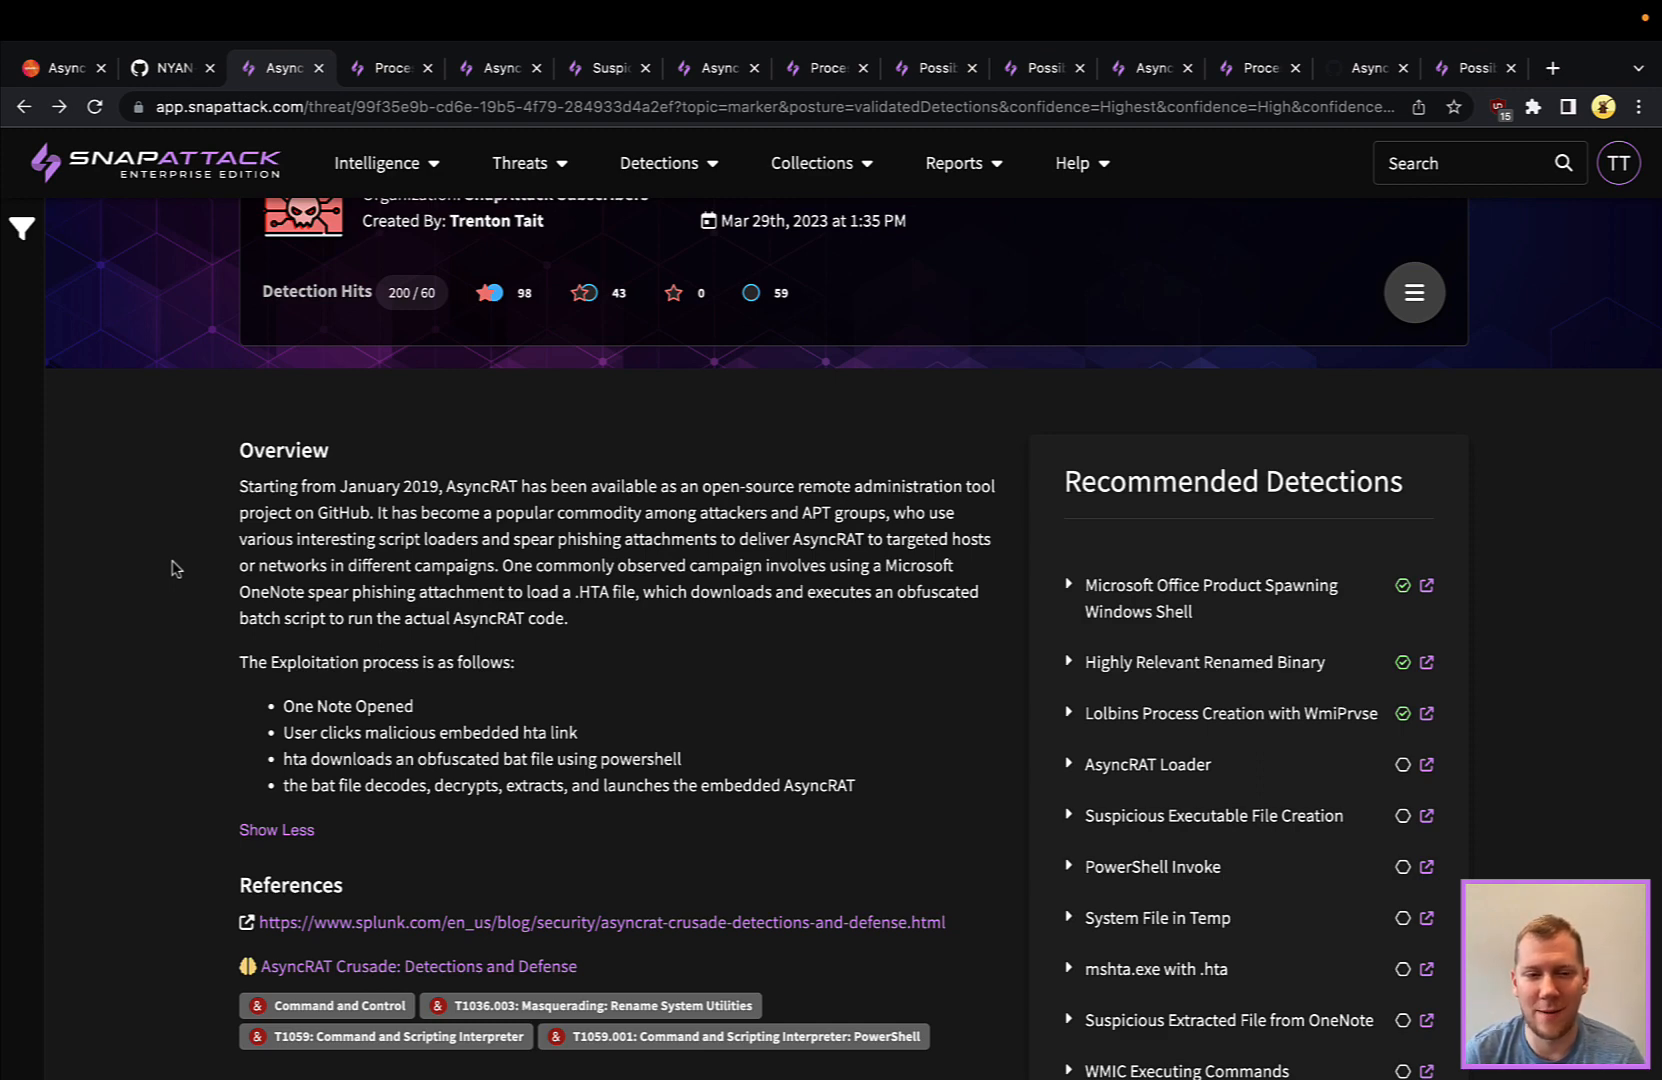
scroll("down", 3)
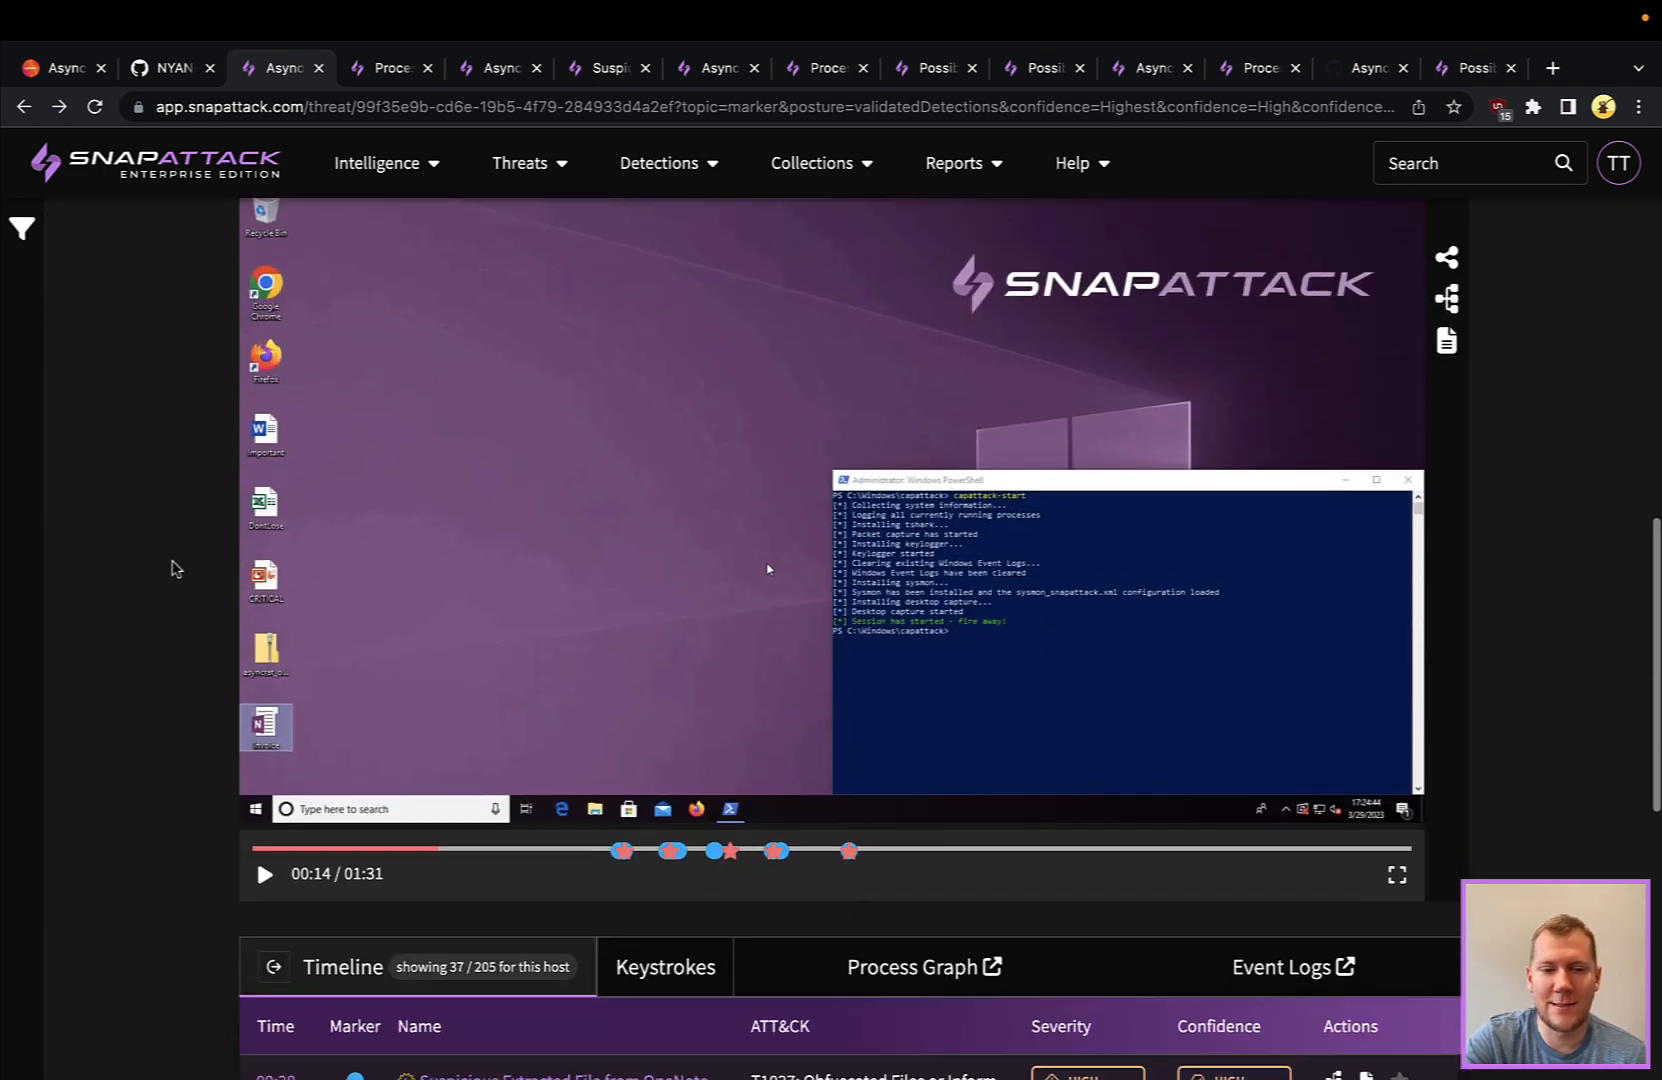
Play the OneNote attack session video, then scroll down to its Timeline detection markers.
left_click(264, 873)
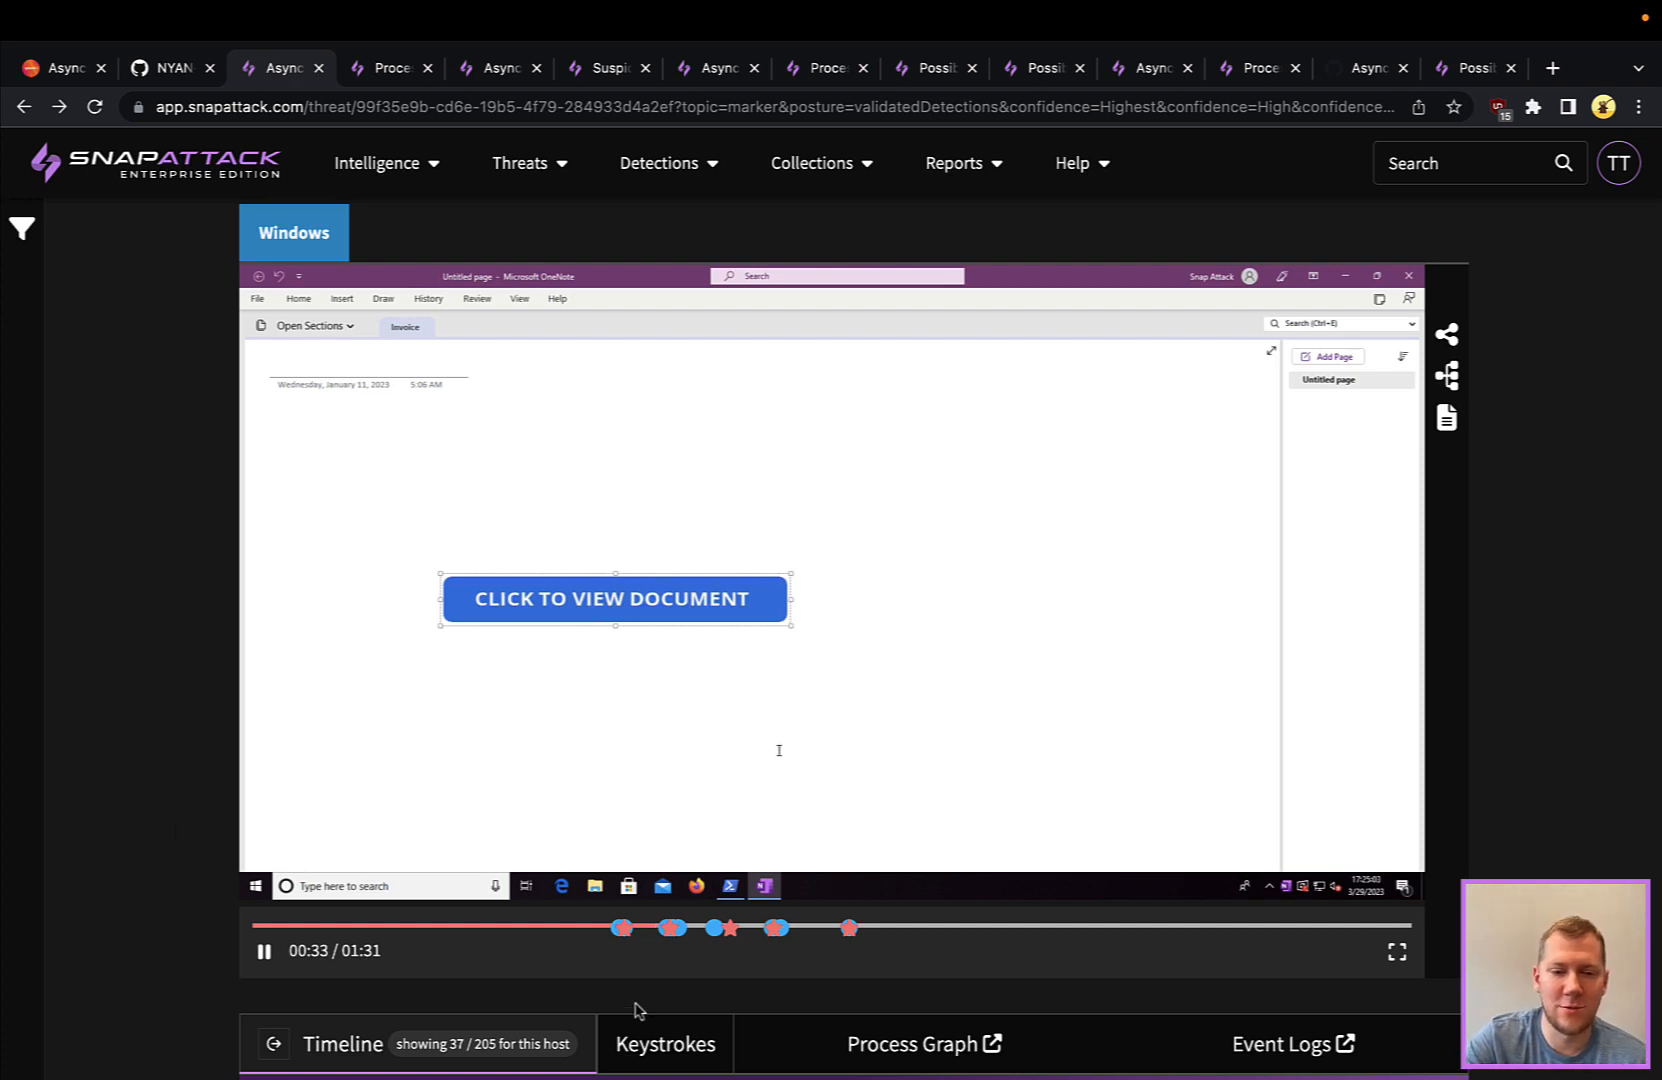
mouse_move(670, 928)
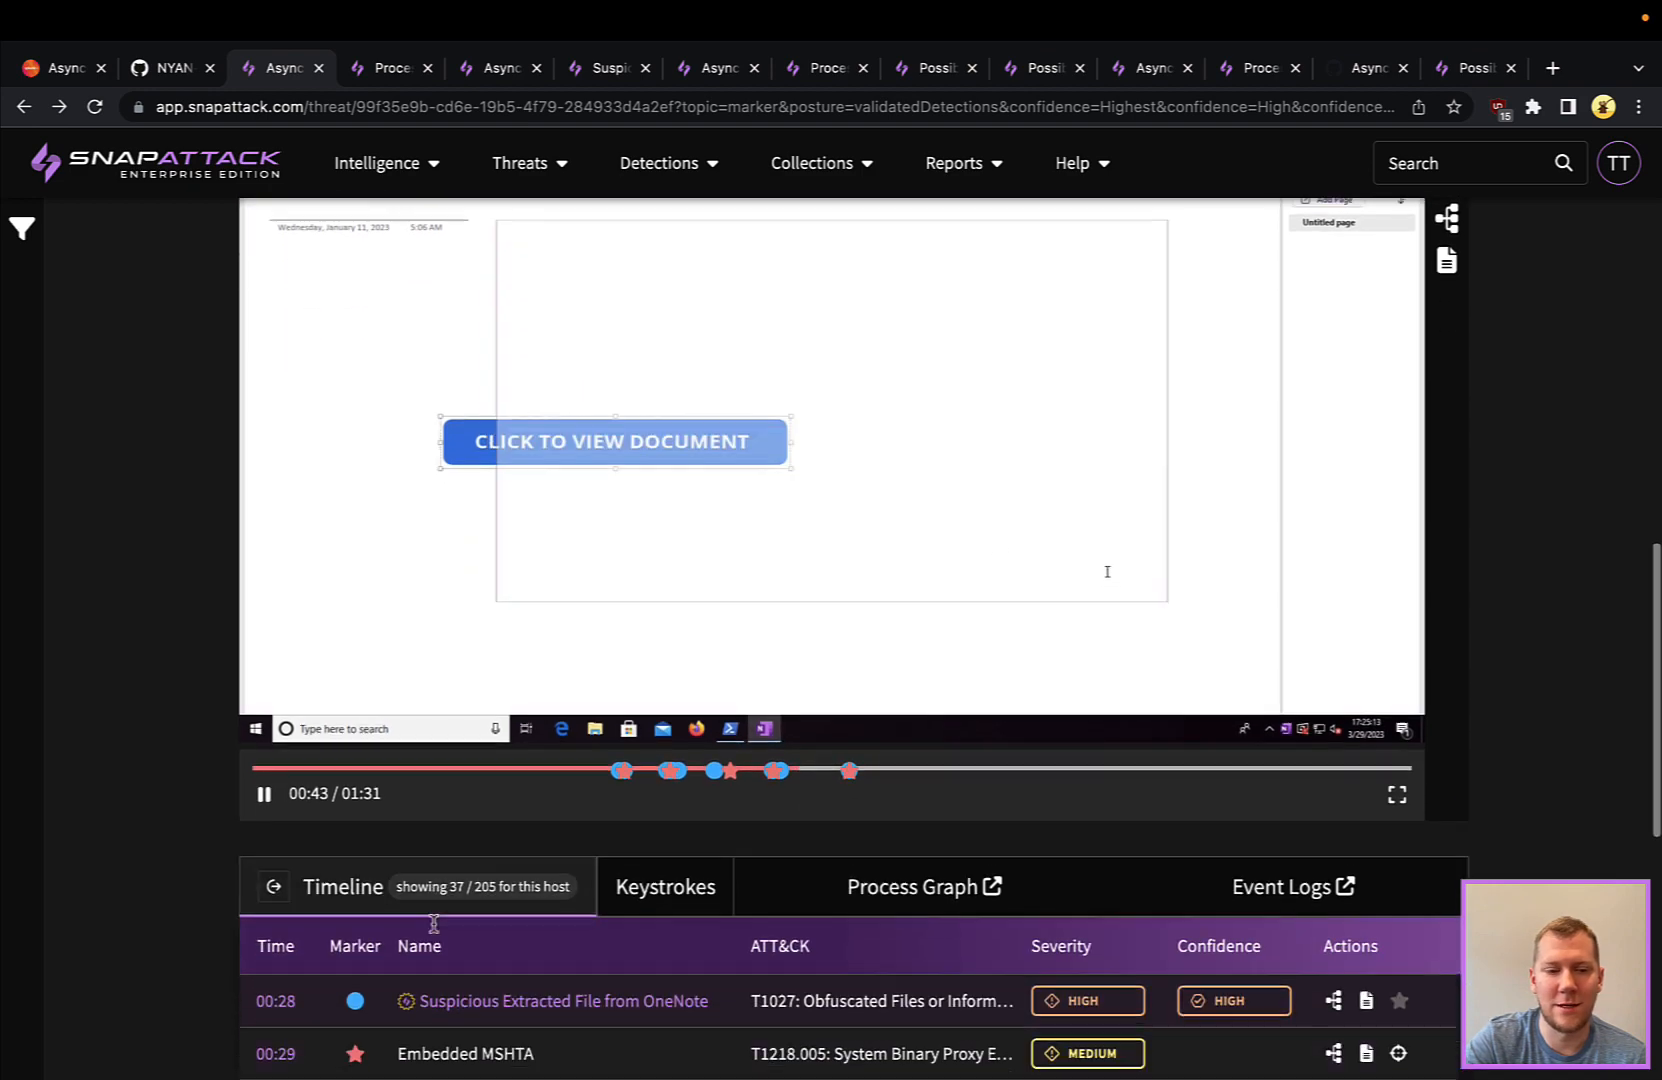
scroll("down", 3)
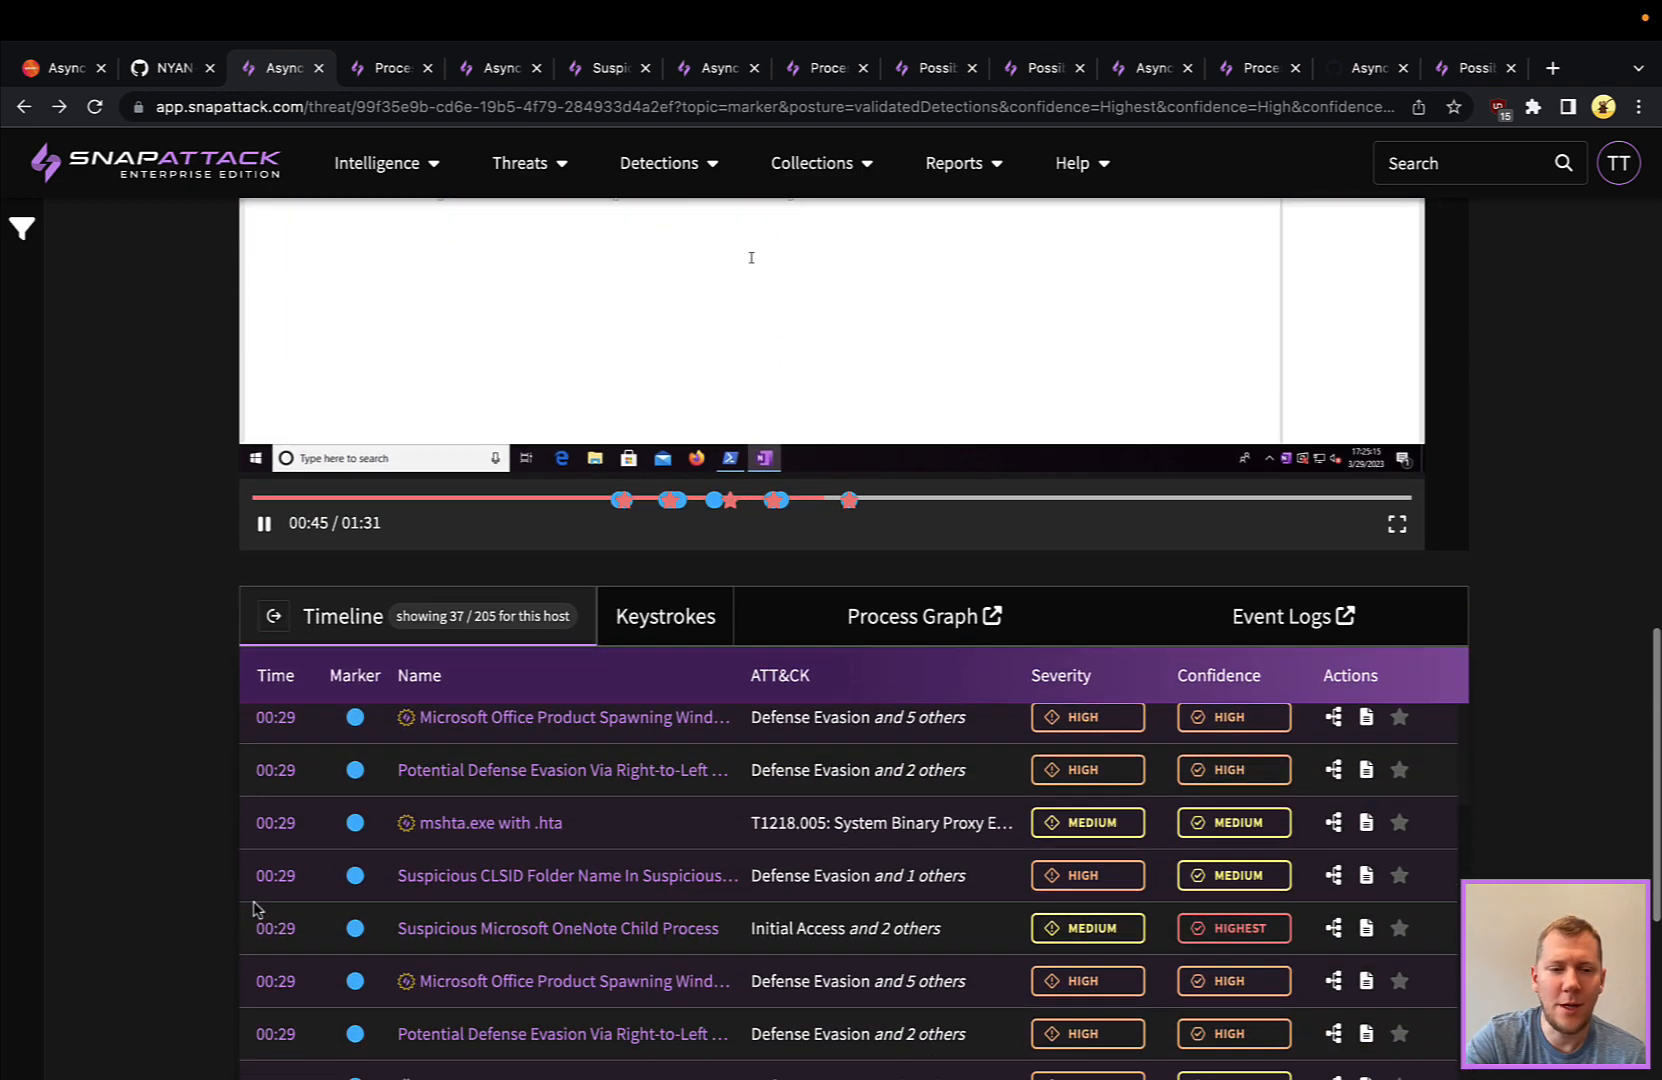
scroll("down", 3)
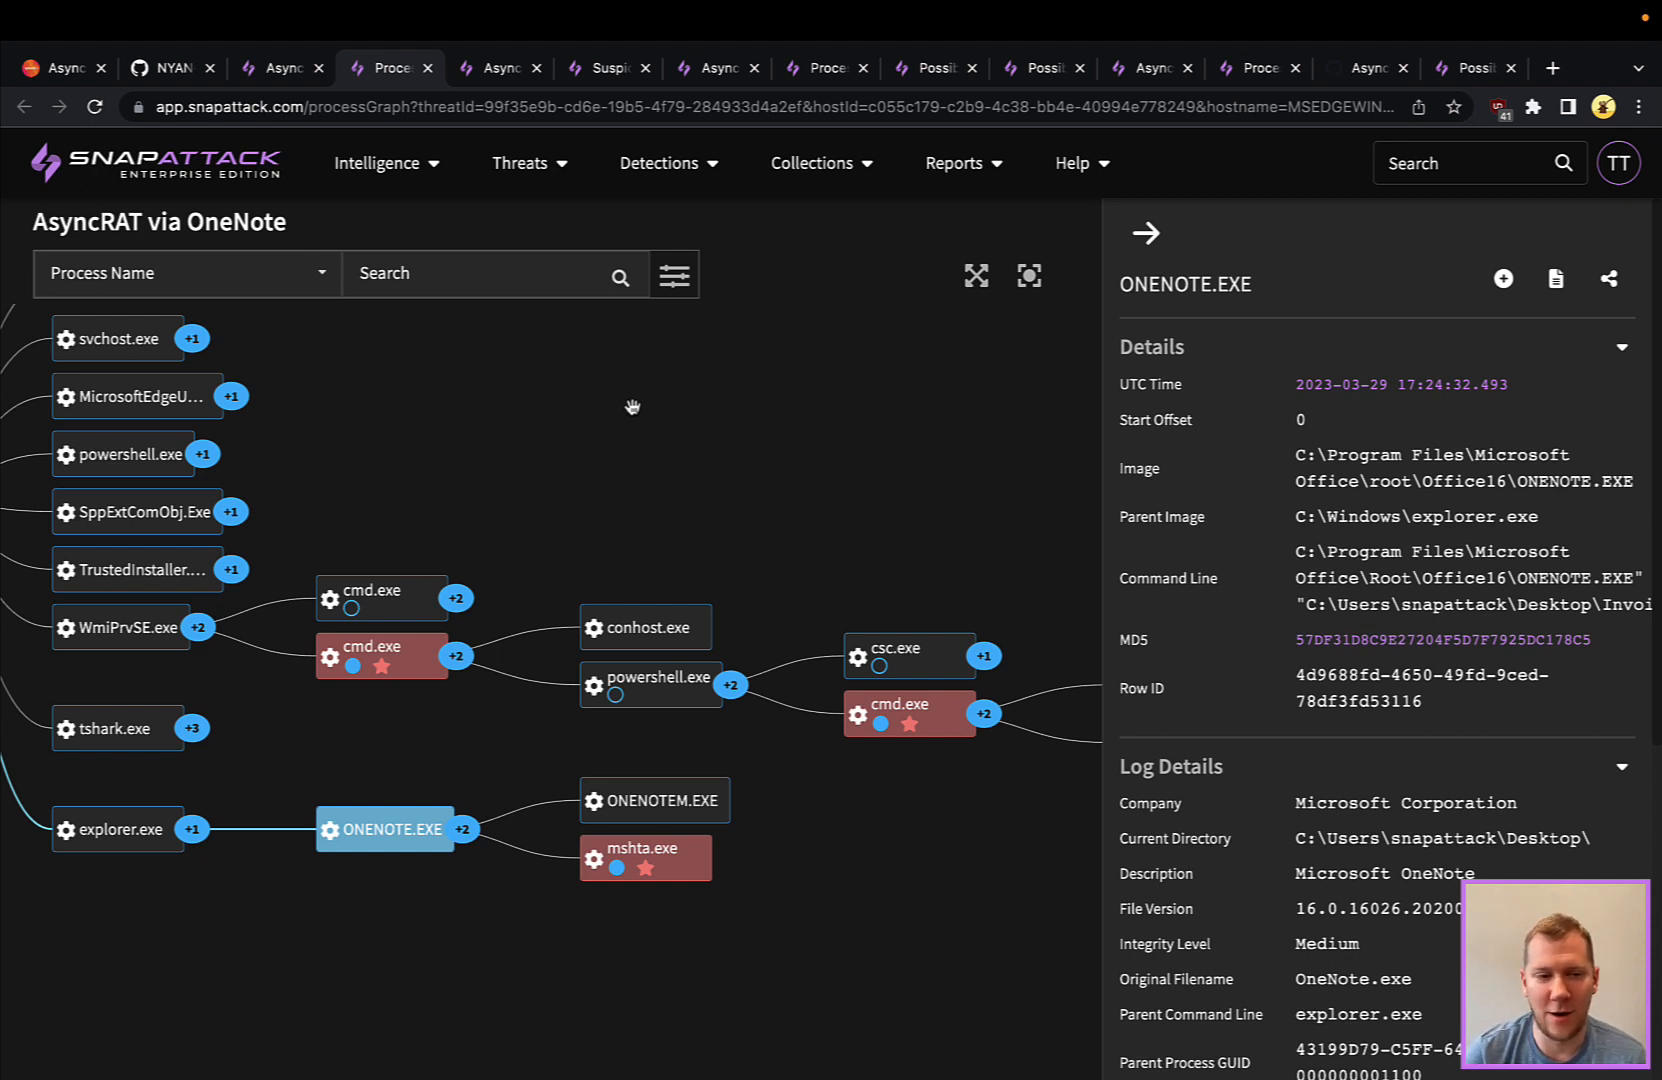
mouse_move(487, 887)
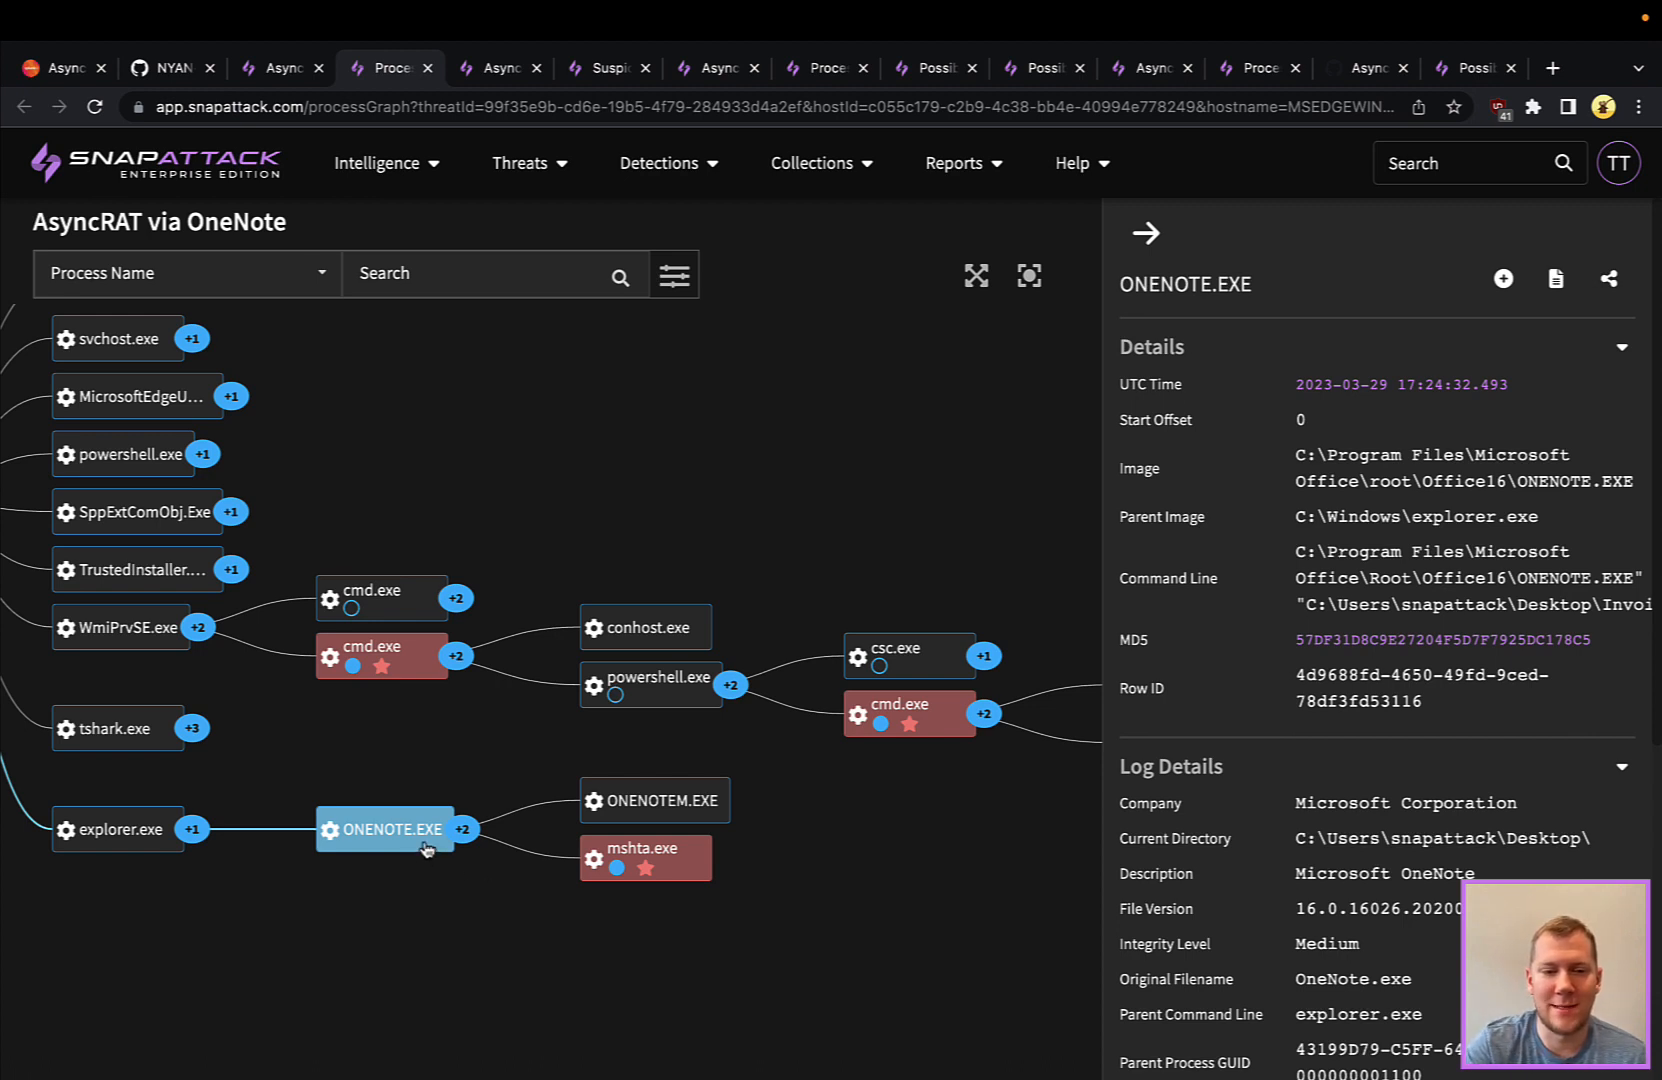
mouse_move(623, 853)
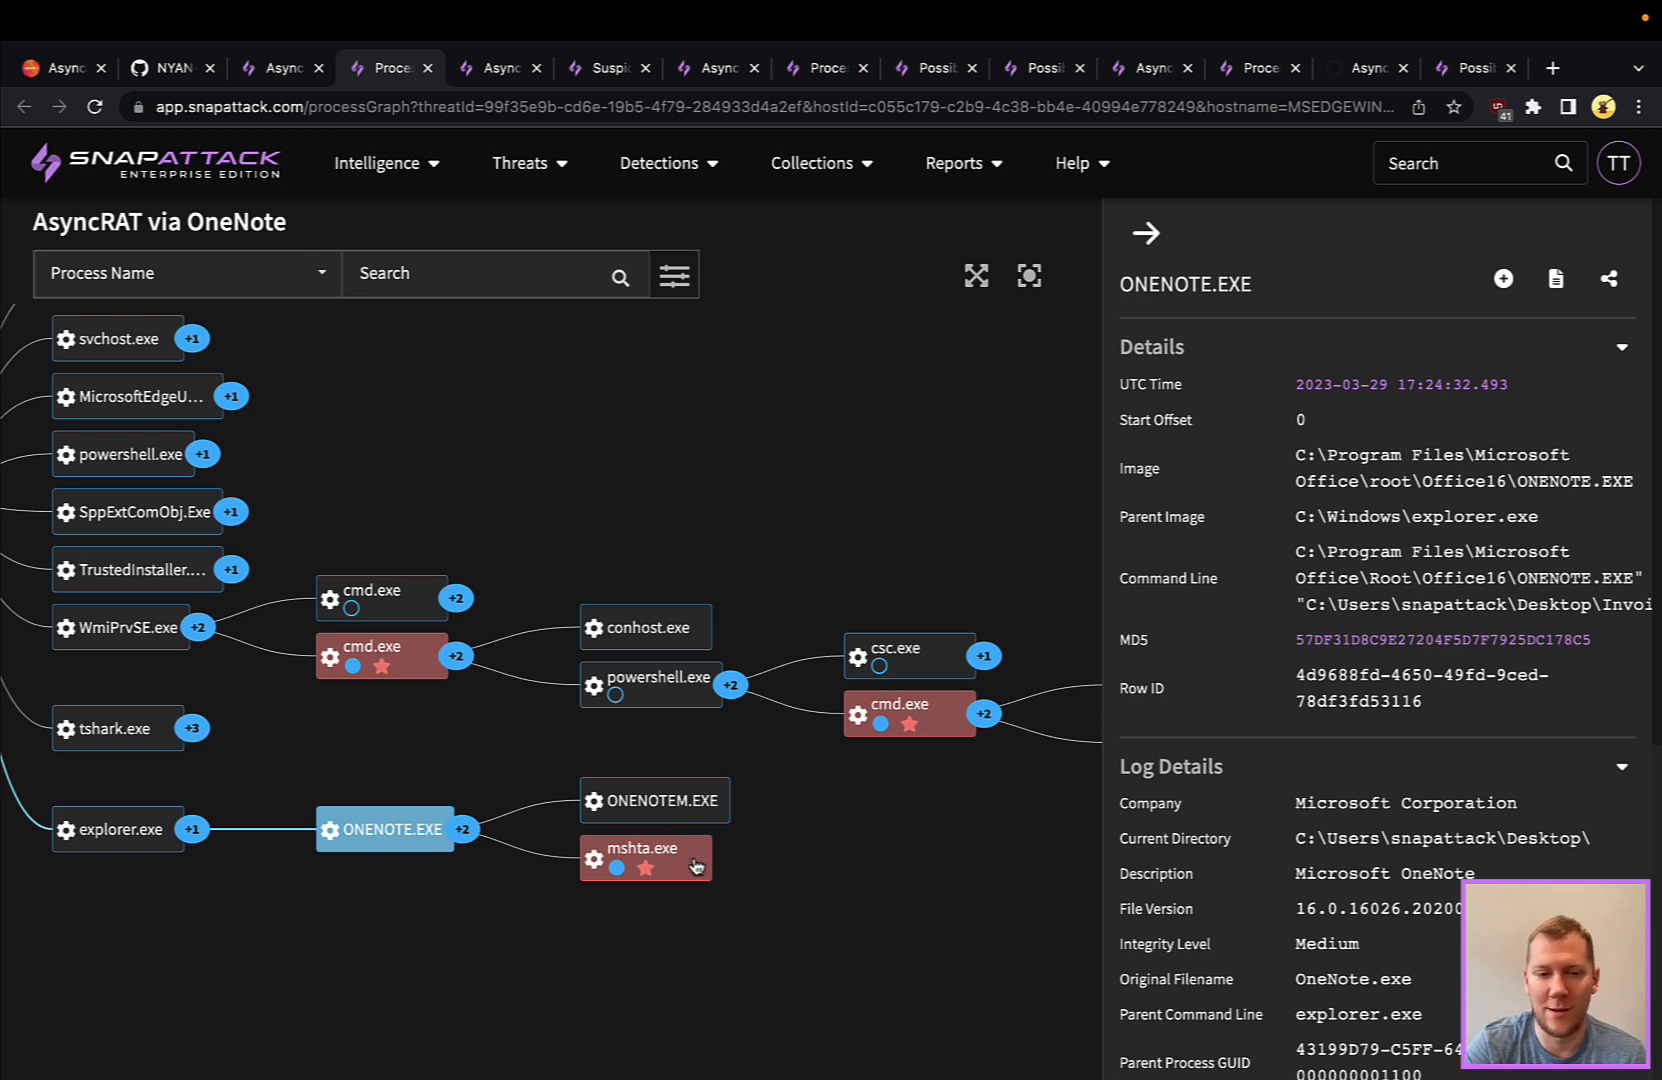
Inspect the mshta.exe, WmiPrvSE-spawned cmd.exe and system32.bat.exe process nodes in the graph.
left_click(646, 856)
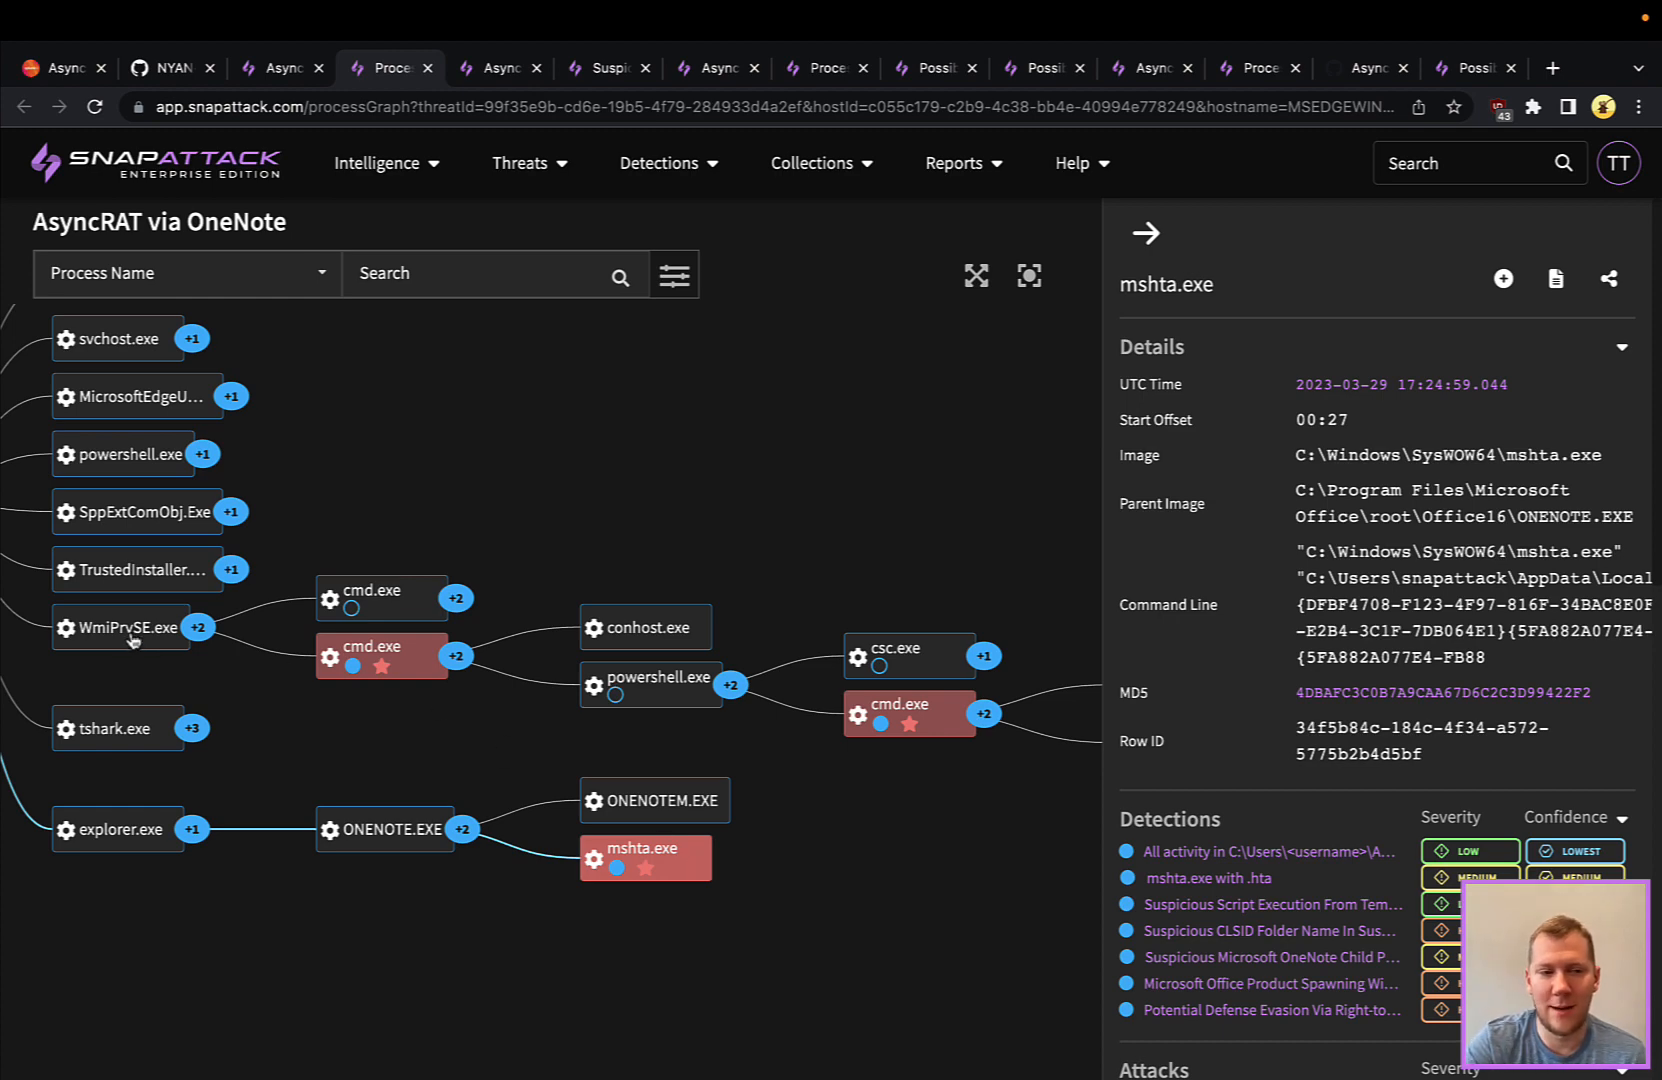
left_click(382, 655)
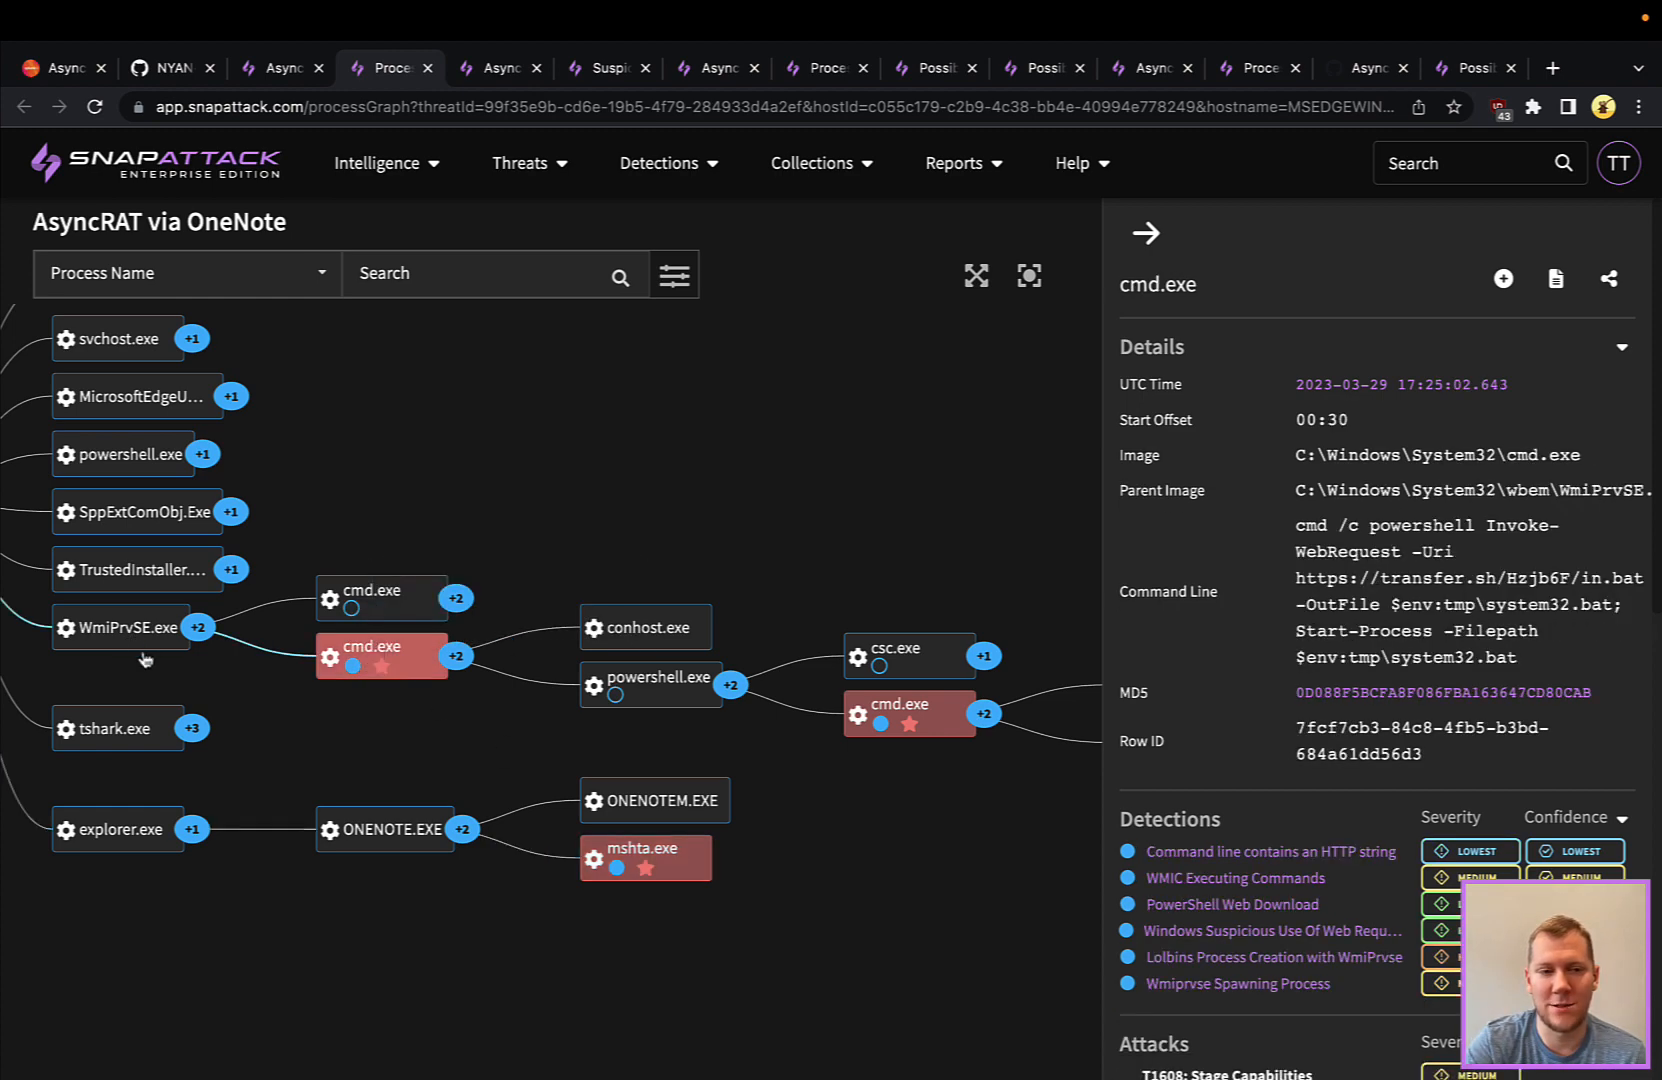
mouse_move(135, 647)
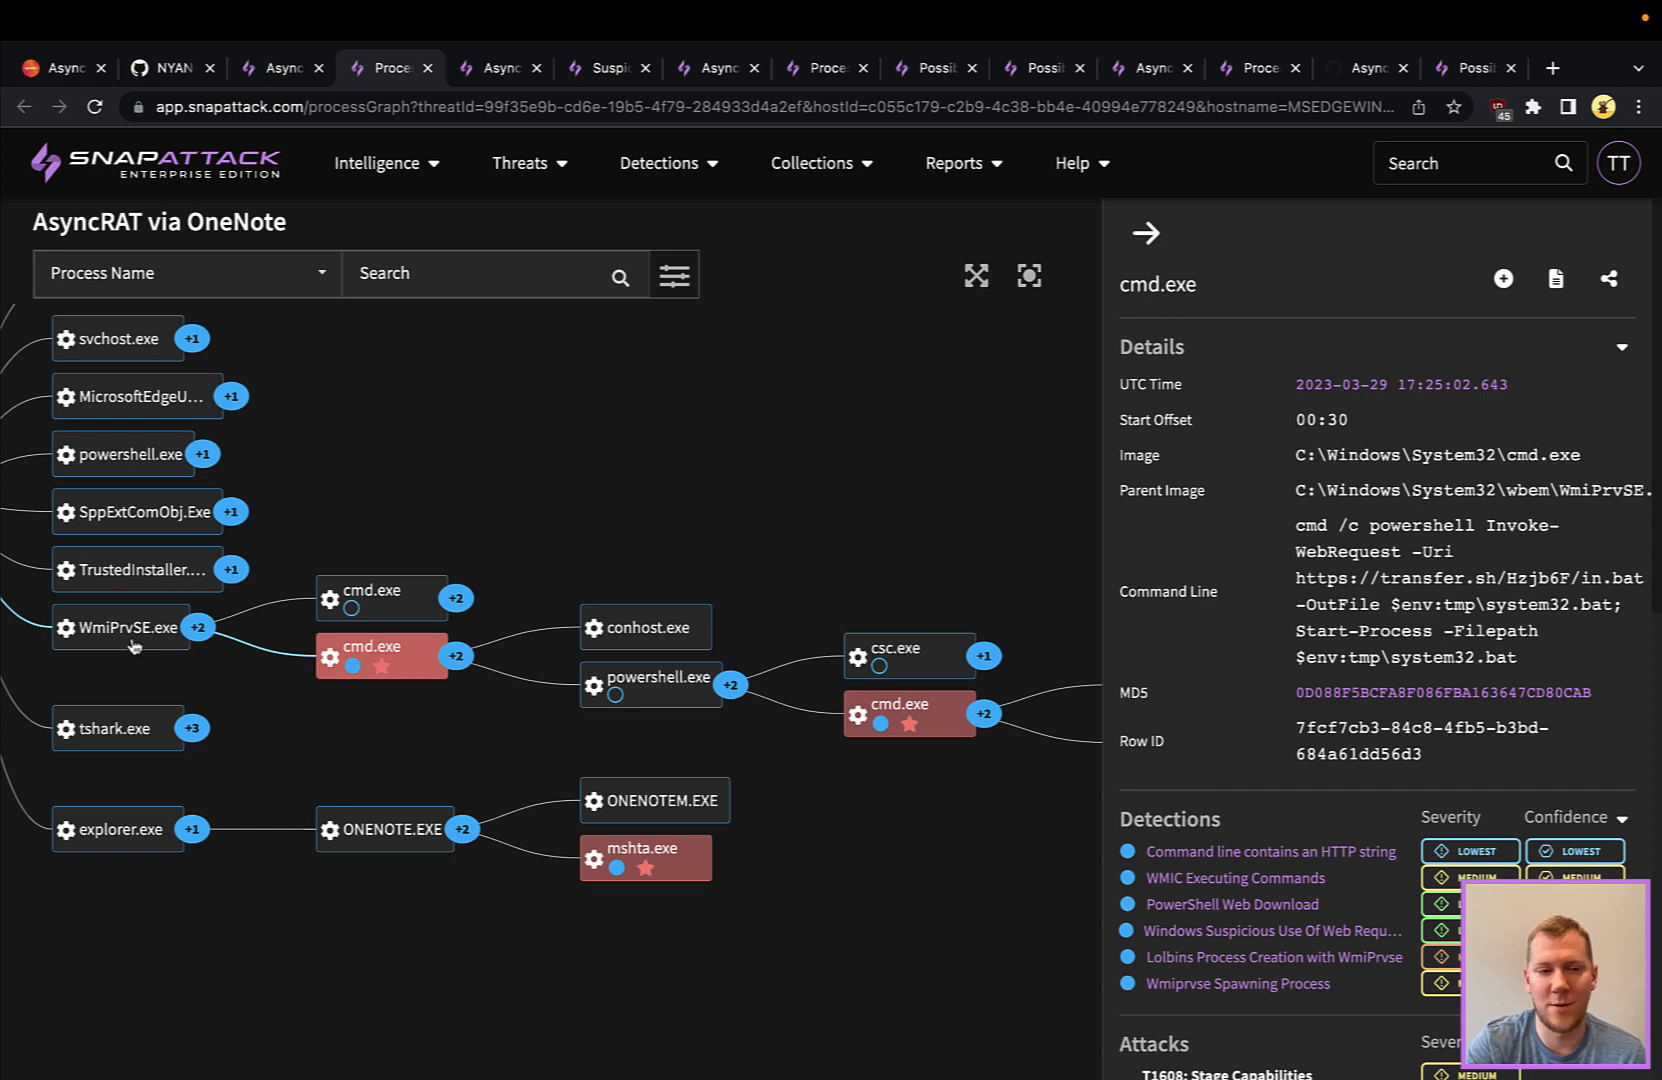
mouse_move(406, 675)
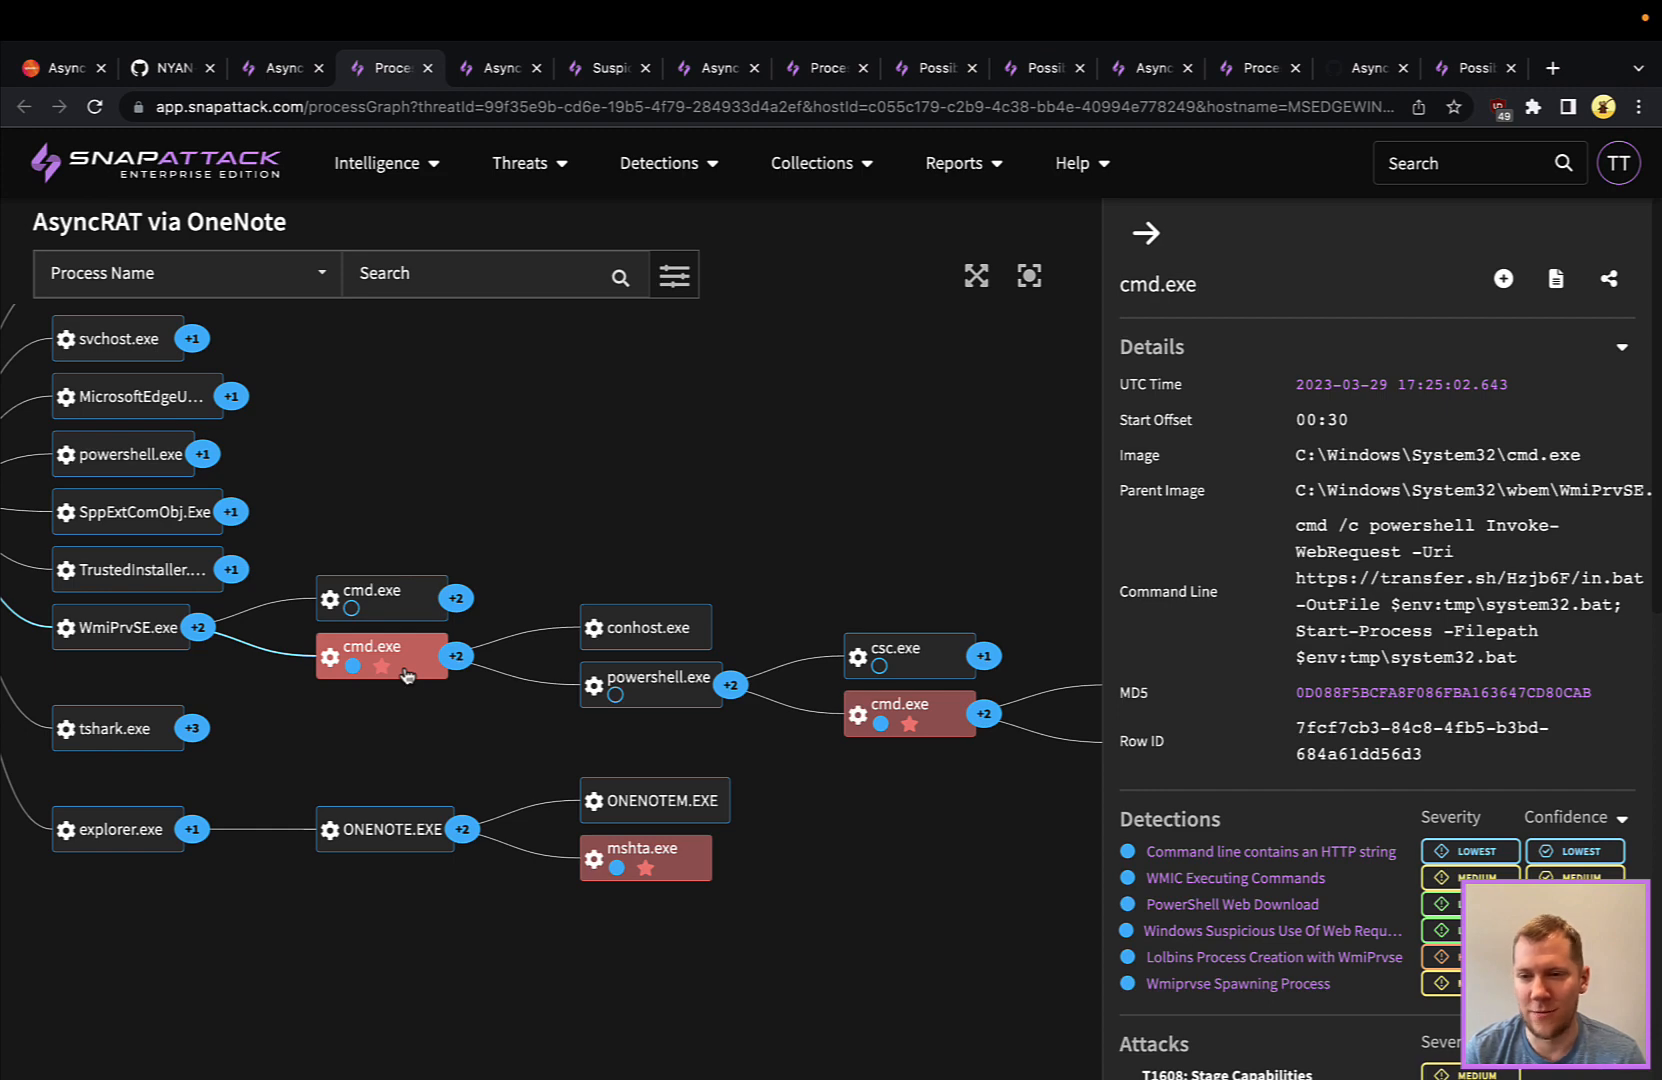
mouse_move(640, 679)
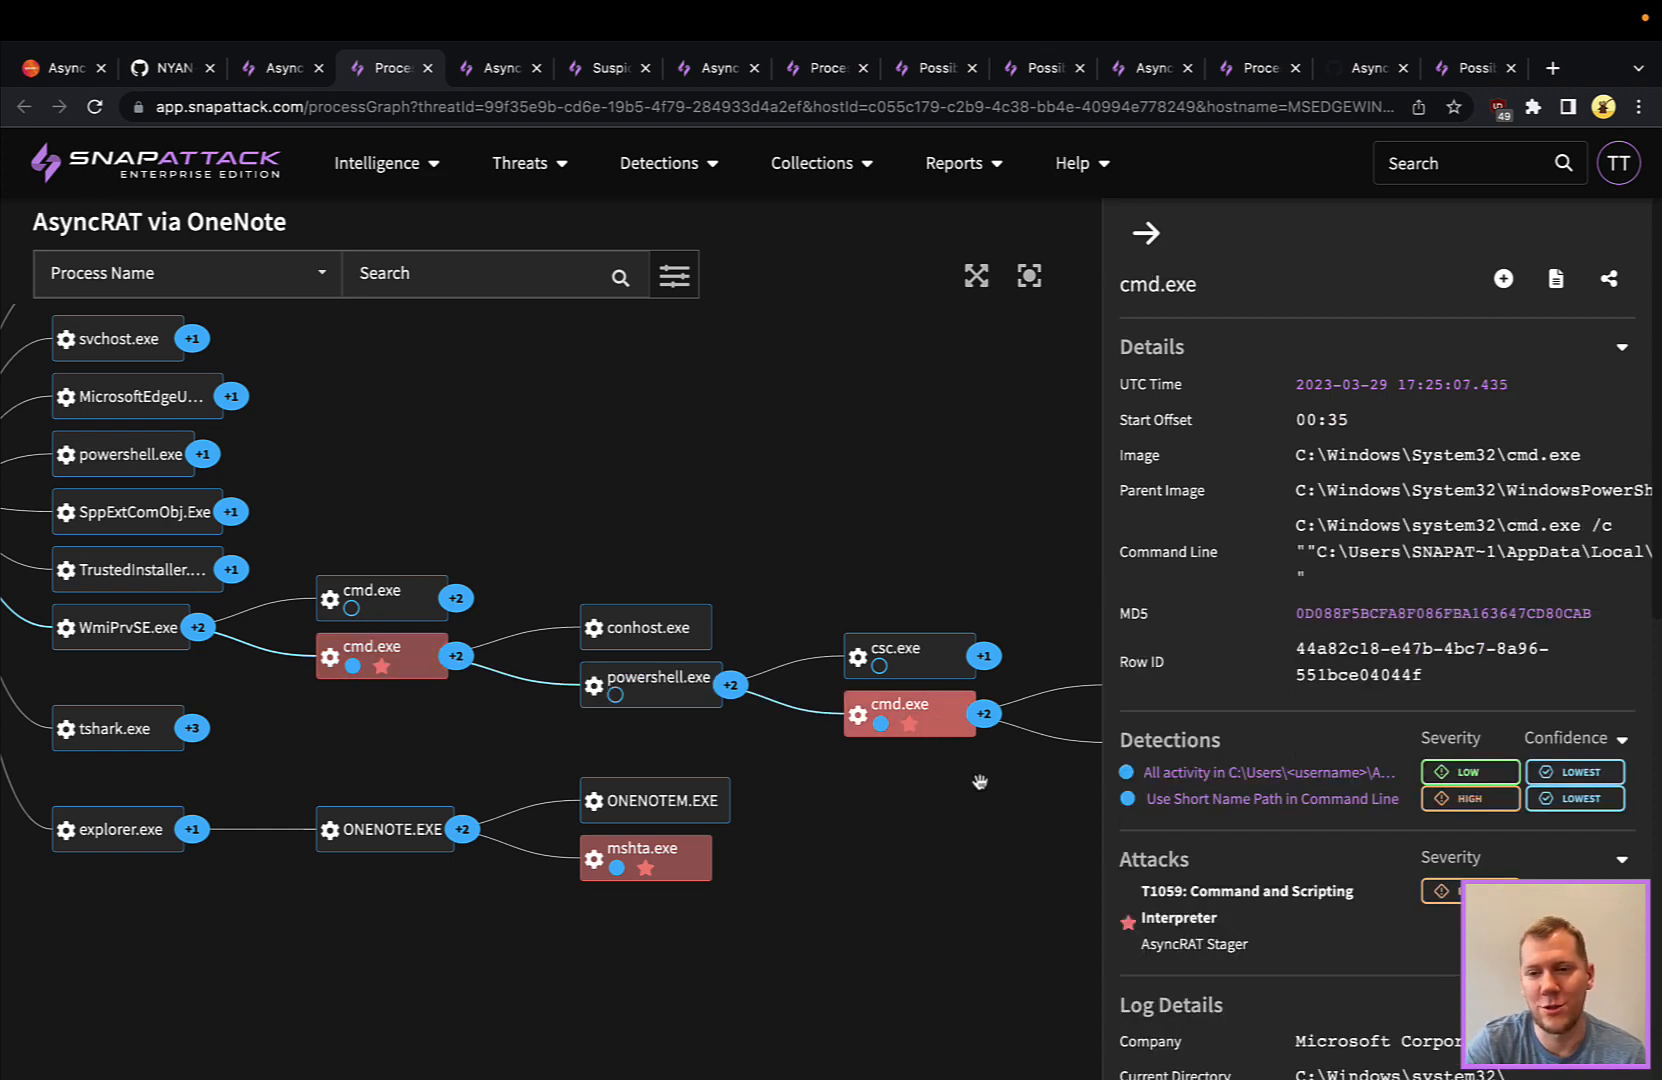
left_click(909, 742)
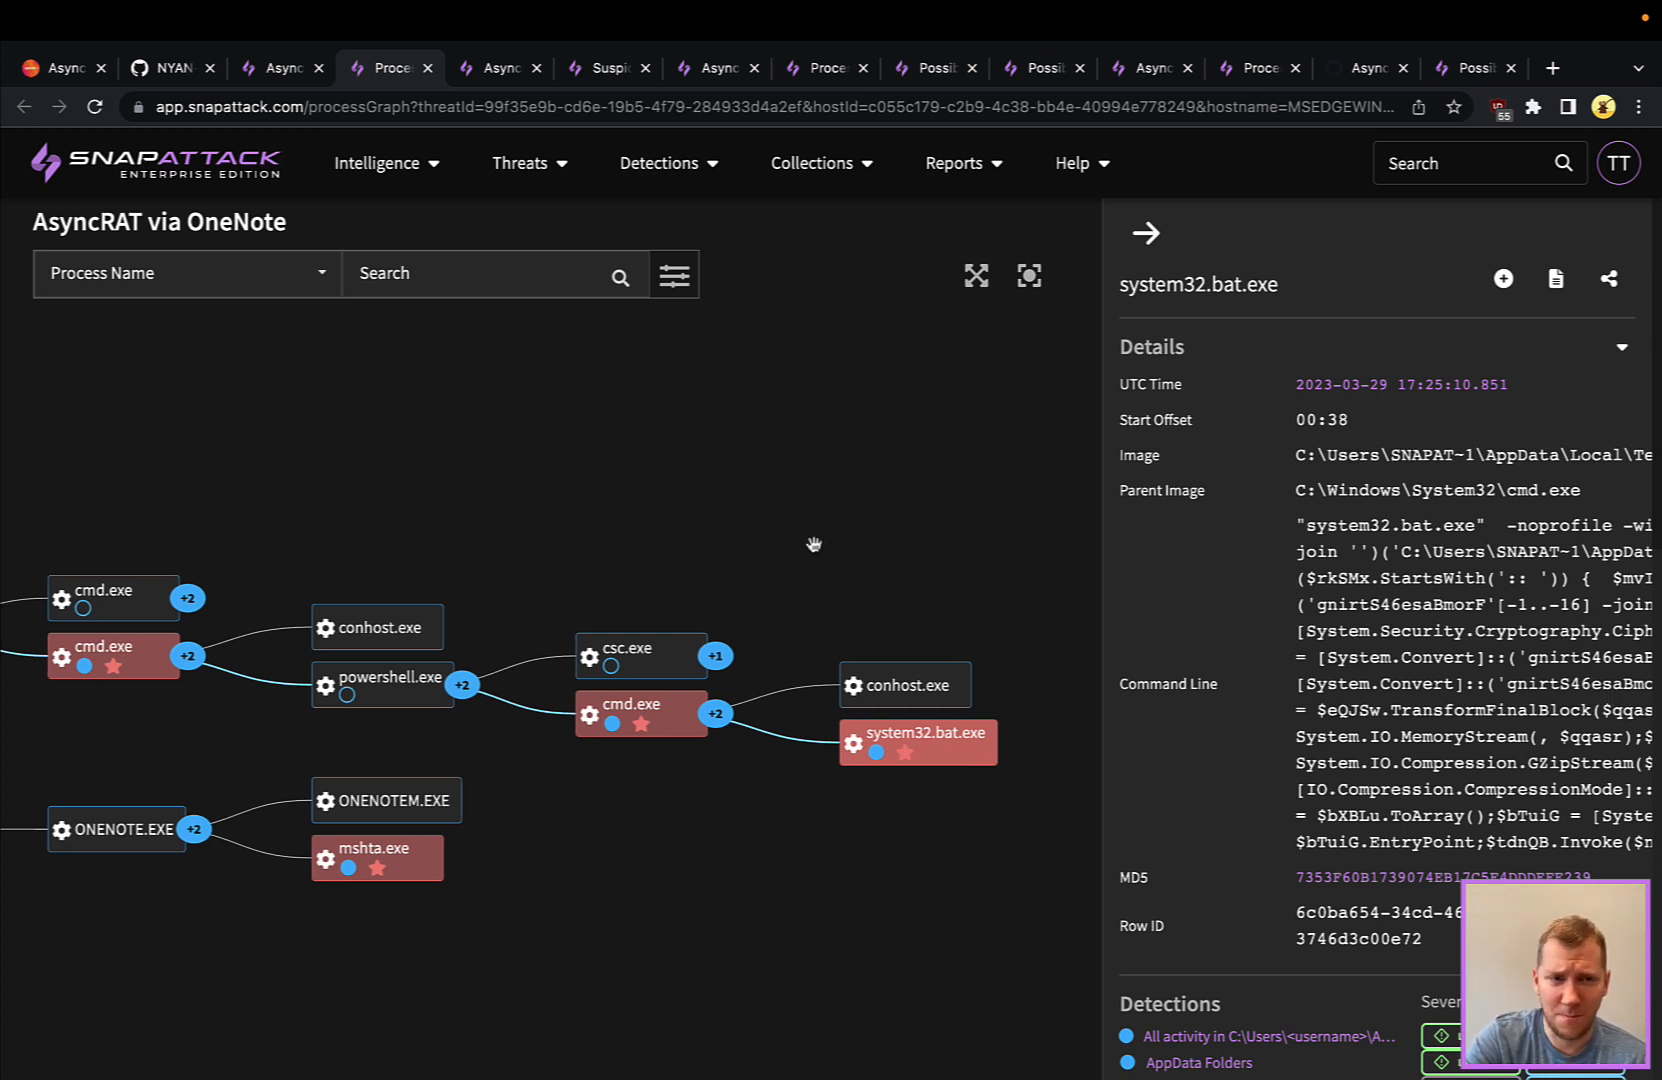
mouse_move(493, 87)
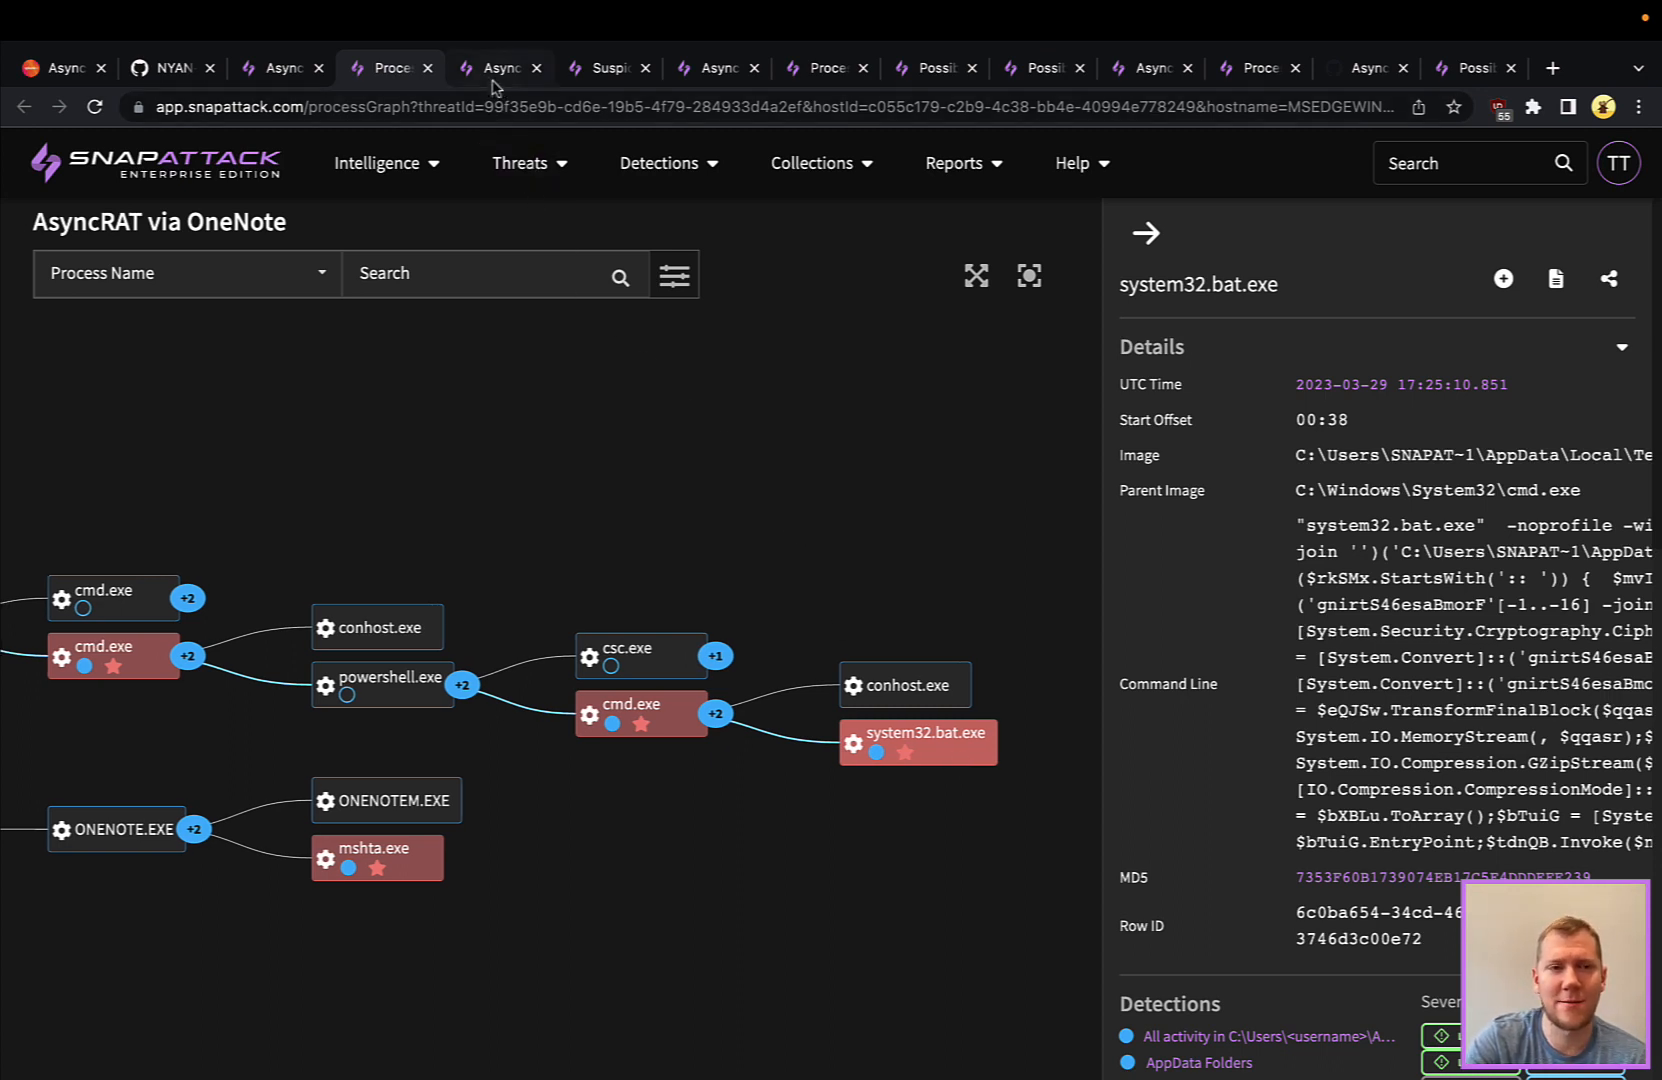
Read the AsyncRAT Loader query and matching PowerShell log, then open Suspicious Extracted File from OneNote.
left_click(495, 68)
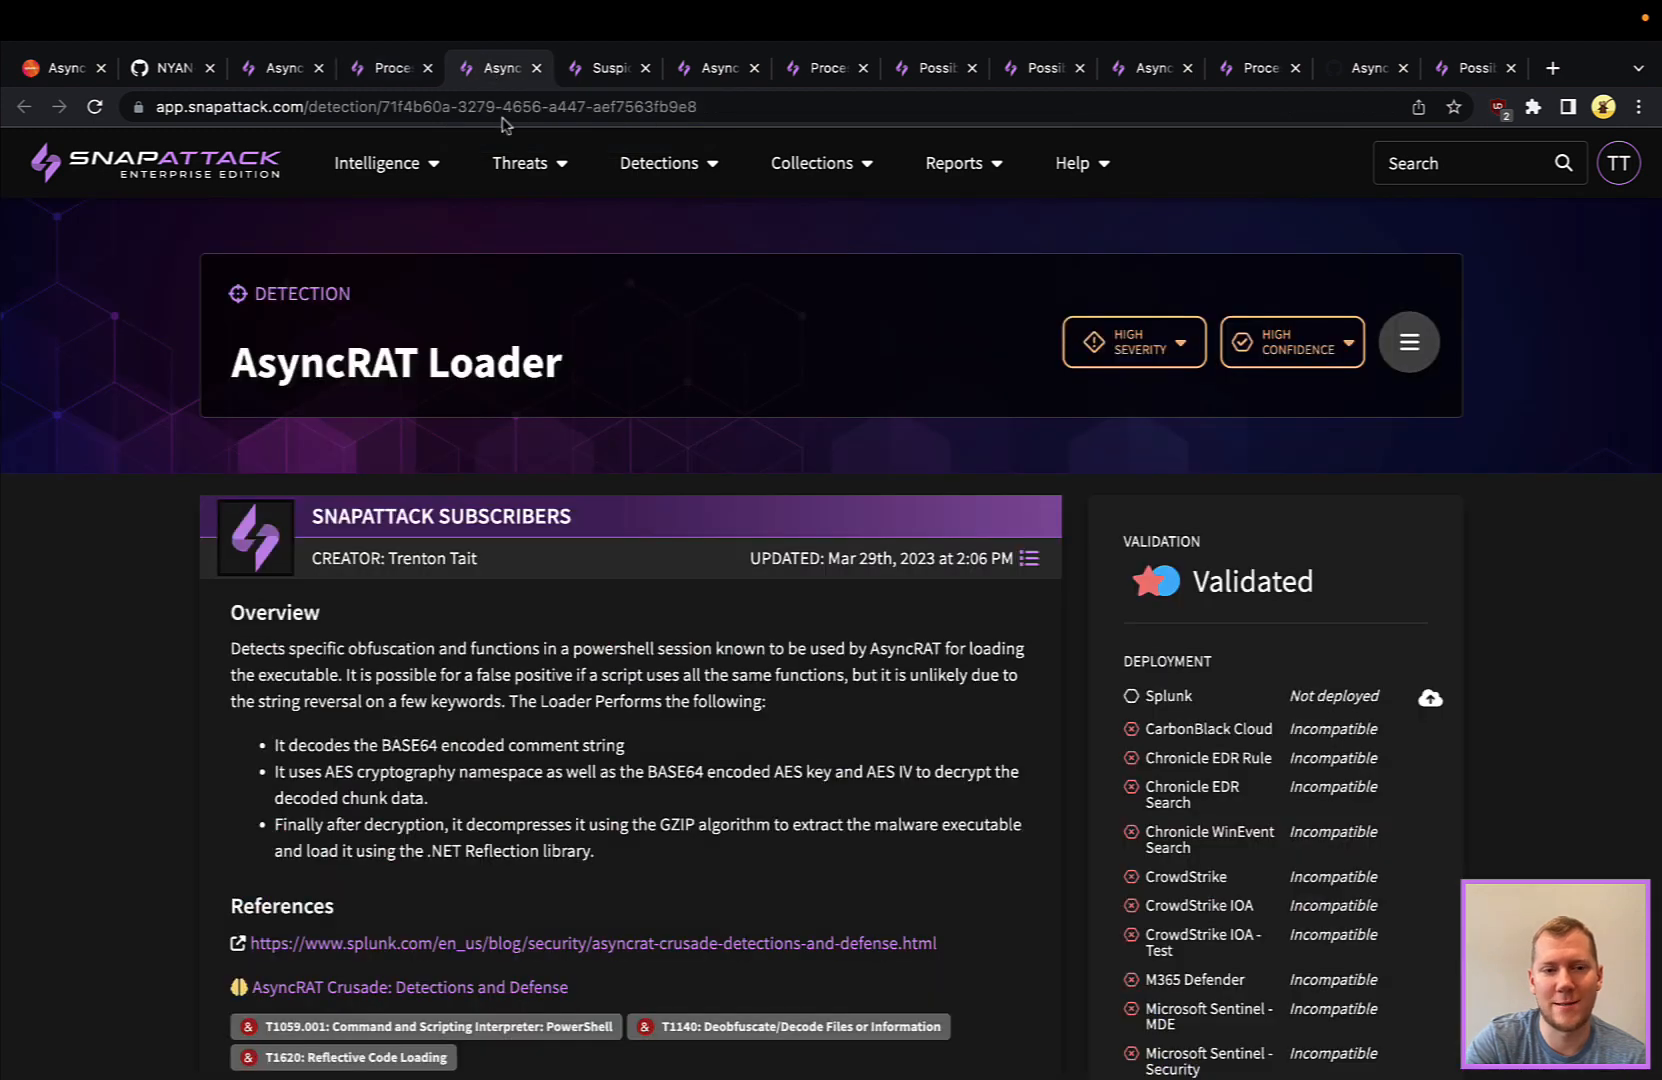
mouse_move(694, 515)
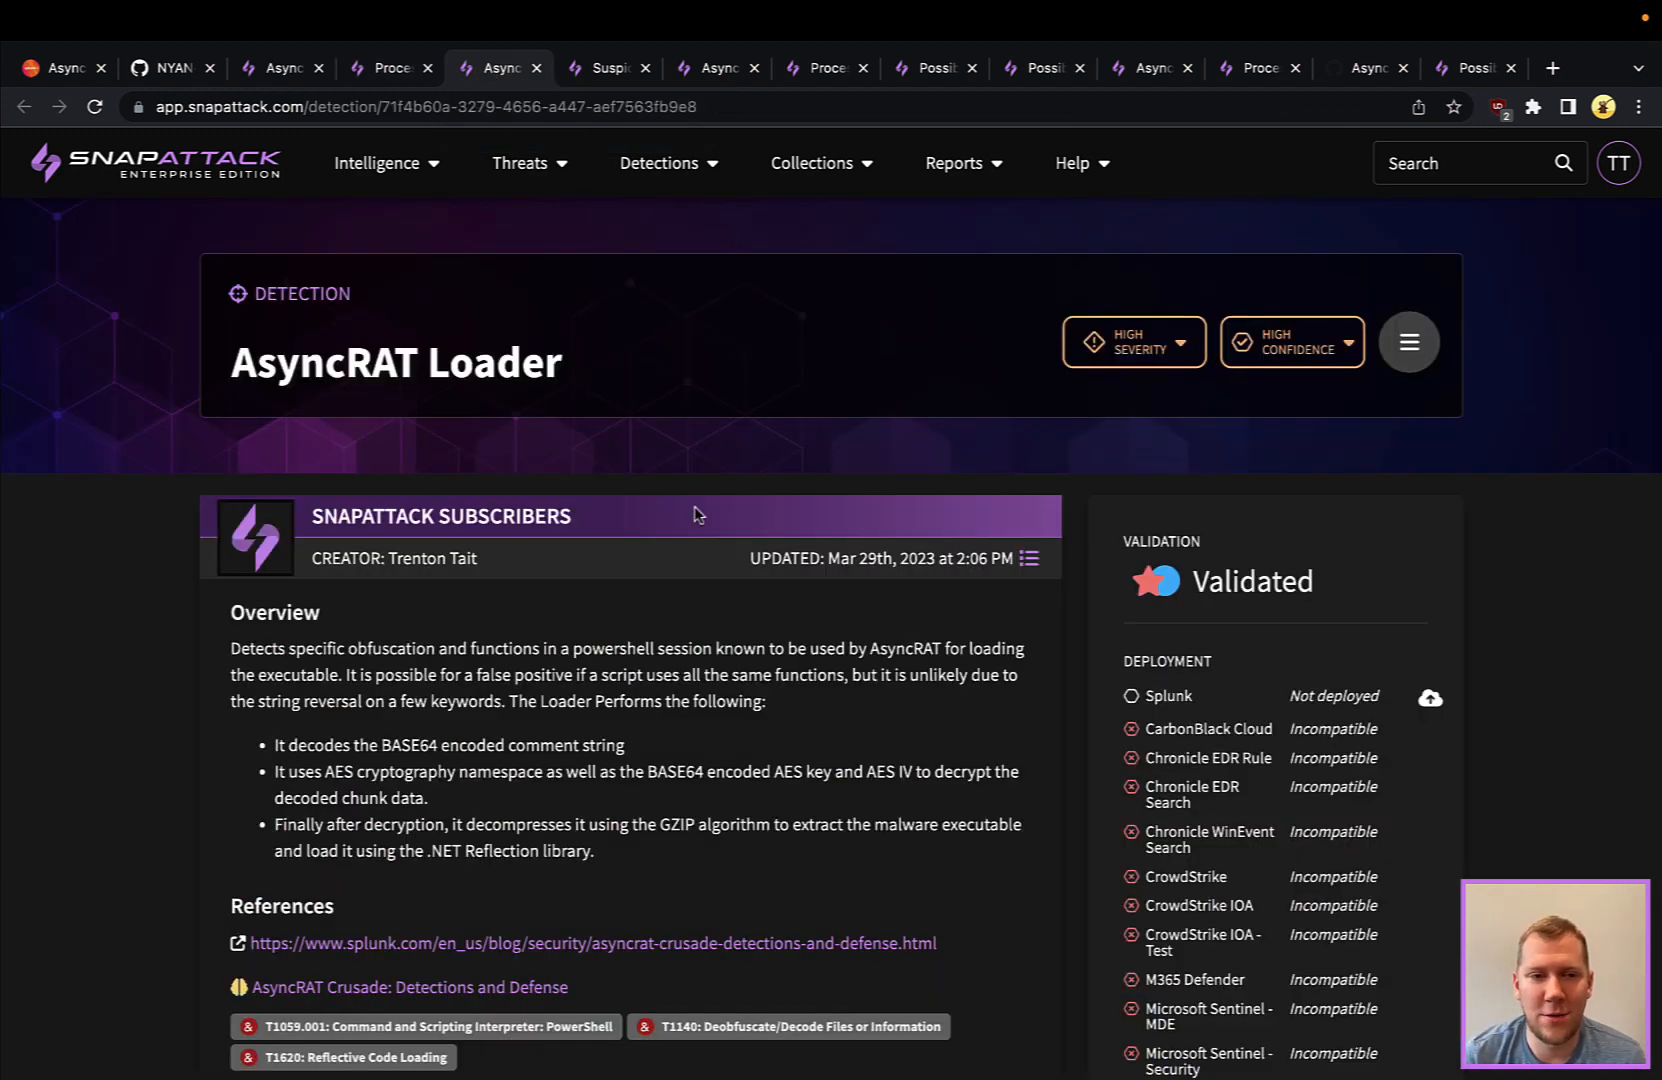
scroll("down", 3)
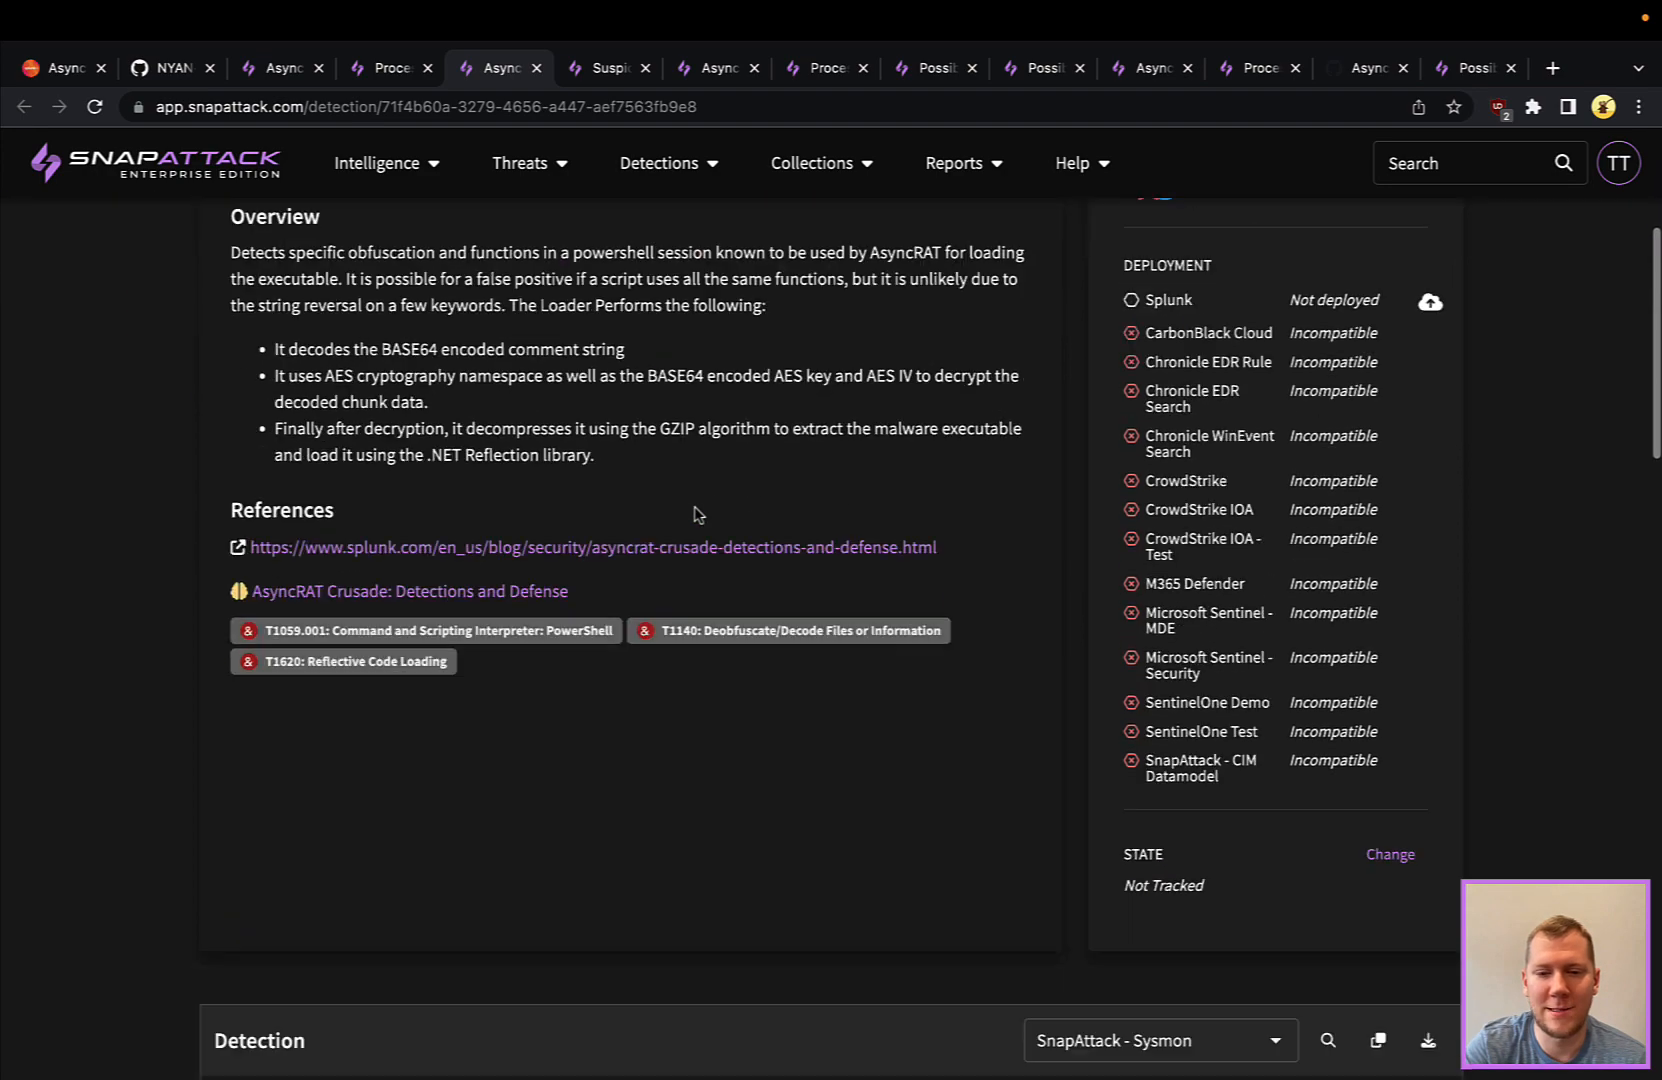
scroll("down", 3)
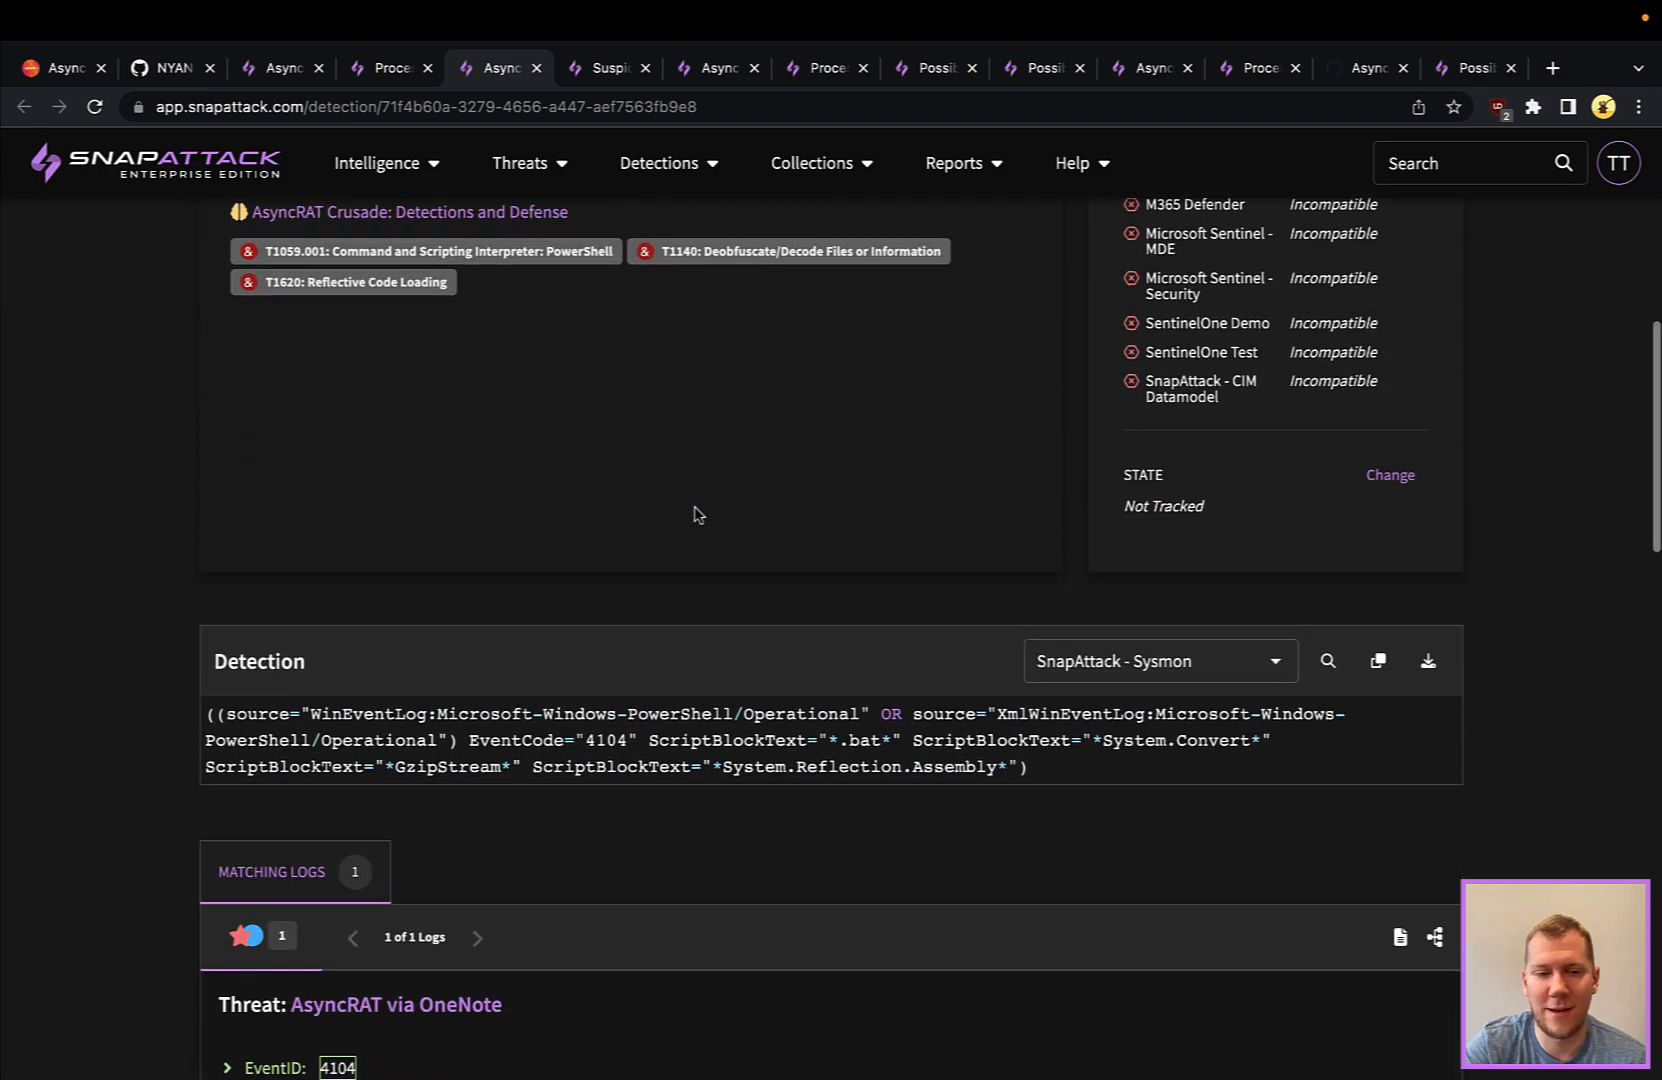
scroll("down", 3)
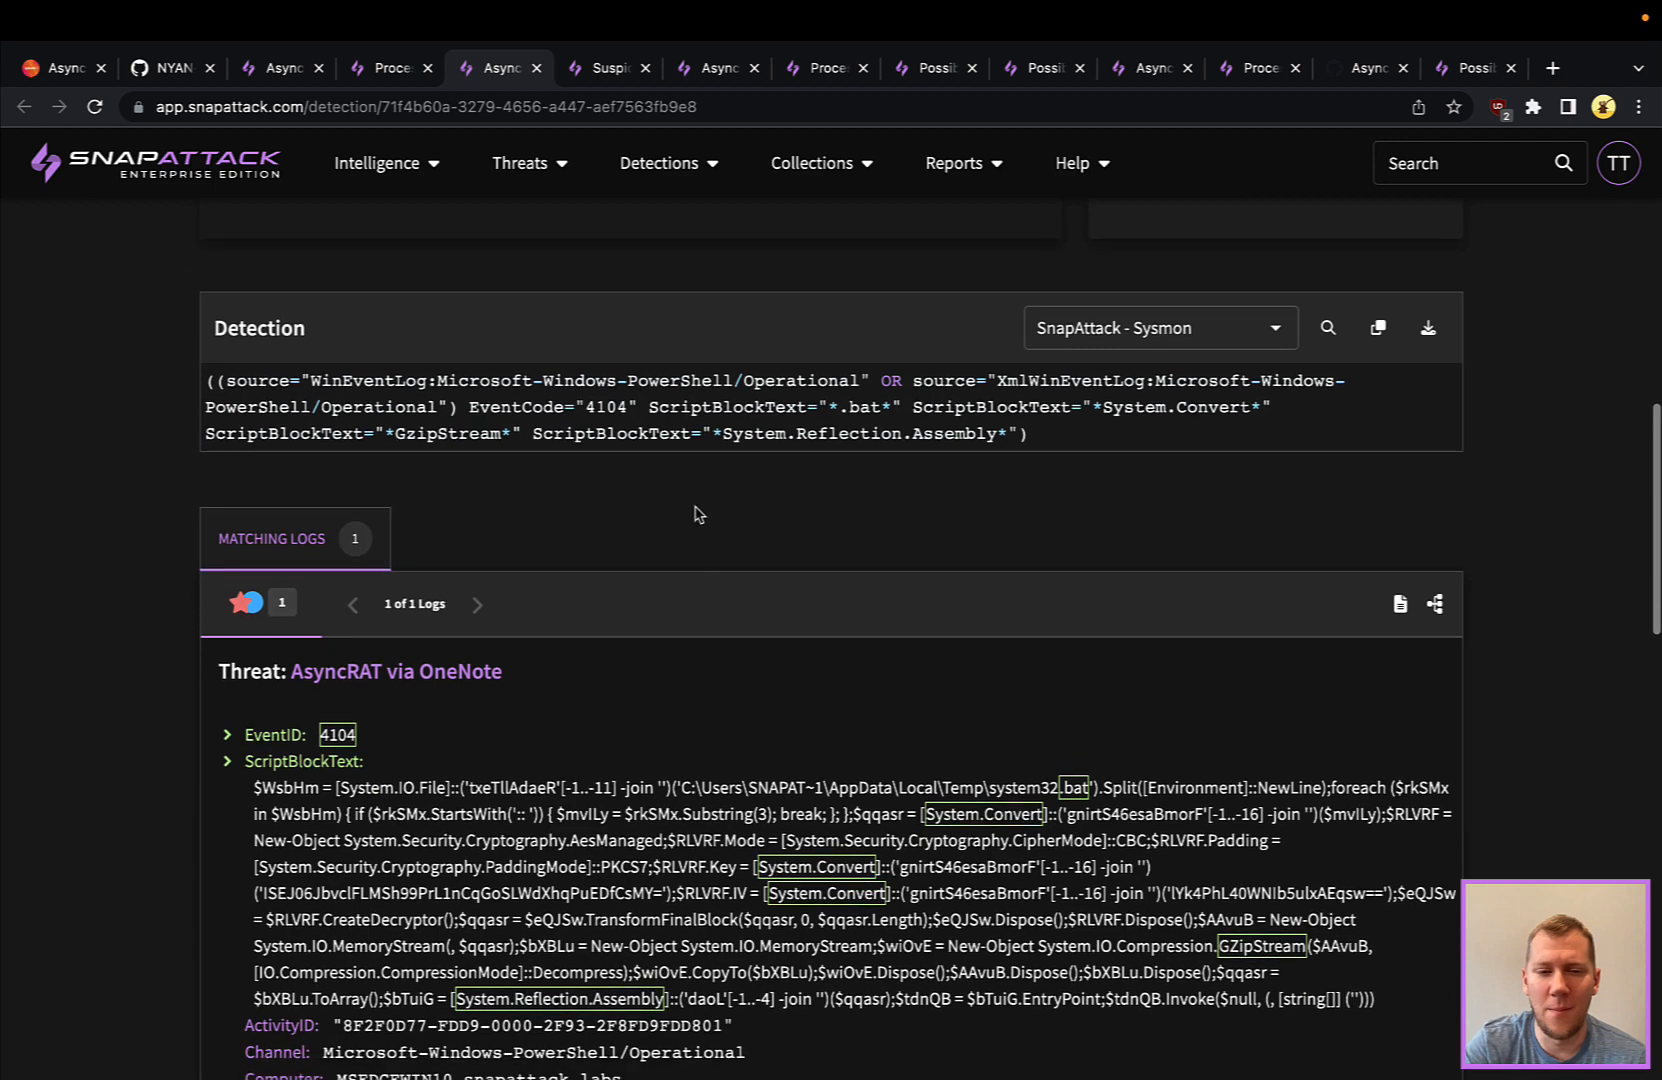
scroll("down", 3)
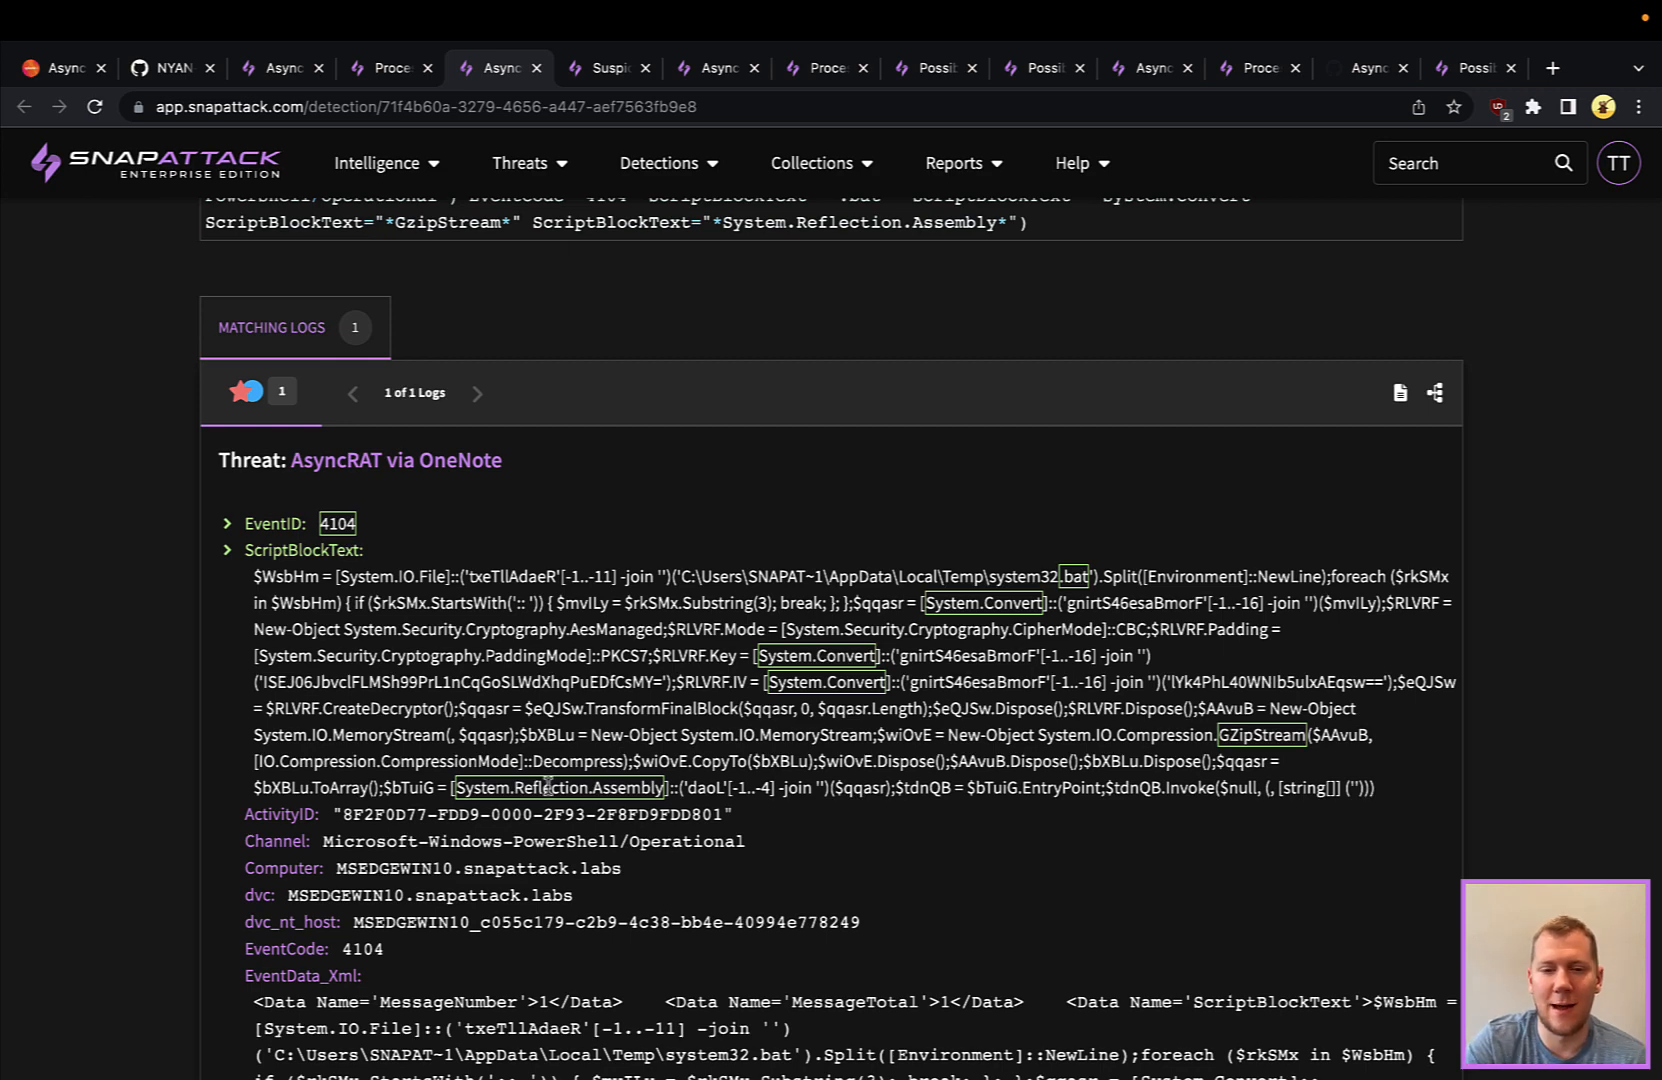
scroll("down", 3)
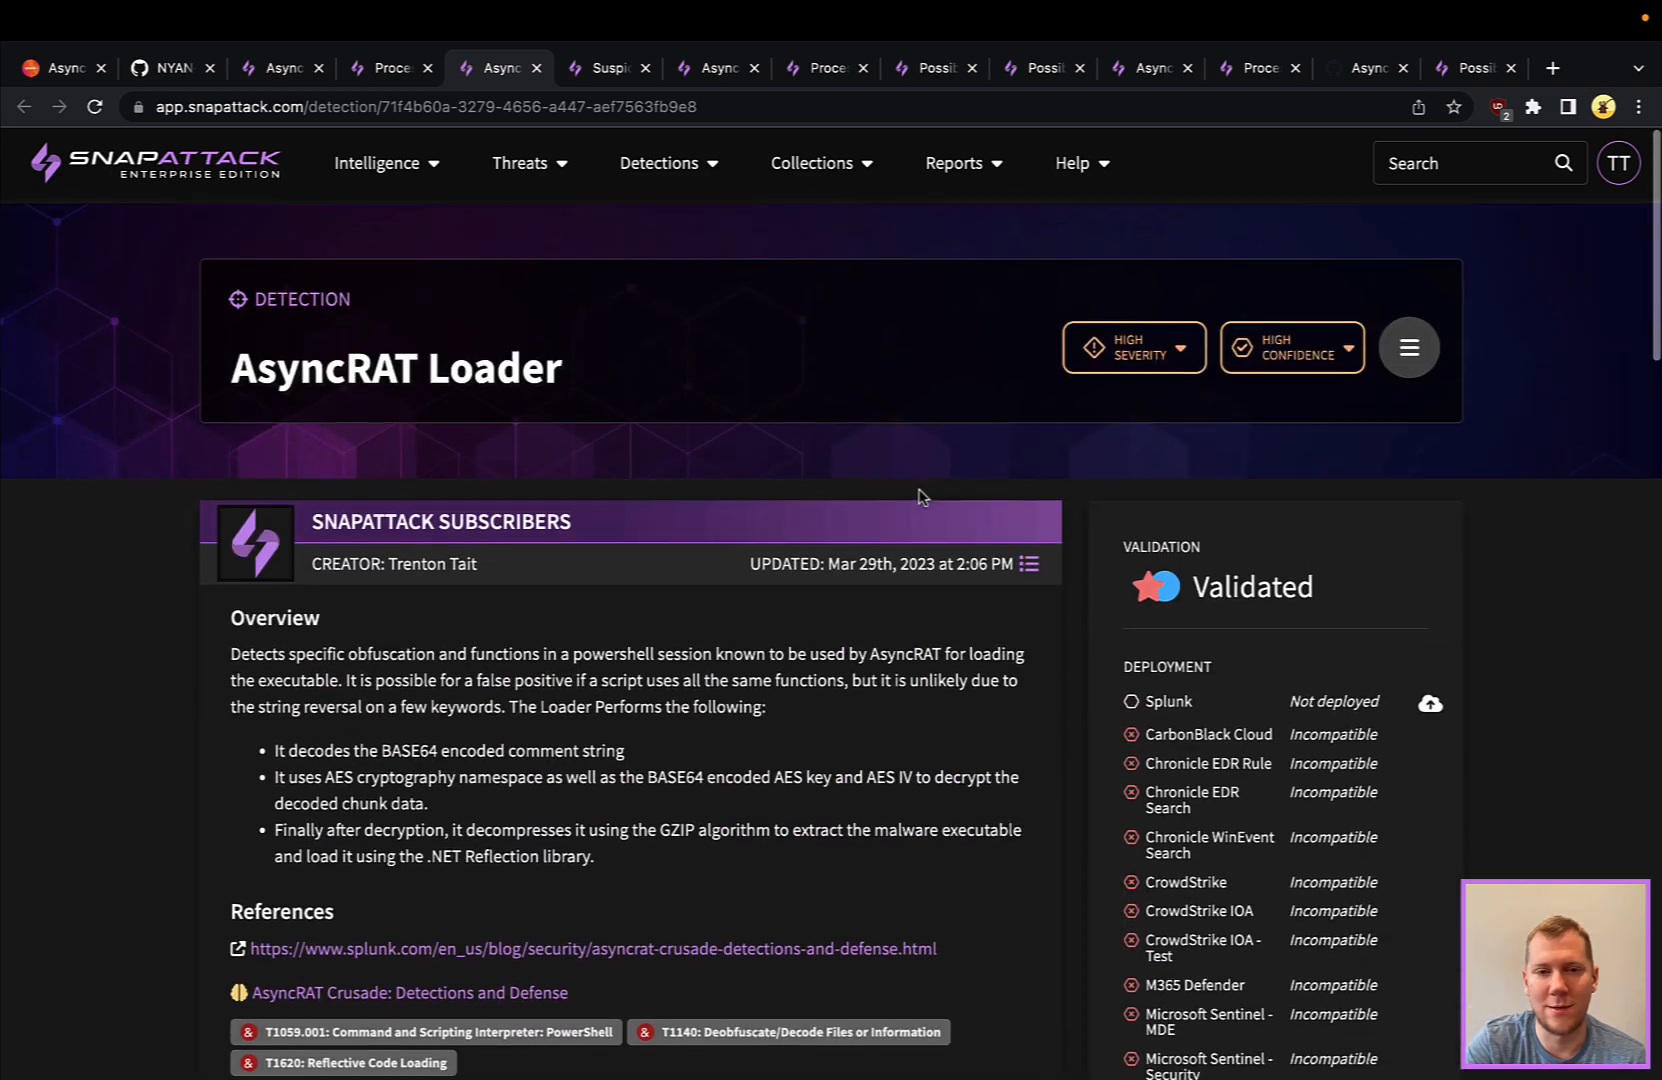
left_click(604, 68)
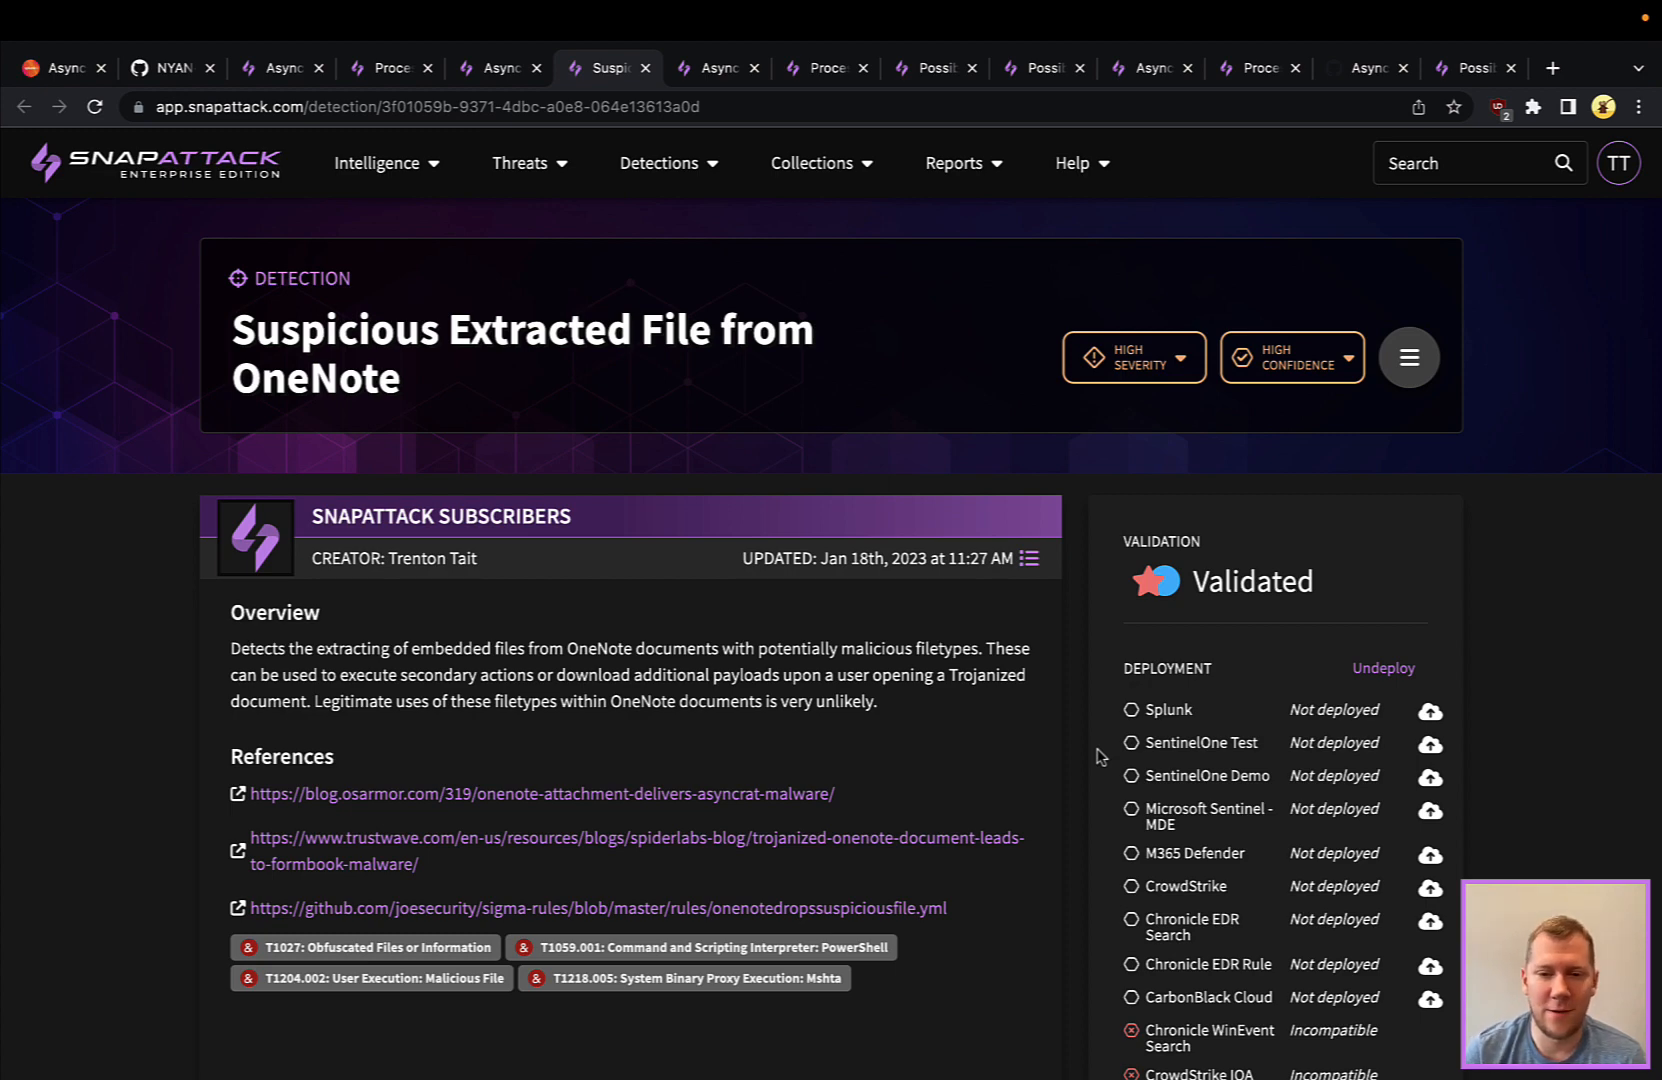
Scroll to Matching Logs and view log 2 of 2, from AsyncRAT via OneNote, then return to top.
scroll("down", 3)
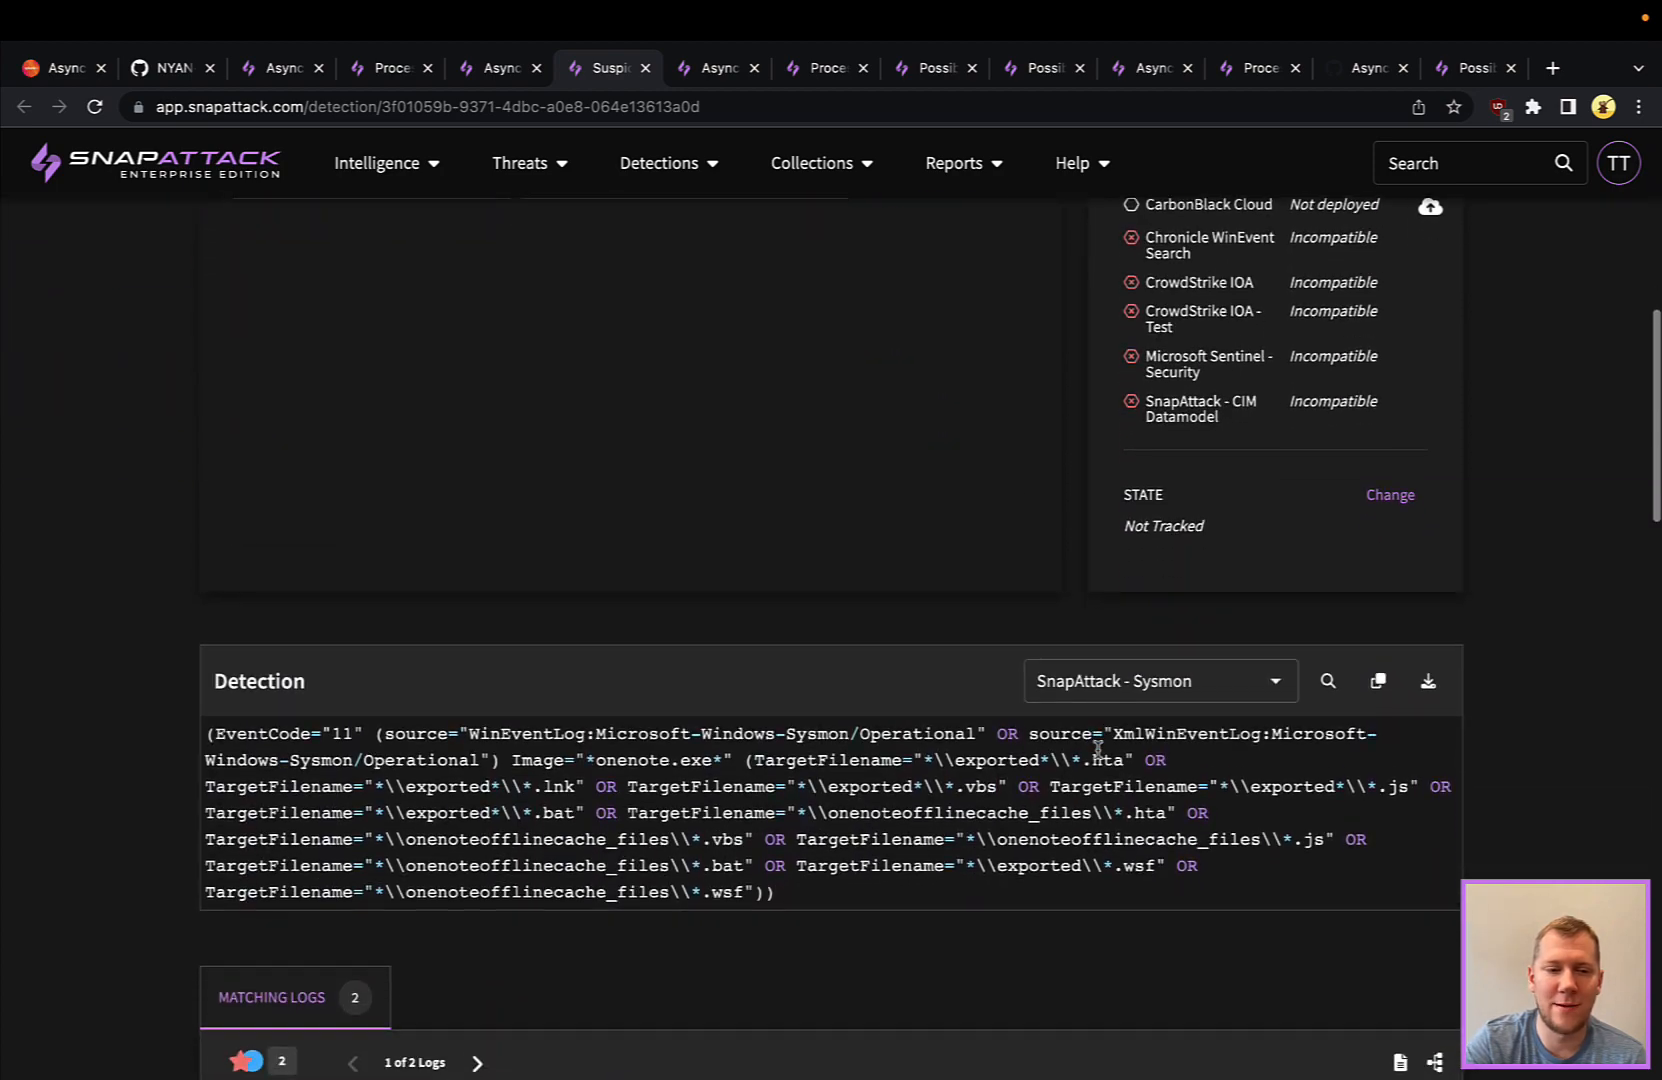
scroll("down", 3)
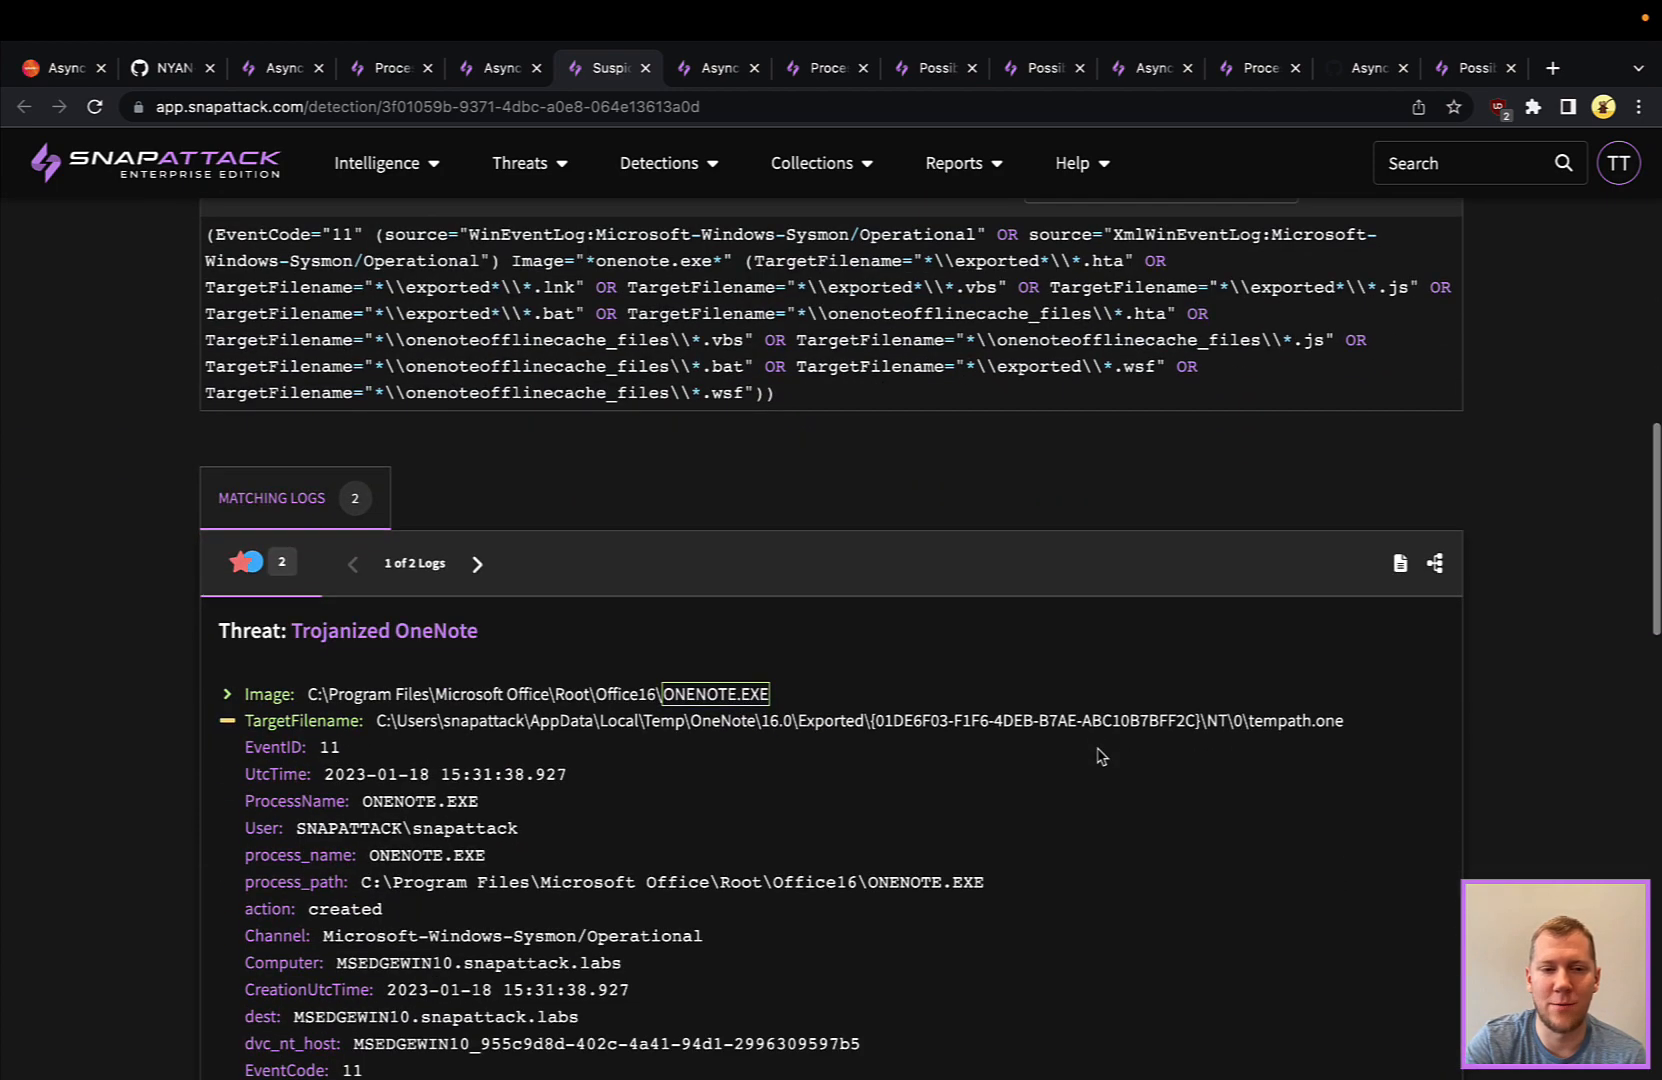
mouse_move(682, 700)
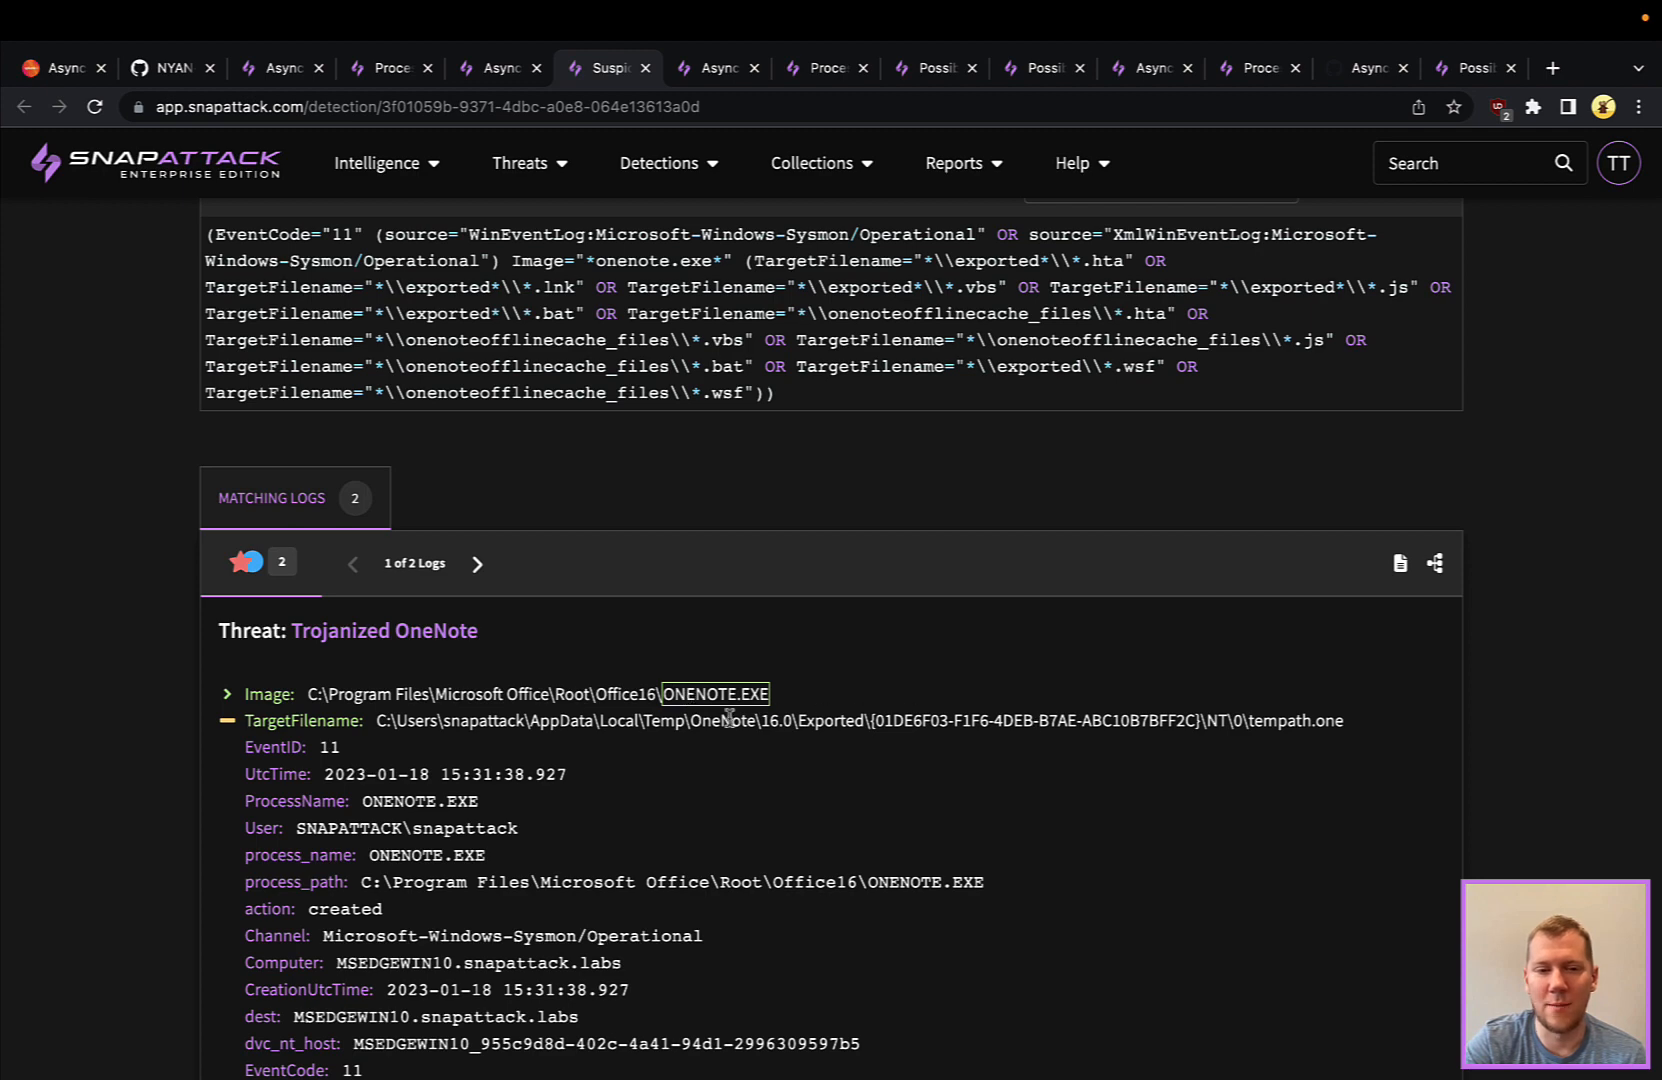
left_click(477, 563)
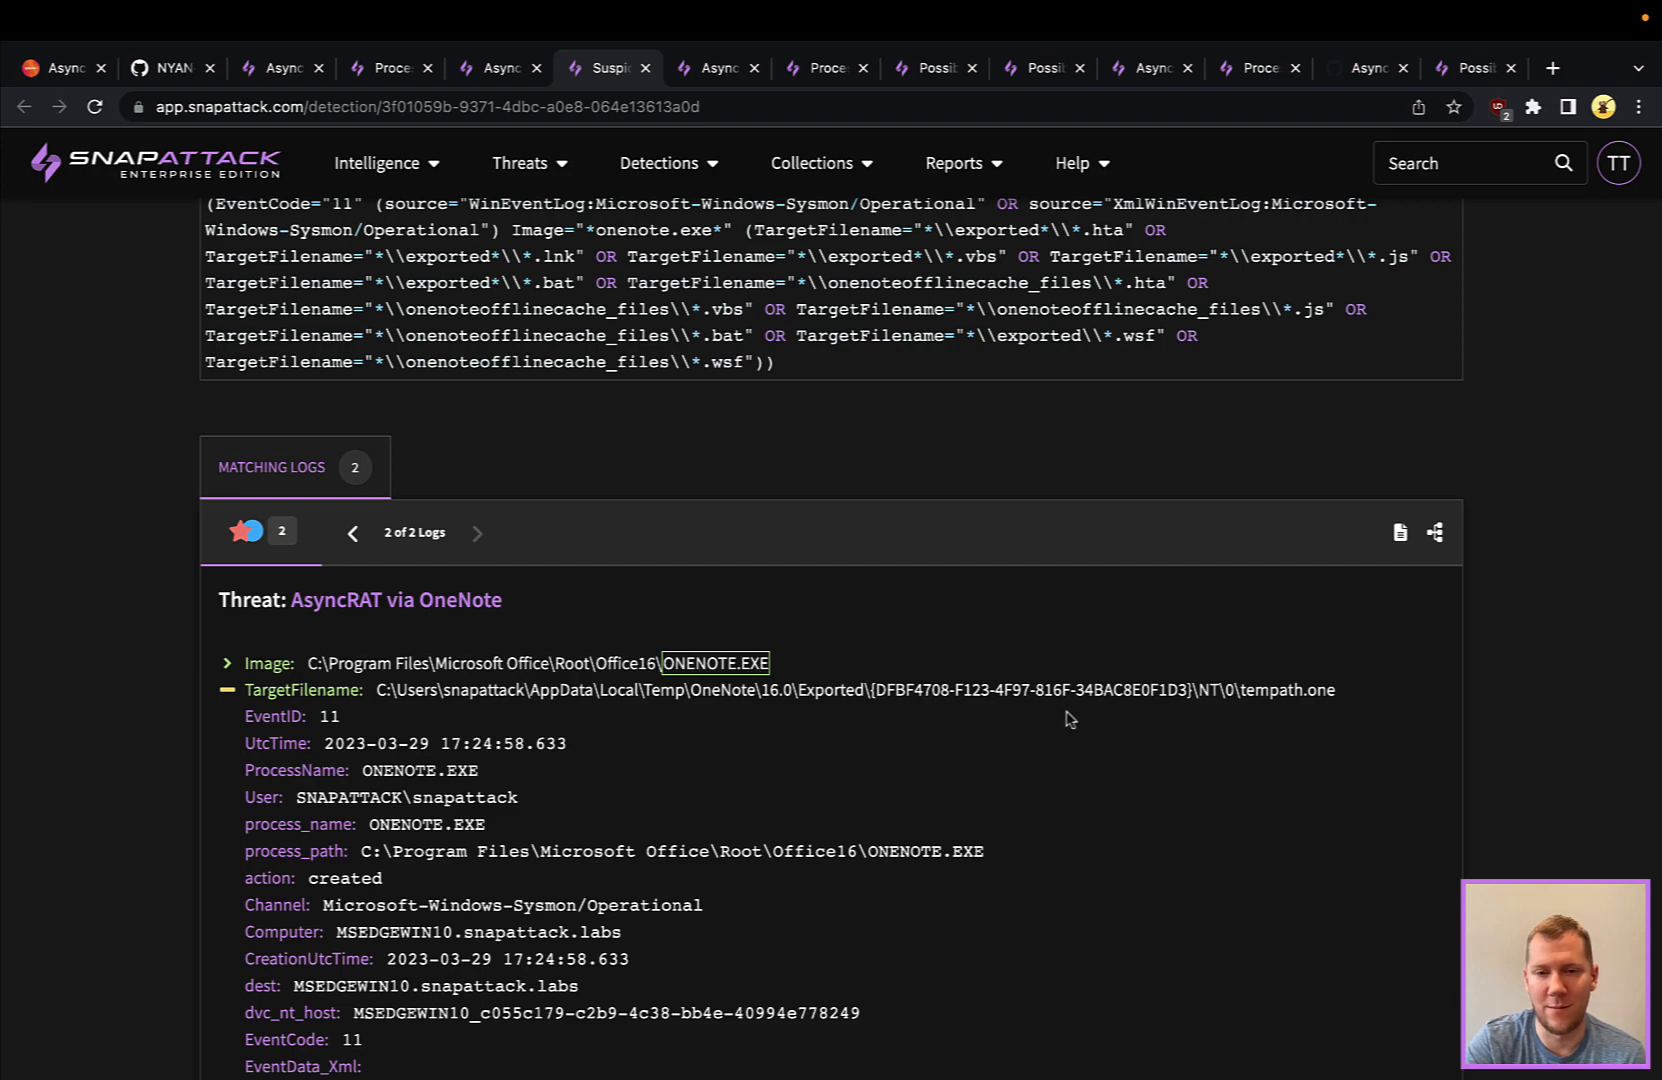
scroll("down", 3)
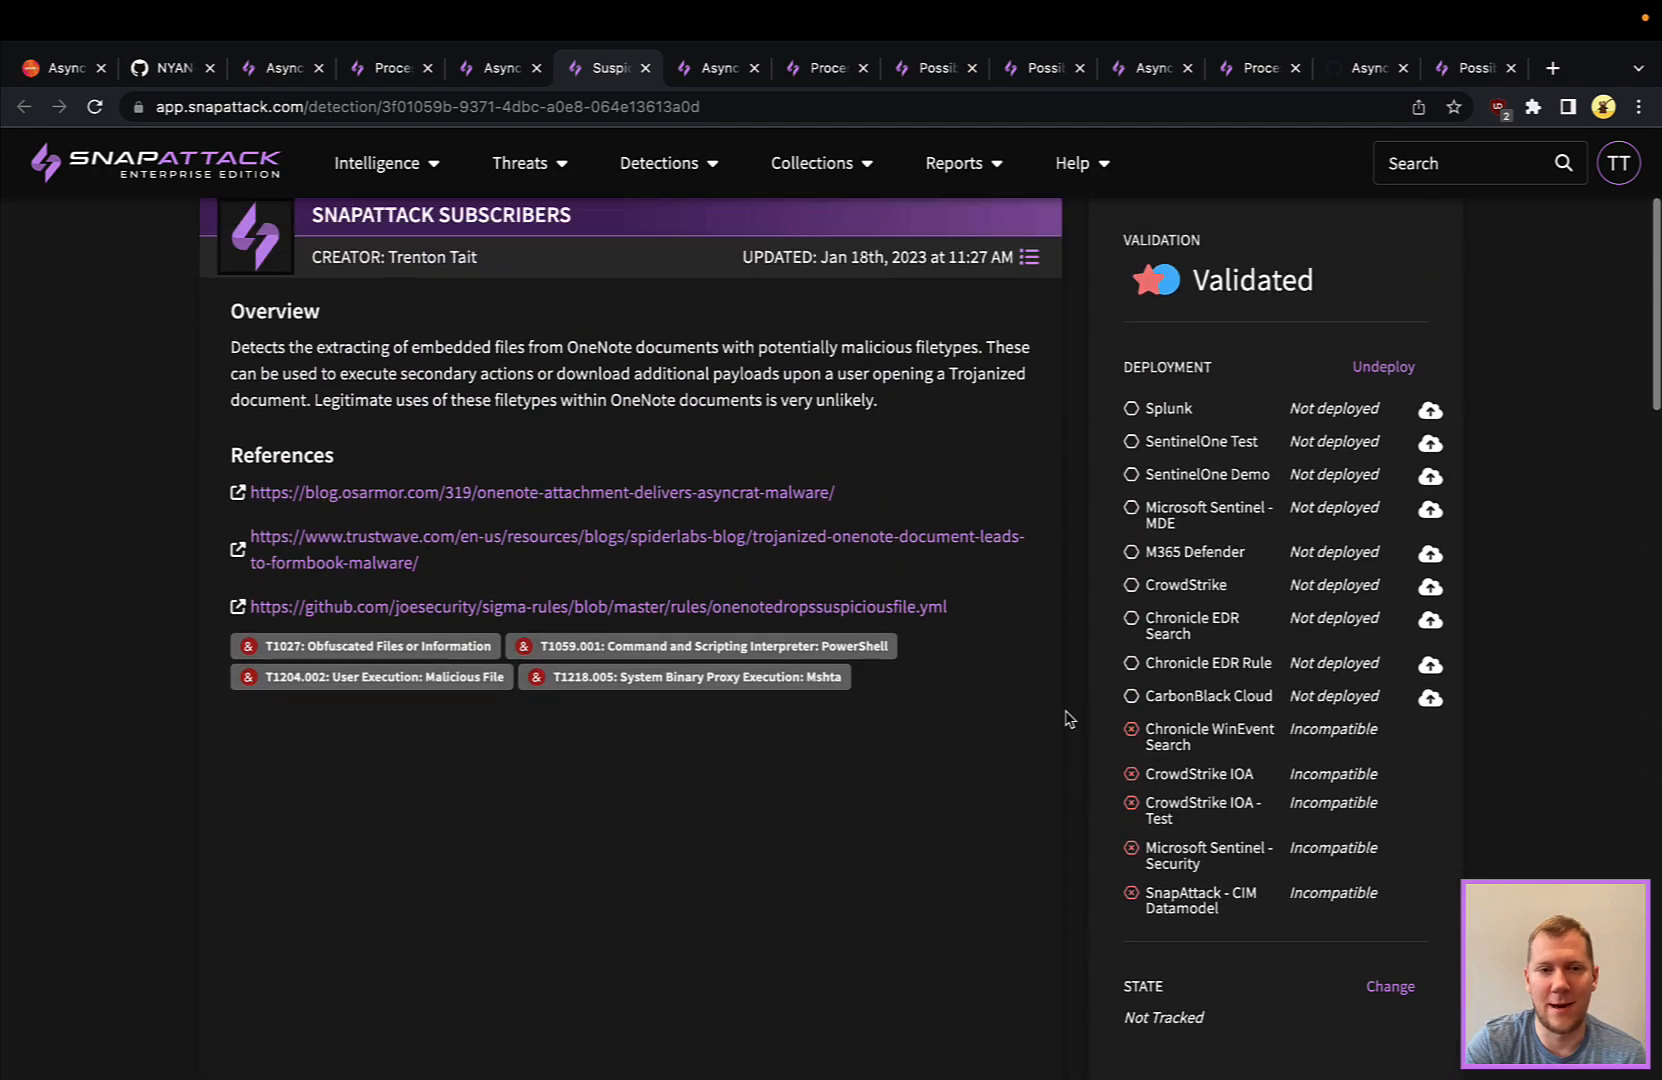
scroll("up", 3)
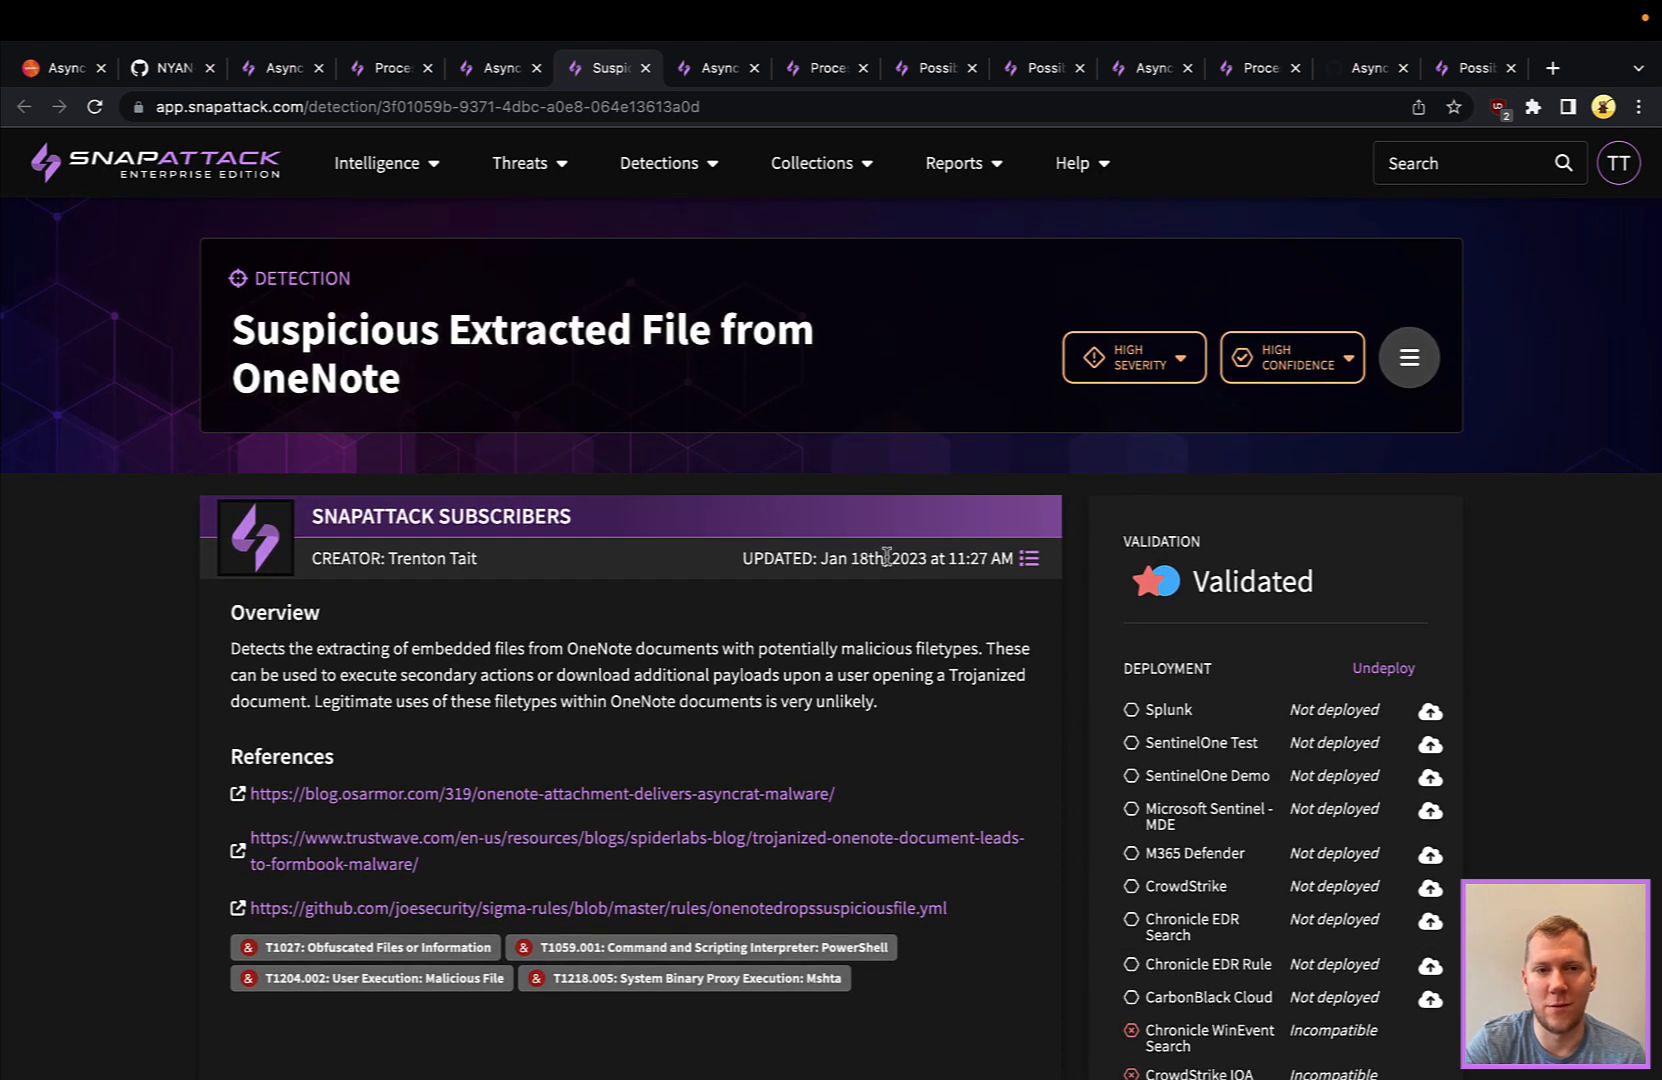
Open the AsyncRAT - Launching Shell threat, read its overview, and select the second Windows host recording.
left_click(715, 68)
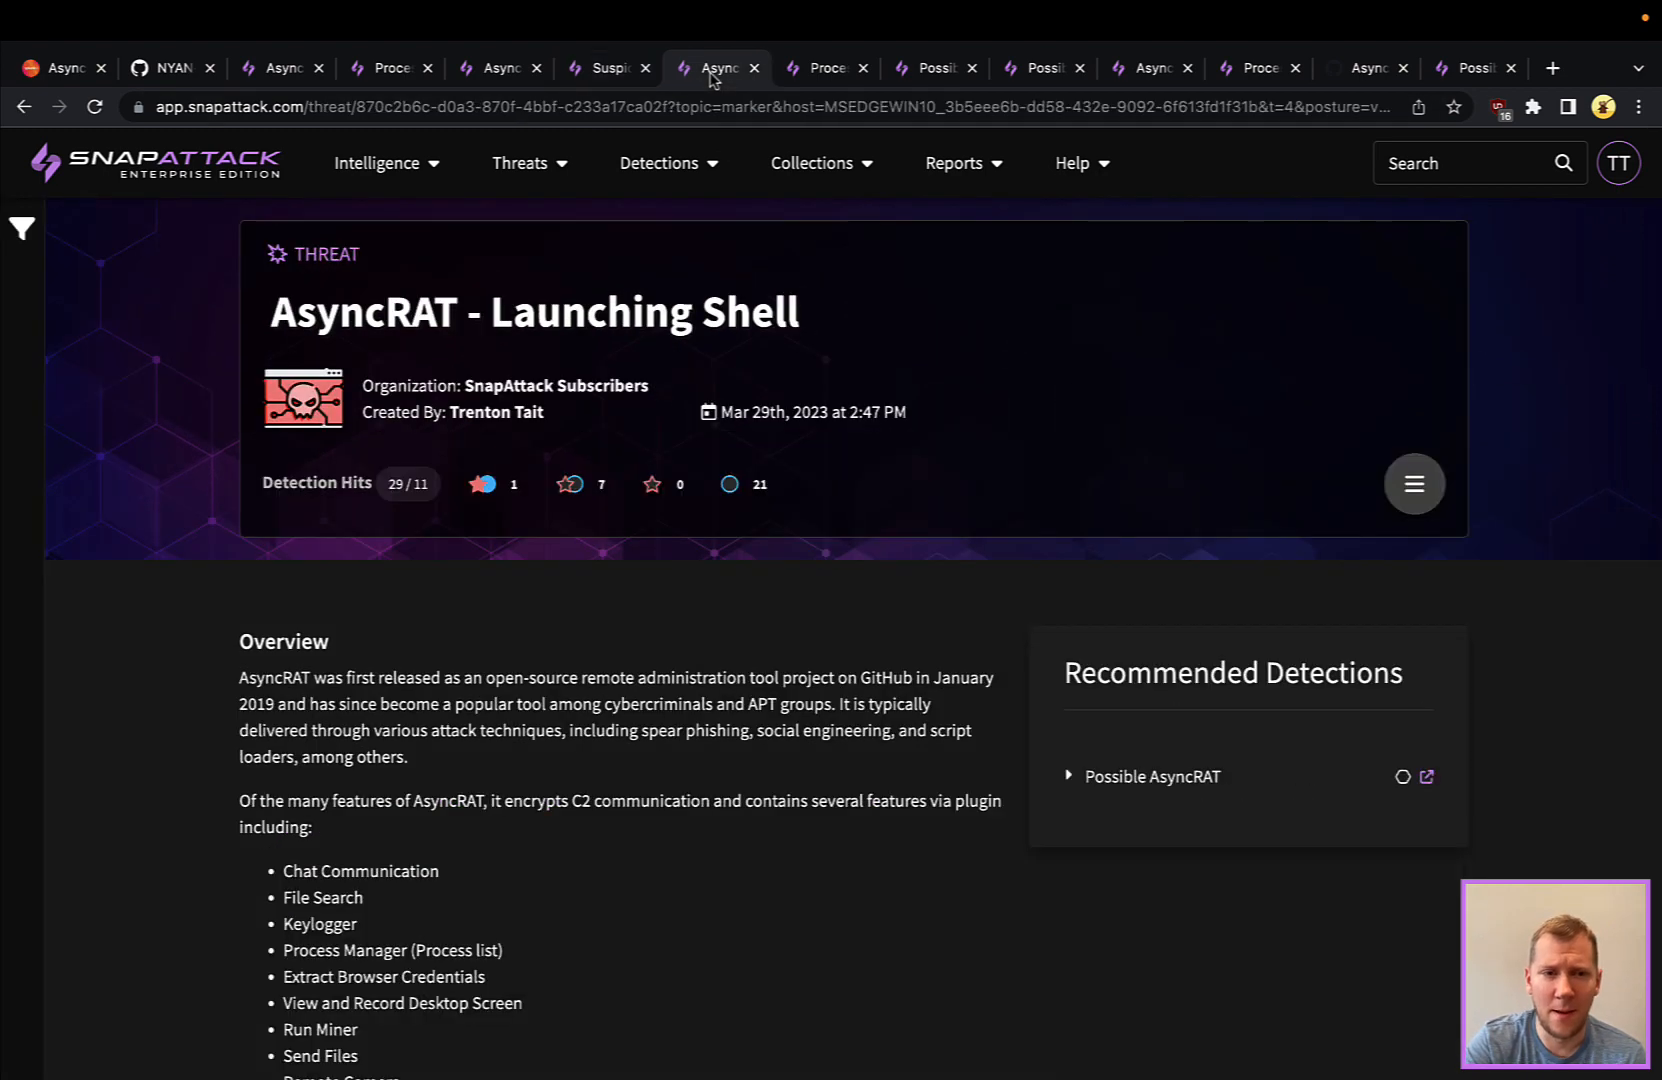
mouse_move(1602, 612)
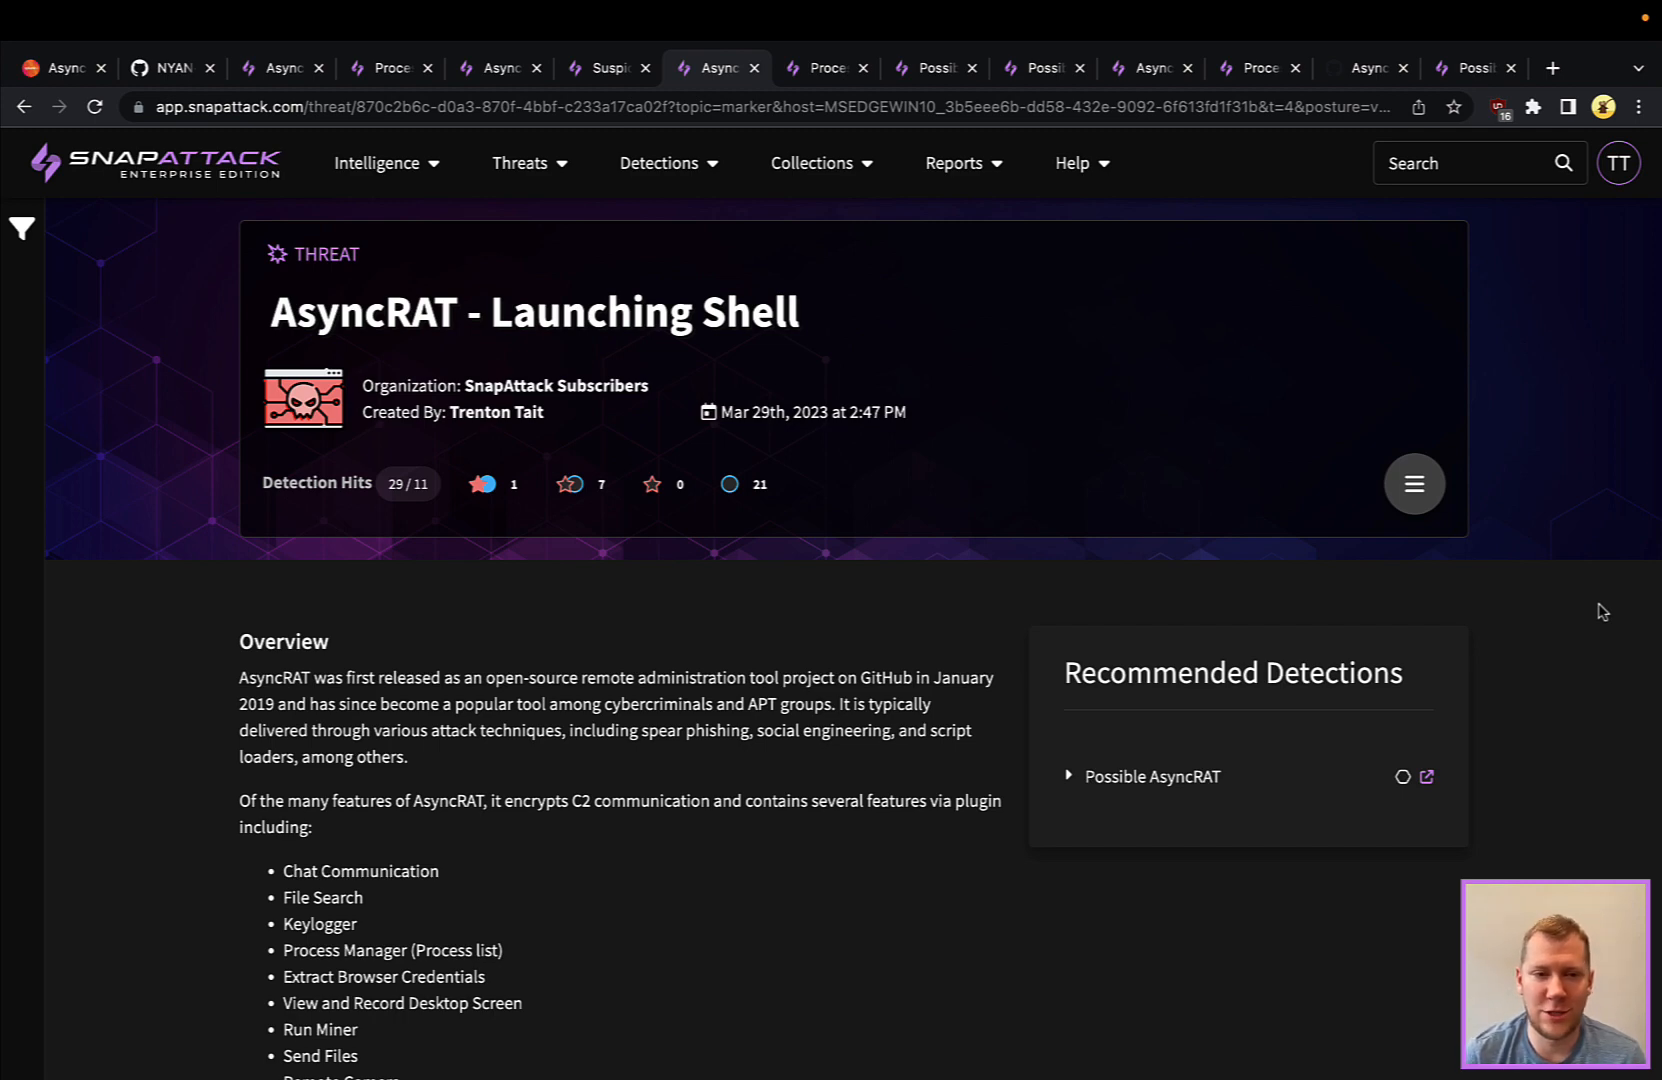
scroll("down", 3)
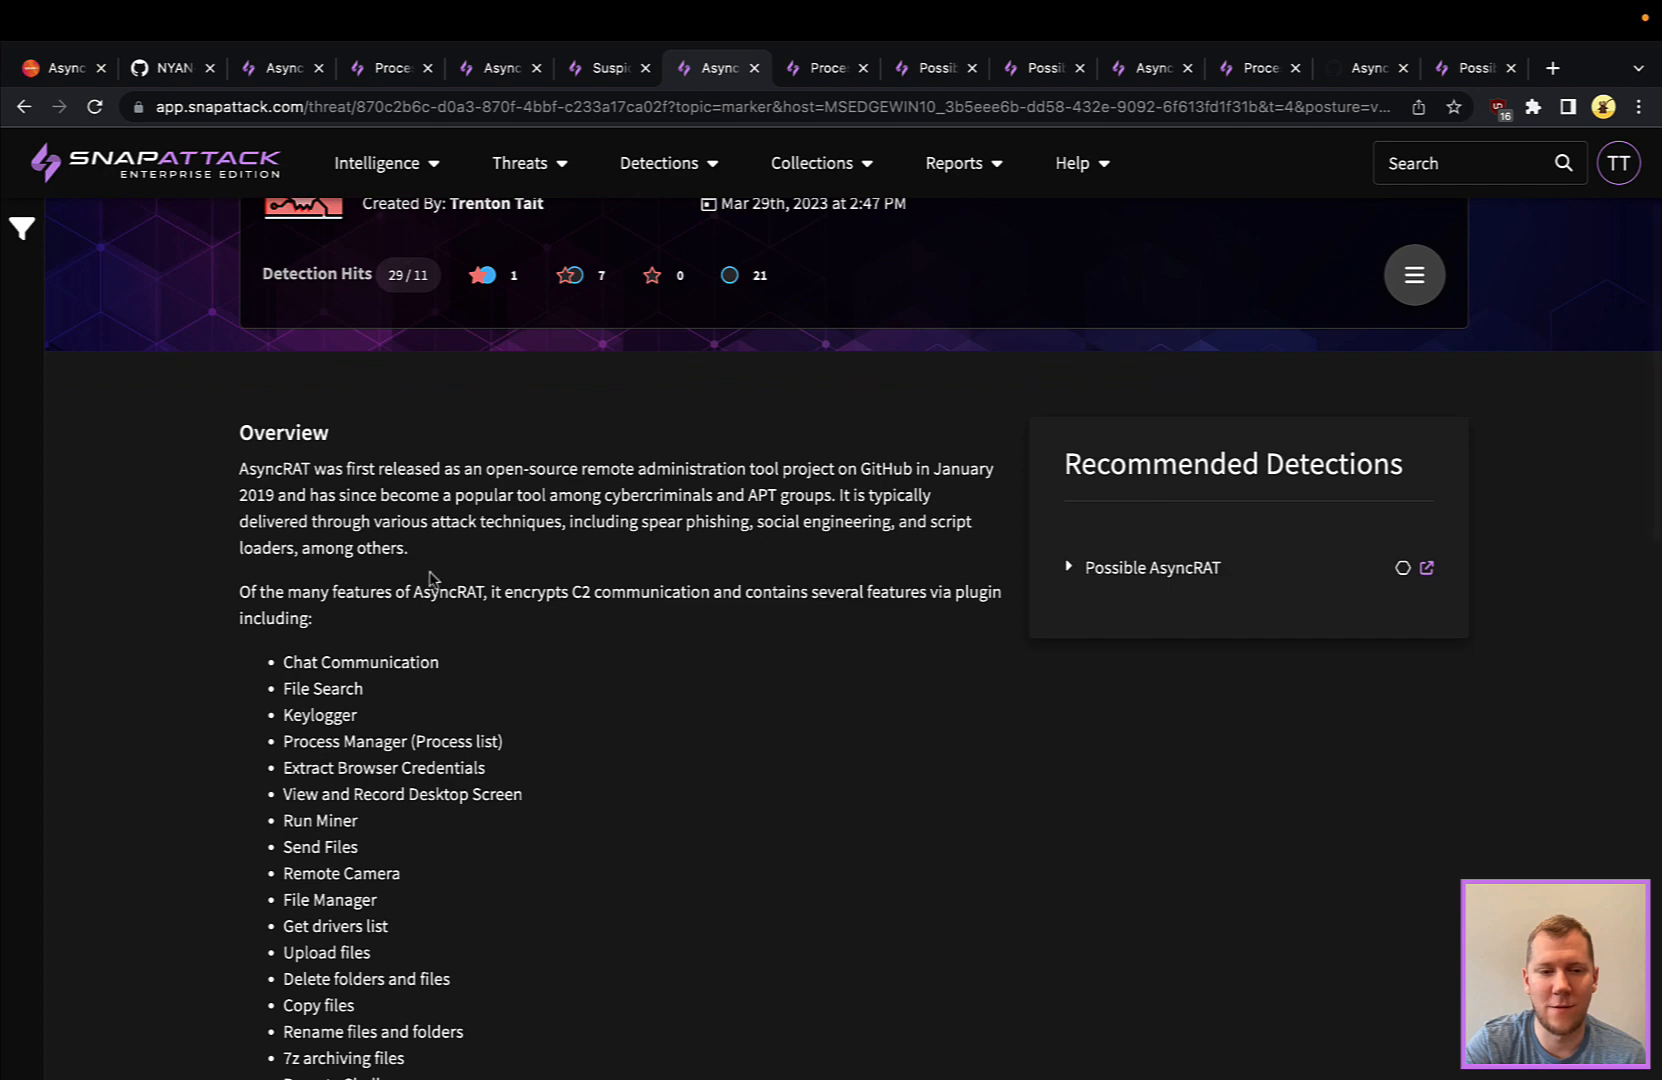
scroll("down", 3)
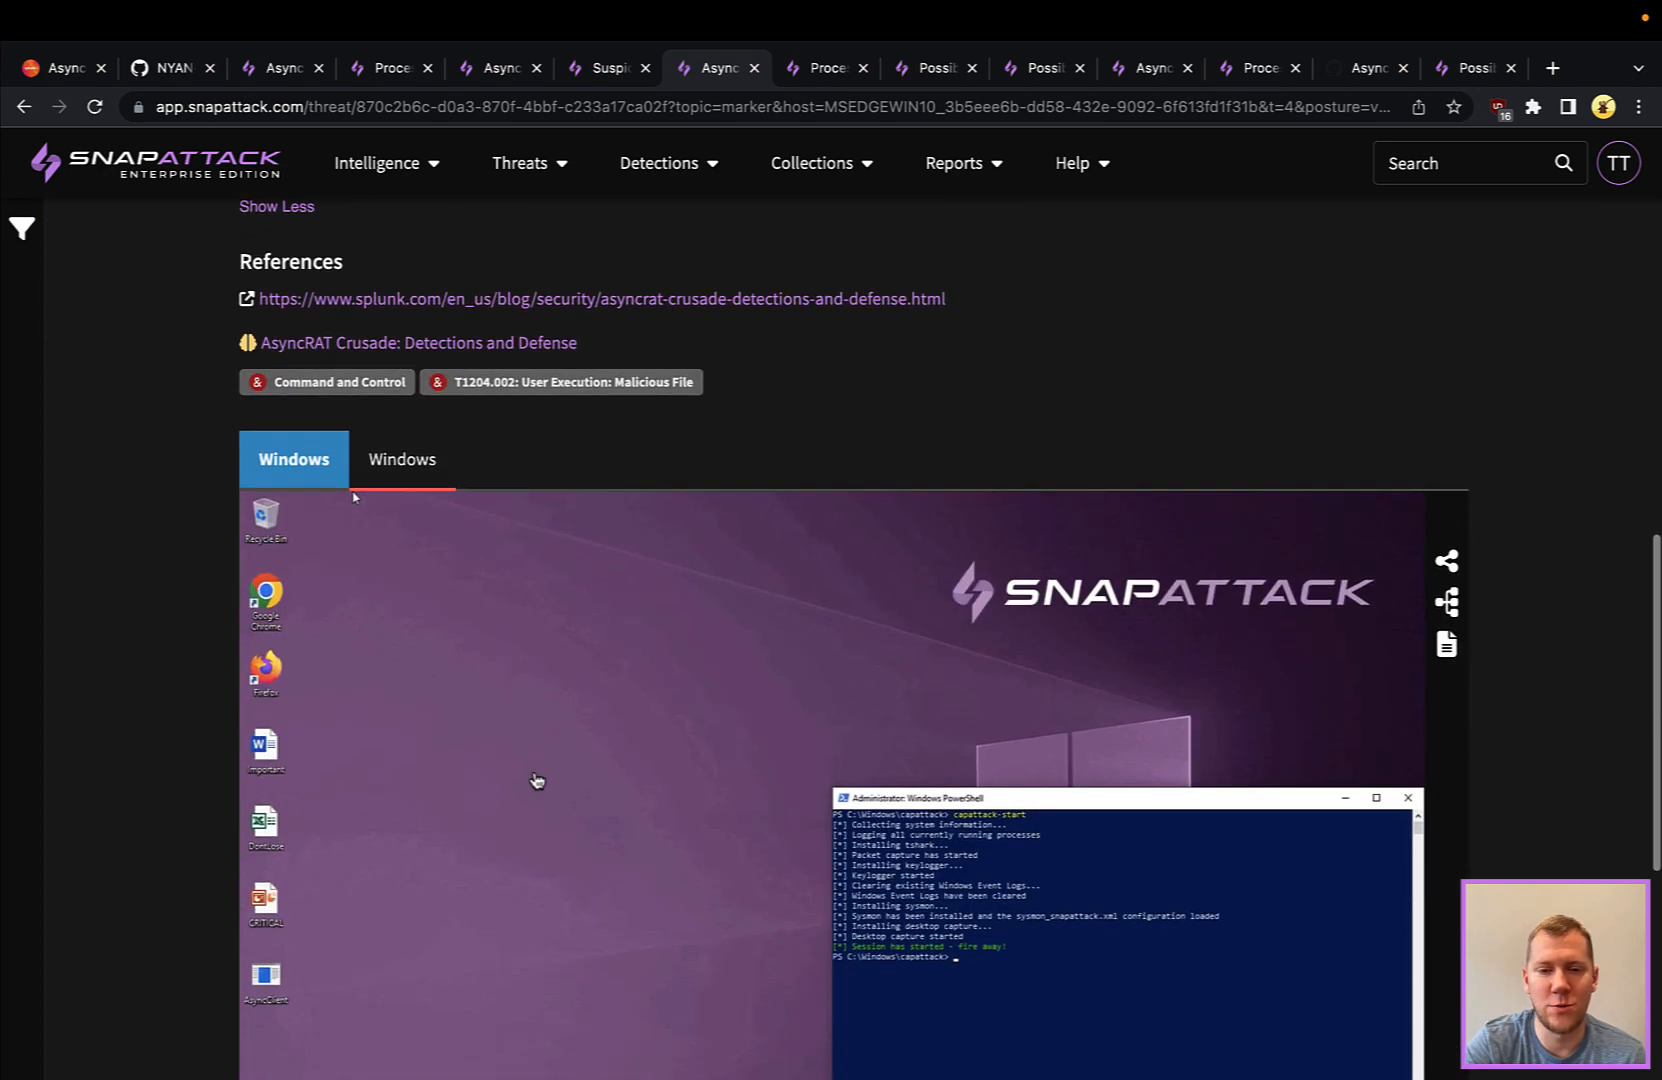
scroll("down", 3)
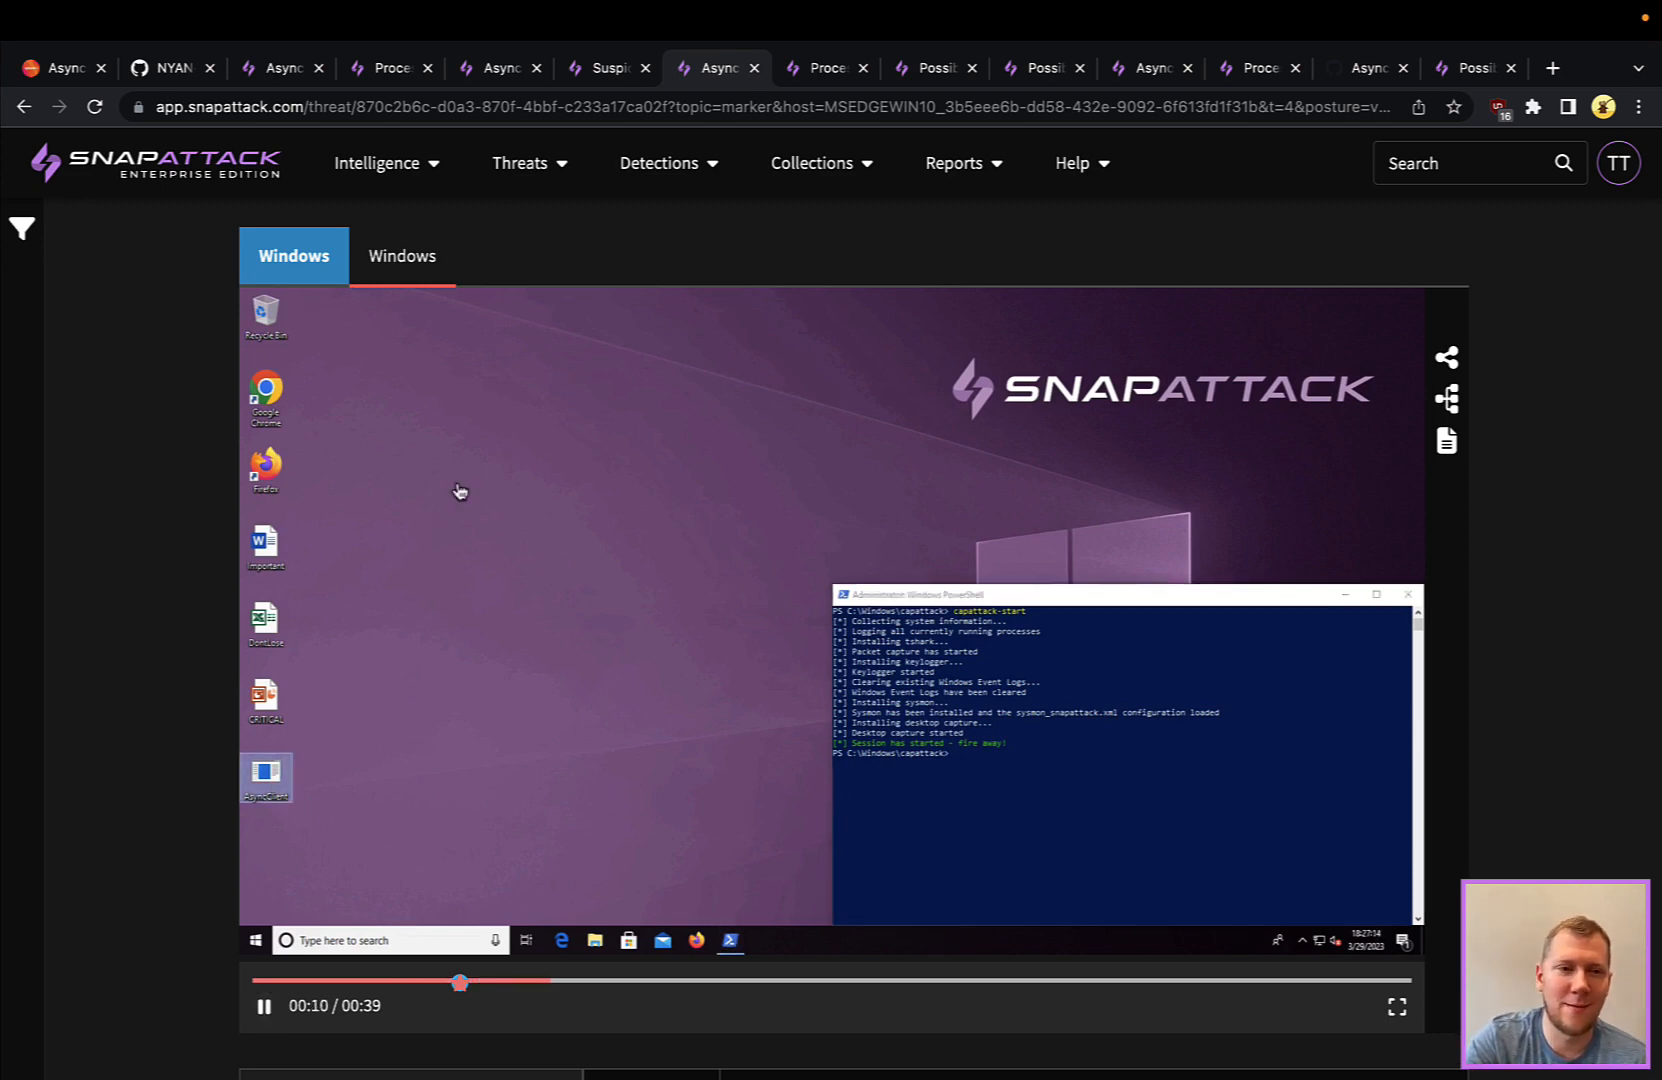
left_click(401, 255)
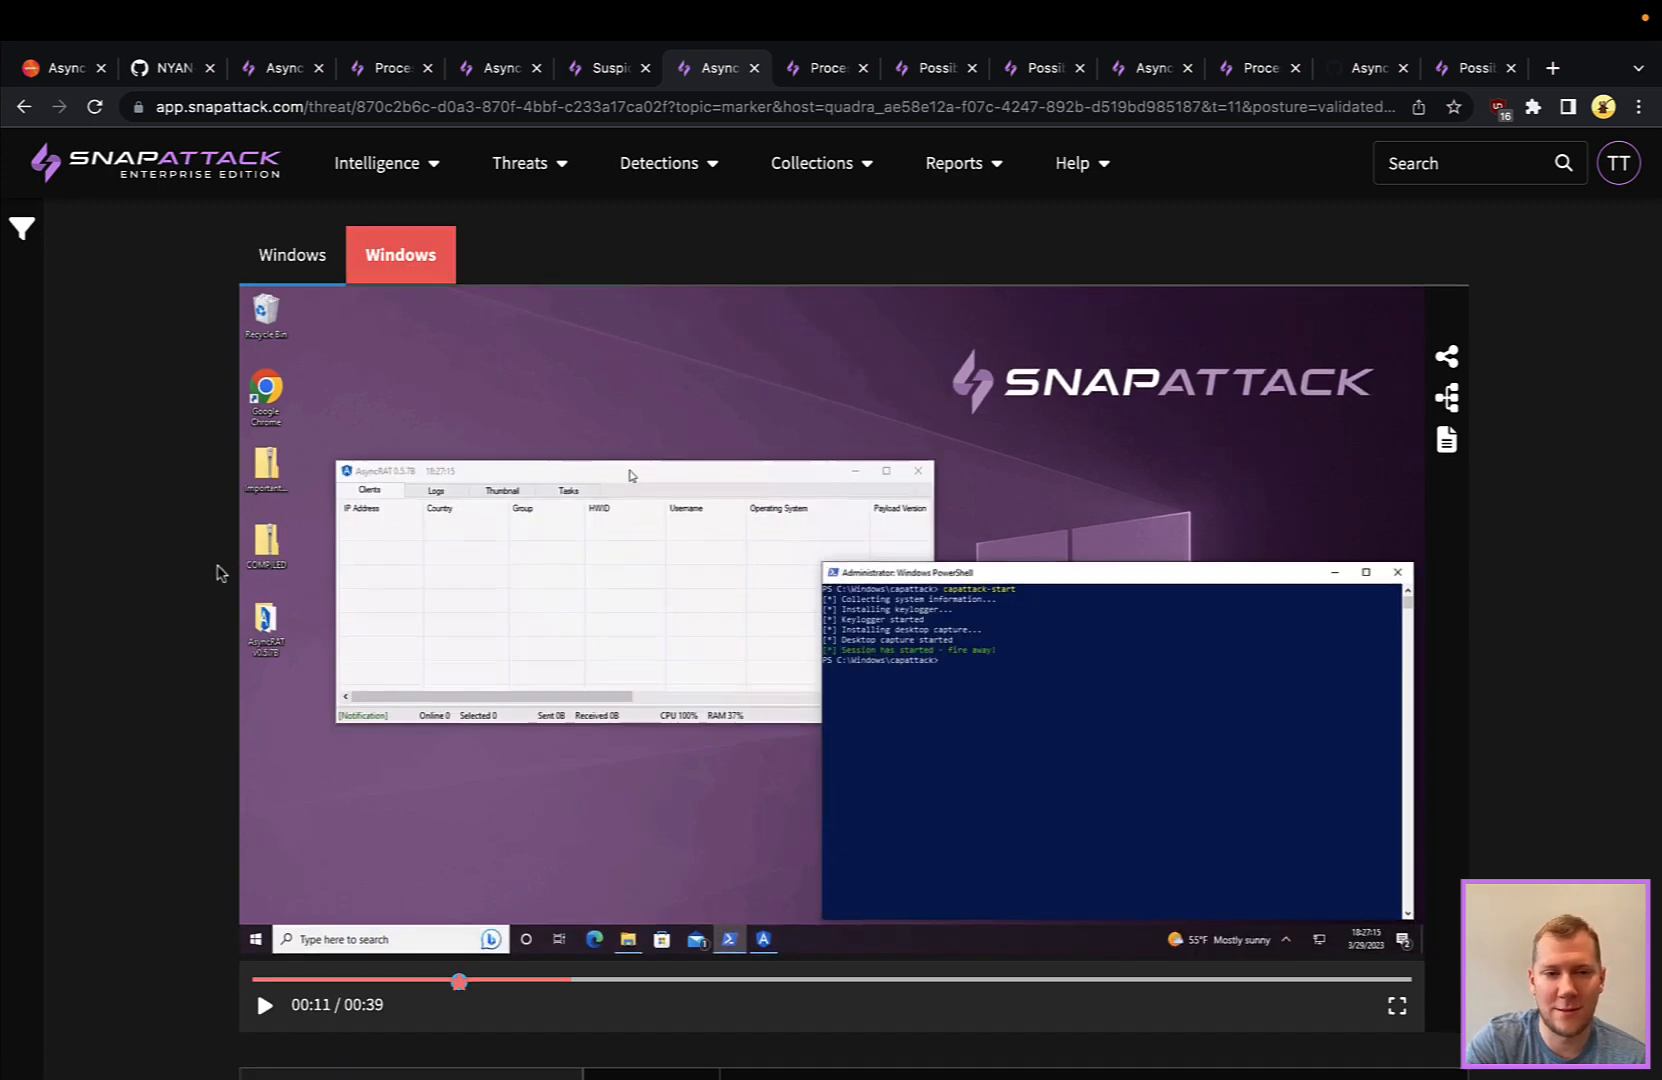
scroll("down", 3)
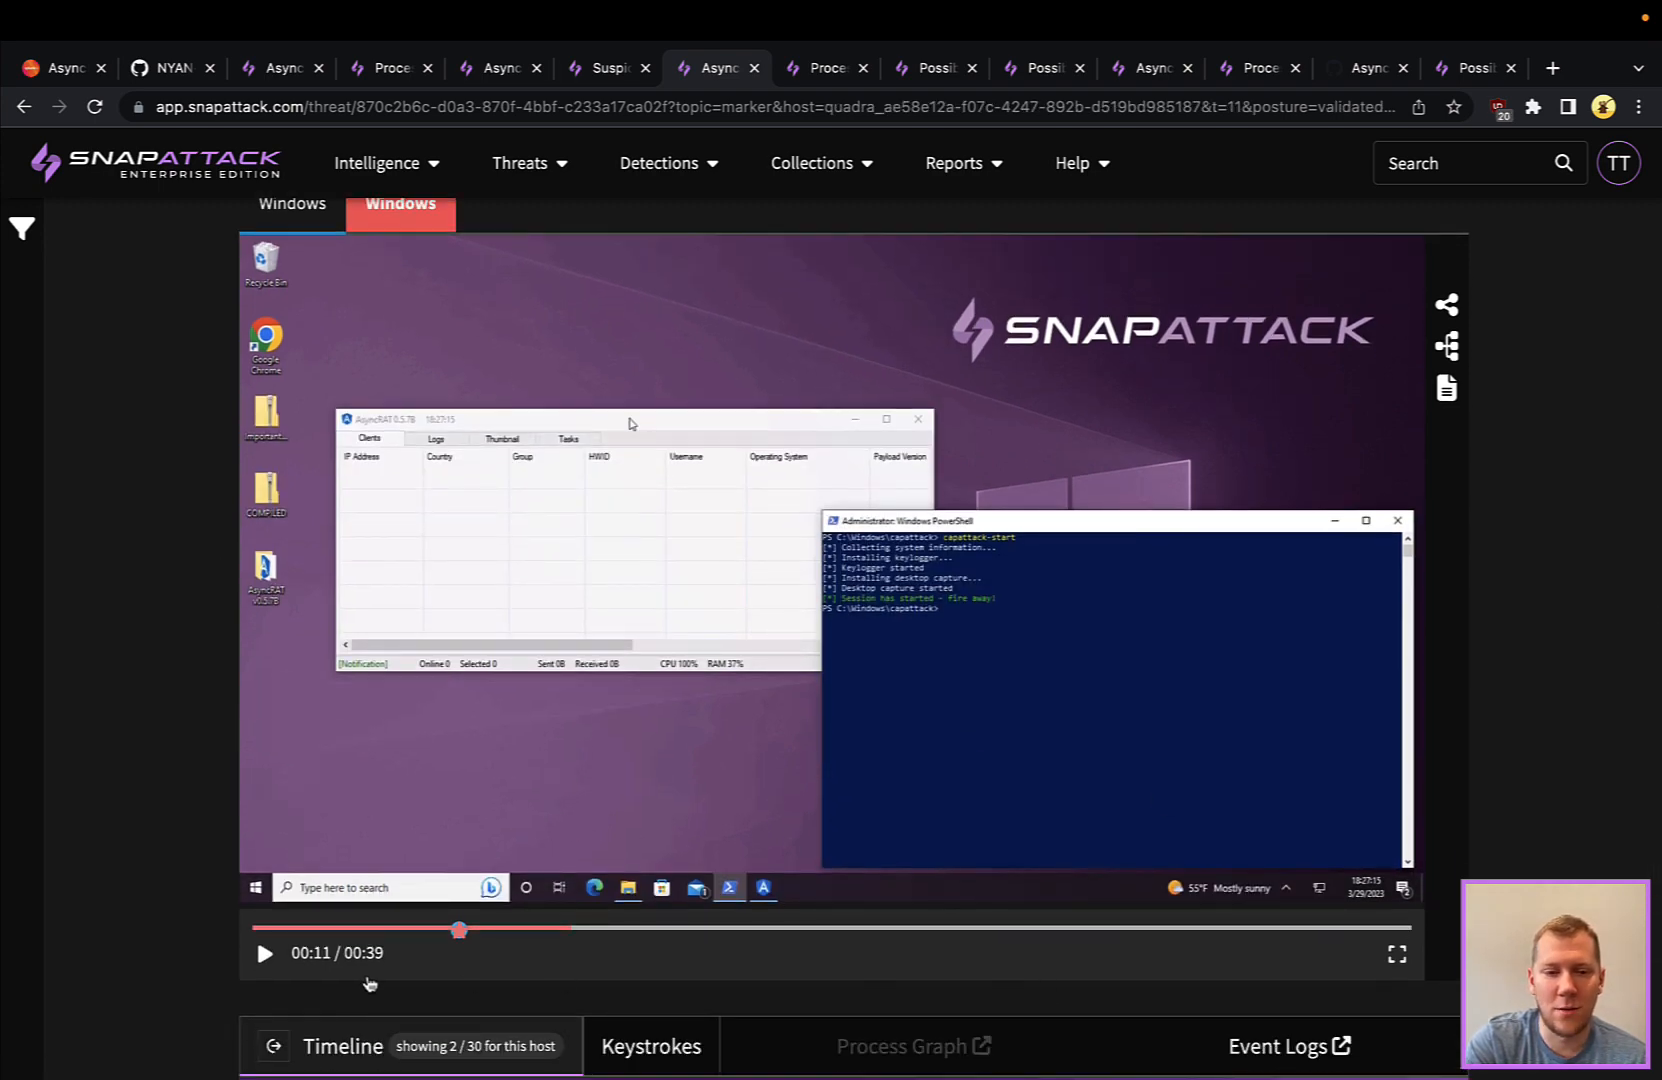
Watch the session full screen as the AsyncRAT remote shell opens and runs whoami.
left_click(1397, 953)
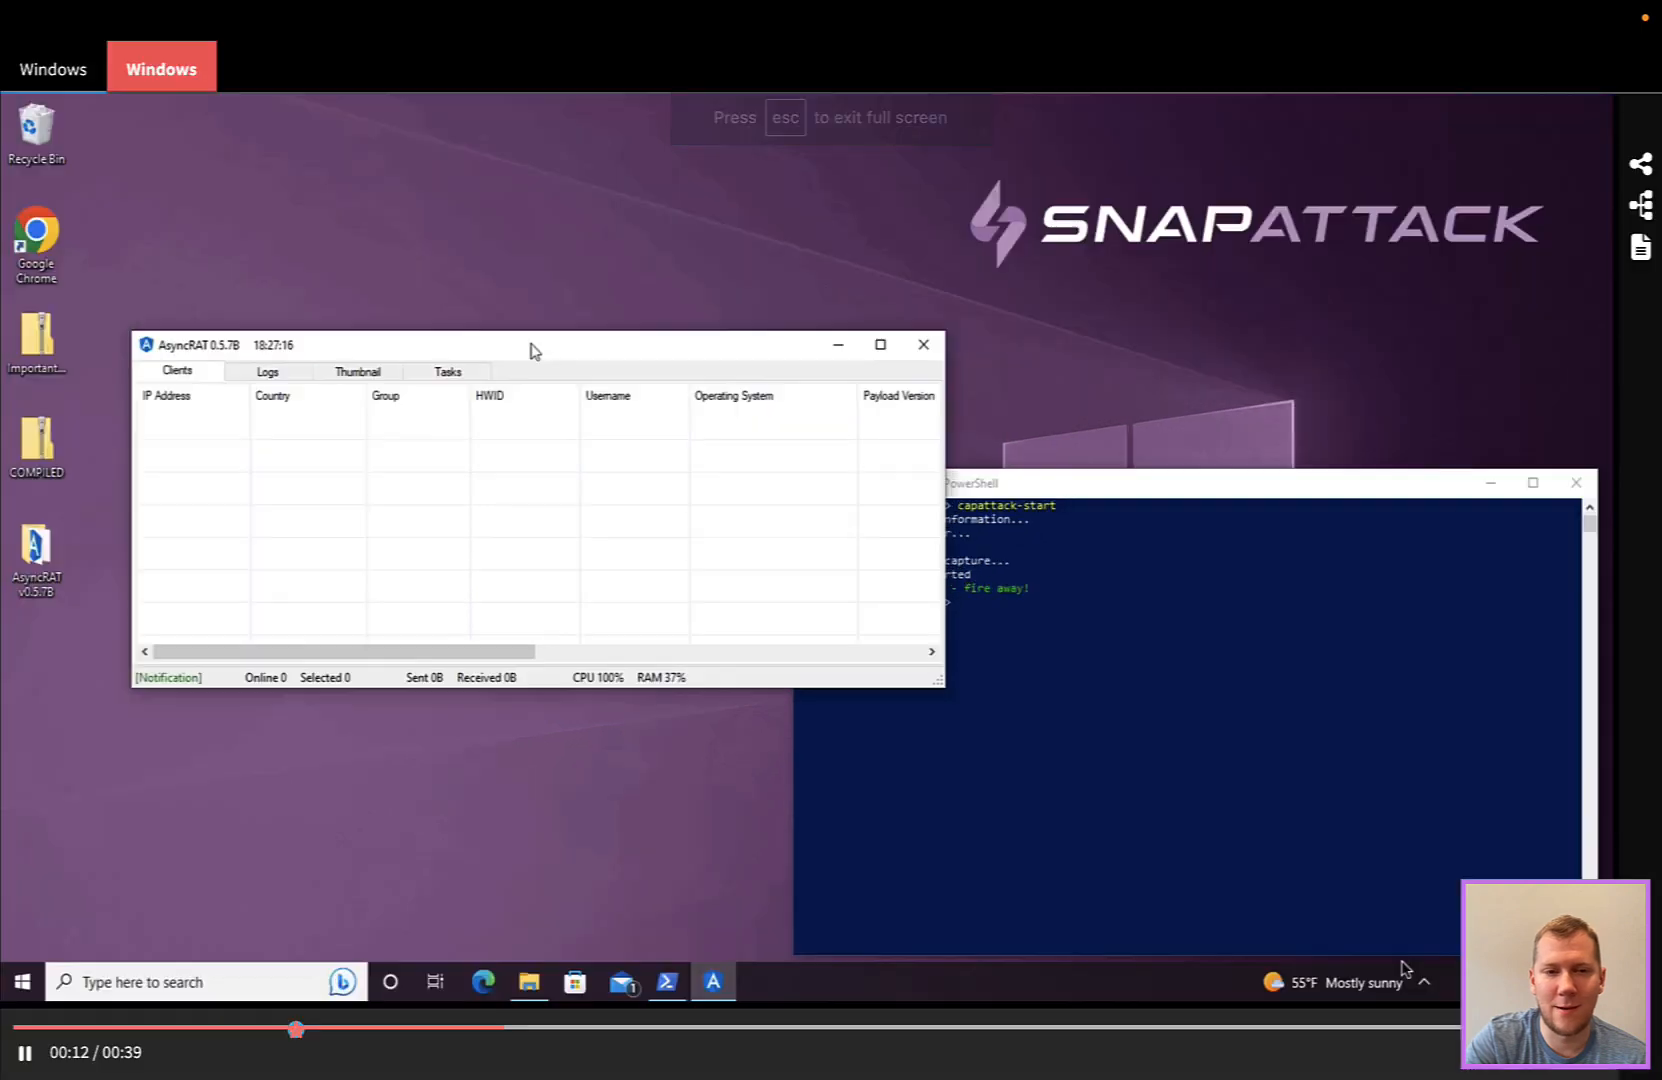
mouse_move(208, 471)
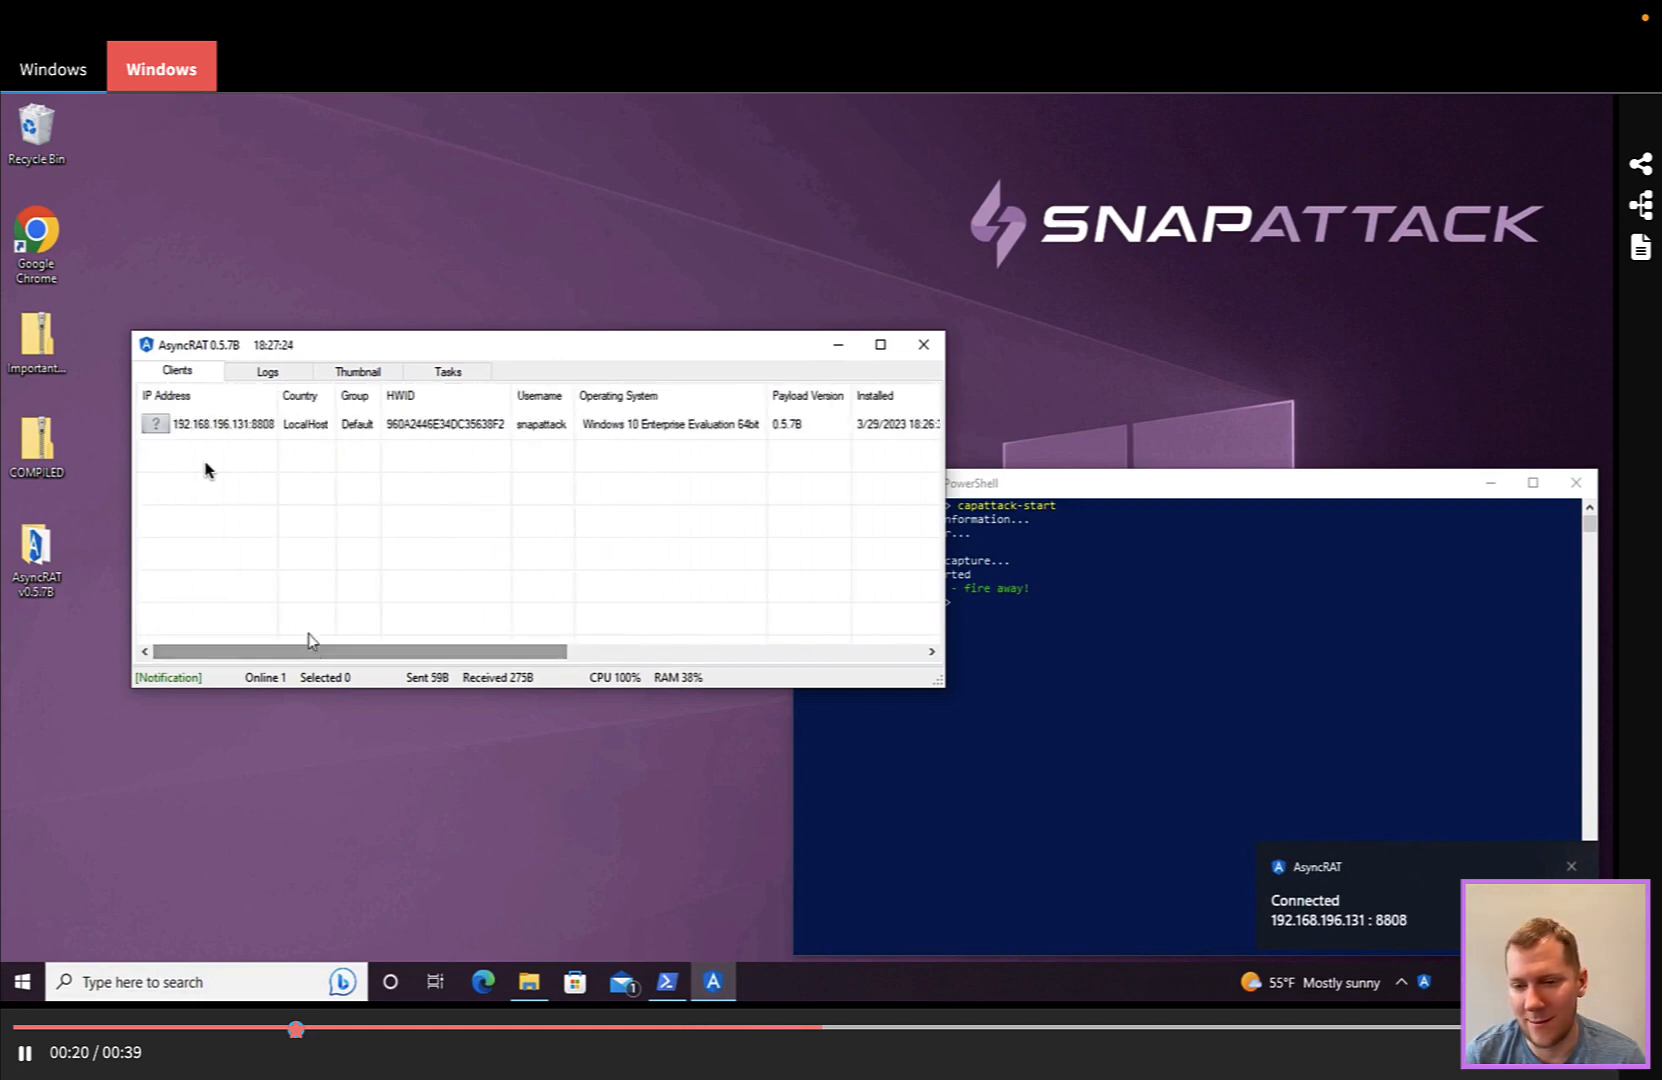
right_click(212, 424)
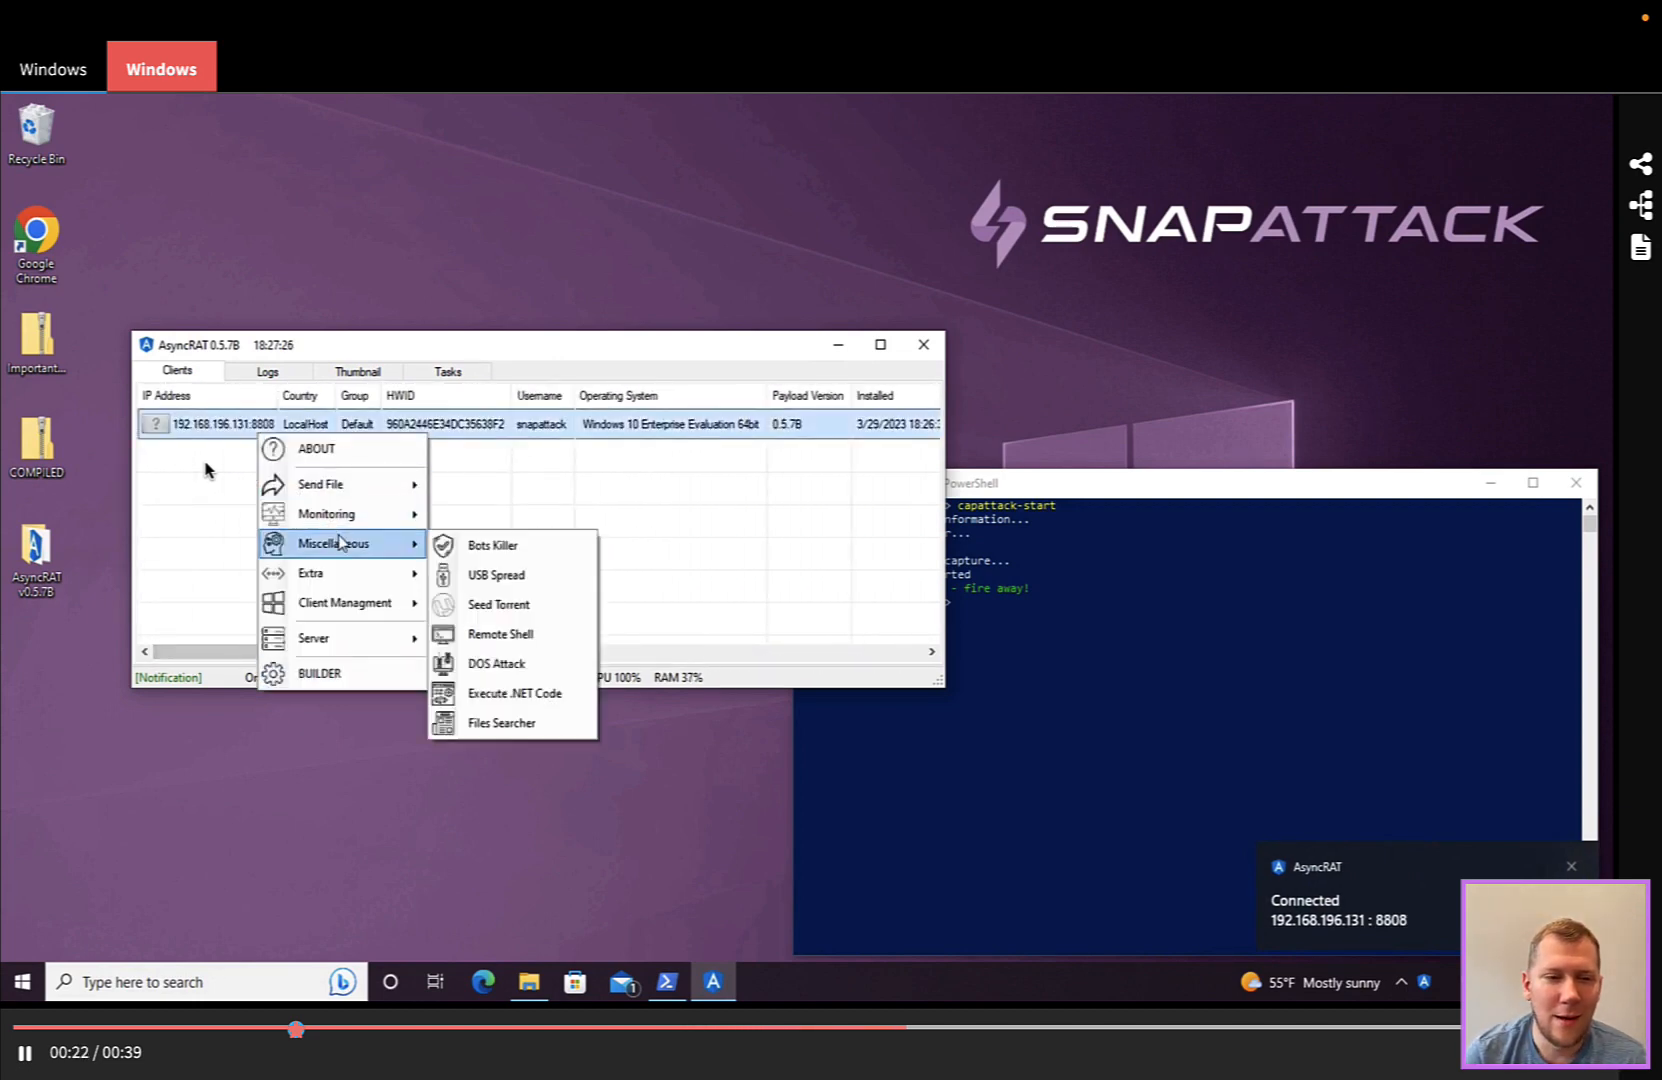
left_click(499, 634)
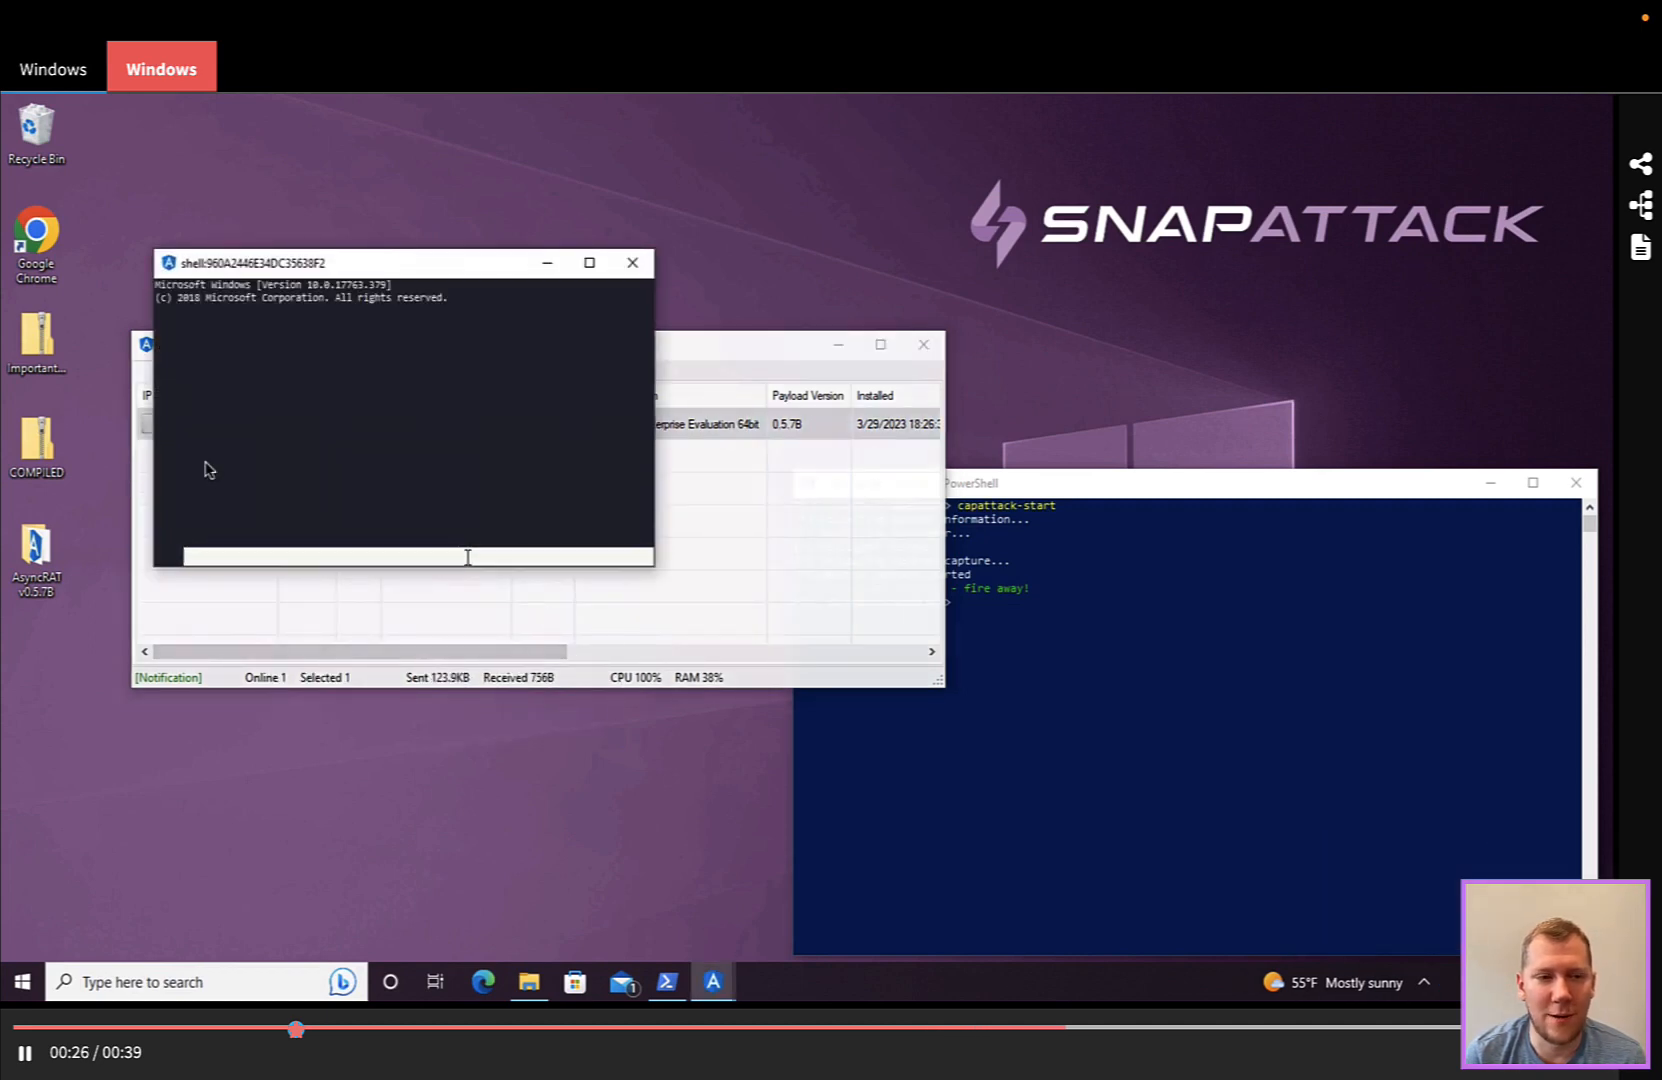
type("whoami")
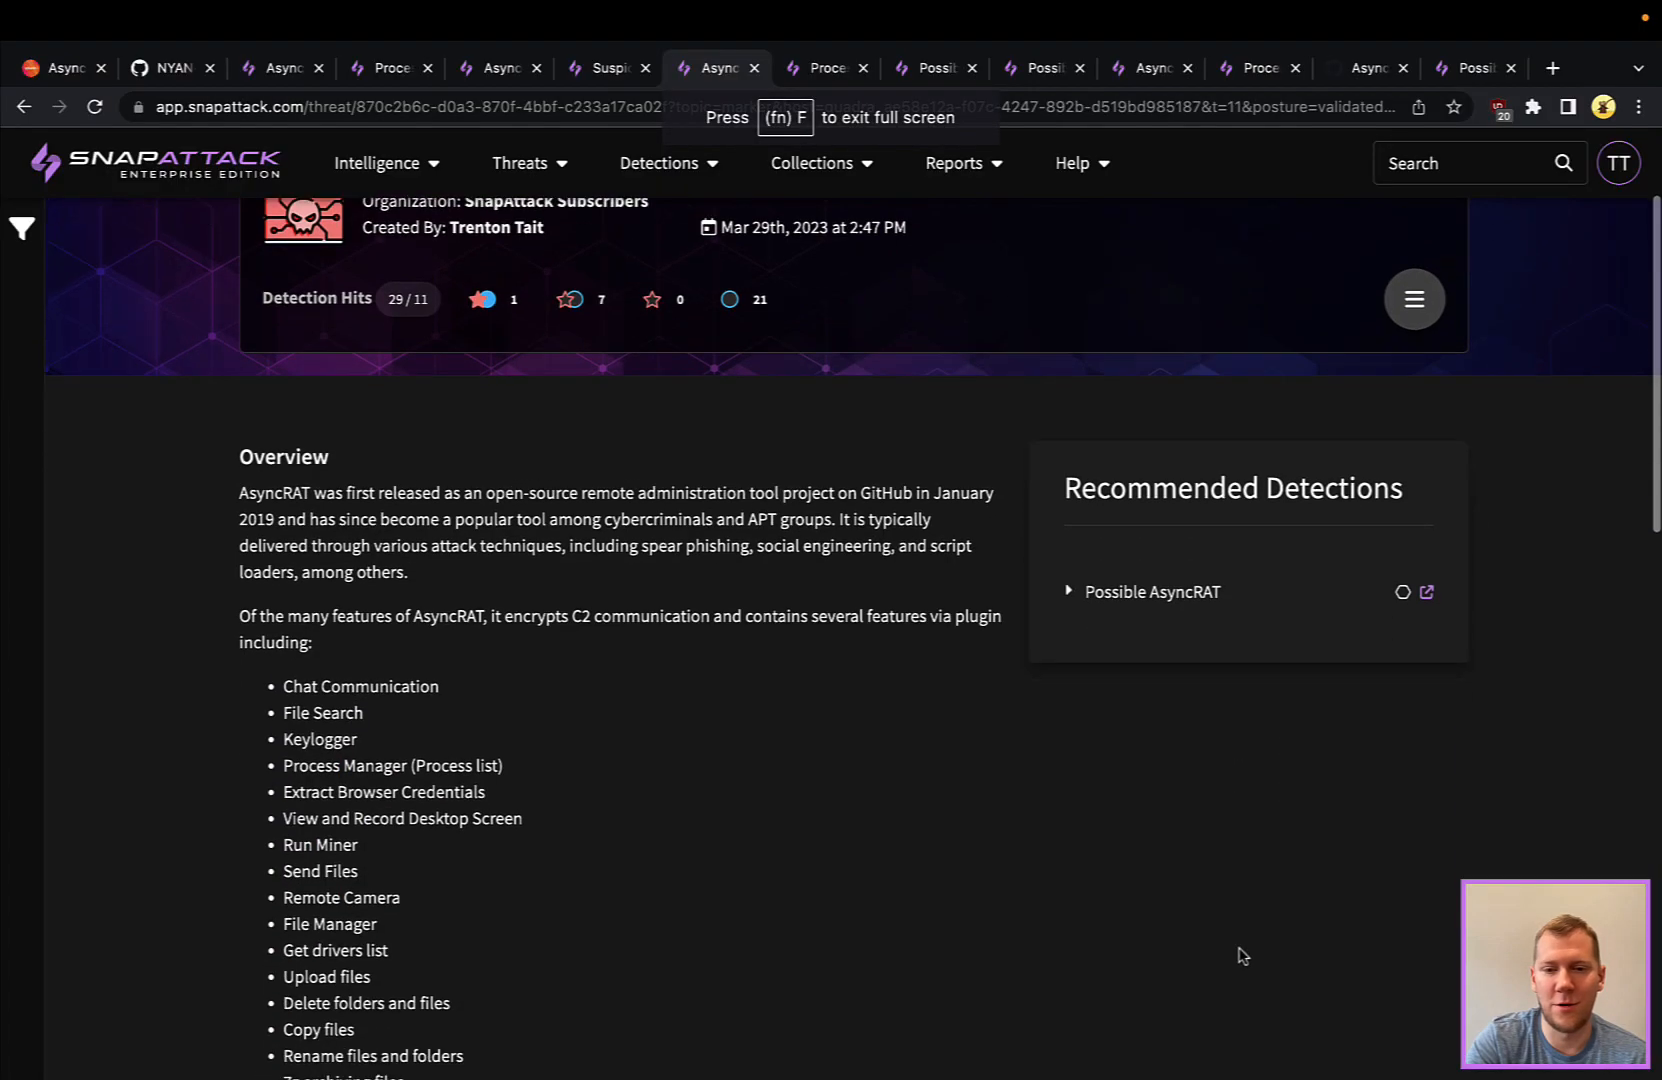
Scroll down to the Timeline listing the AsyncRAT and Possible AsyncRAT detections.
scroll("down", 3)
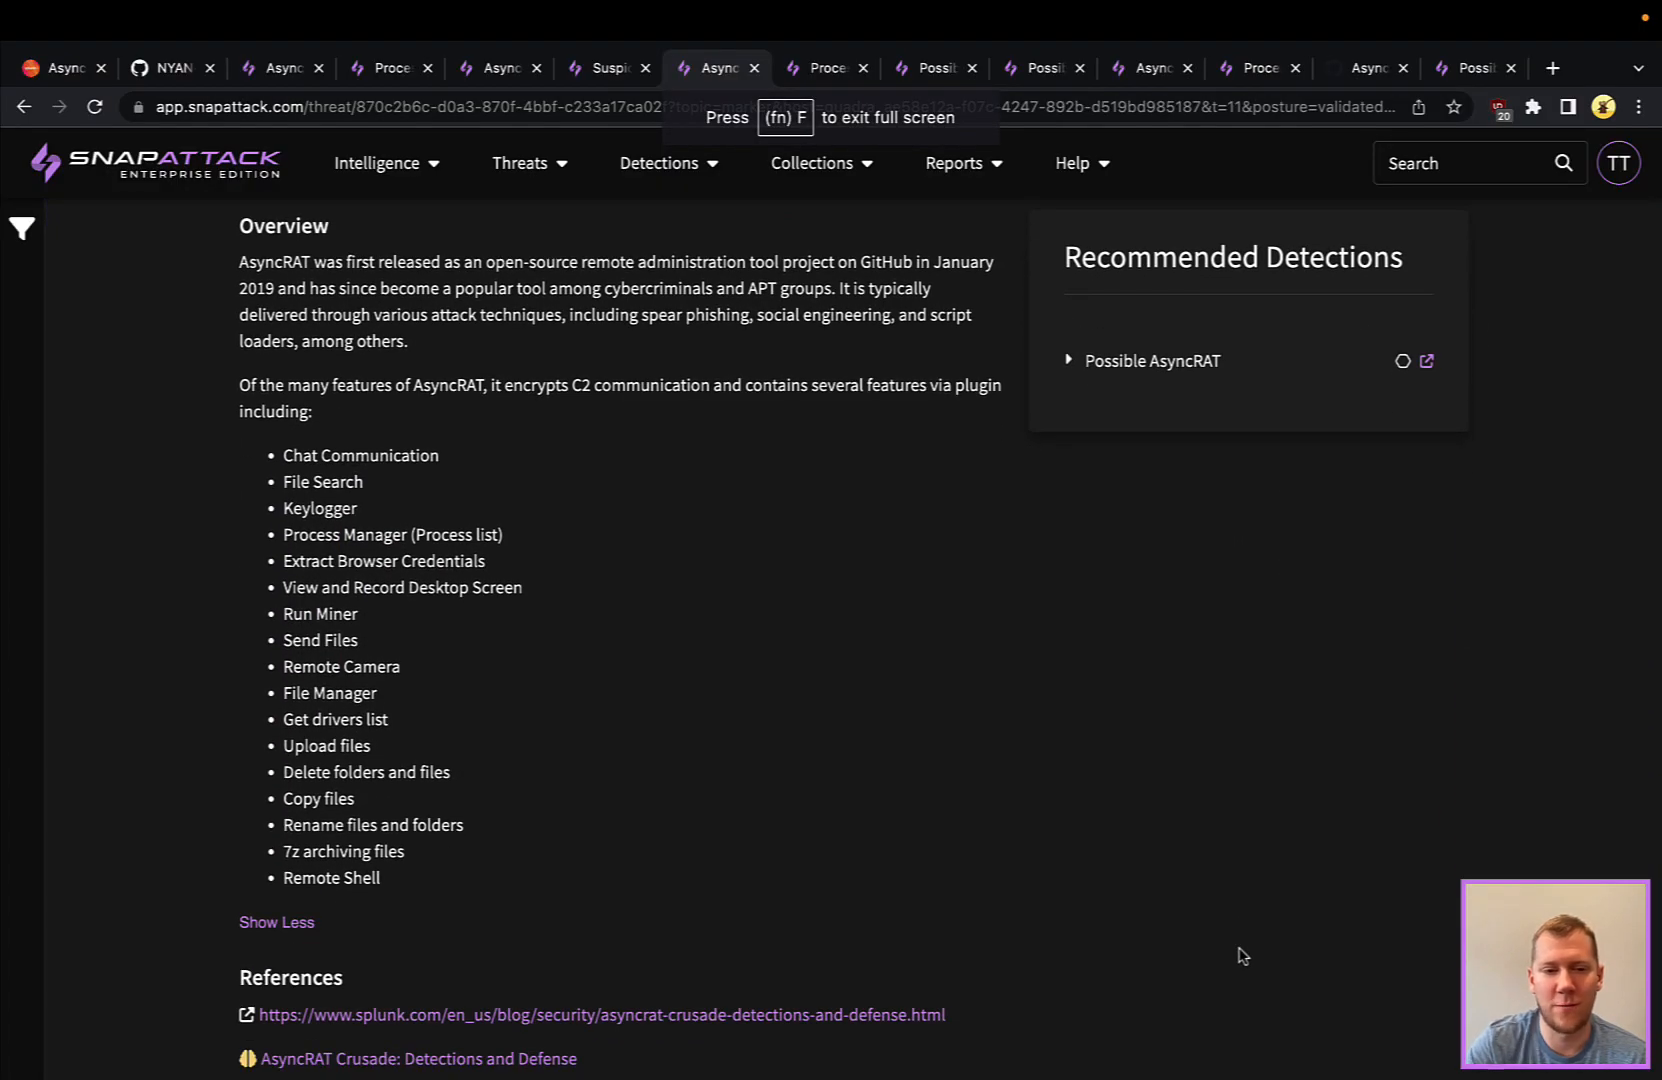
scroll("down", 3)
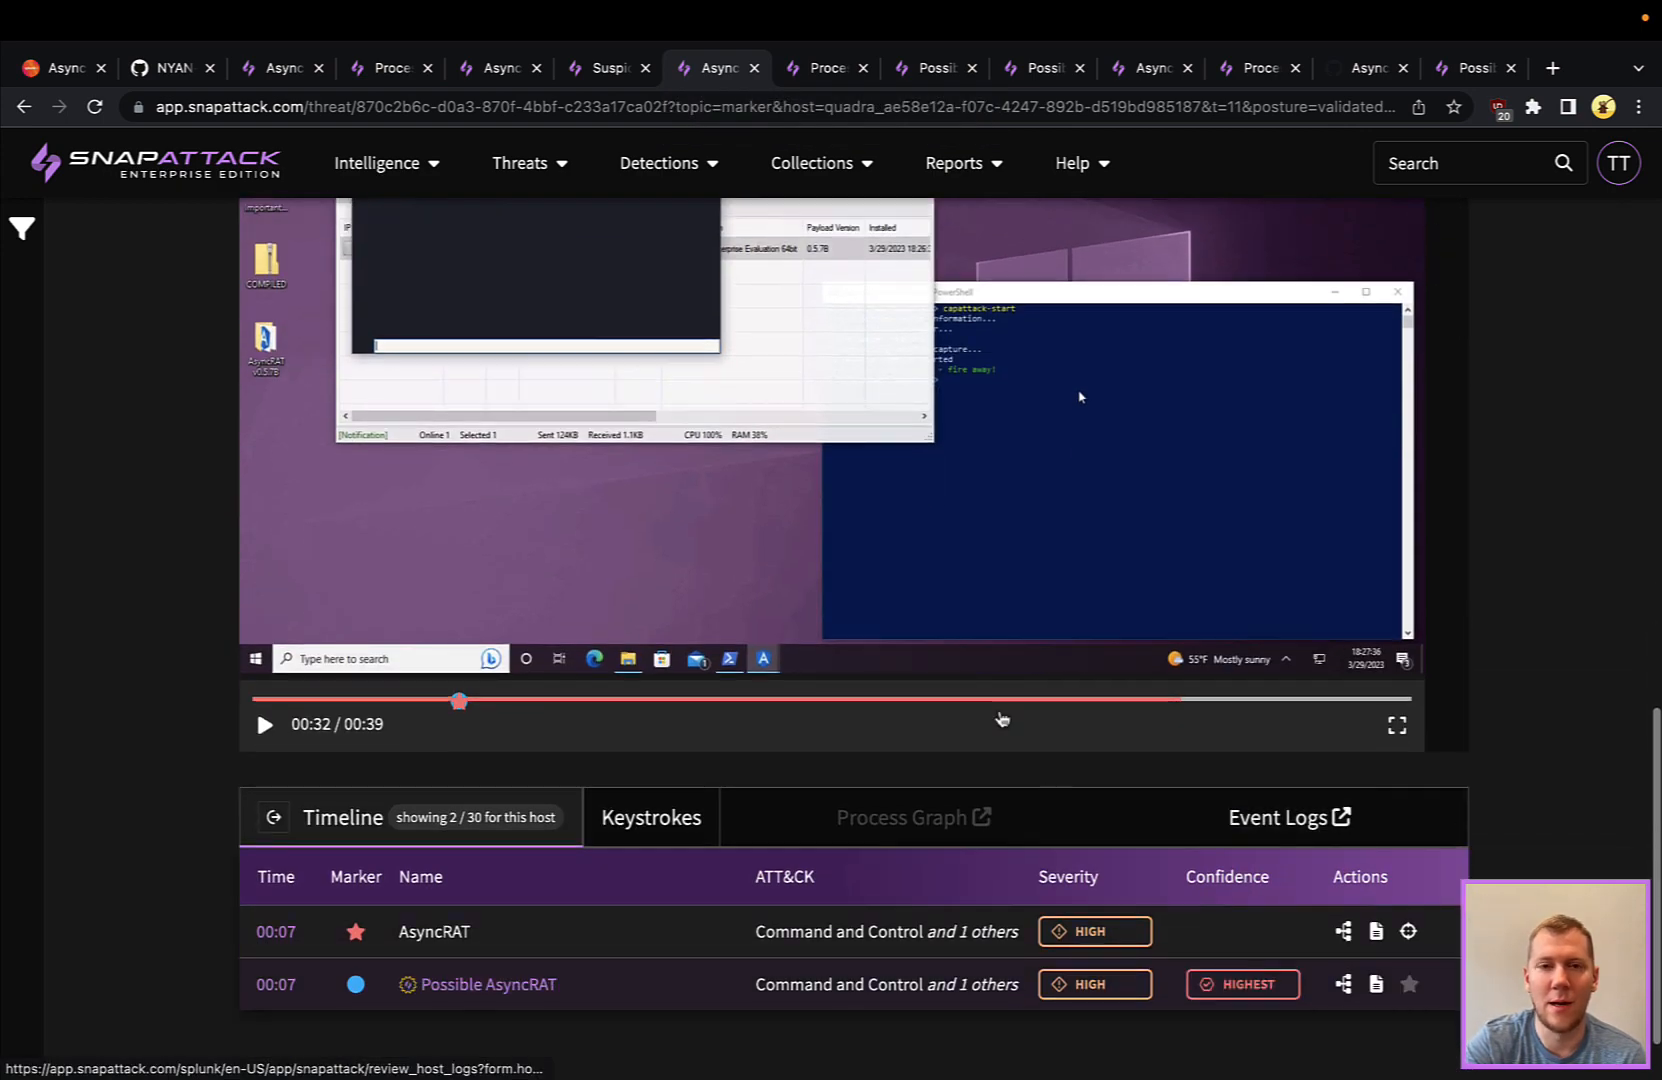
mouse_move(825, 68)
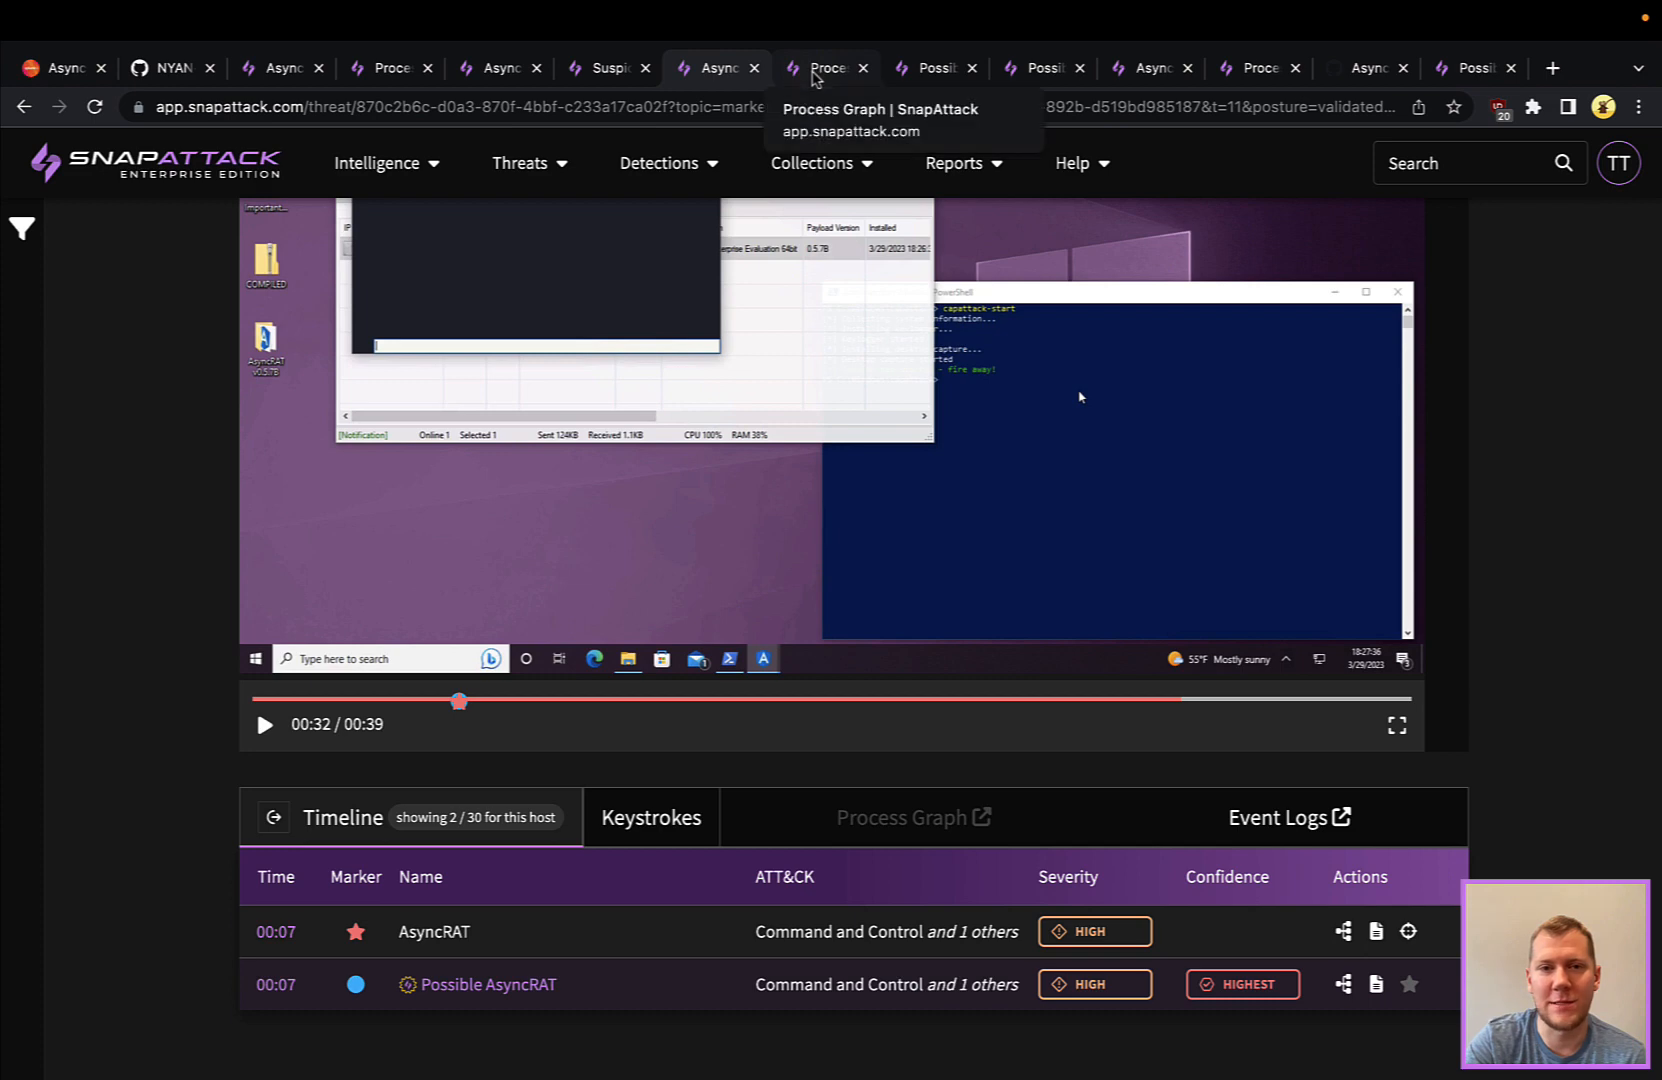
Open the Launching Shell process graph and inspect cmd.exe and whoami.exe with its discovery detections.
left_click(825, 68)
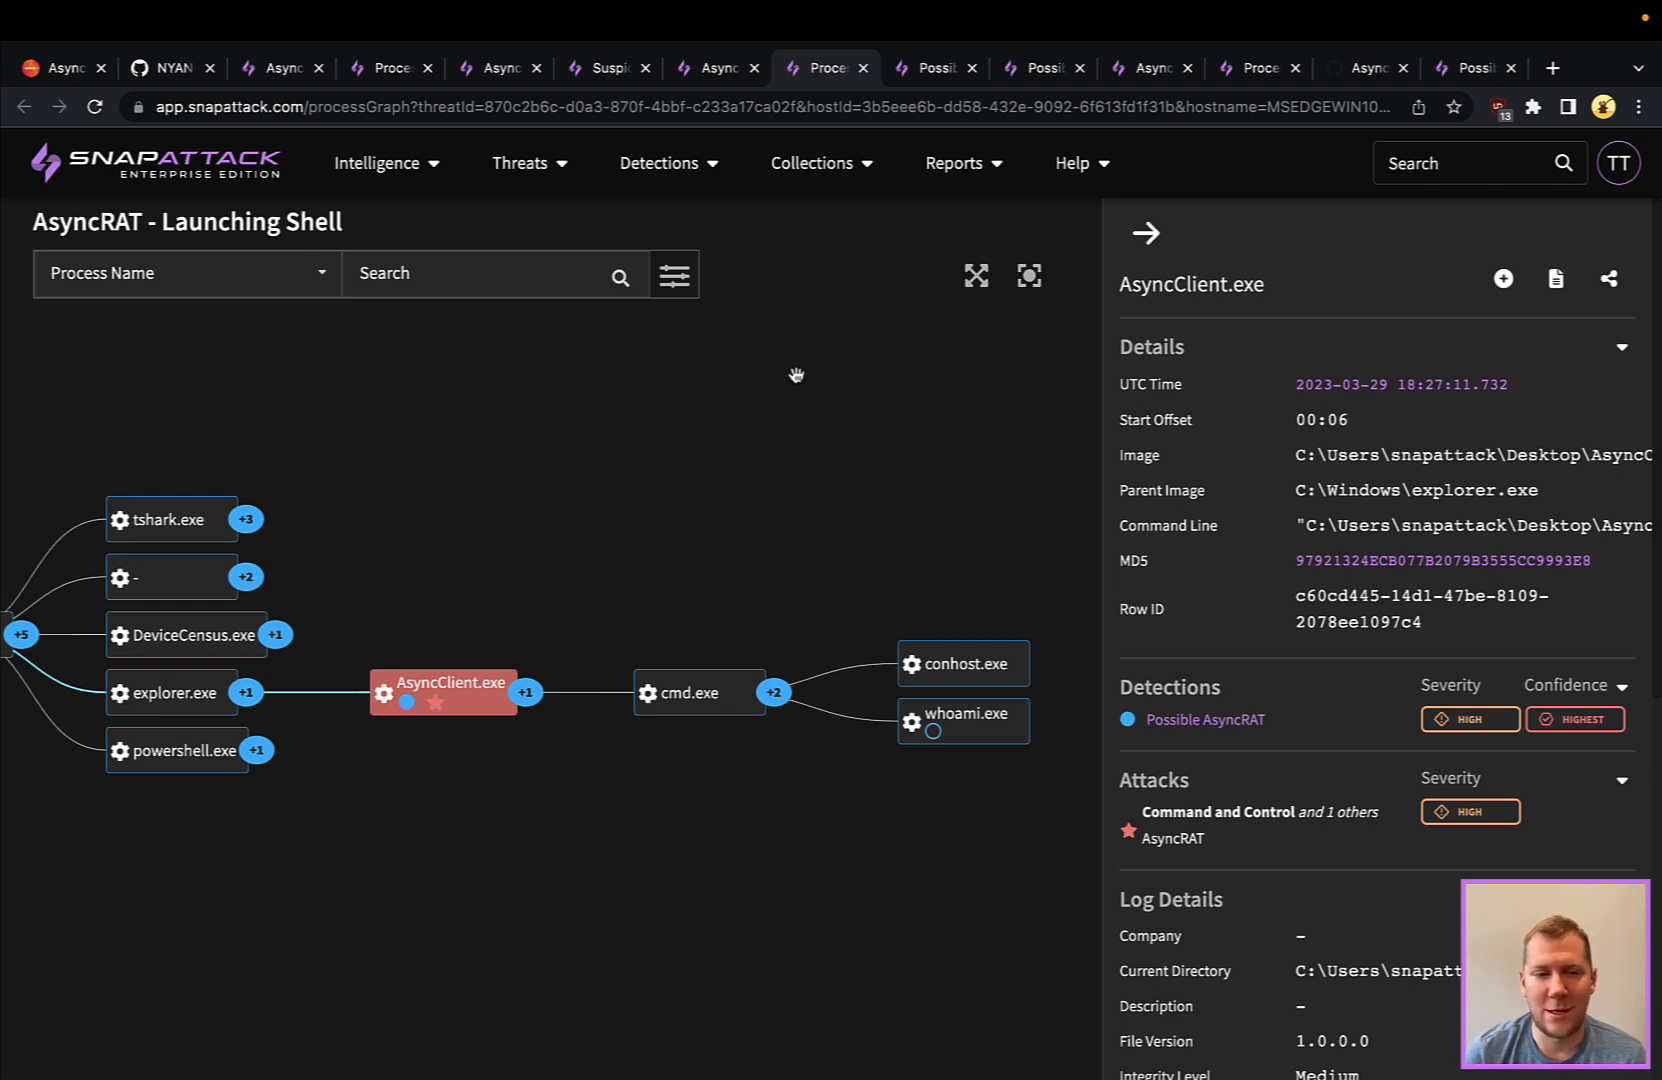
mouse_move(475, 712)
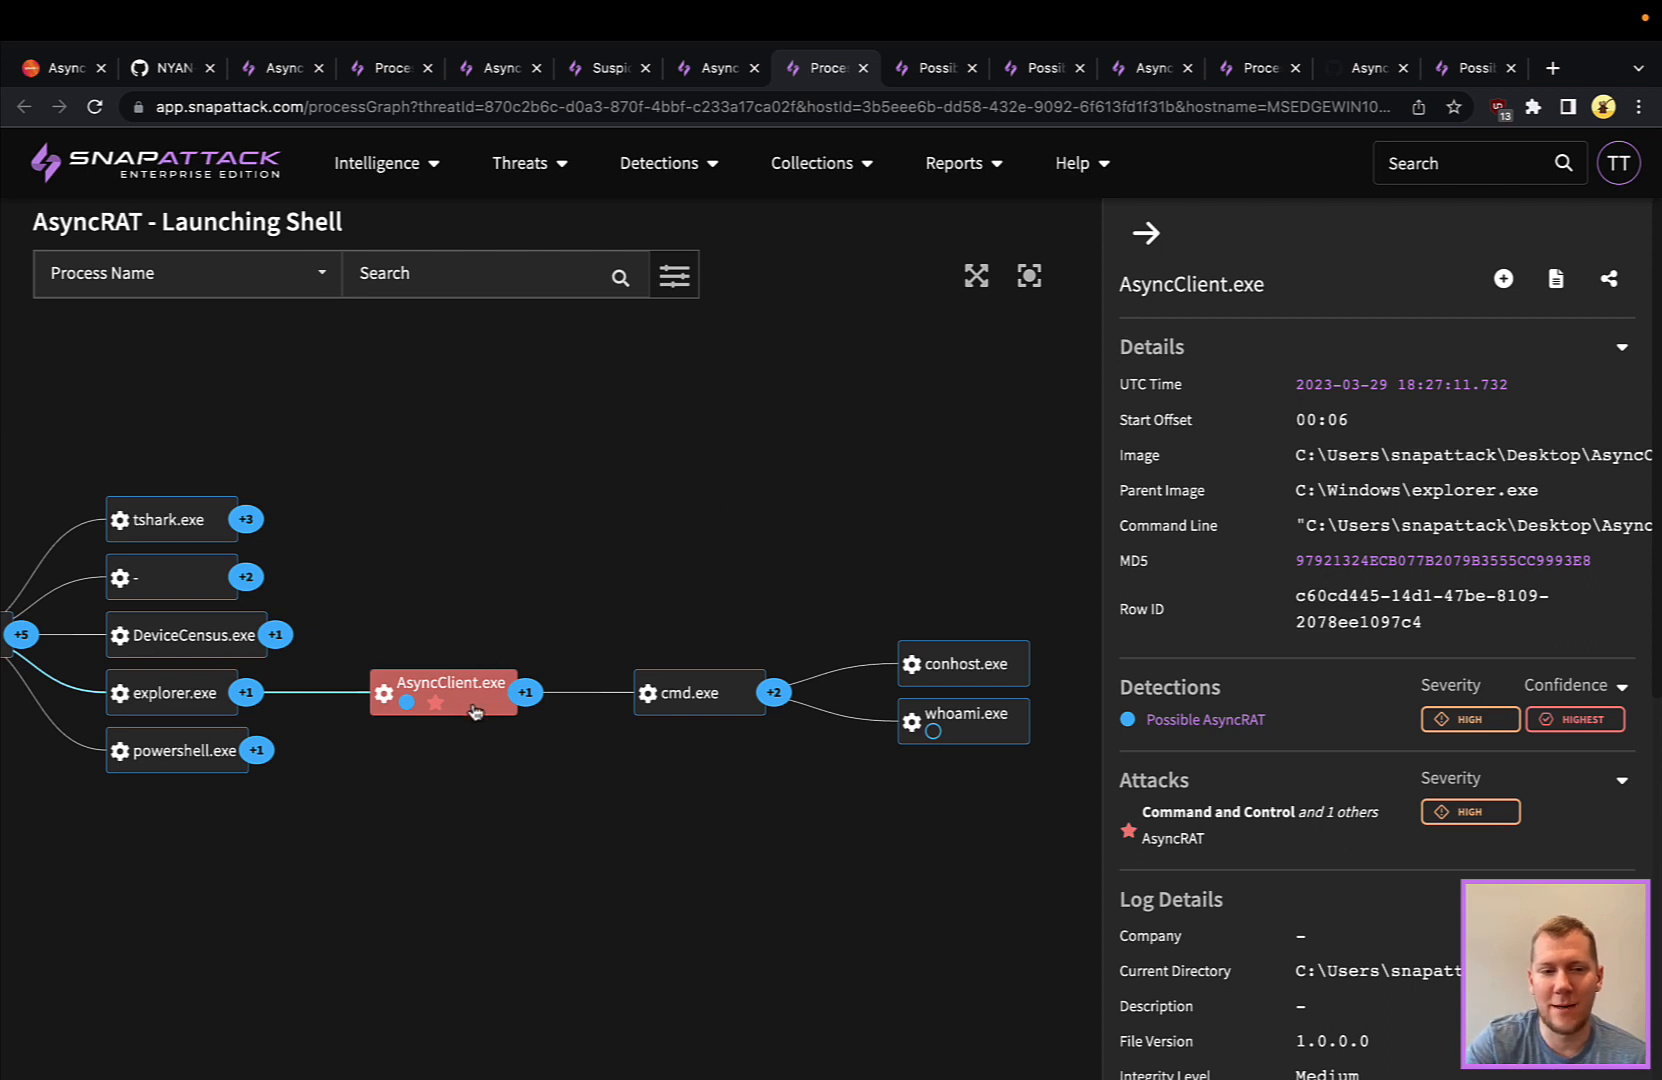
left_click(697, 693)
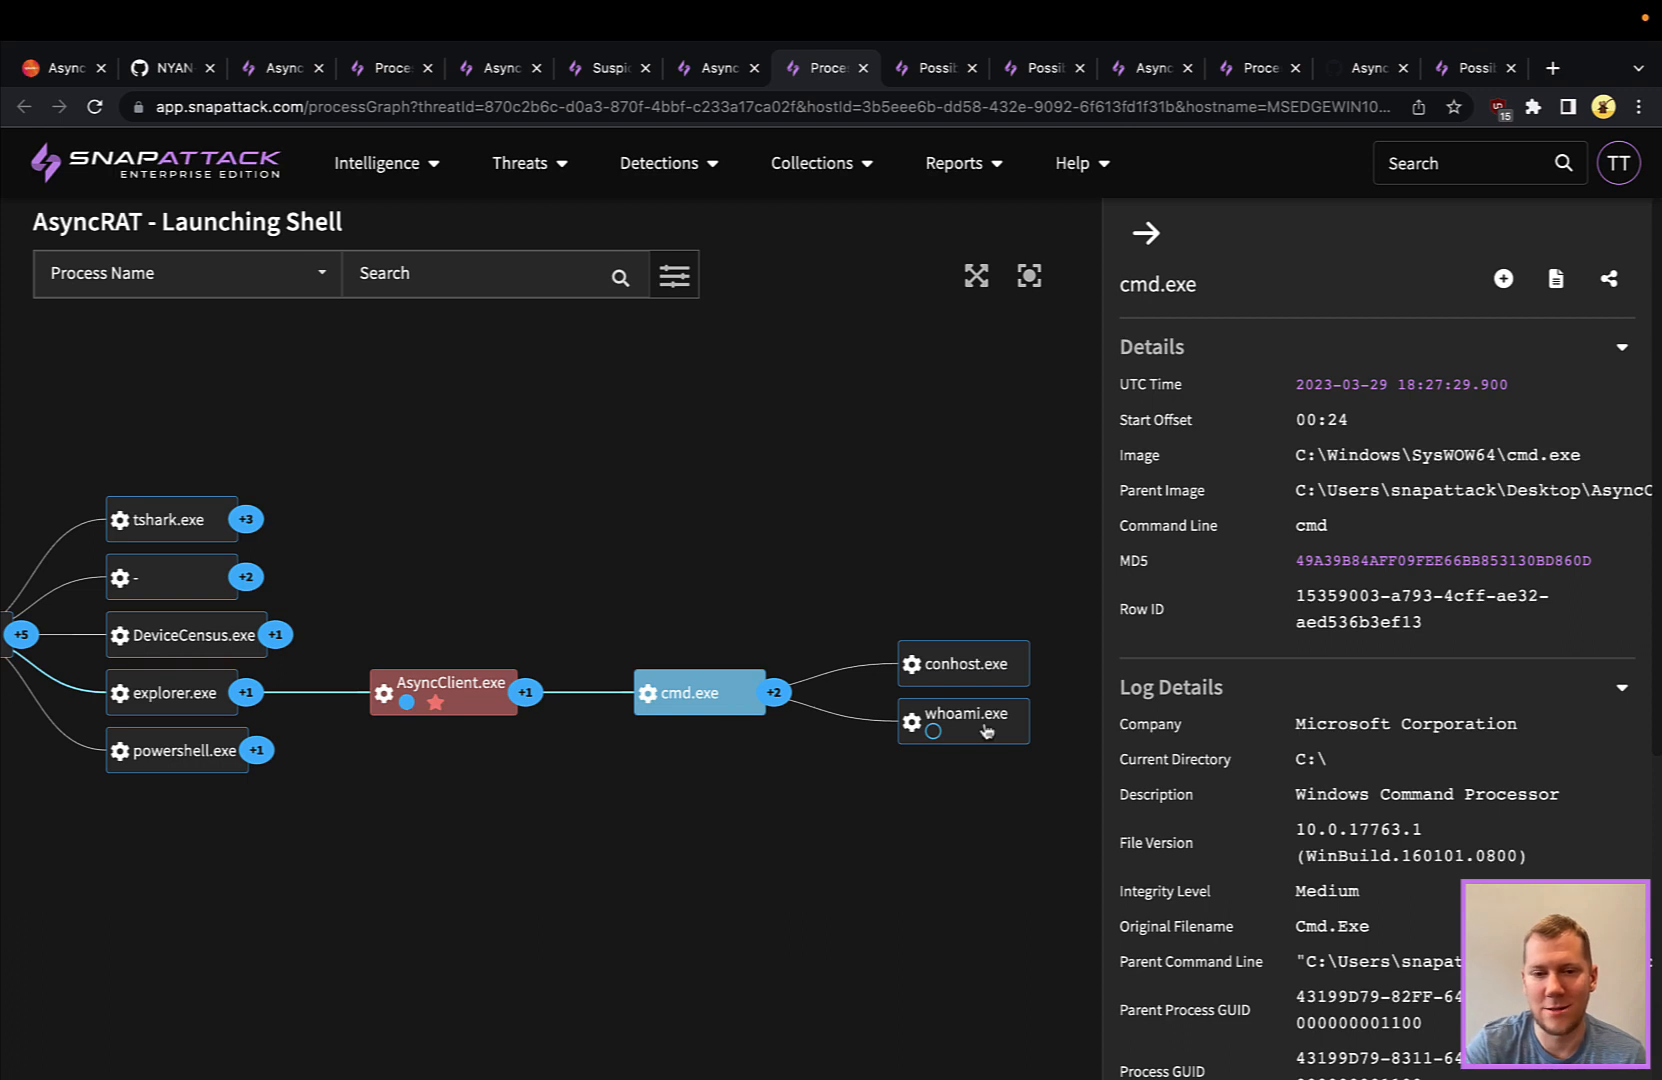
left_click(961, 721)
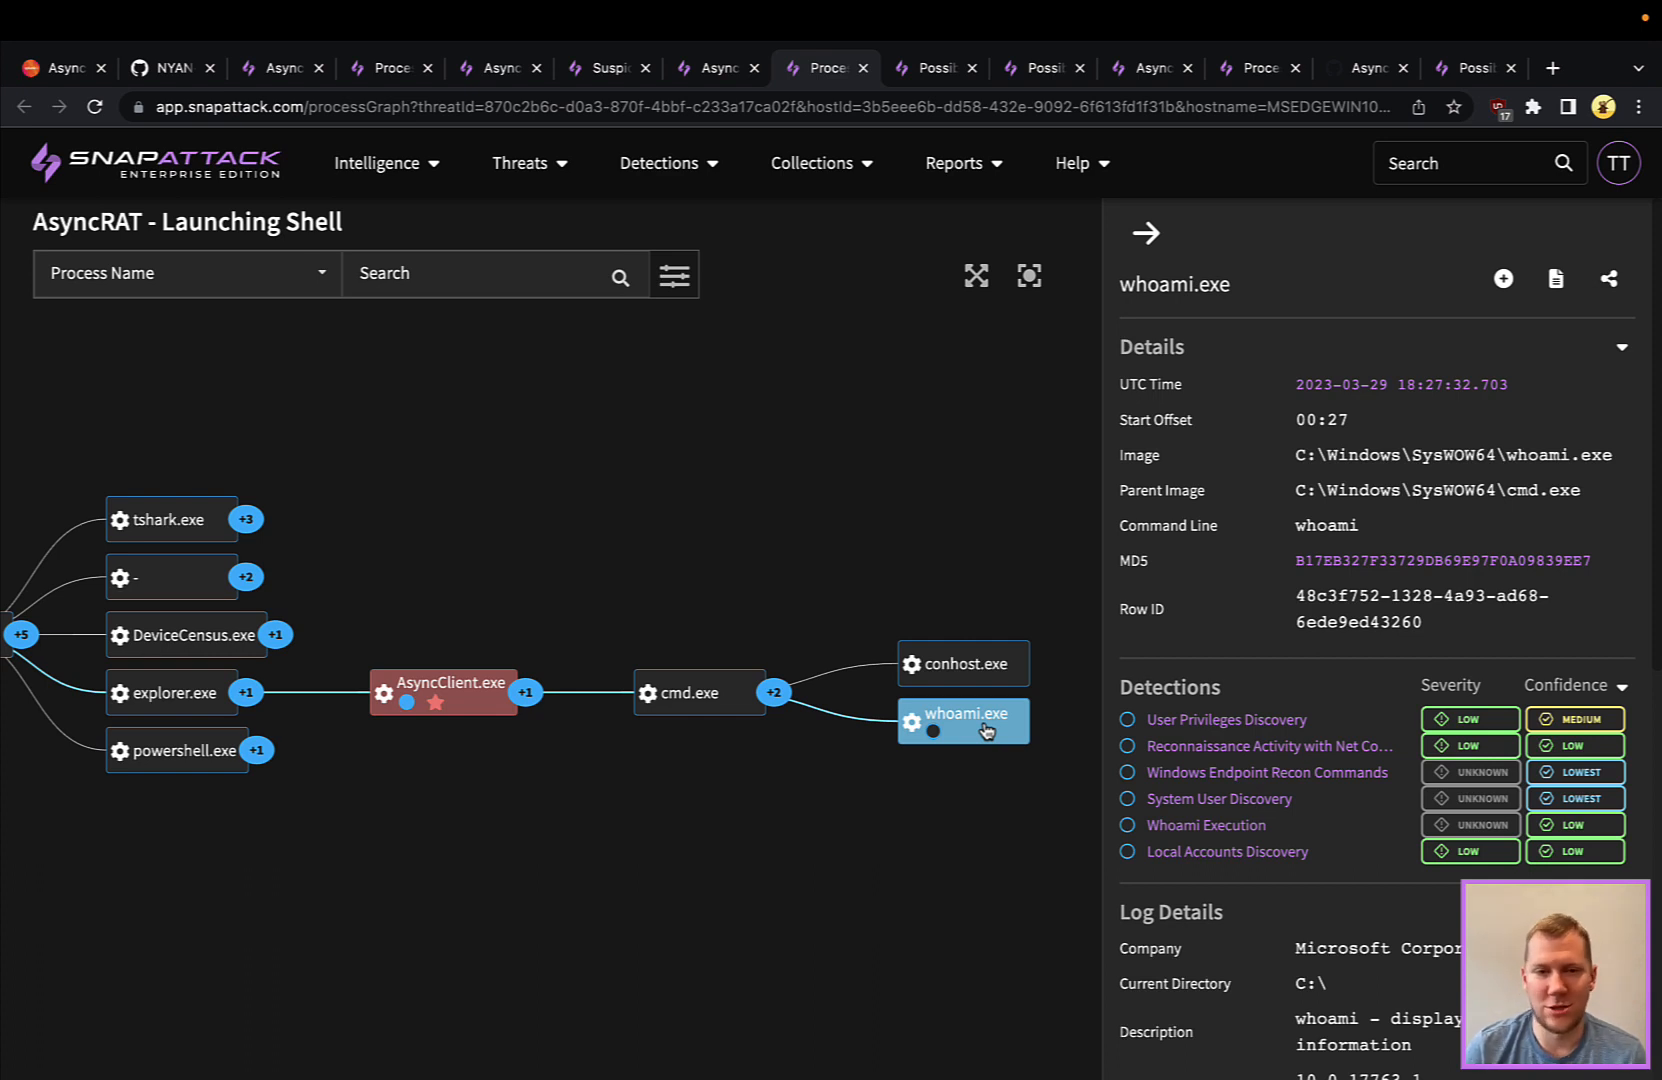
mouse_move(942, 526)
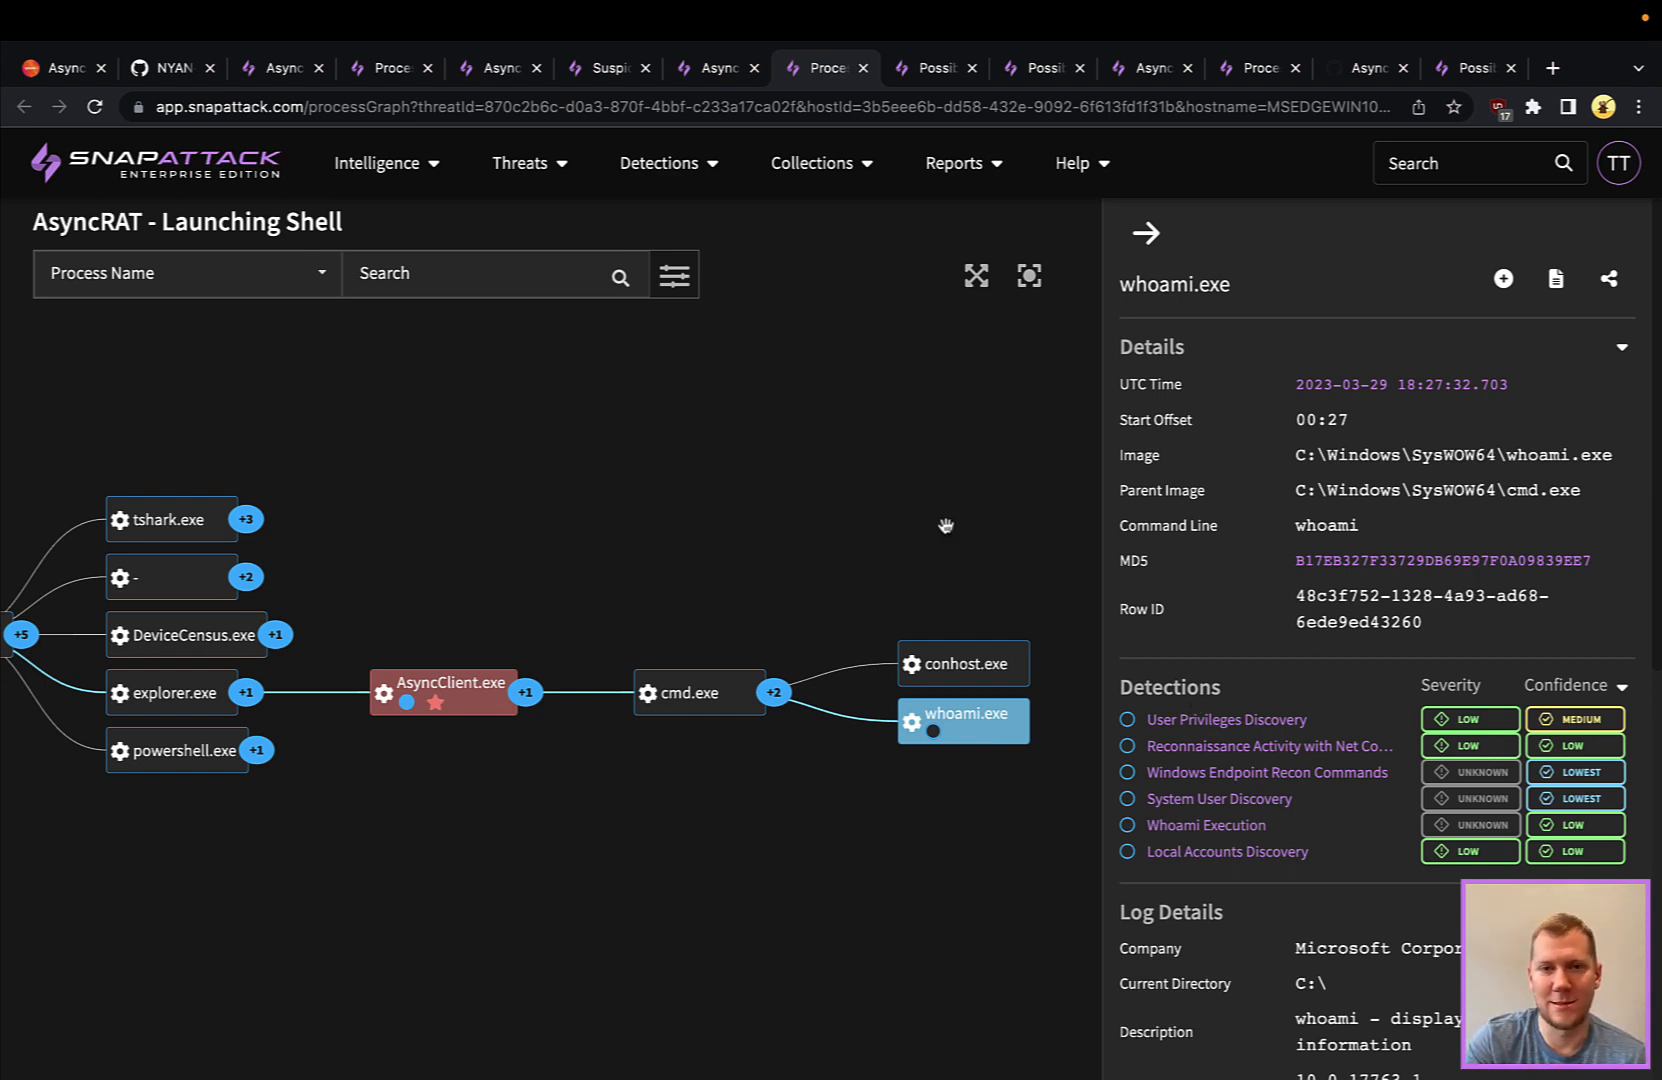
mouse_move(921, 125)
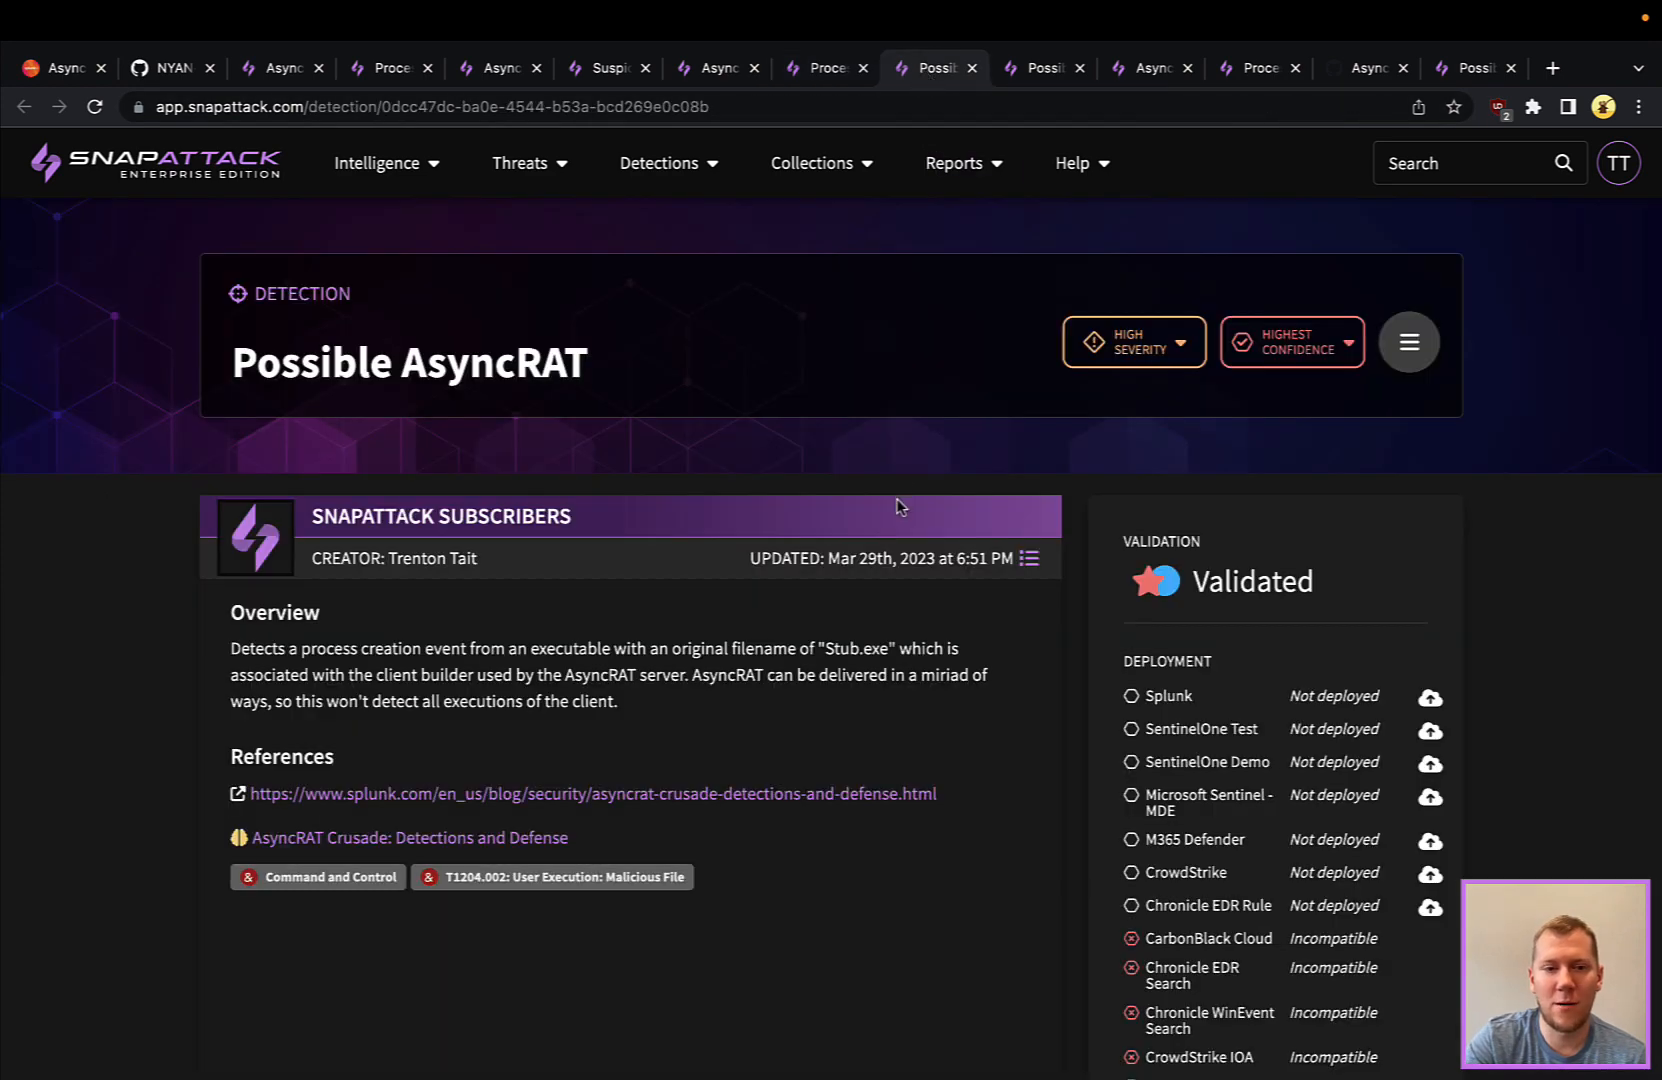
Review the Stub.exe query and AsyncClient.exe matching log, then switch to Possible AsyncRAT Traffic.
scroll("down", 3)
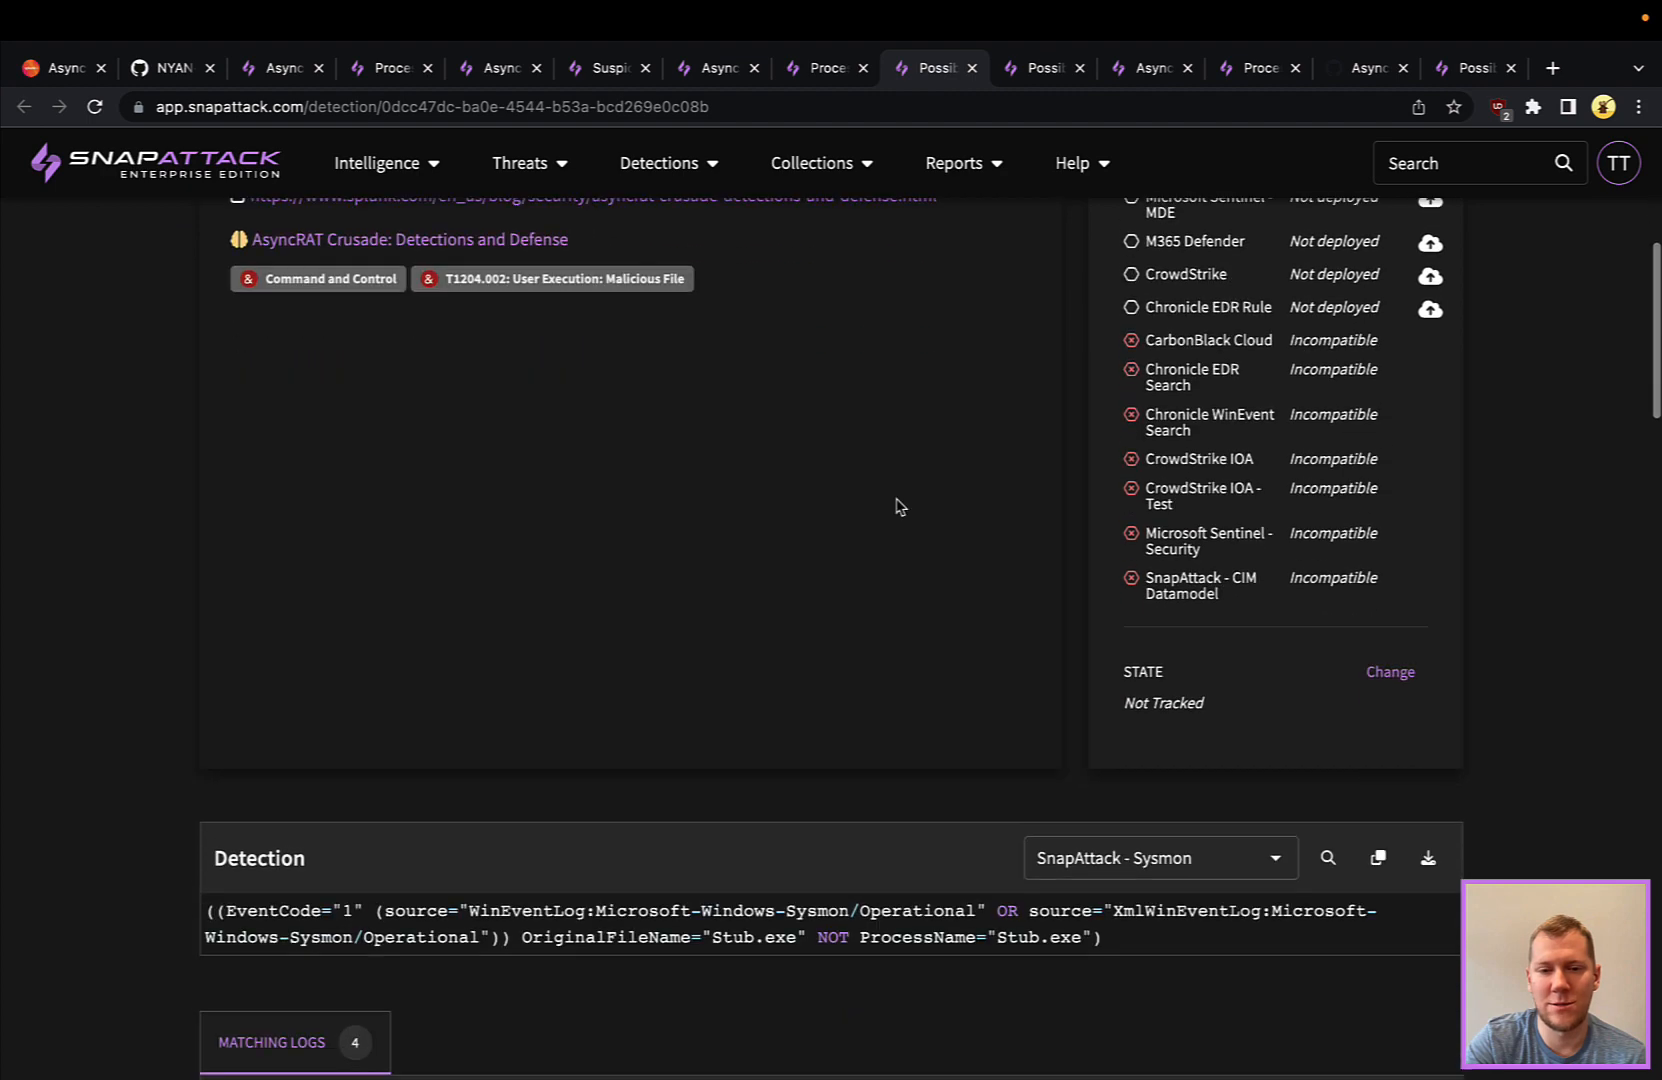
scroll("down", 3)
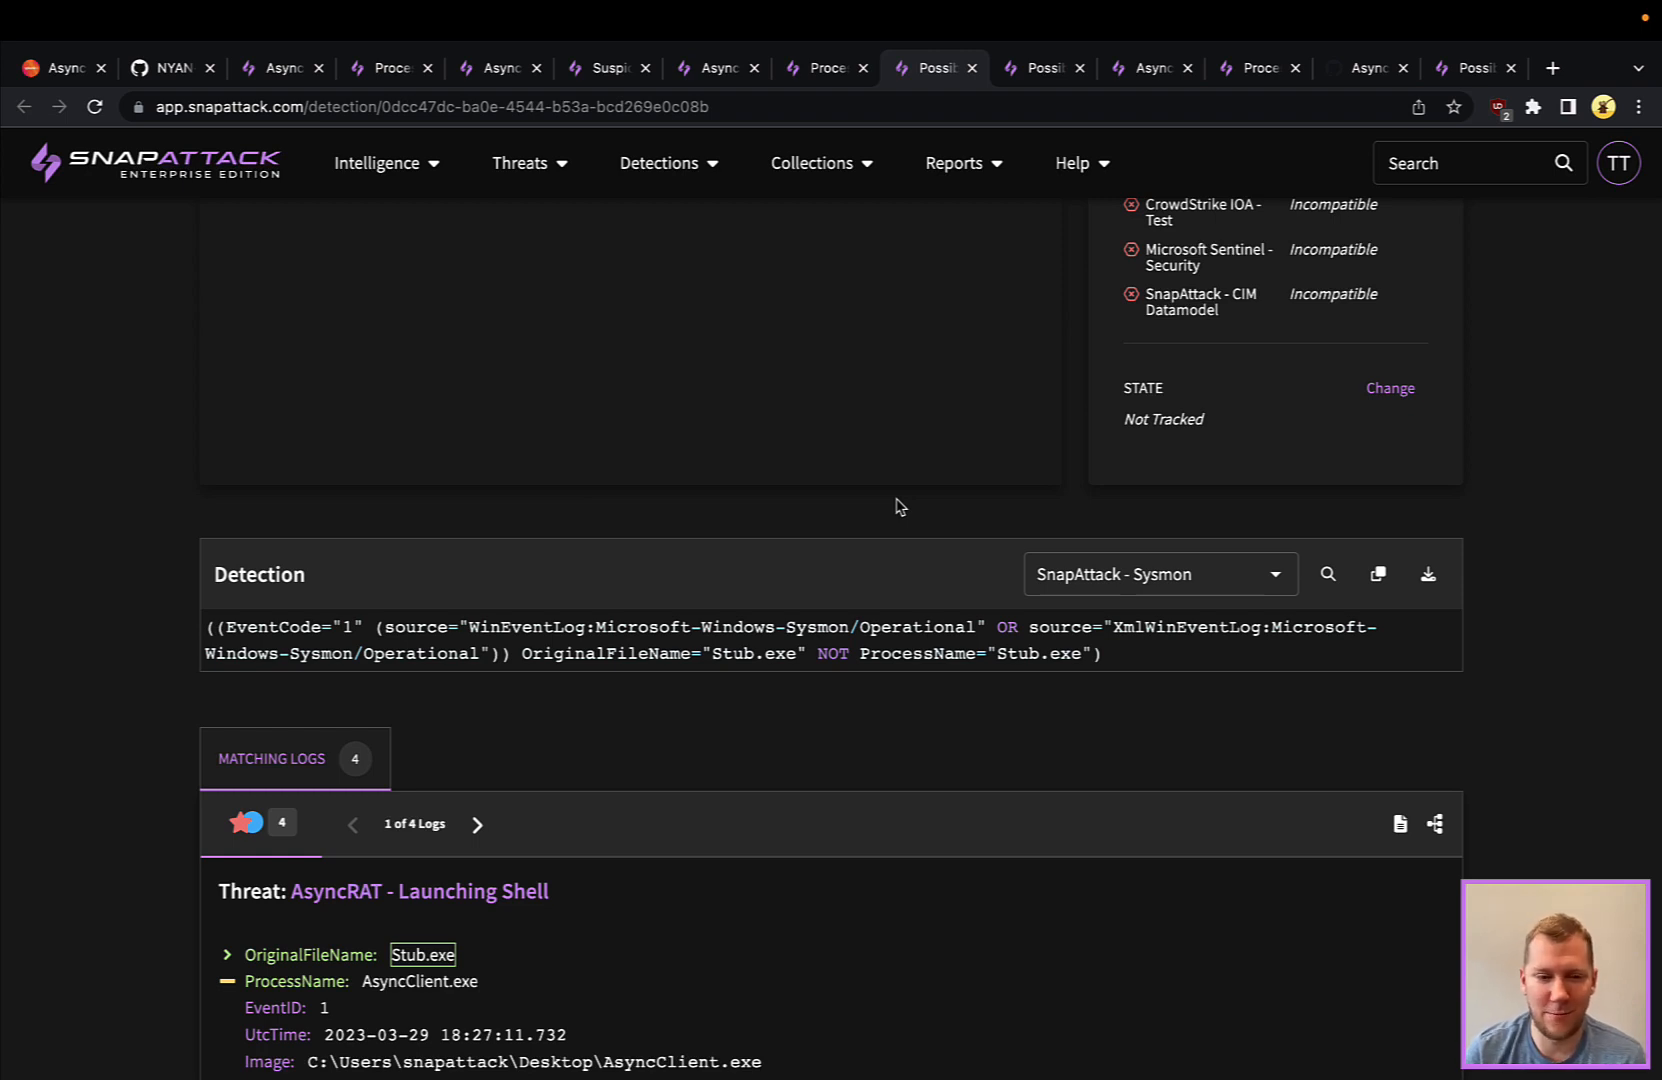
scroll("down", 3)
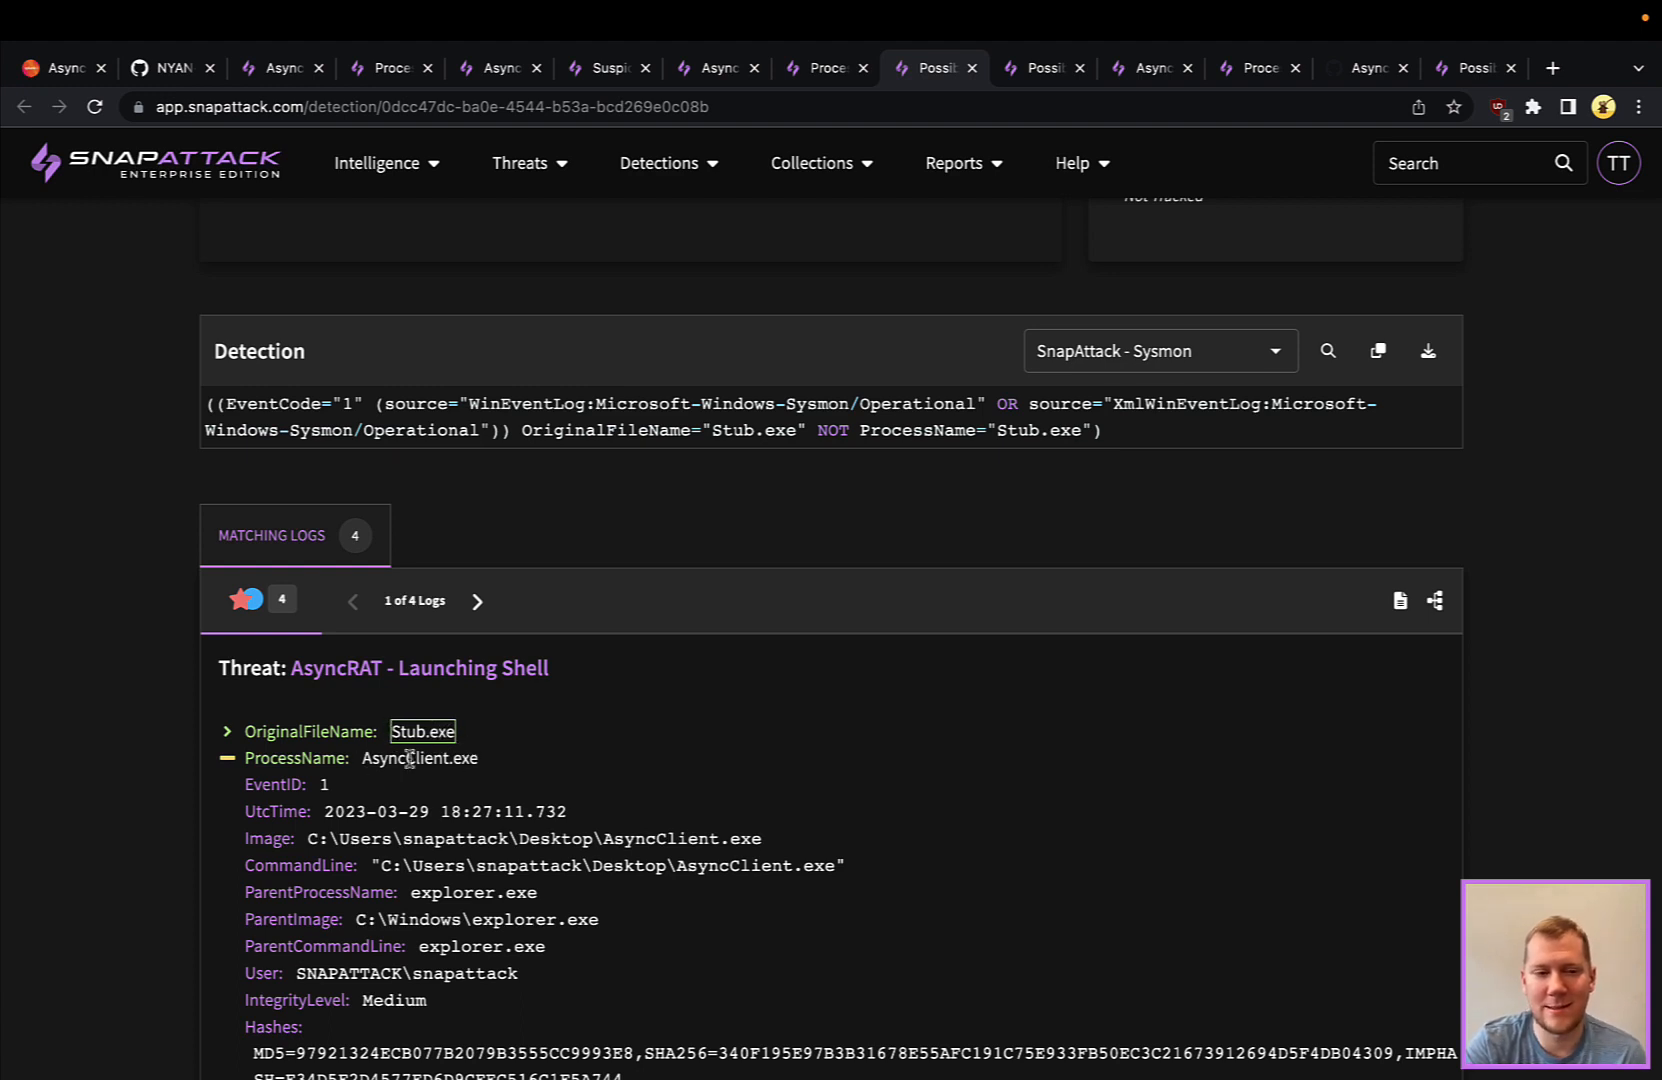
mouse_move(487, 766)
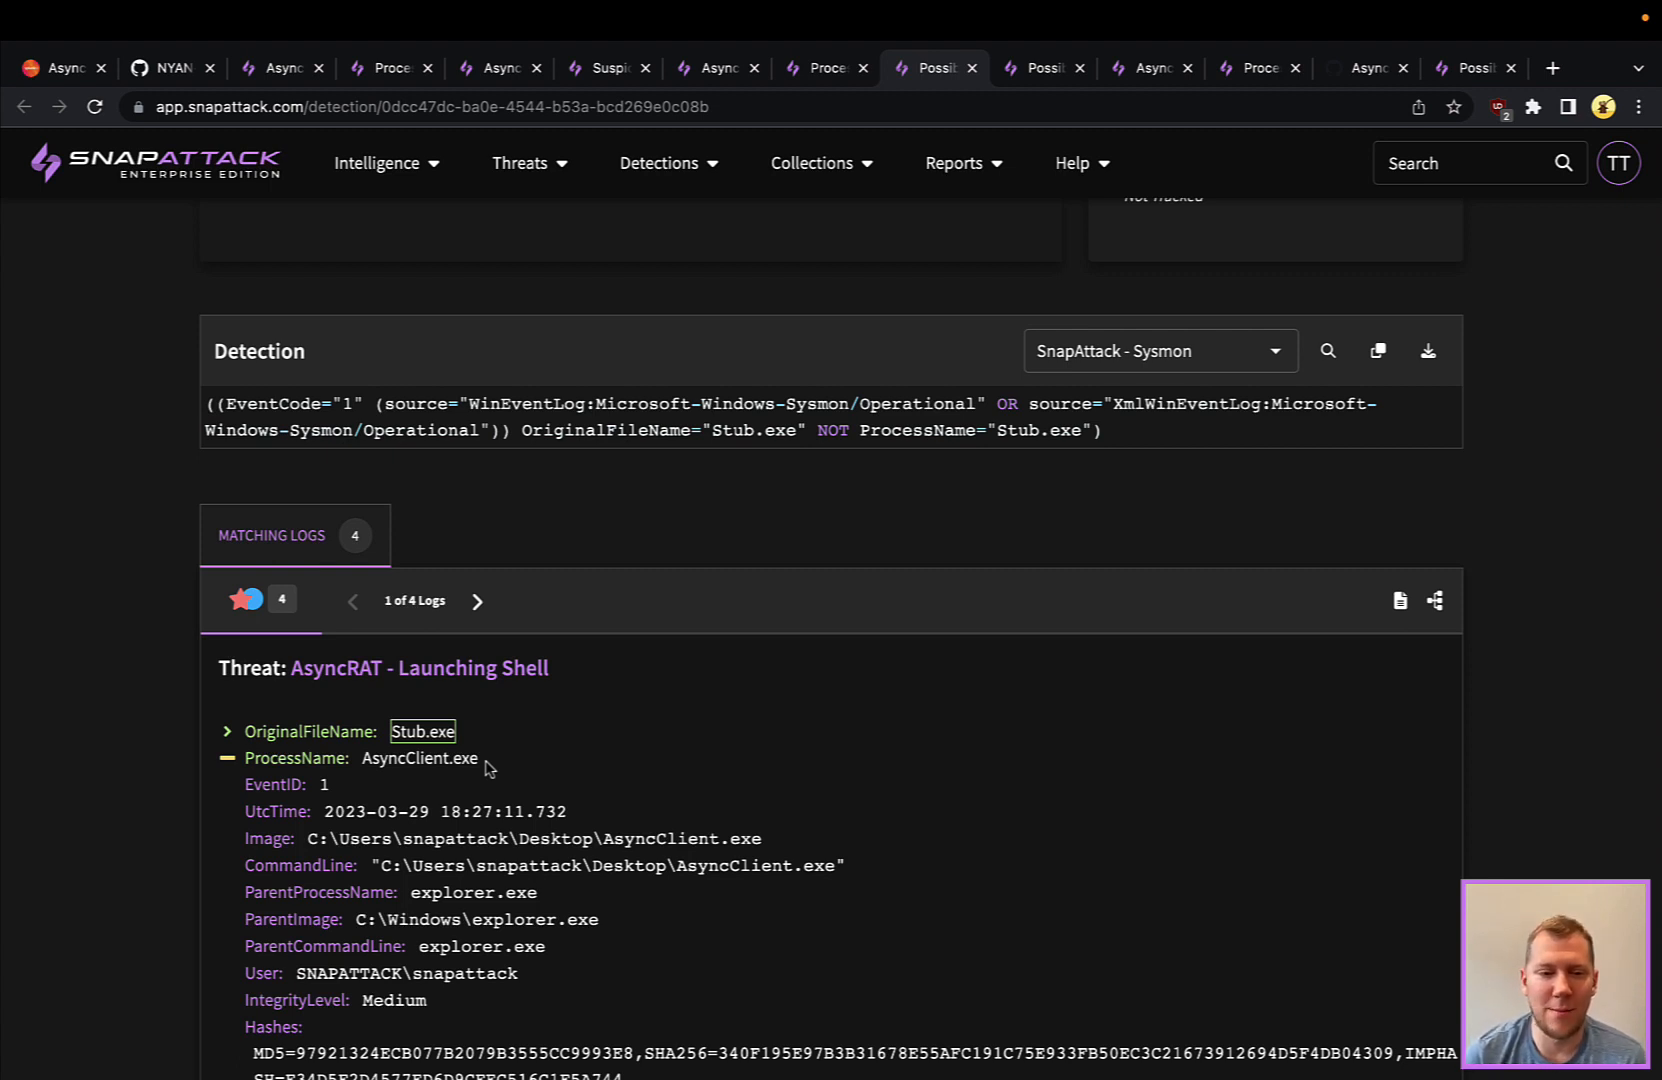
mouse_move(621, 750)
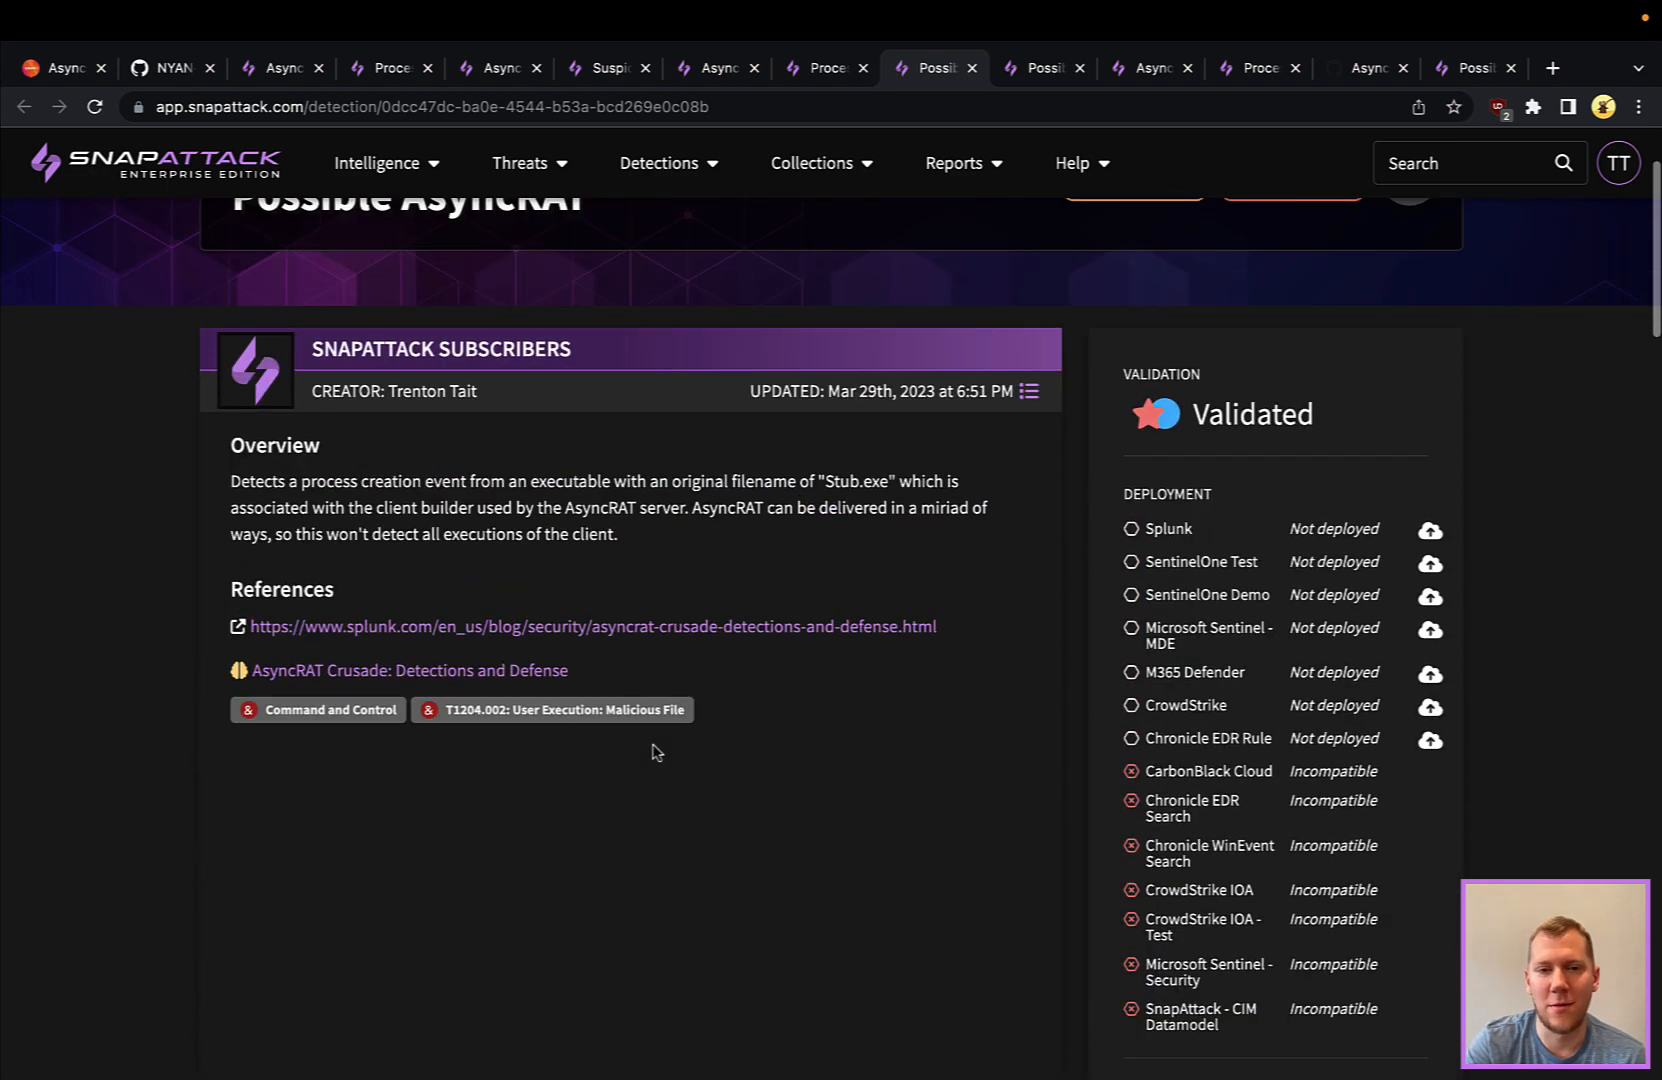
scroll("up", 3)
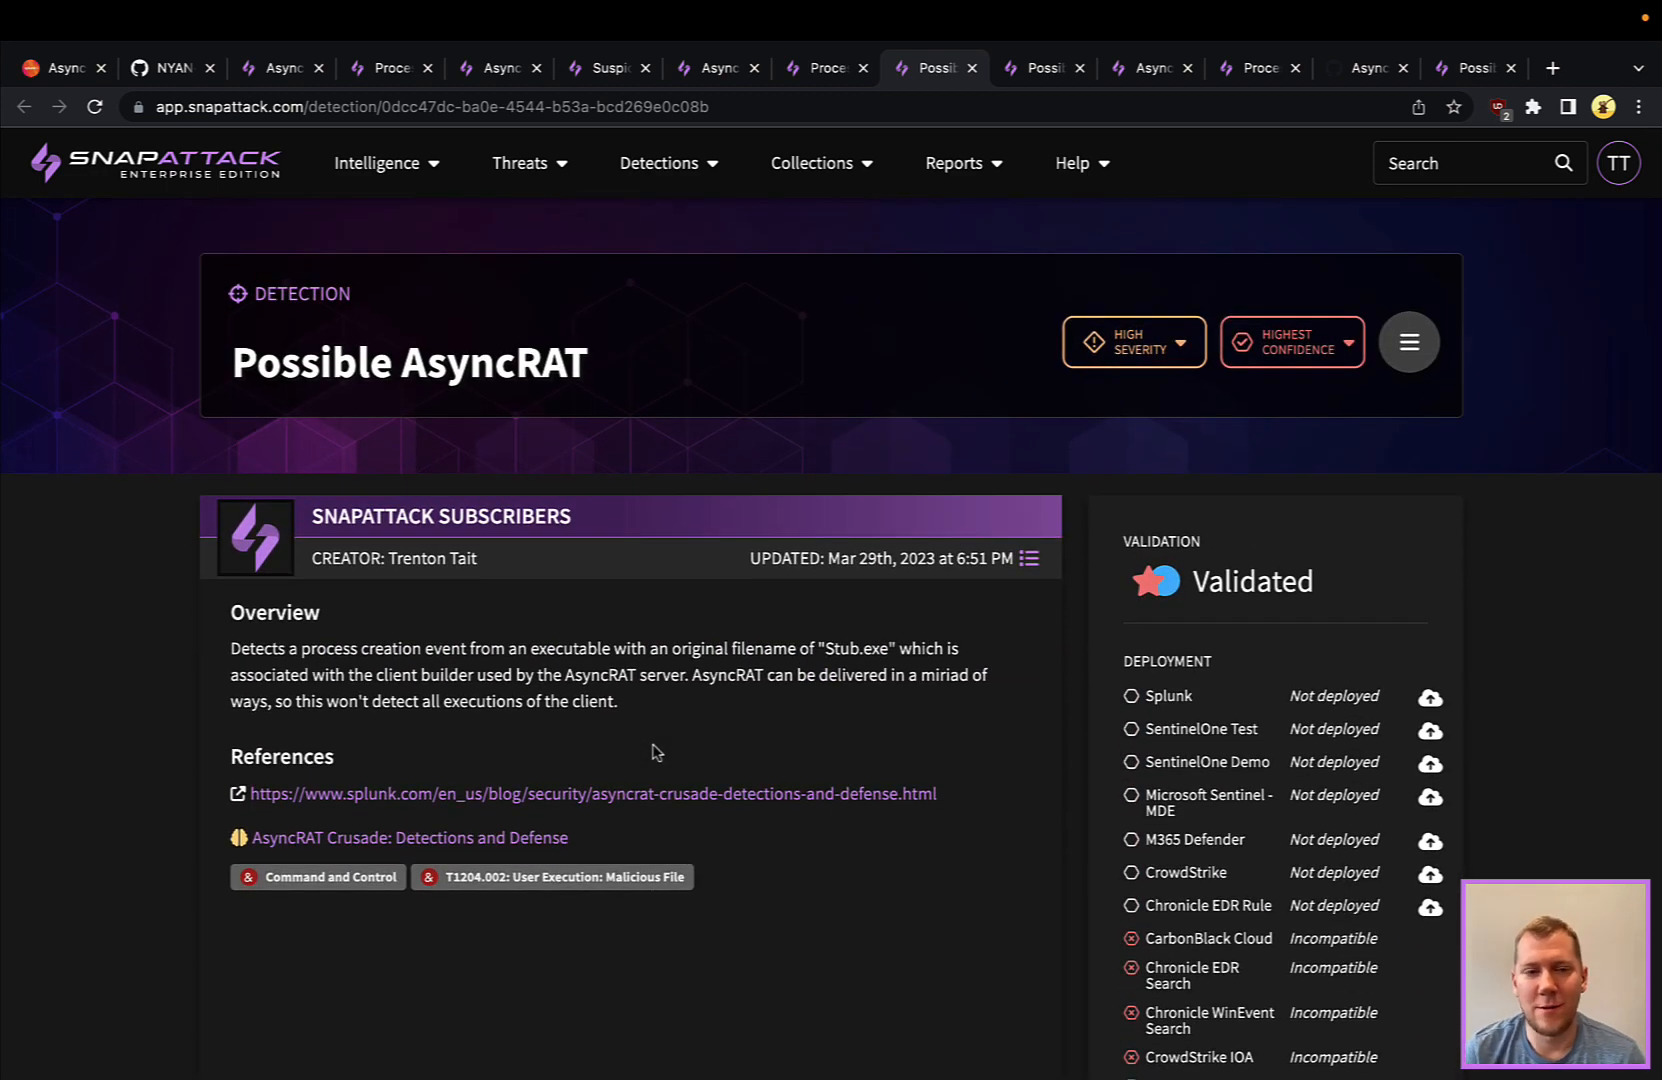
mouse_move(931, 549)
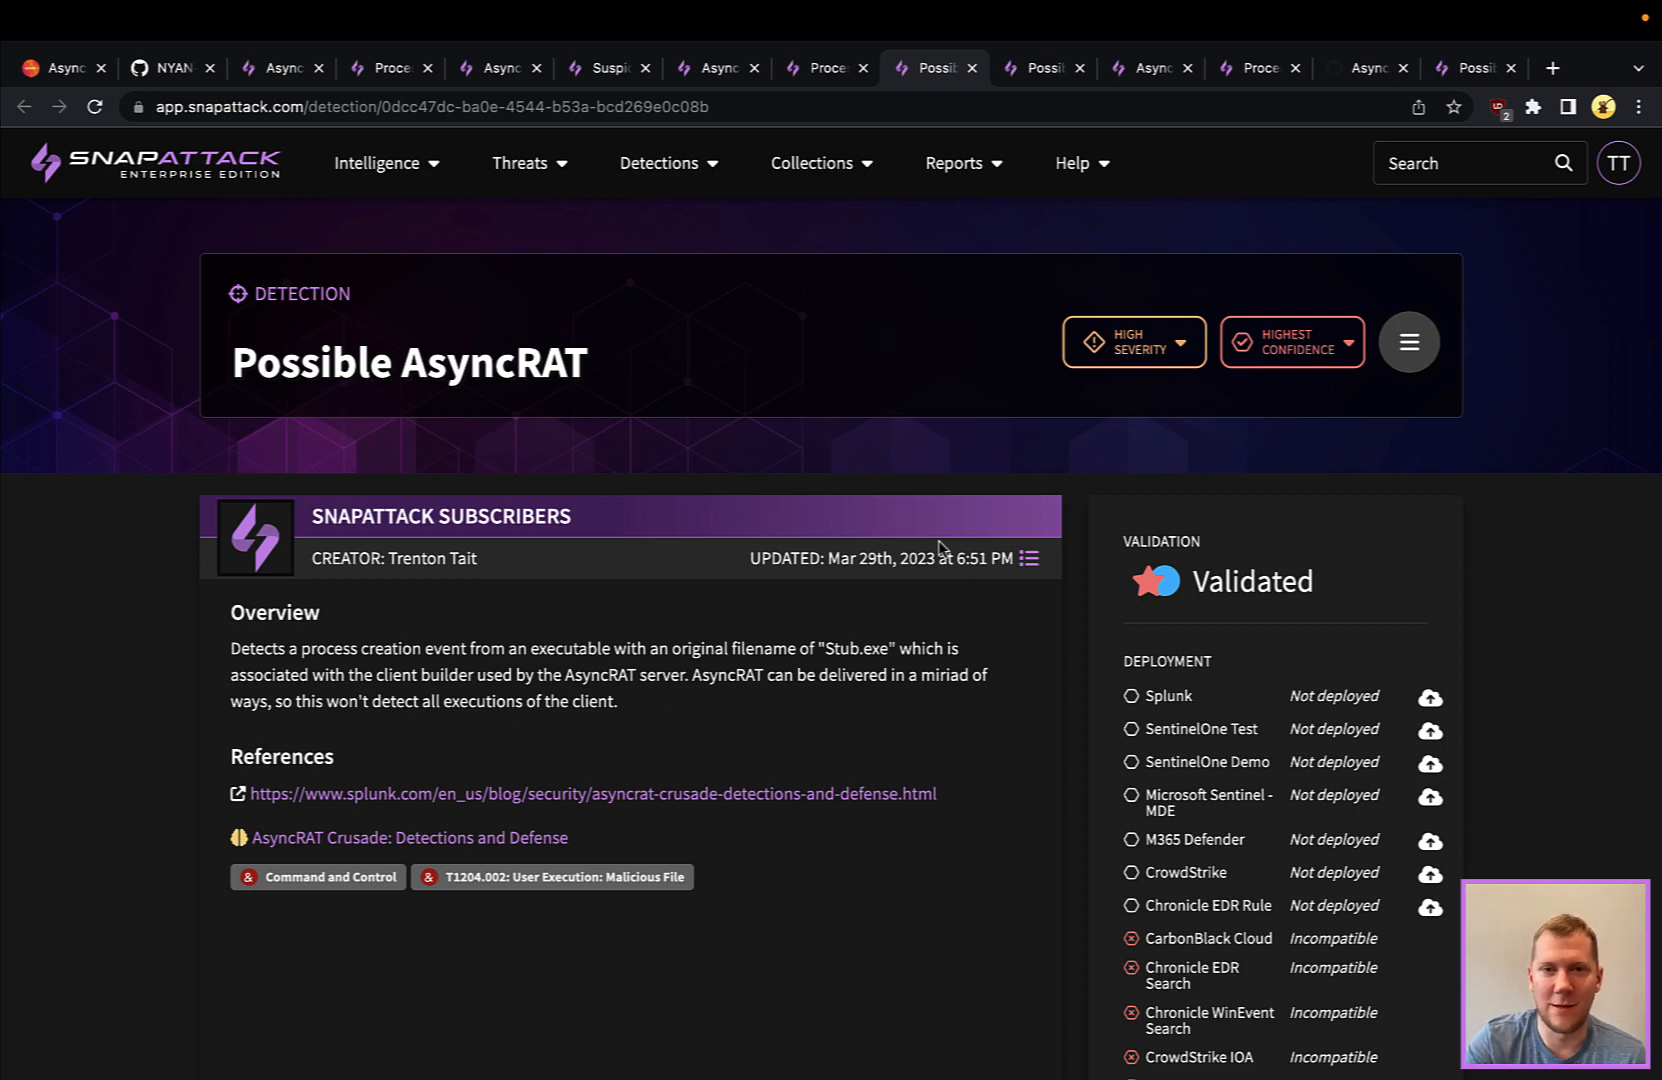
left_click(1042, 67)
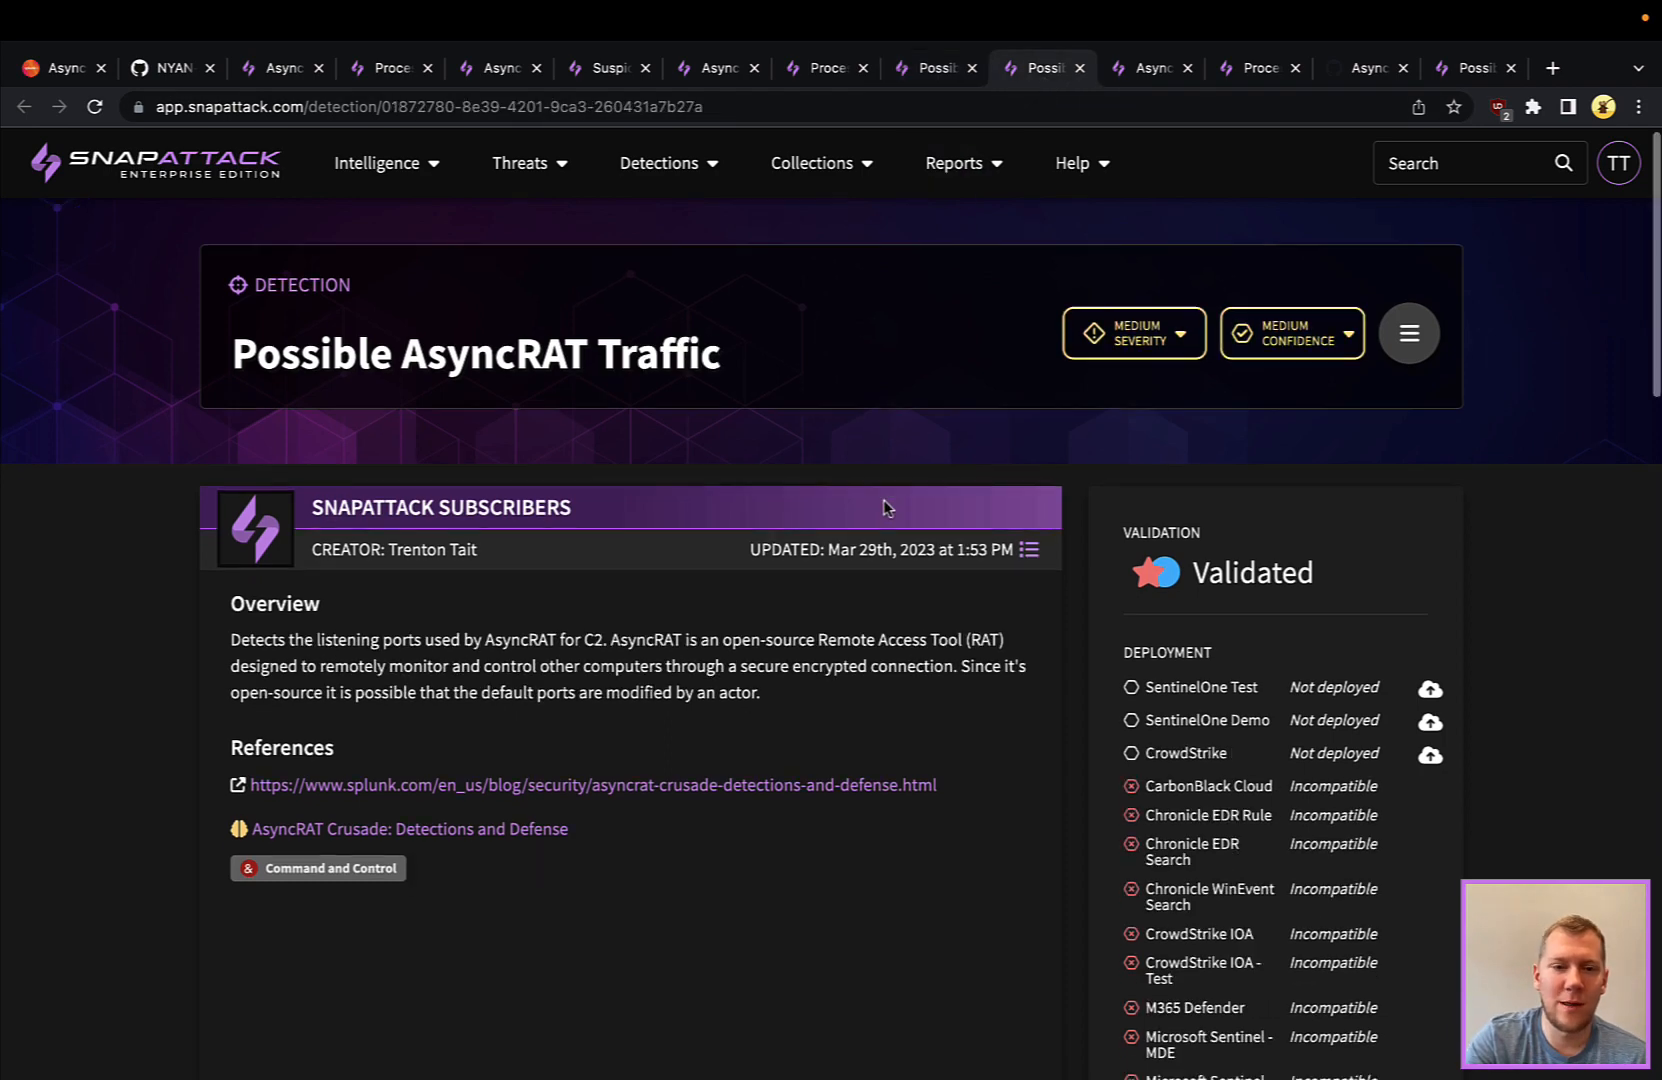
Review the port query and several matching Zeek logs, then switch to the Get Admin Privileges via UAC threat.
scroll("down", 3)
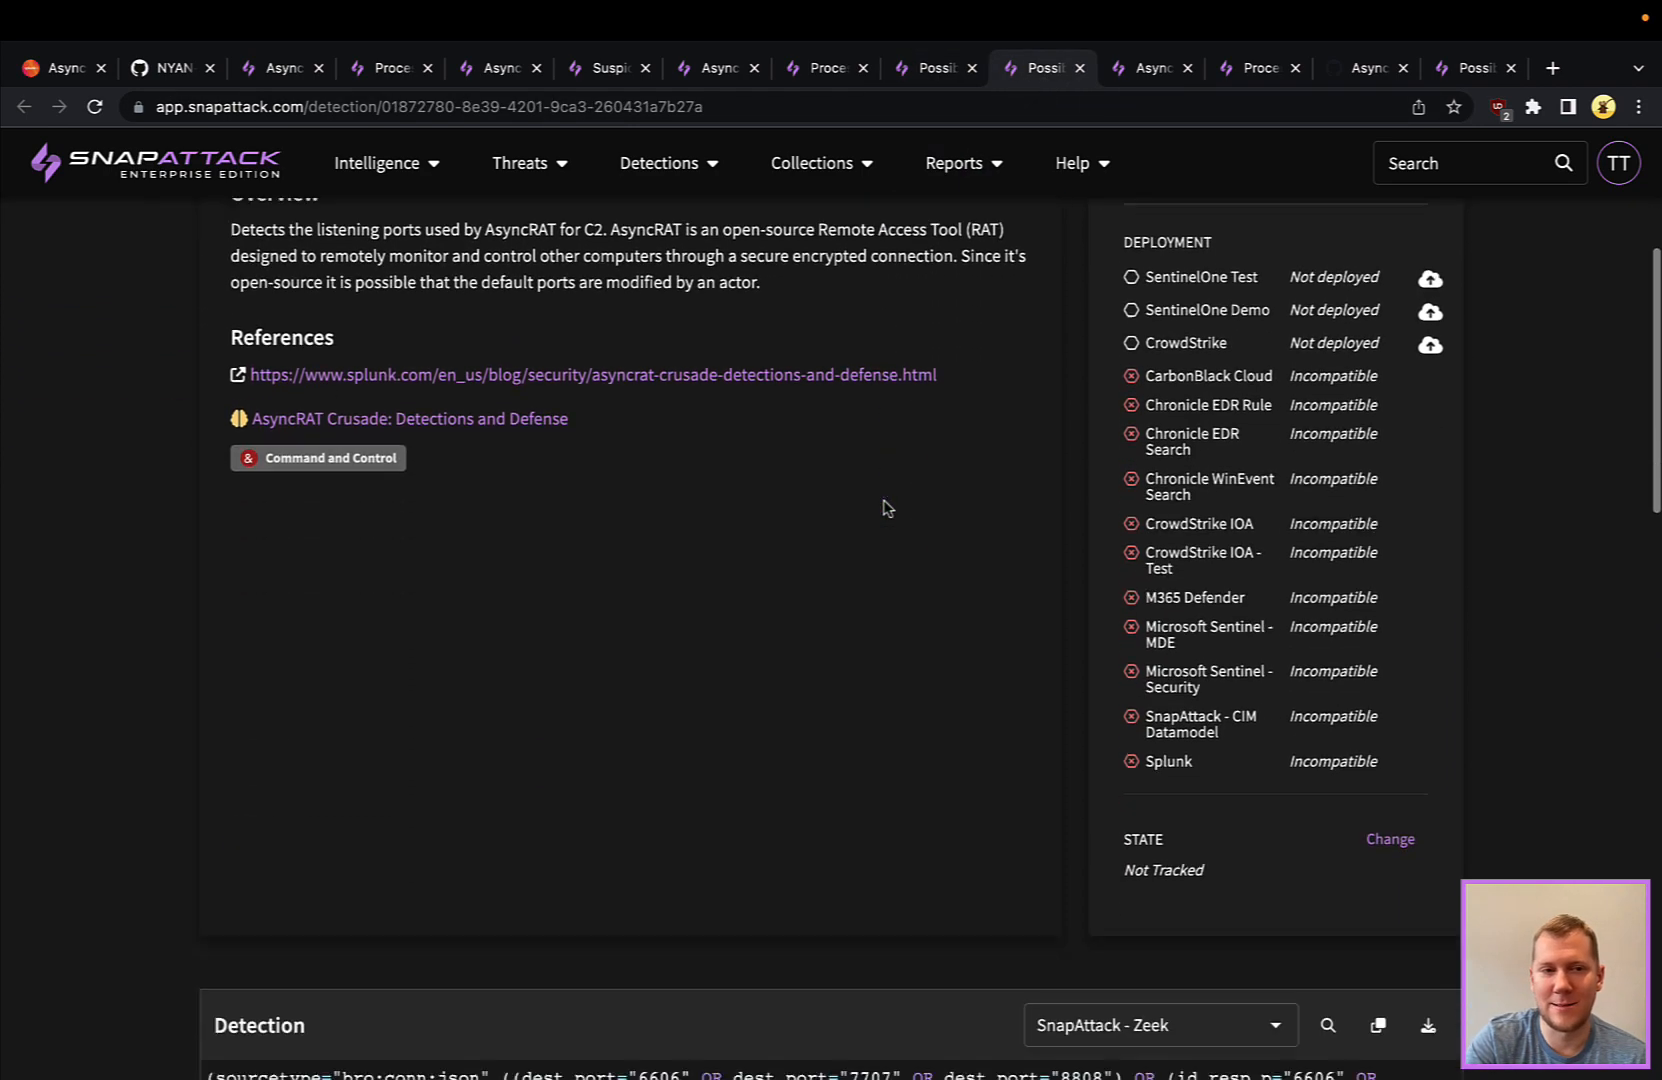
scroll("down", 3)
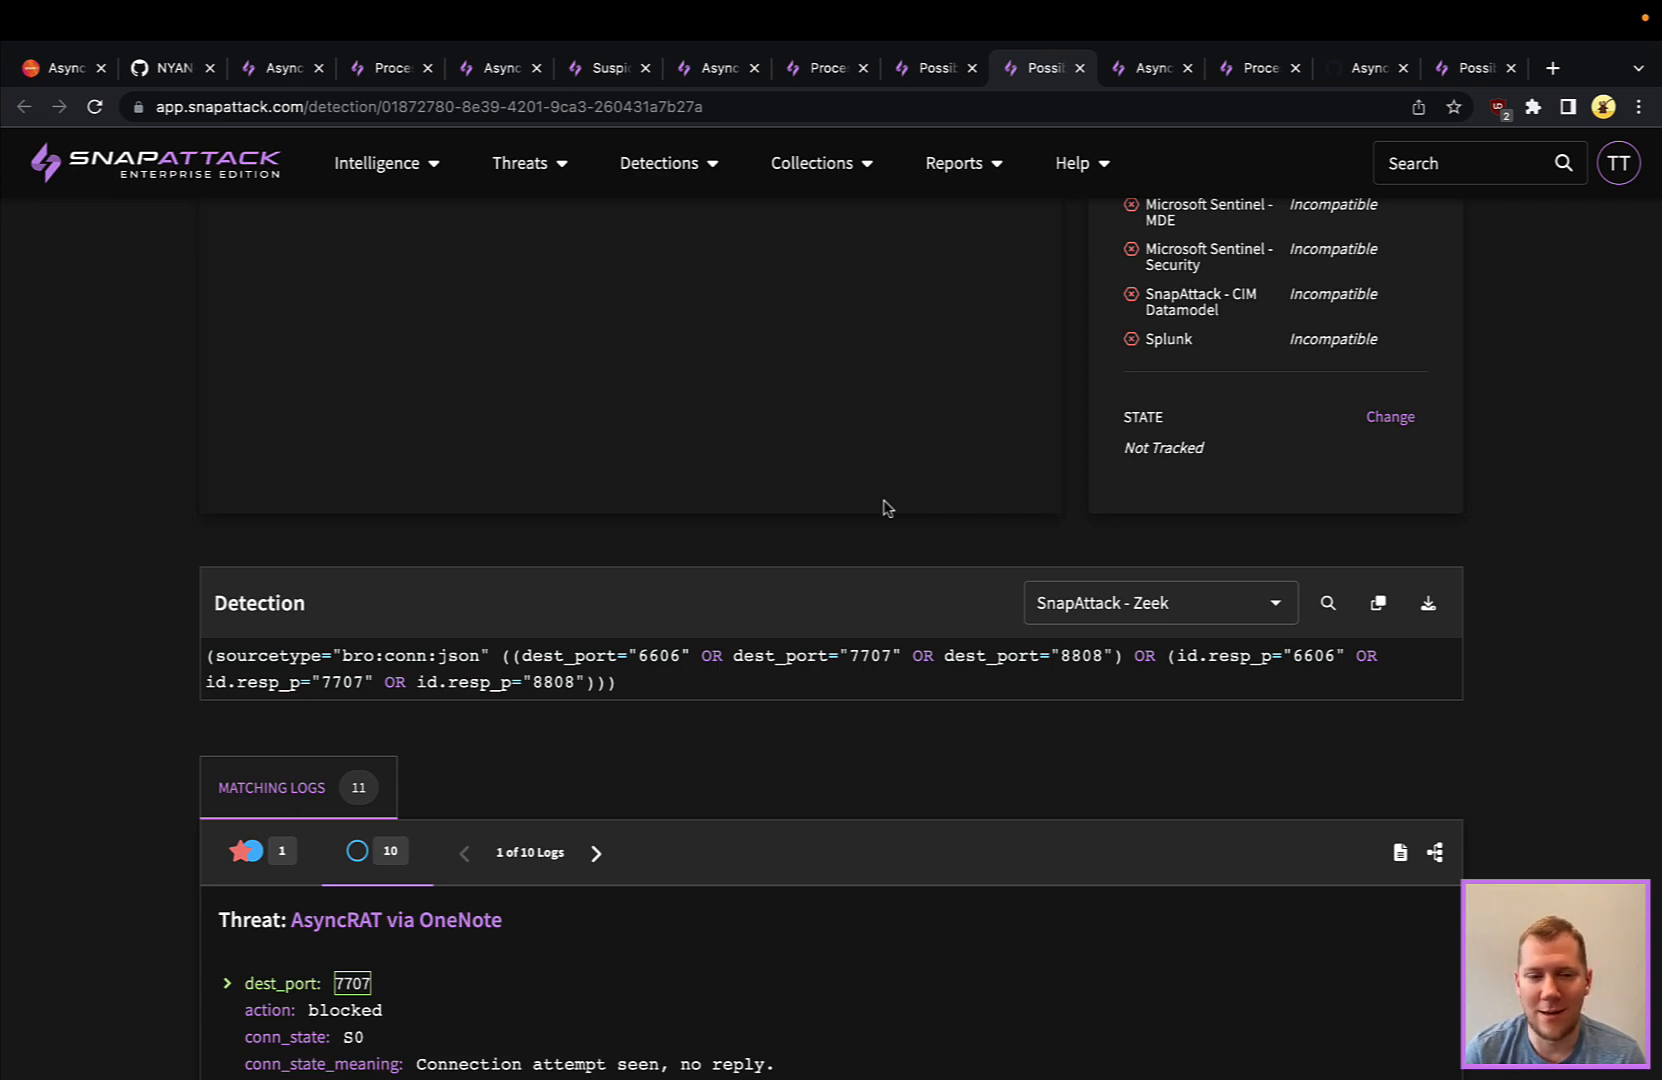
left_click(596, 852)
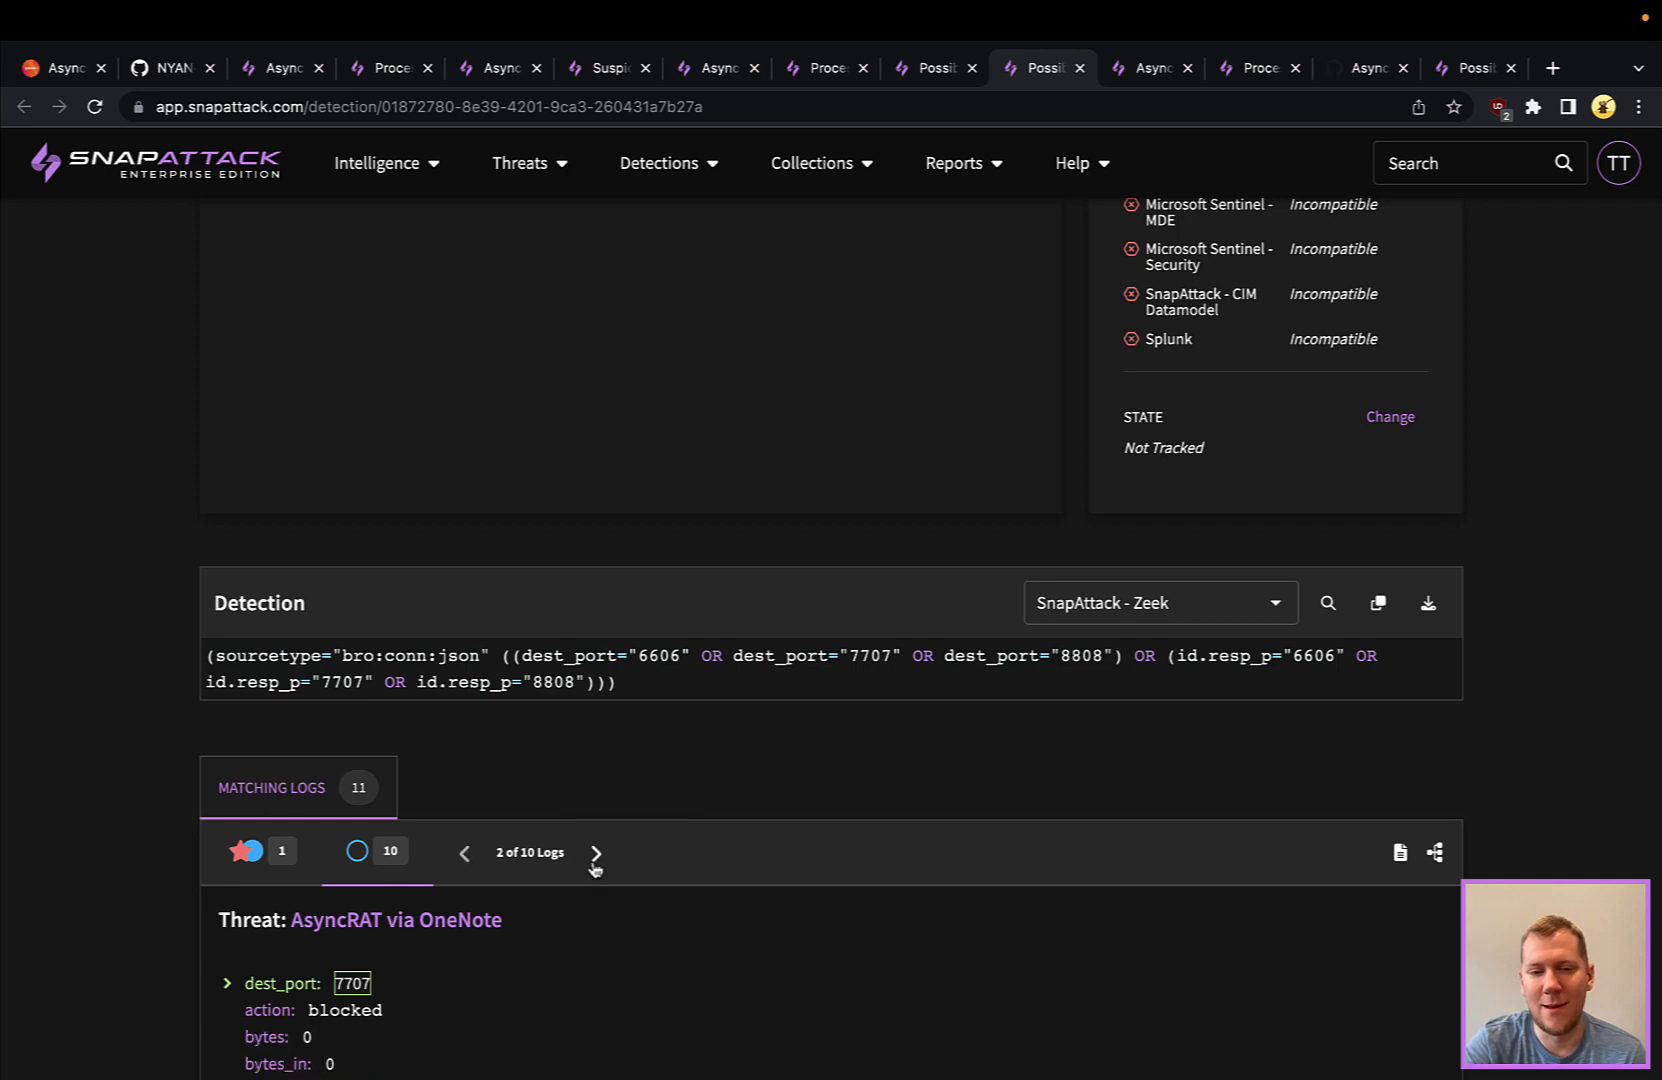
left_click(595, 852)
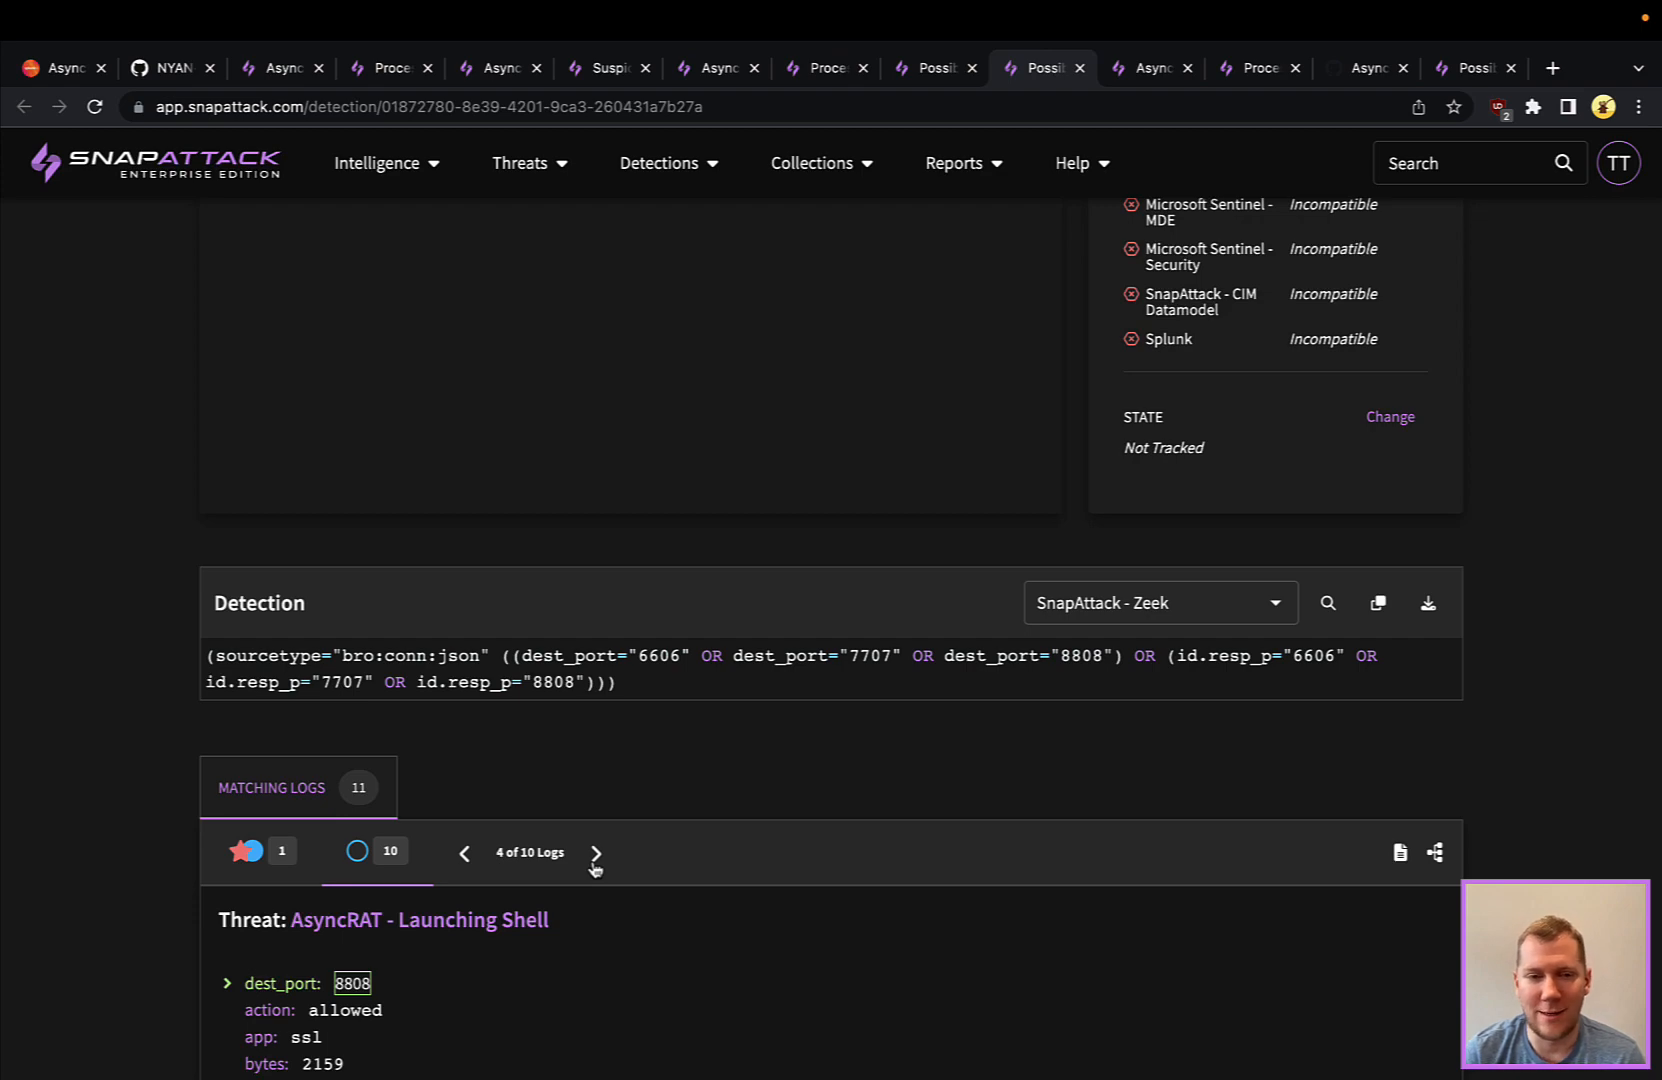
mouse_move(846, 757)
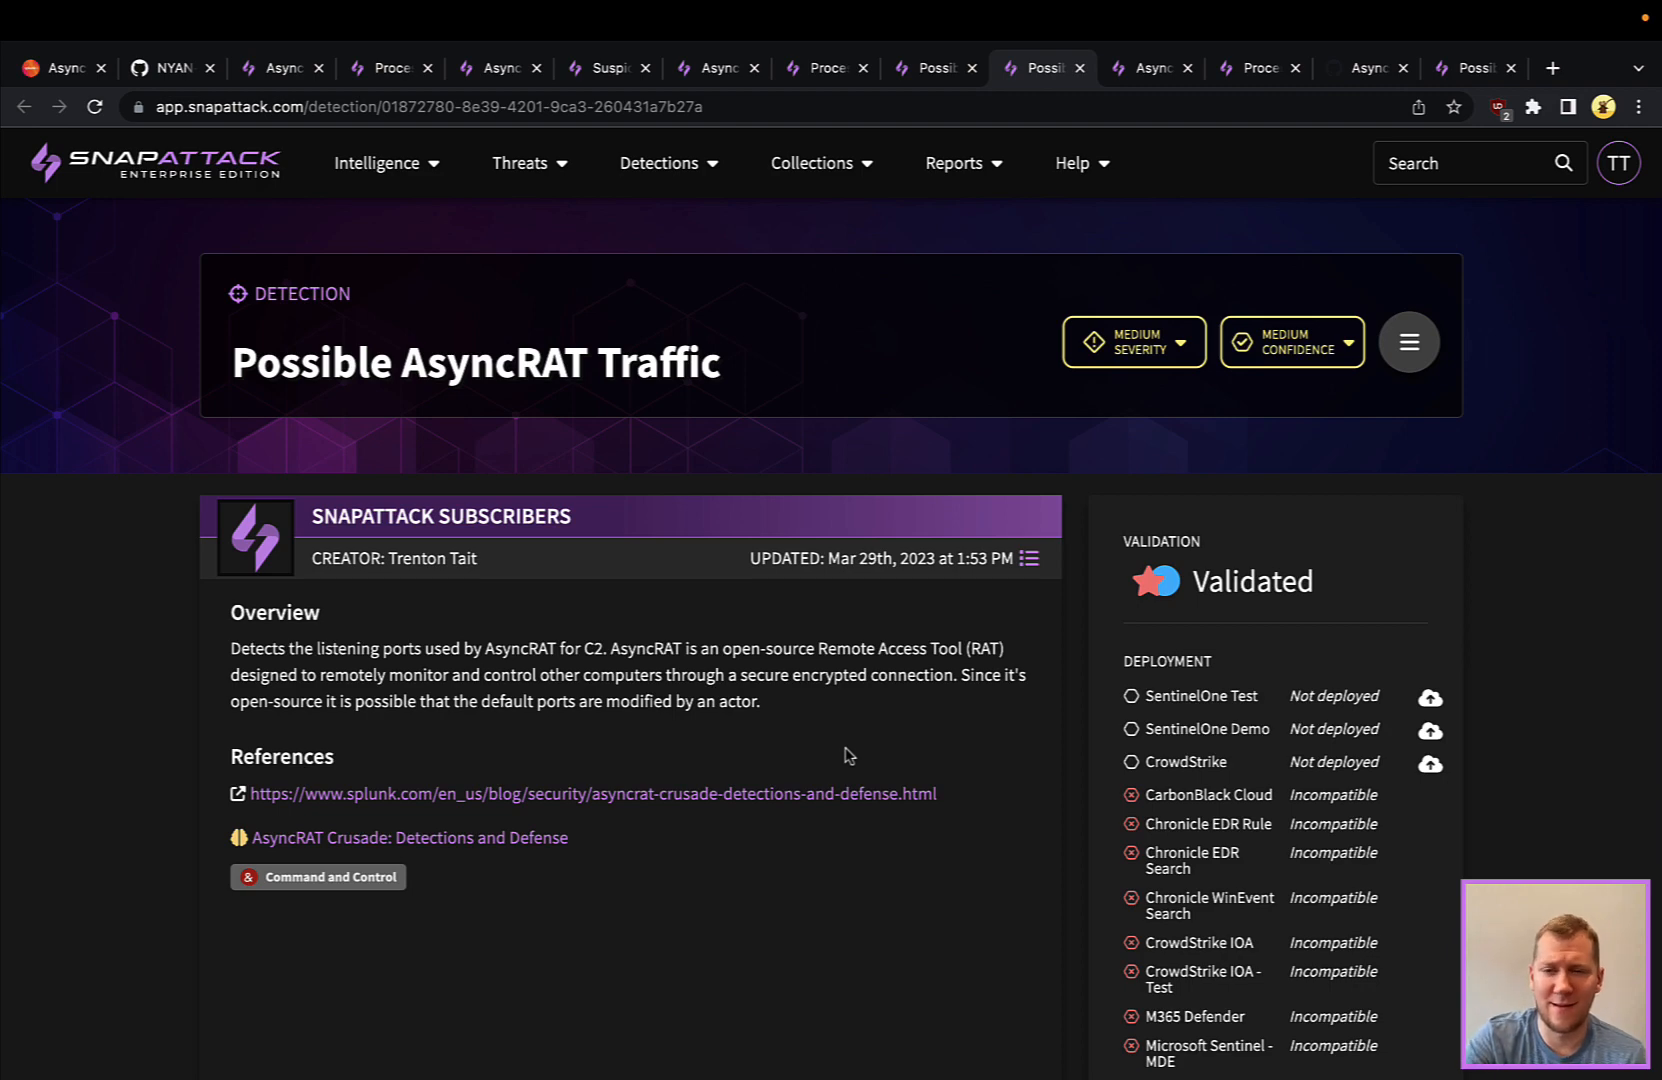
left_click(1142, 68)
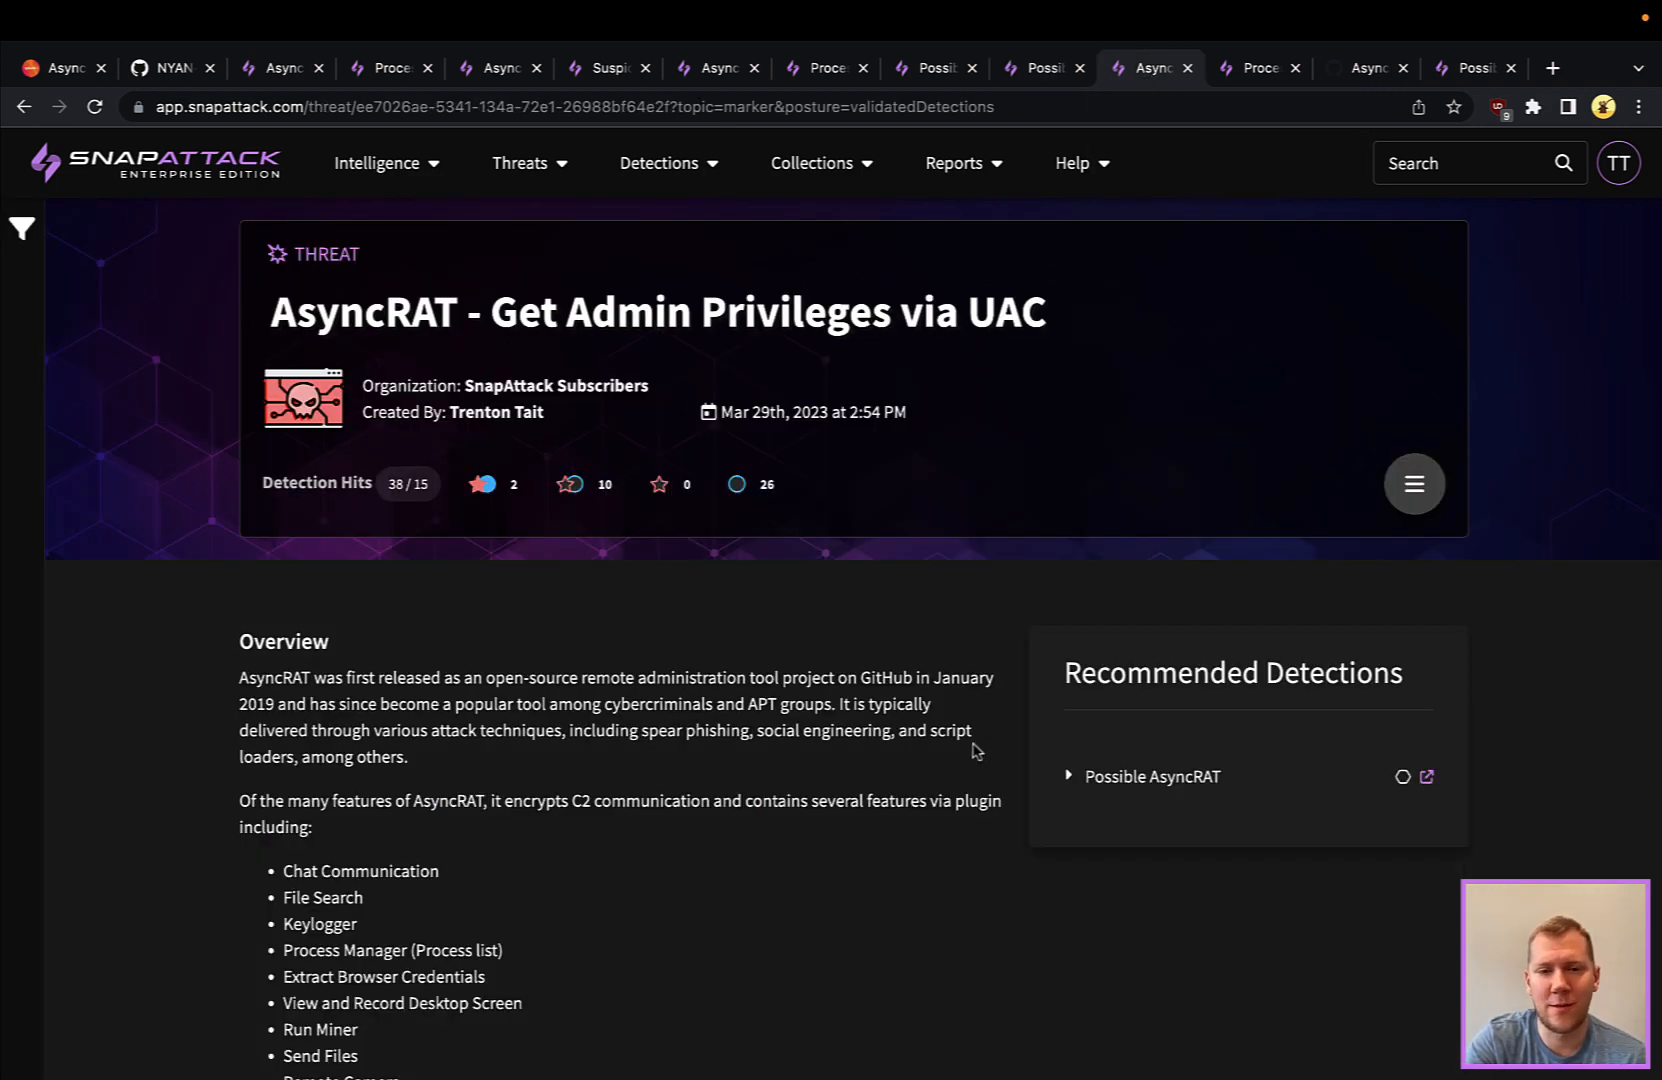
Play the UAC threat's Windows session video full screen up to AsyncRAT's Popup UAC prompt.
scroll("down", 3)
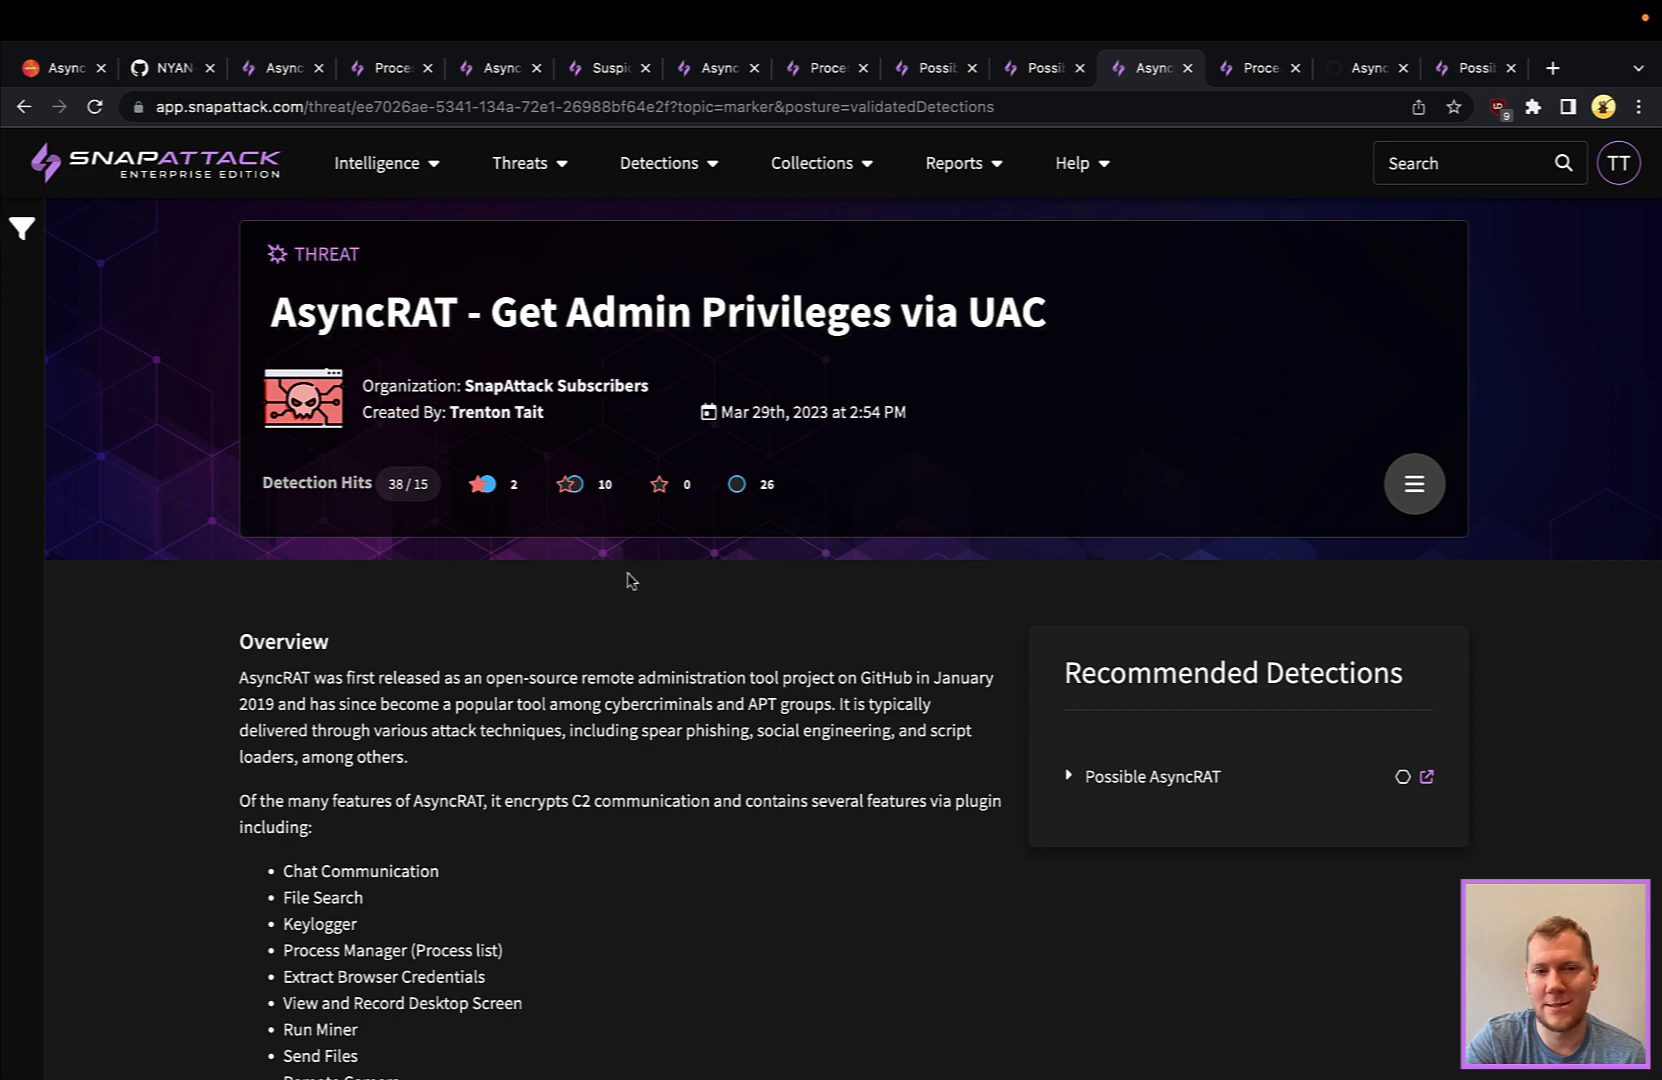
scroll("down", 3)
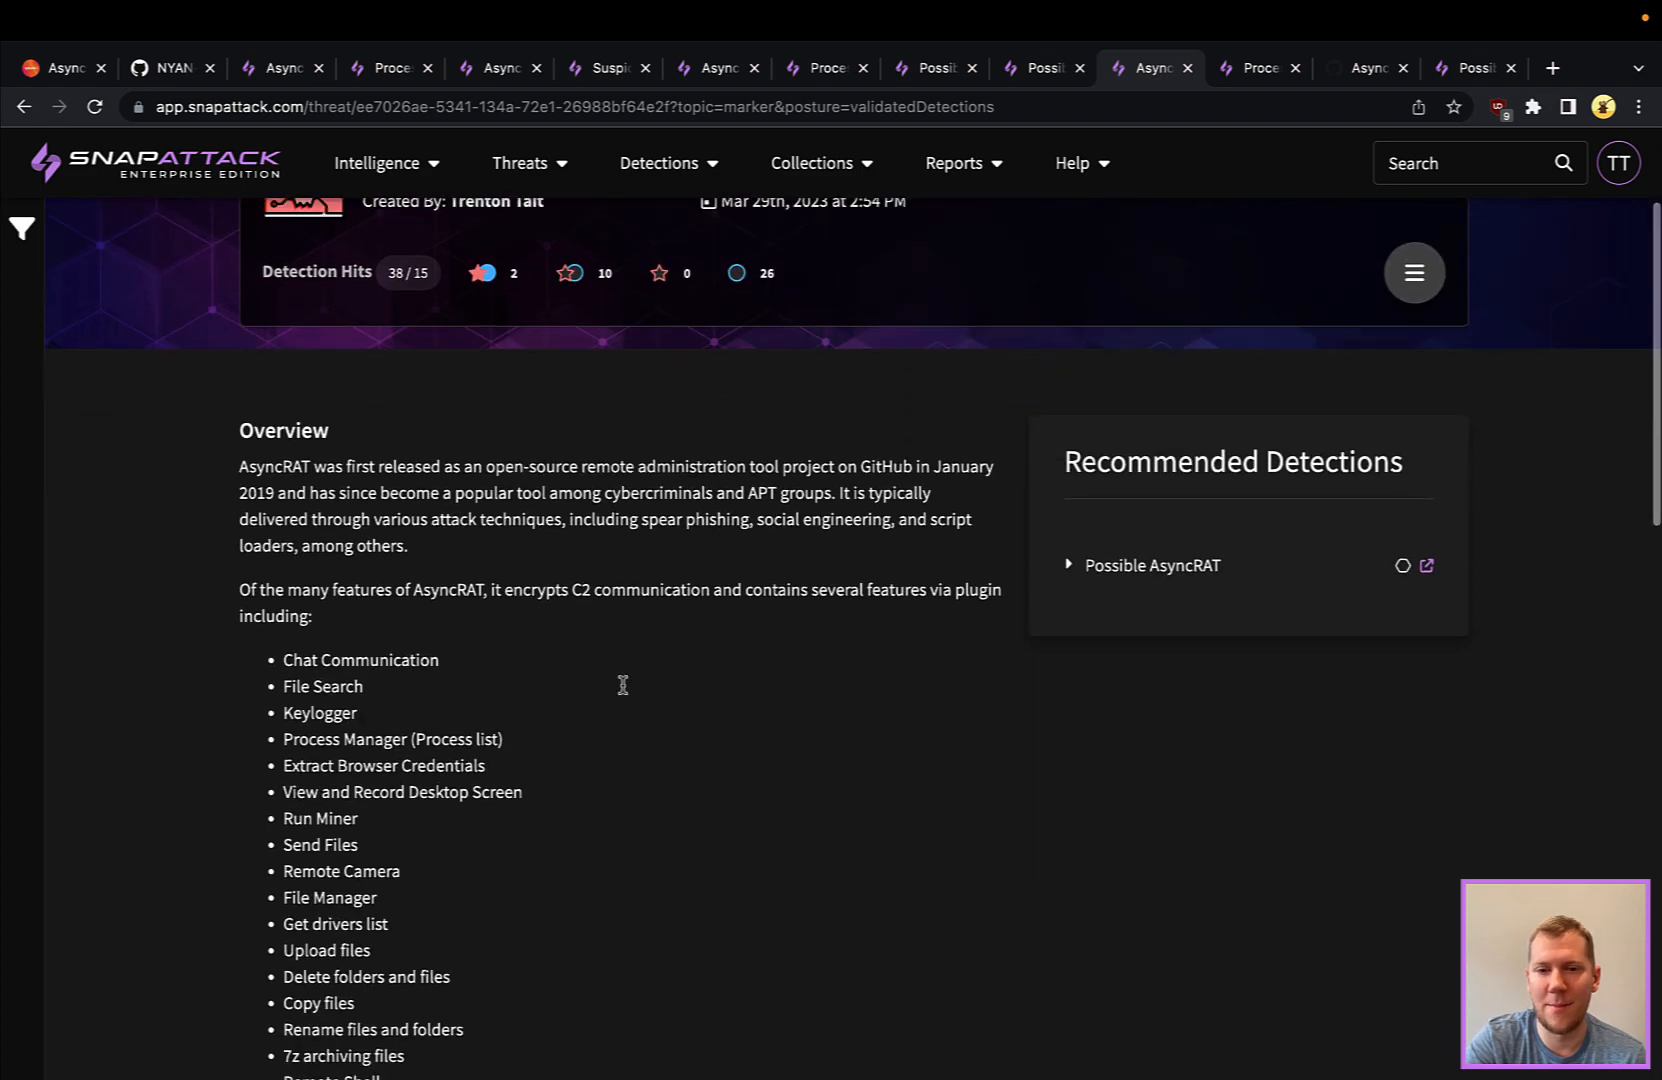
scroll("down", 3)
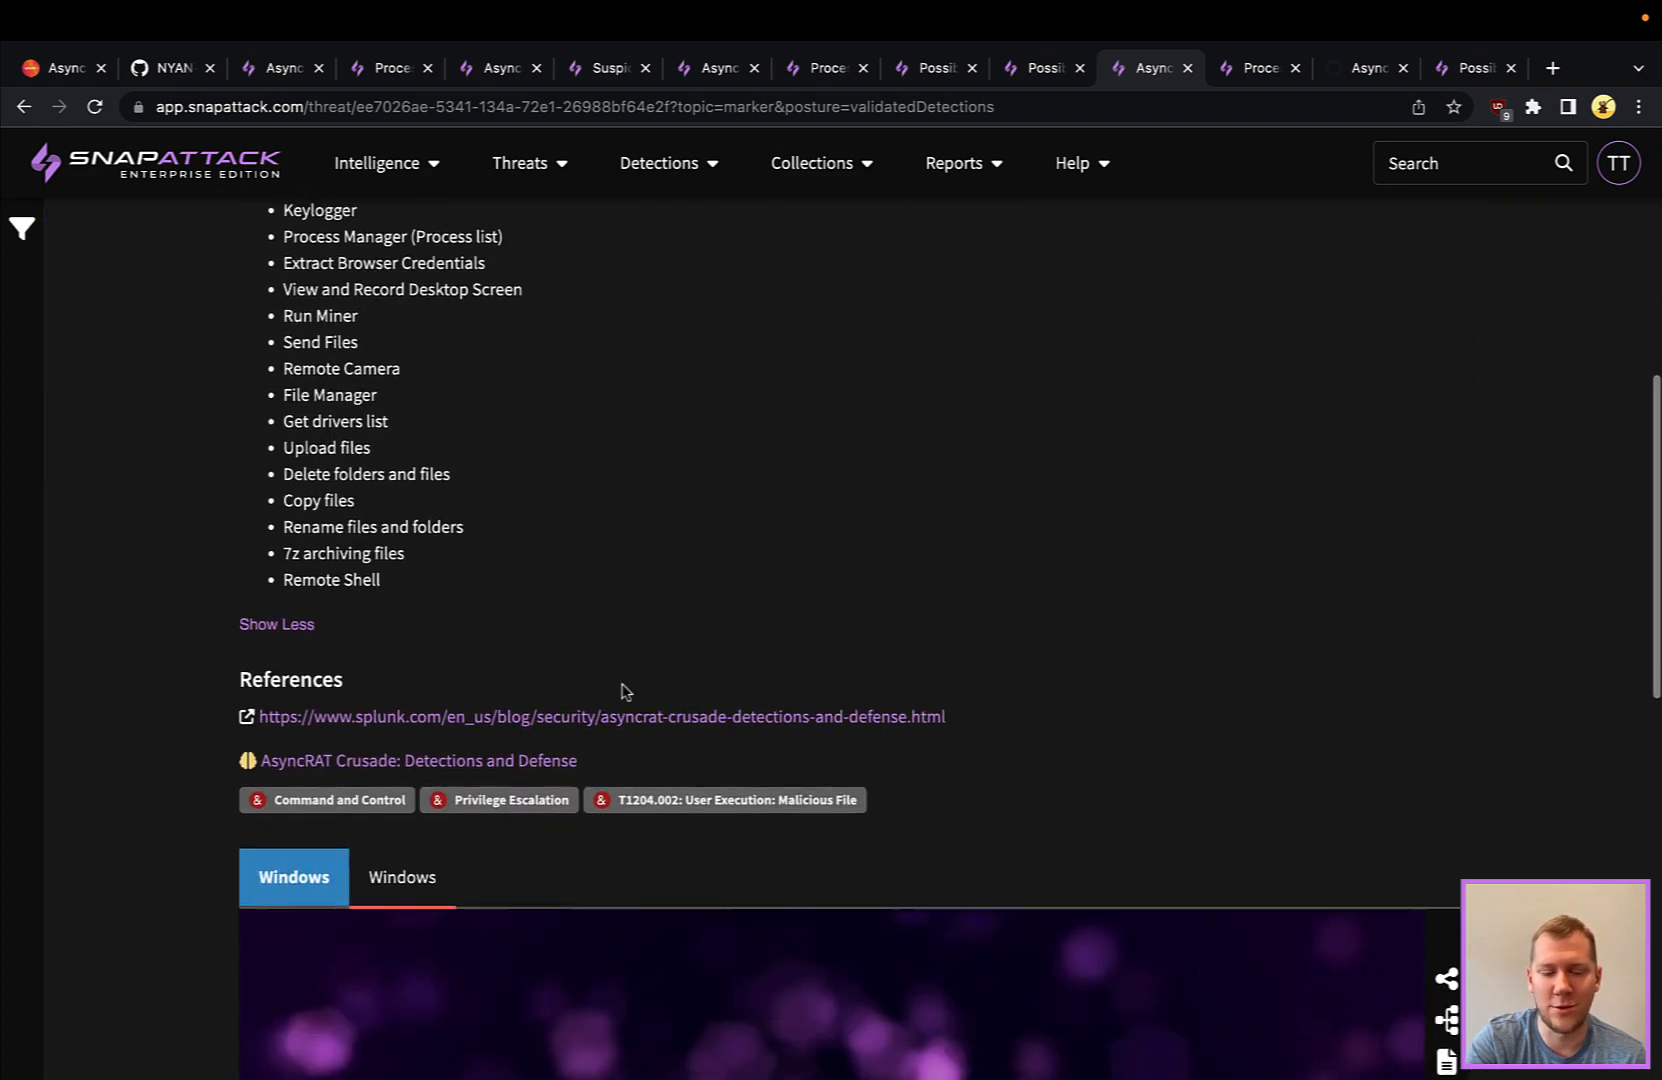
scroll("down", 3)
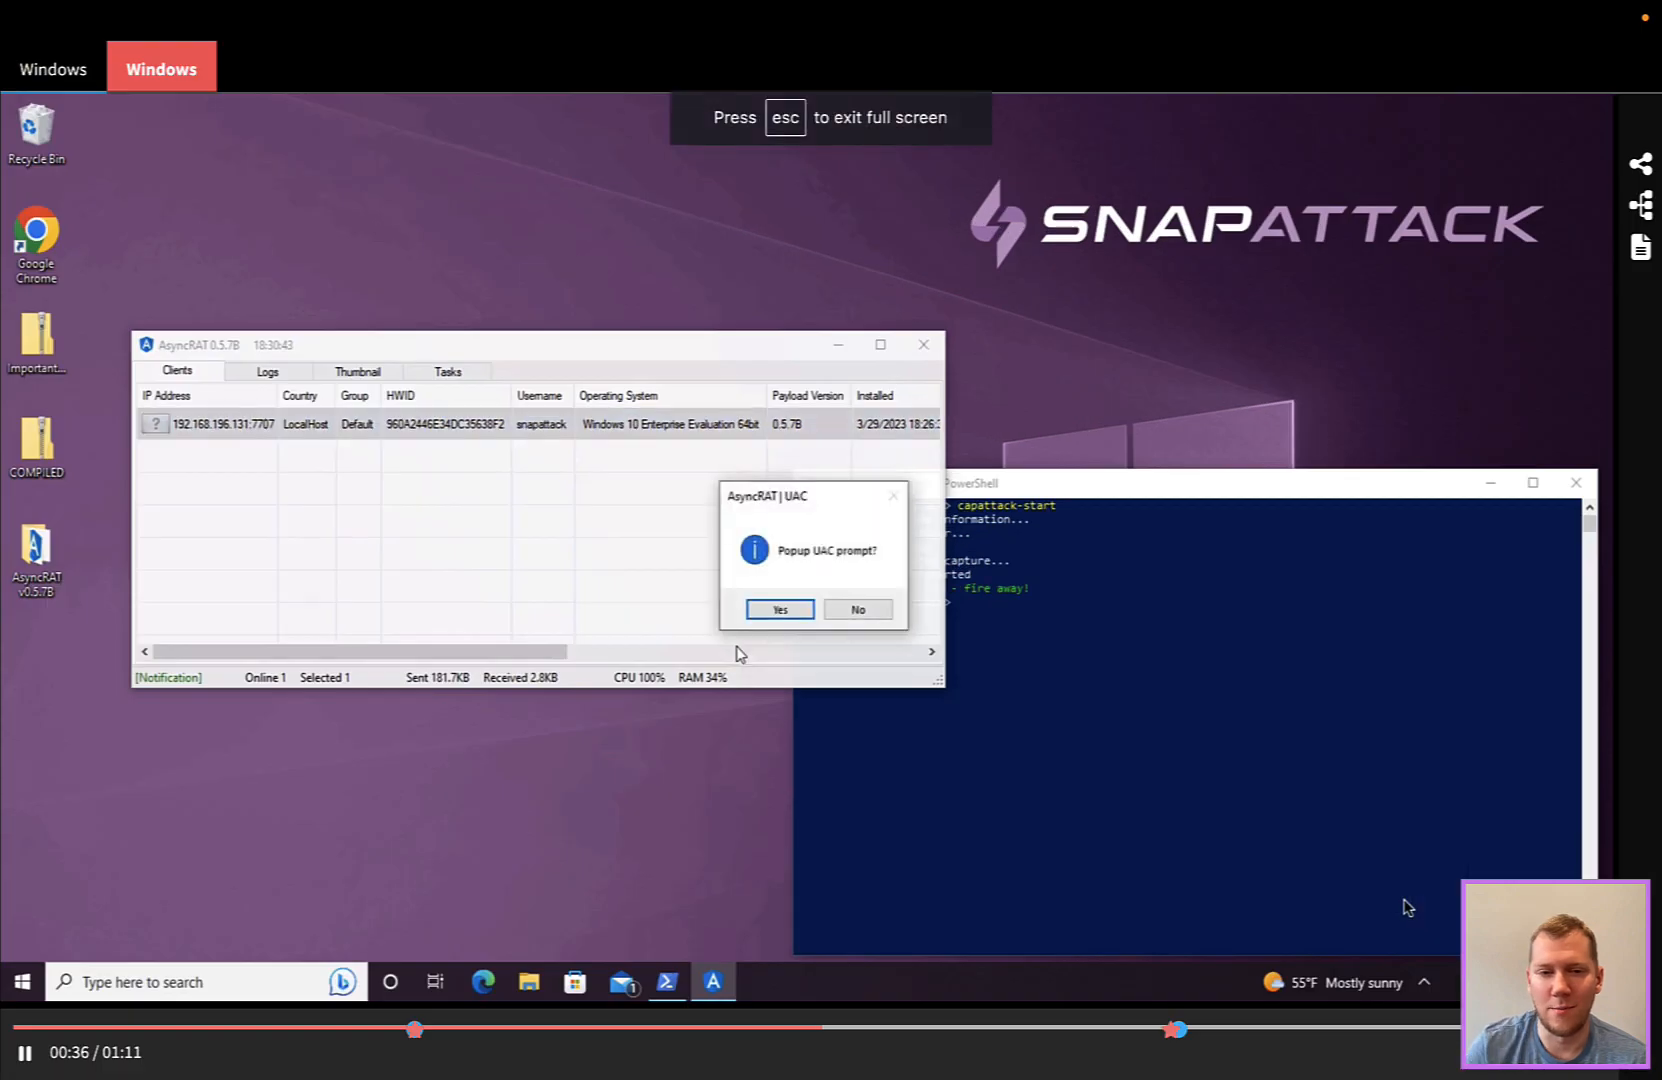
Play the victim host's recording through the Windows Command Processor consent prompt, then exit full screen.
left_click(778, 608)
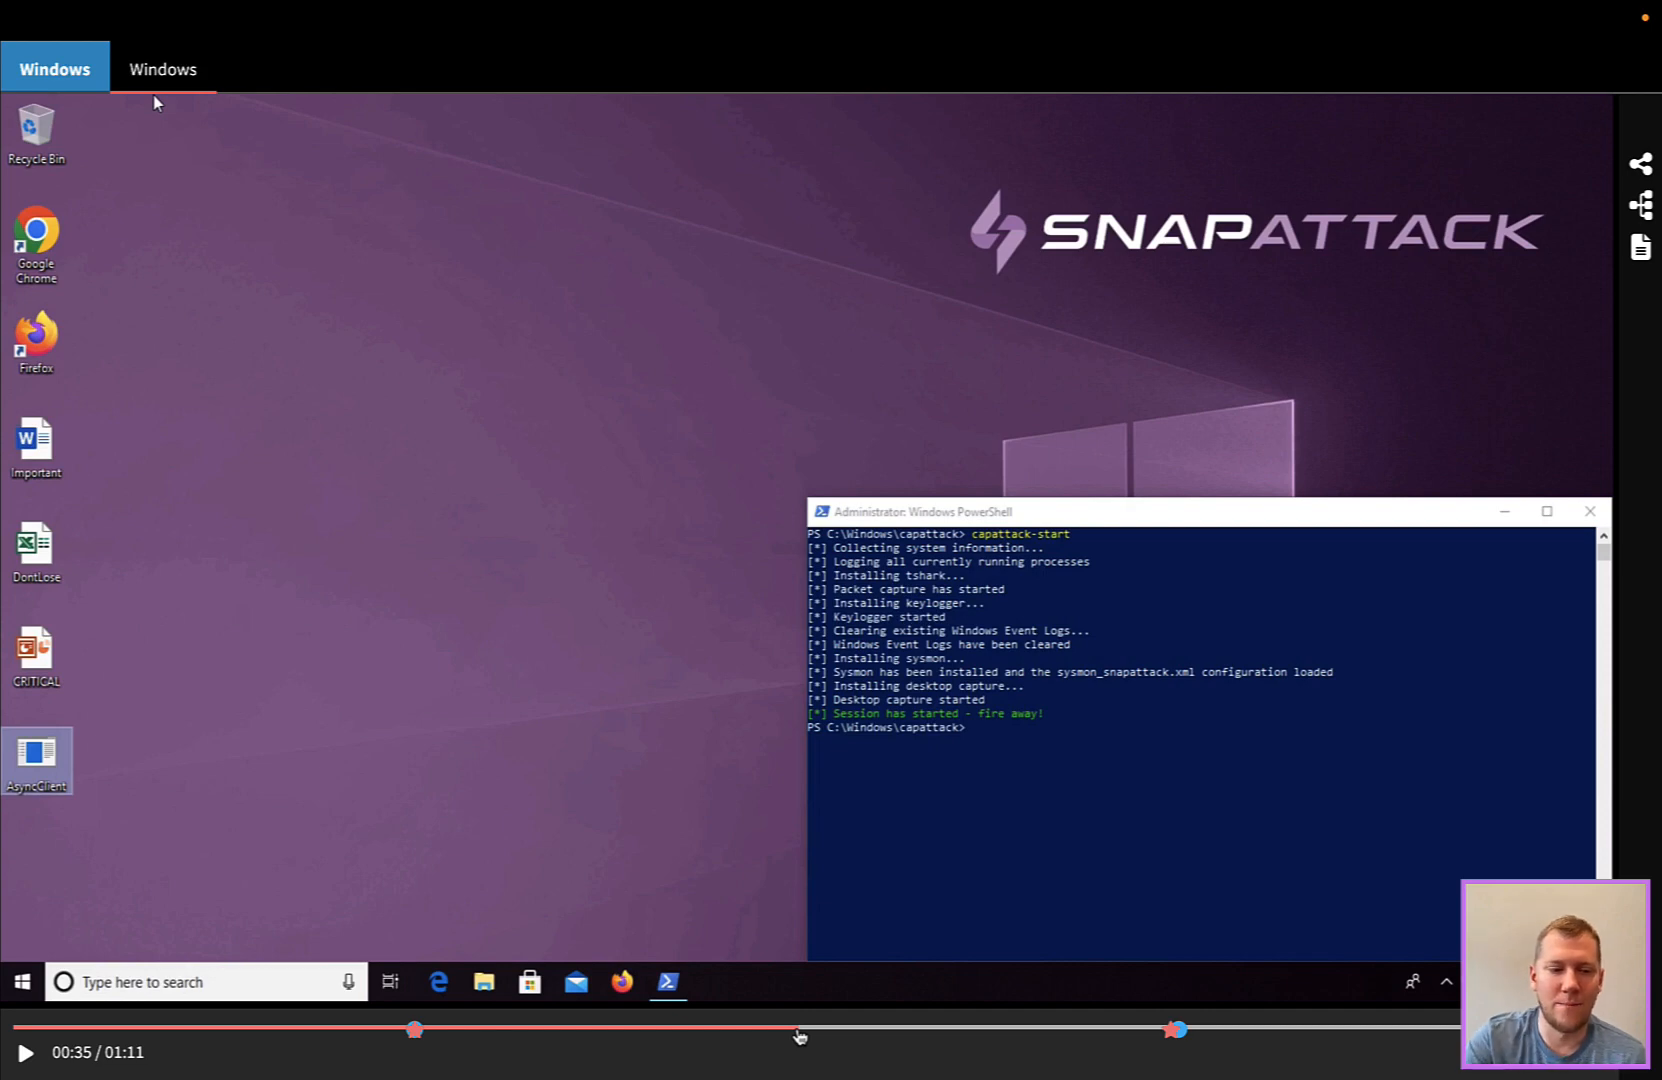
left_click(26, 1051)
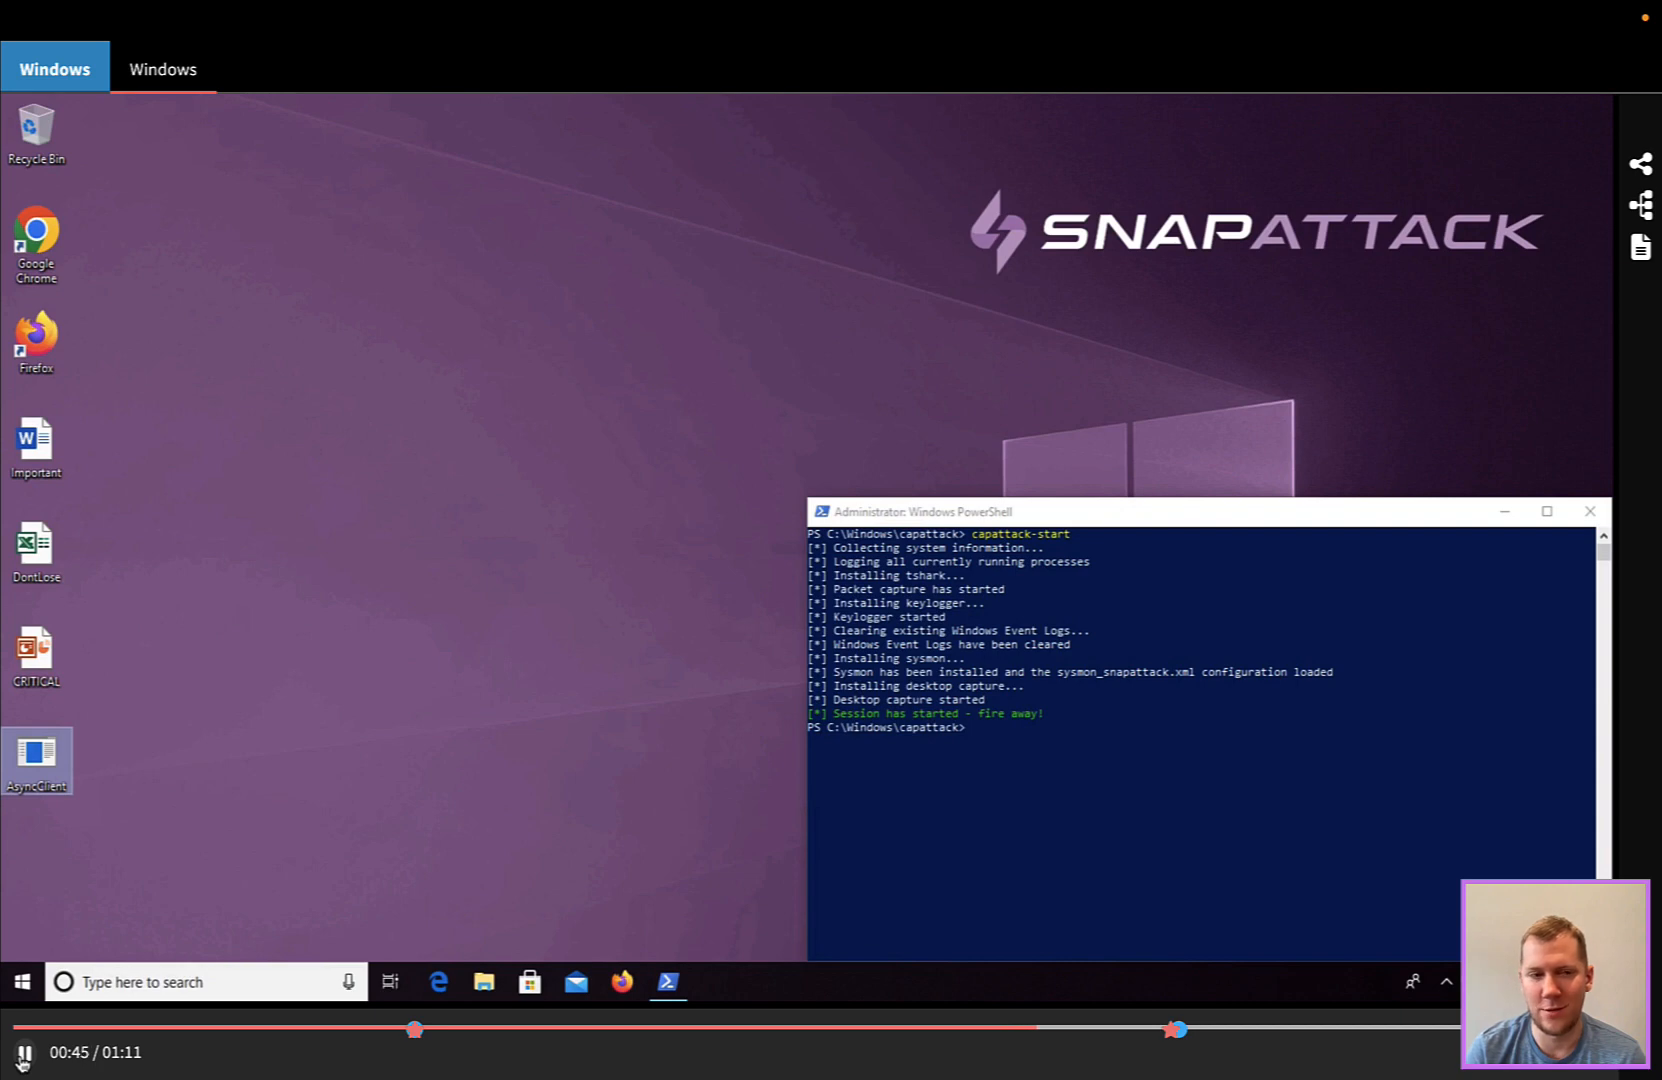
mouse_move(113, 103)
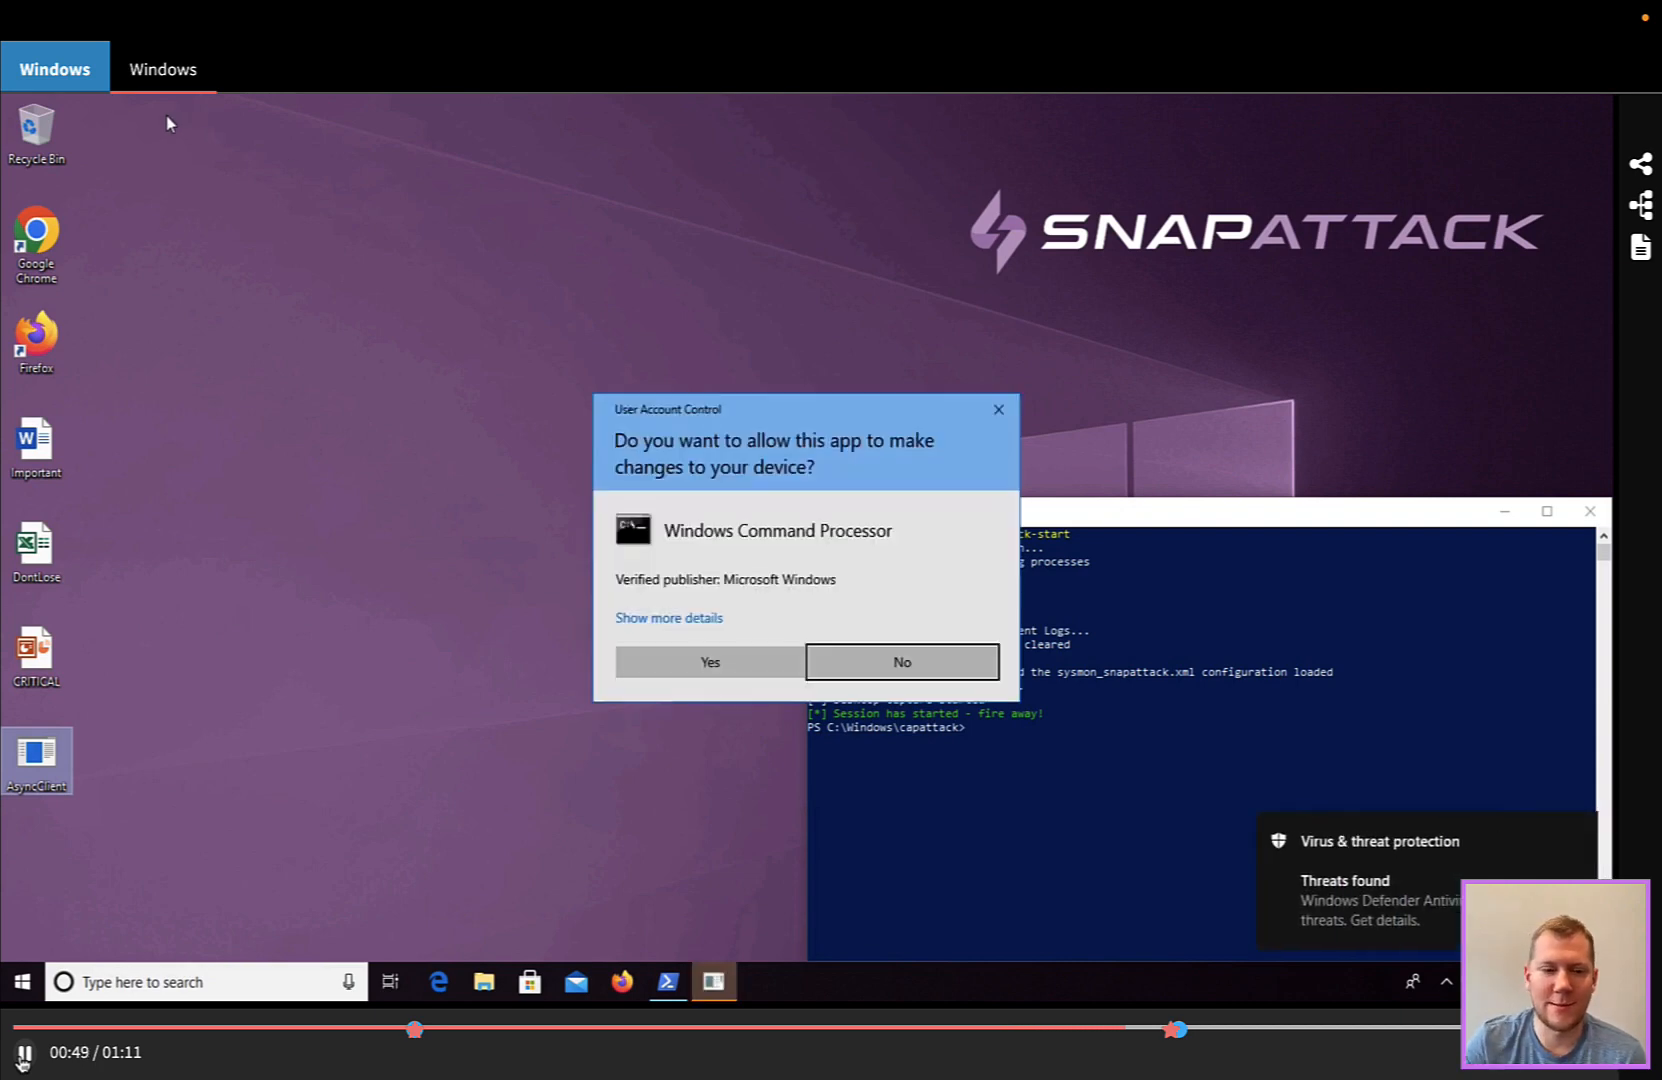
left_click(708, 661)
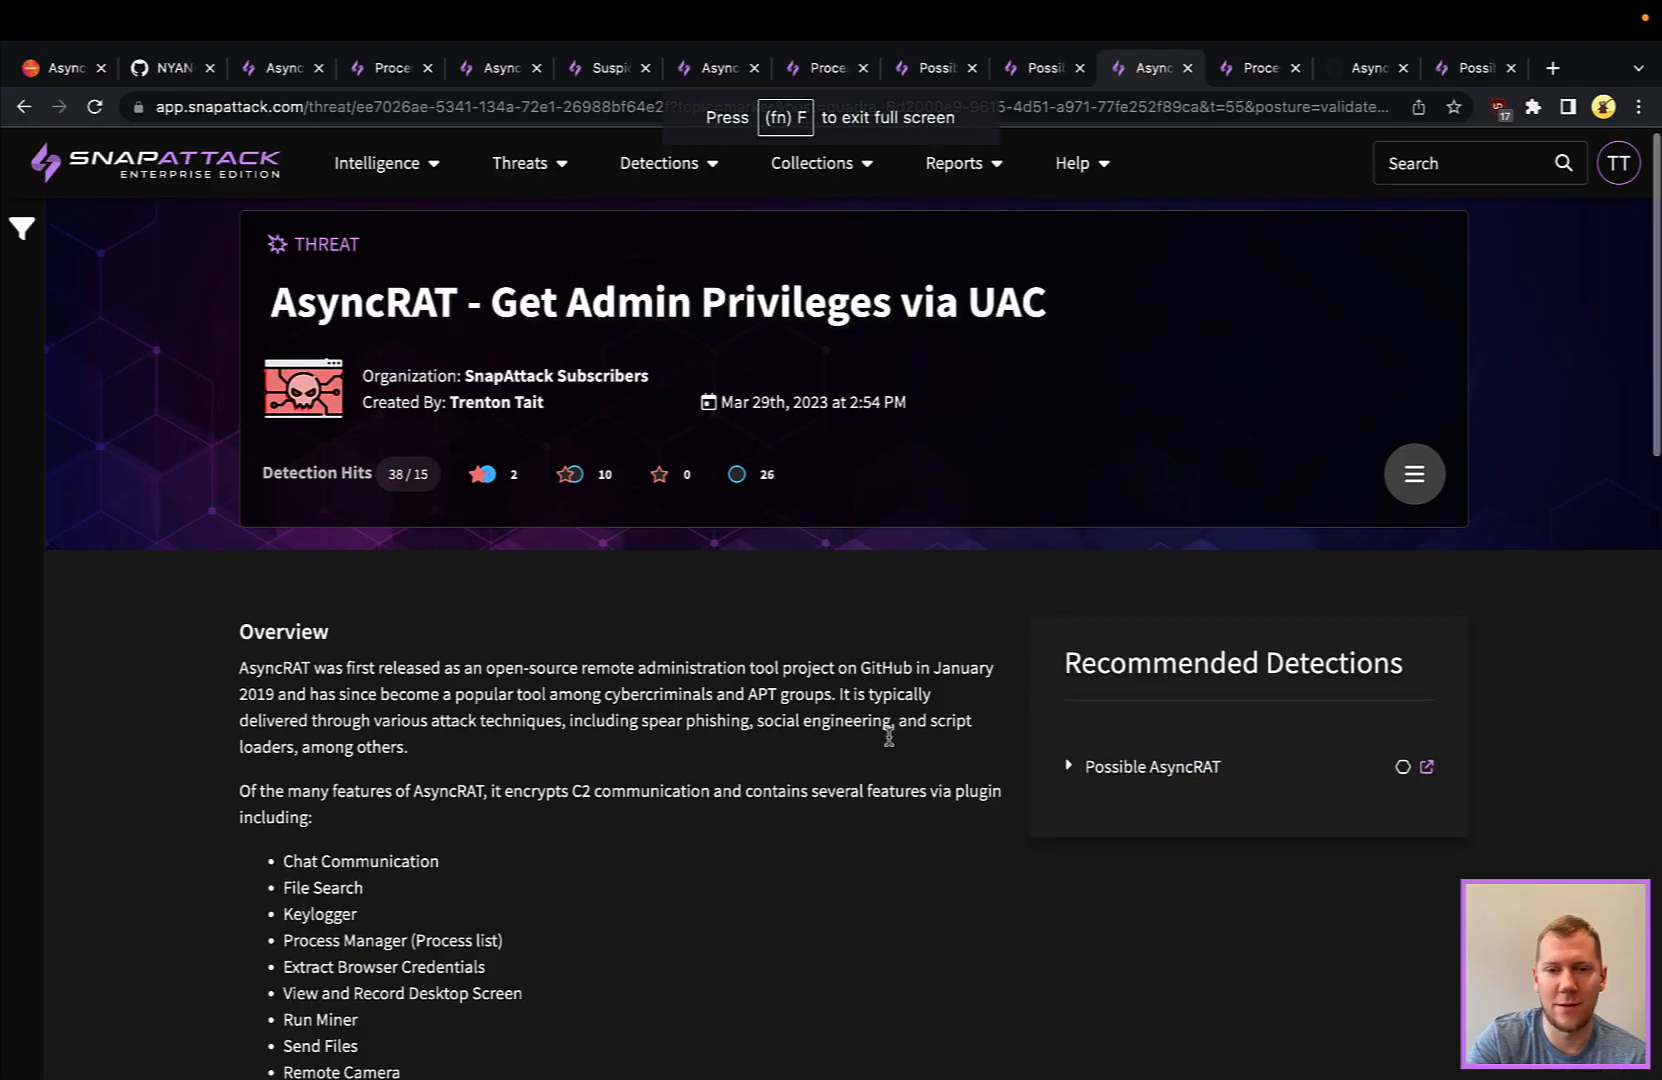
Inspect the process graph's cmd.exe and elevated AsyncClient.exe nodes, then open HandleUAC.cs on GitHub.
scroll("down", 3)
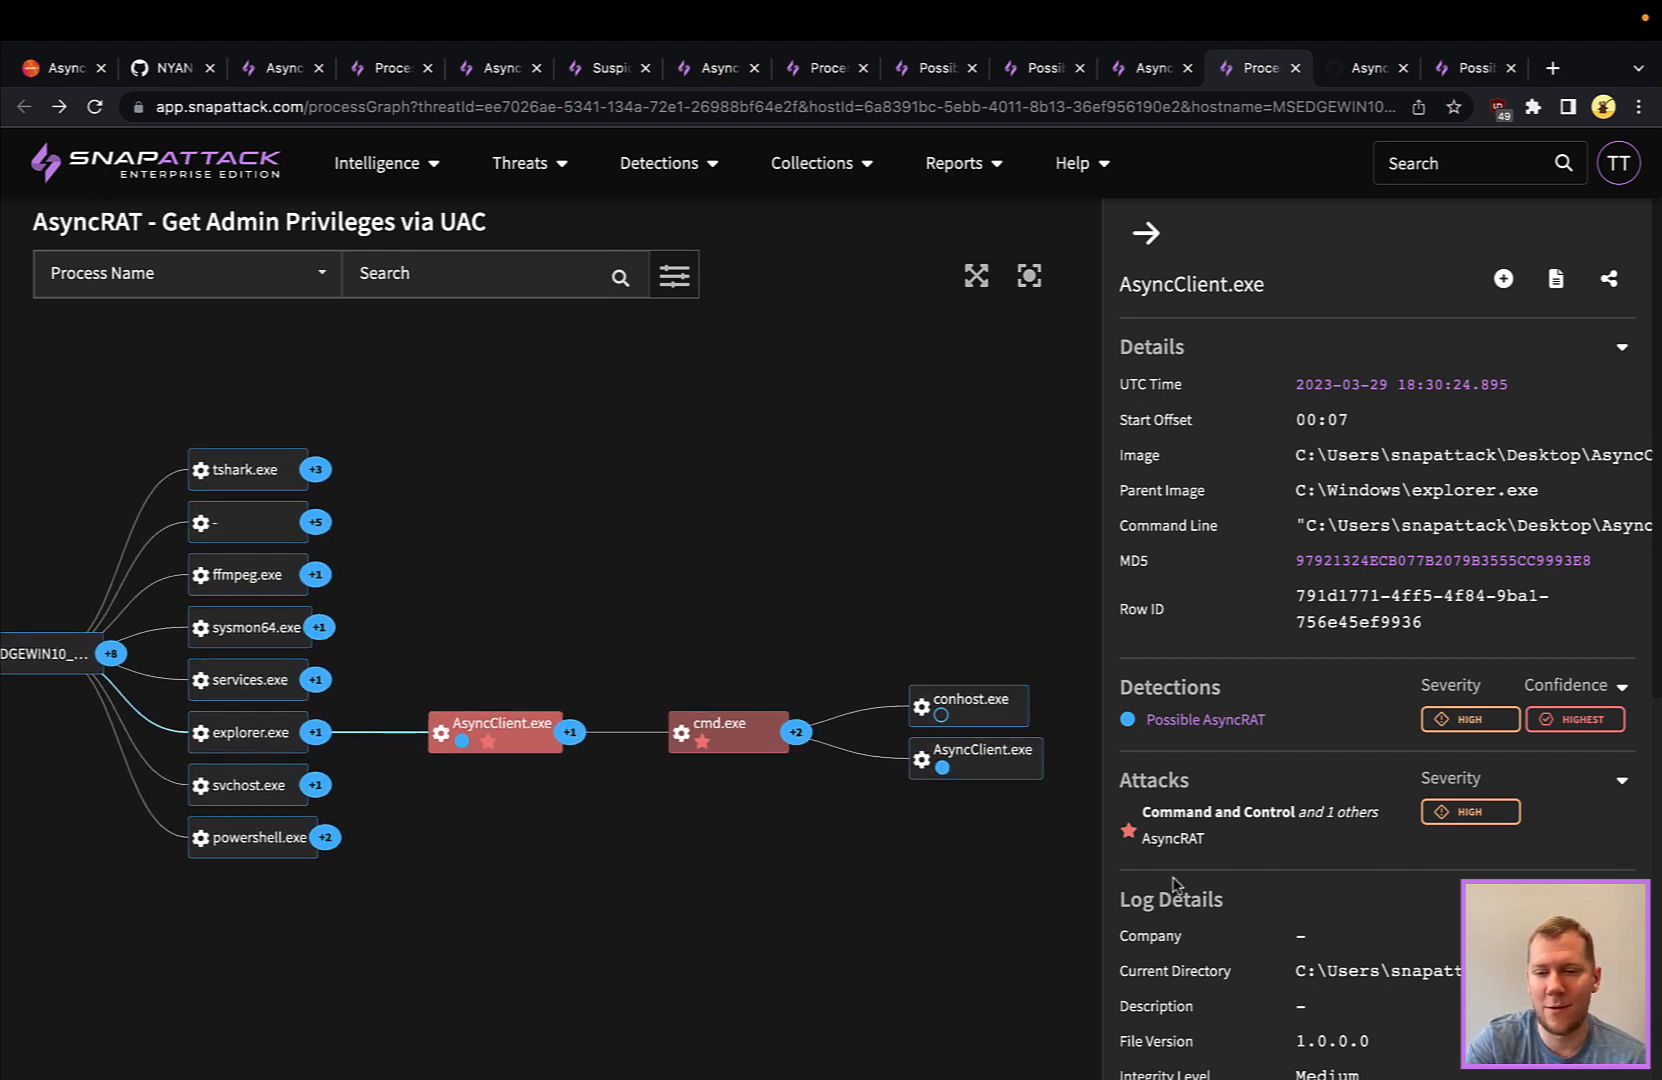
scroll("down", 3)
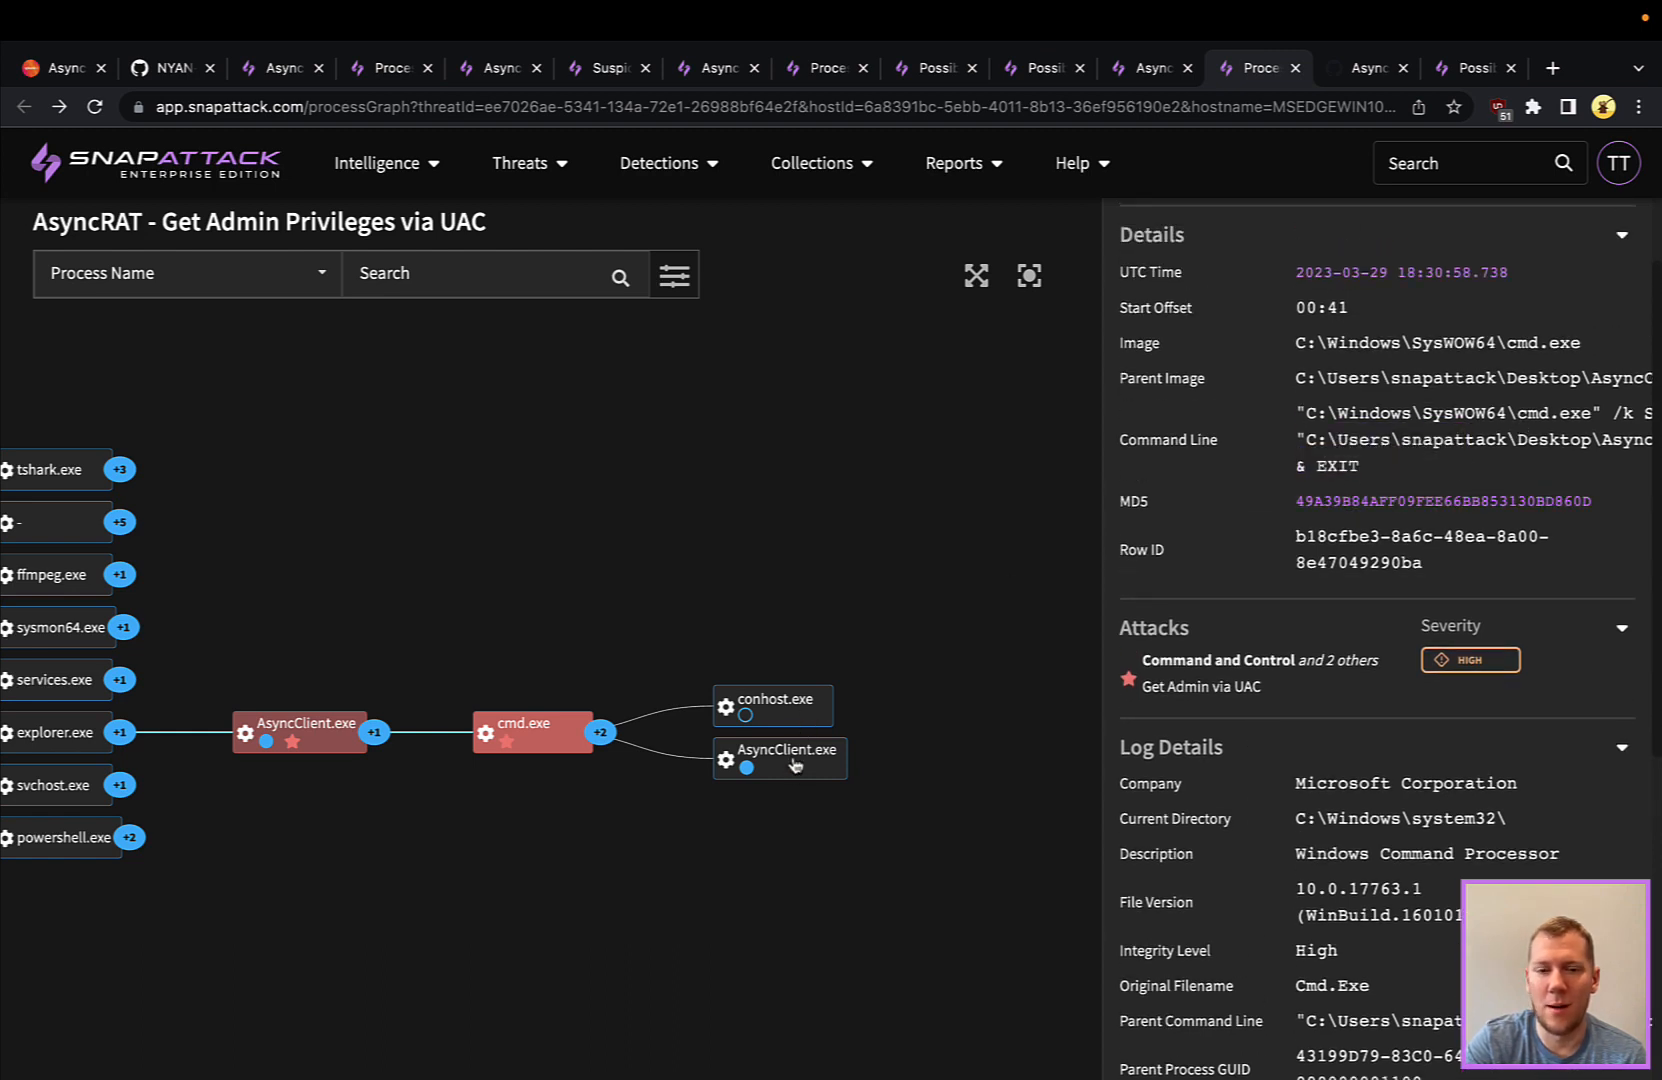
left_click(779, 758)
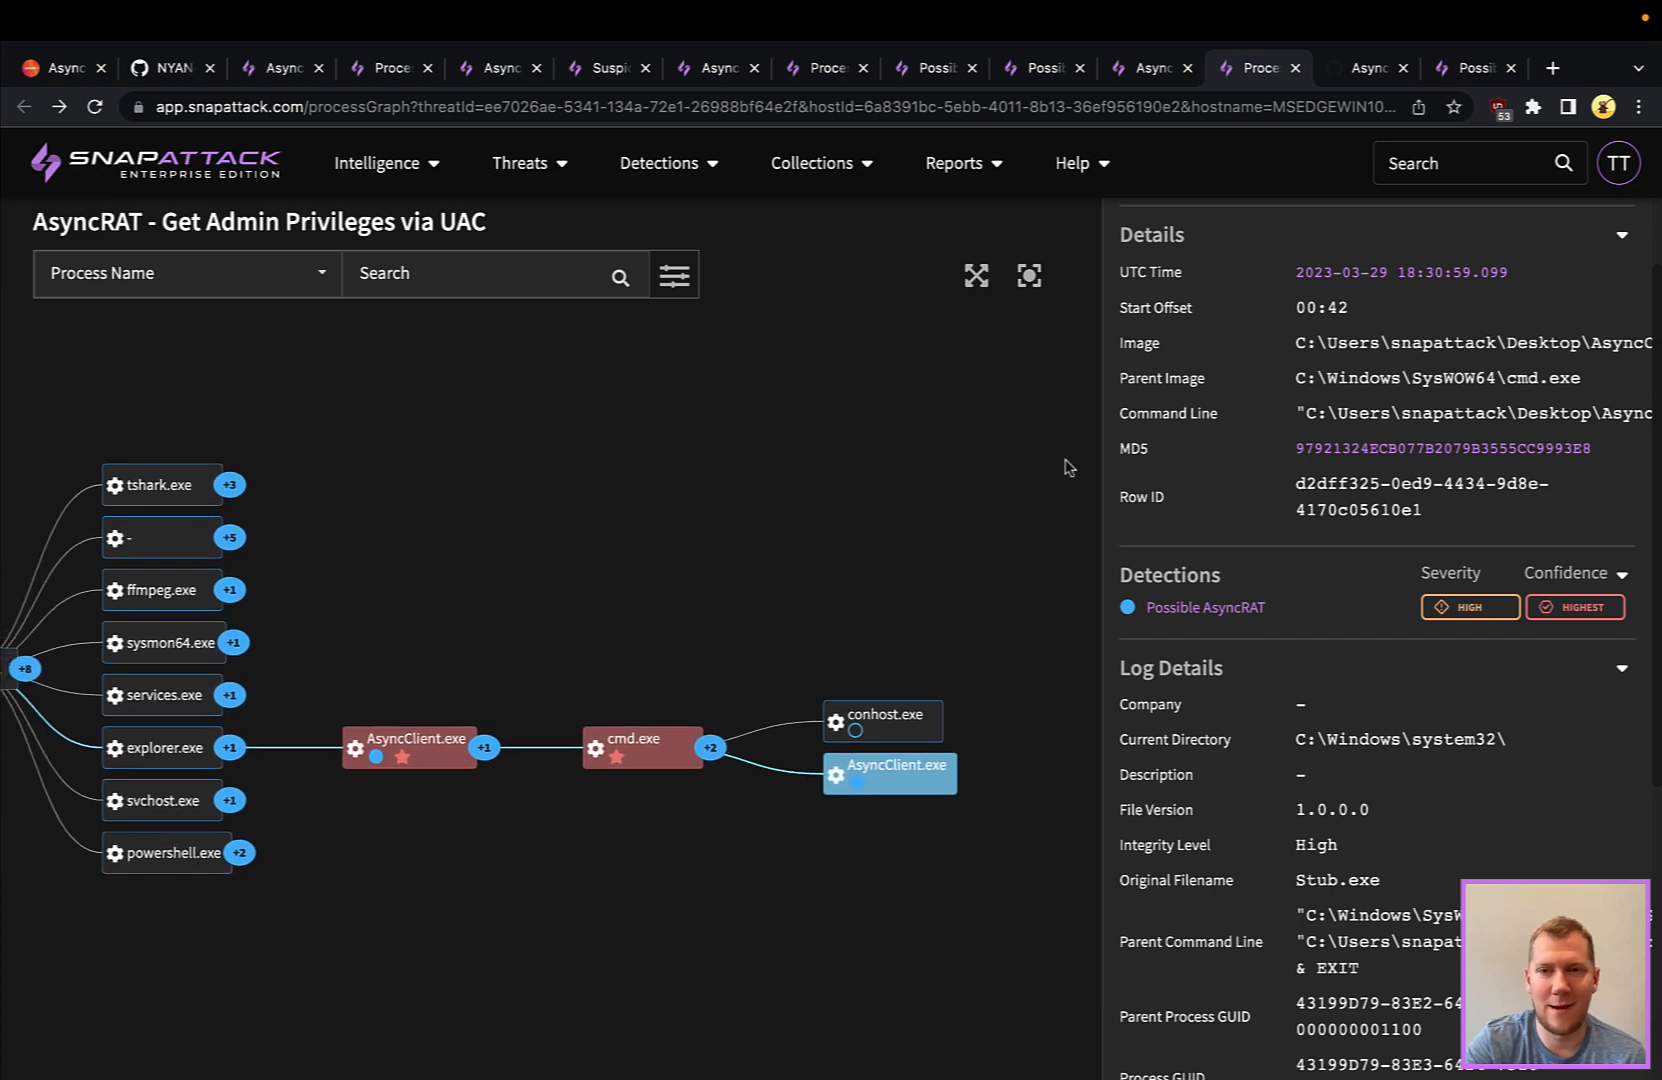
left_click(1362, 68)
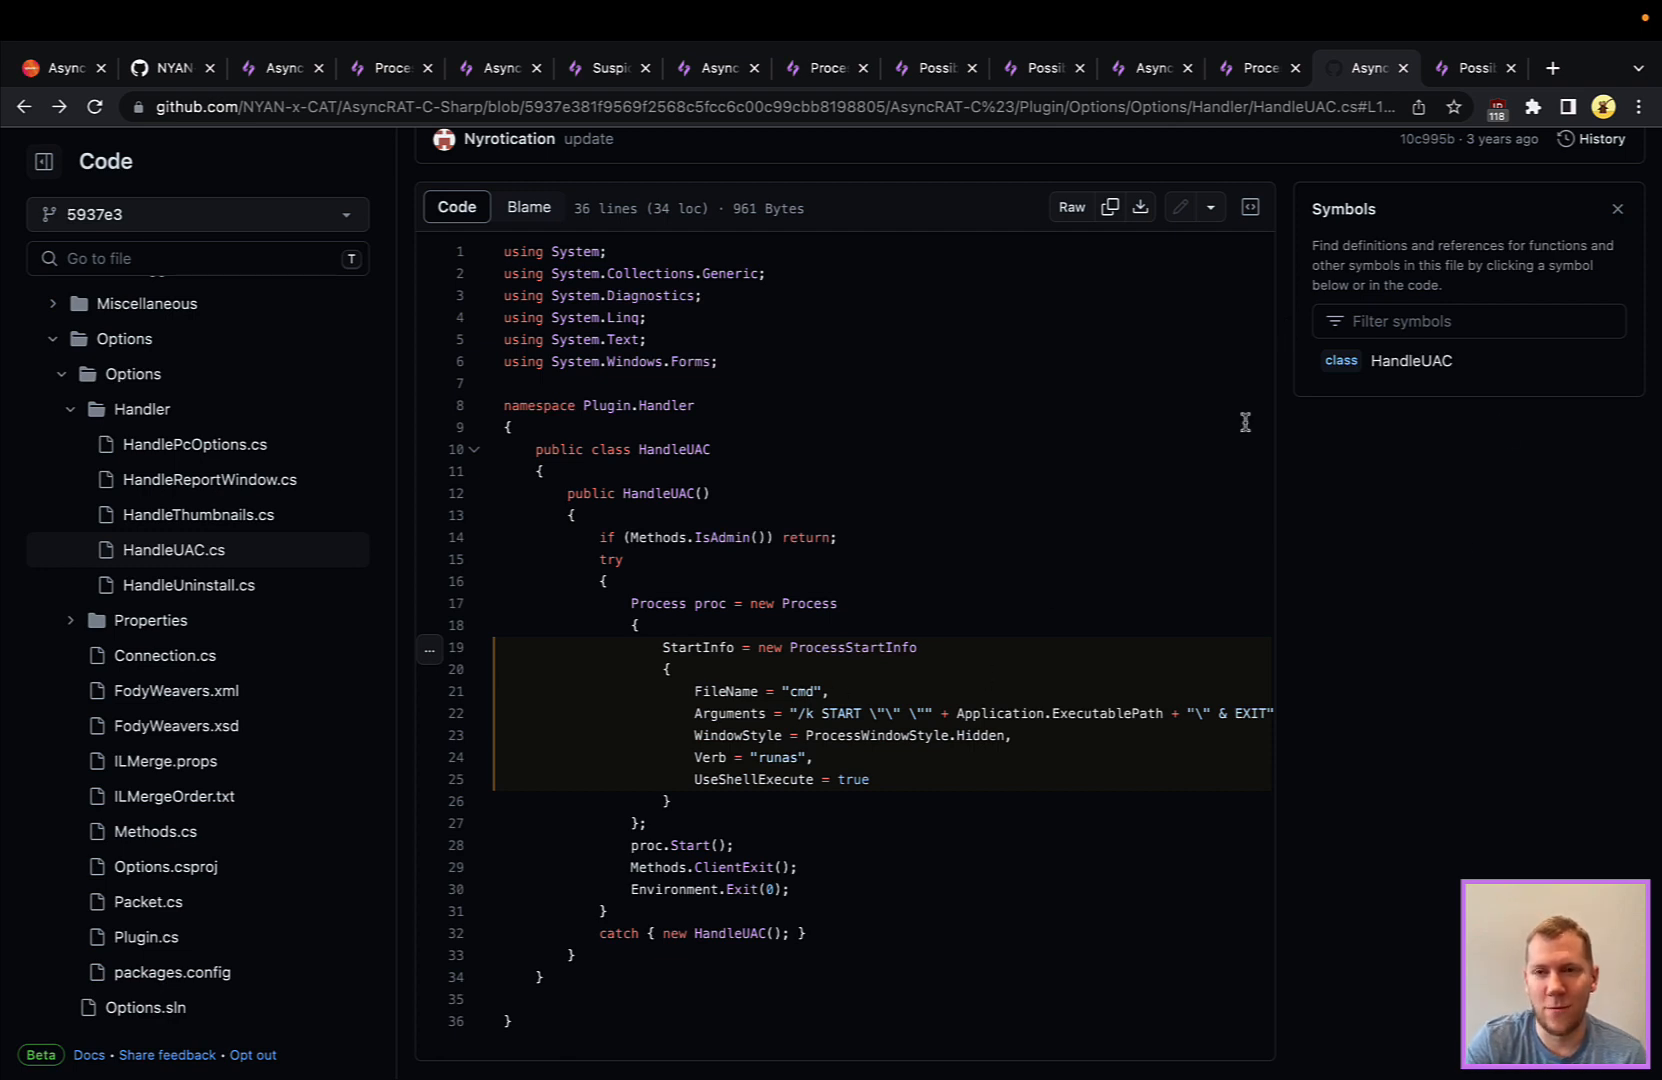
View HandleUAC.cs lines 19–25, then switch to the Possible UAC Bypass with AsyncRAT detection.
left_click(1468, 68)
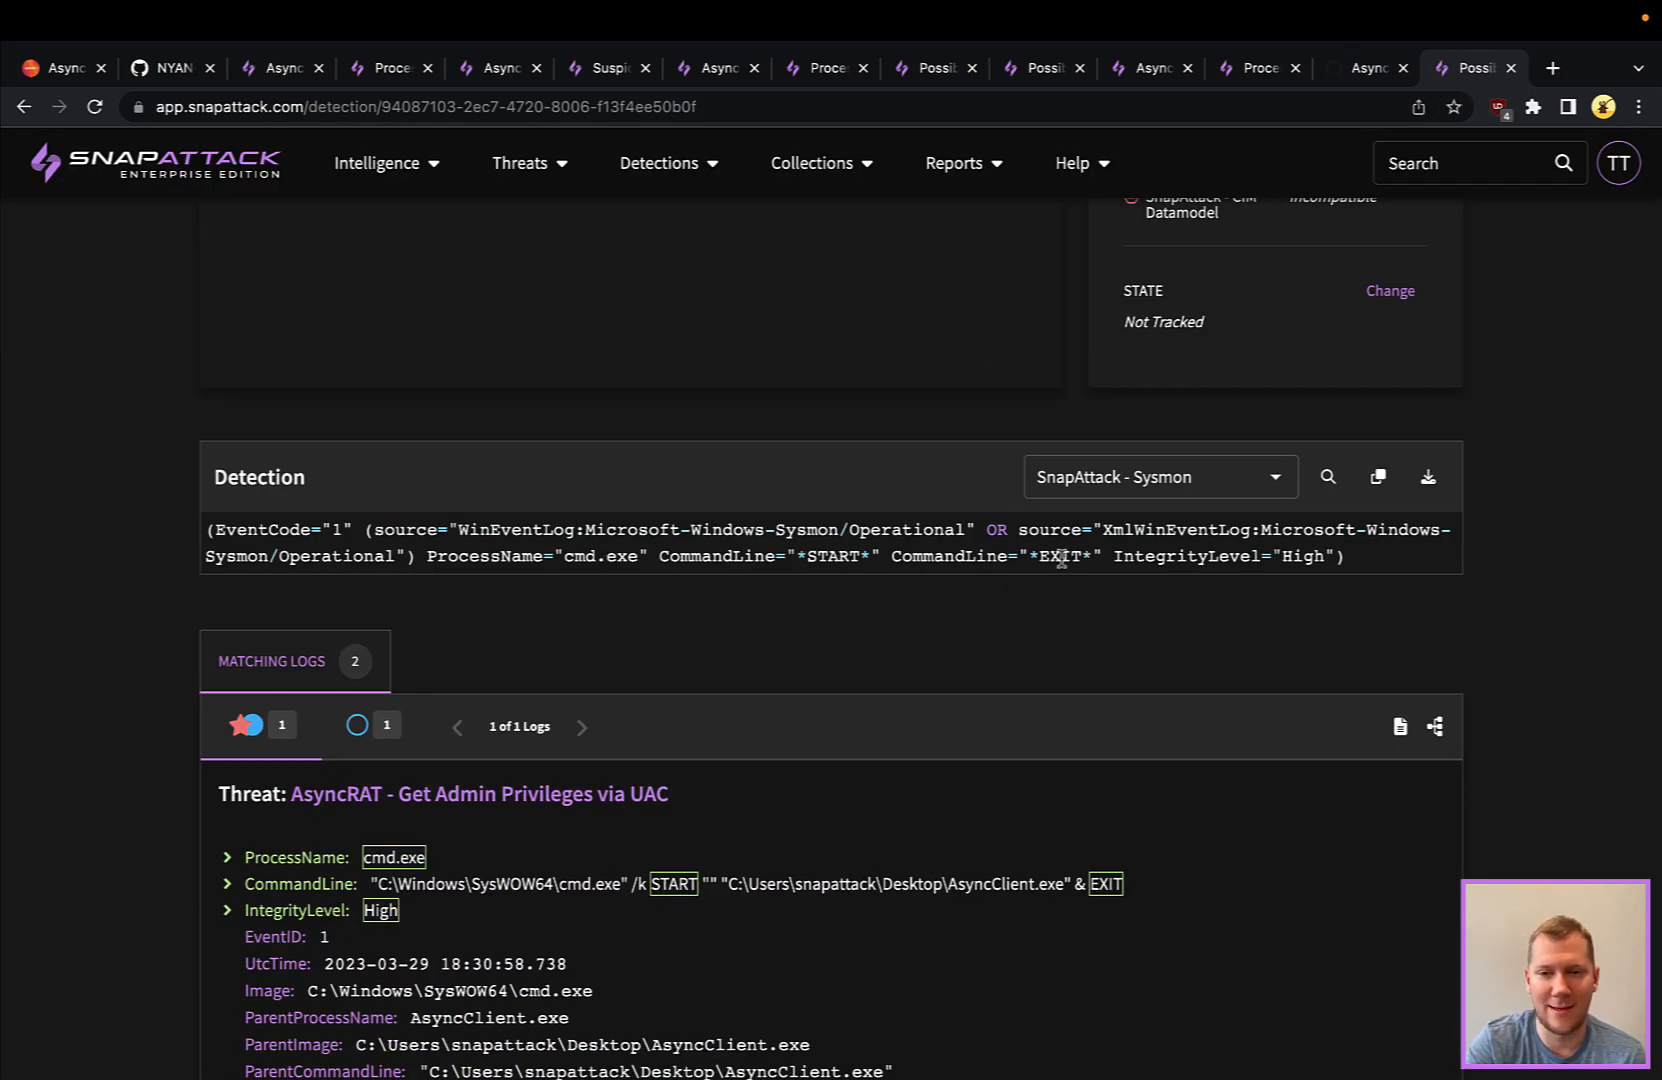
scroll("down", 3)
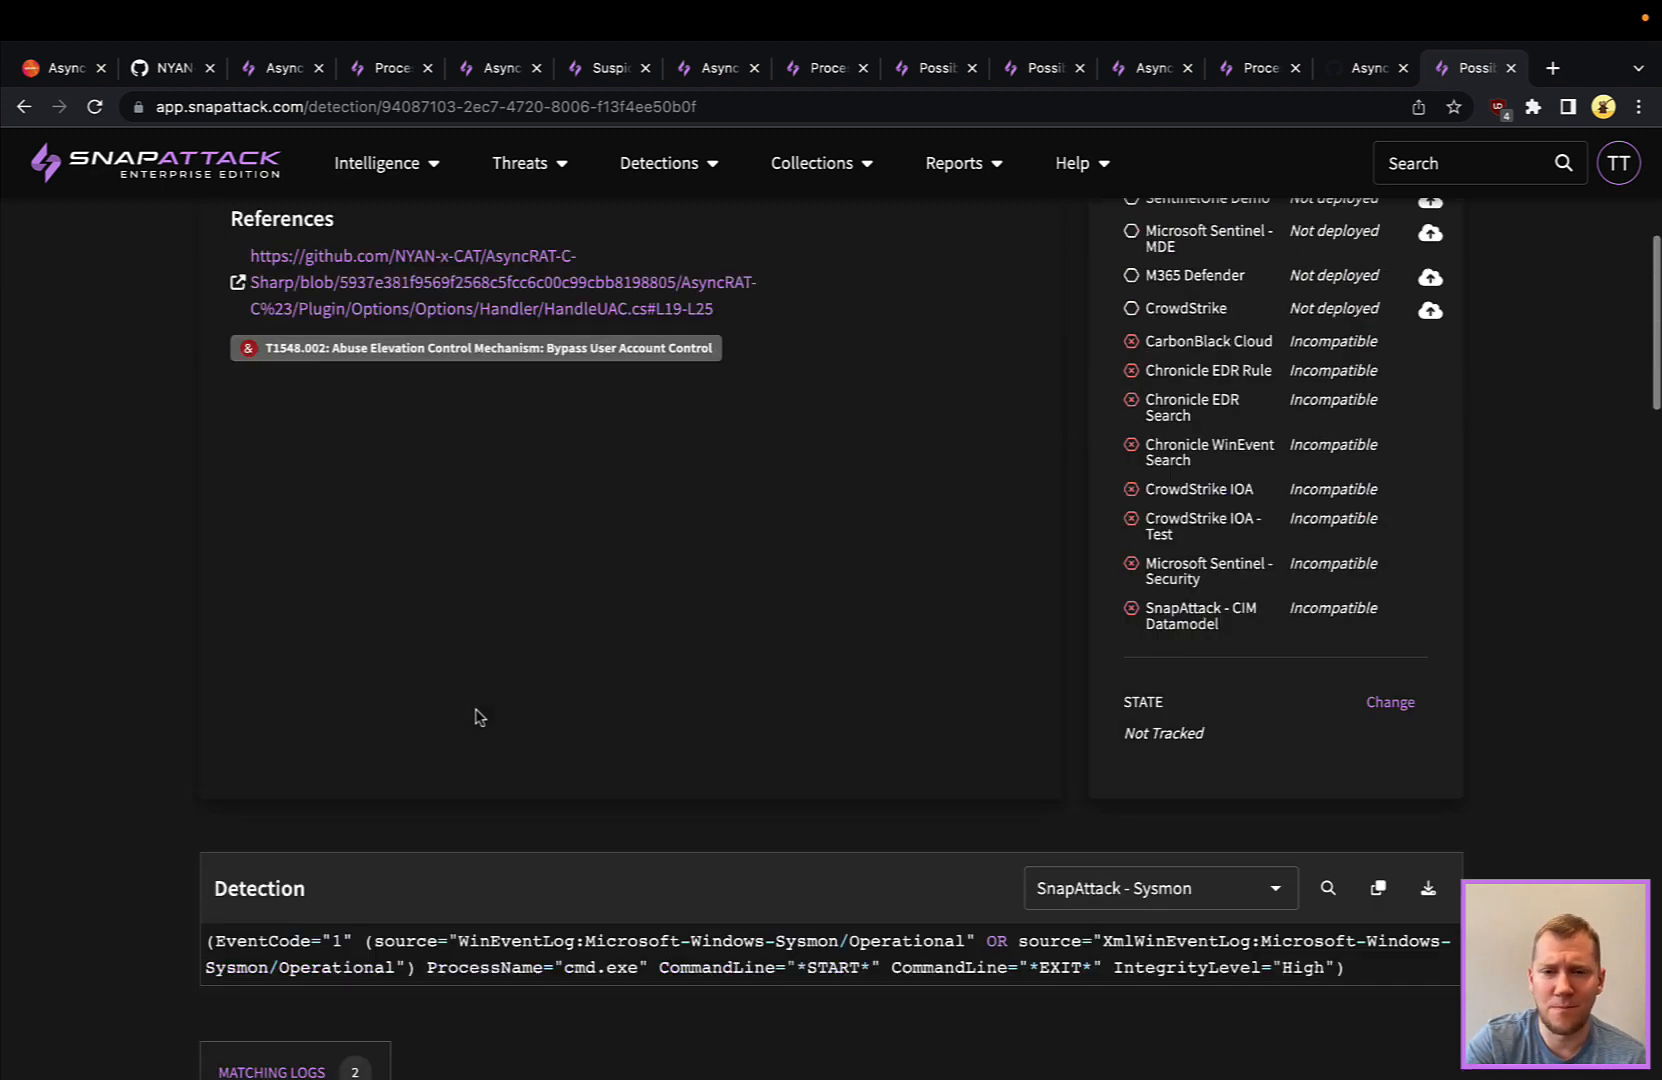
scroll("up", 3)
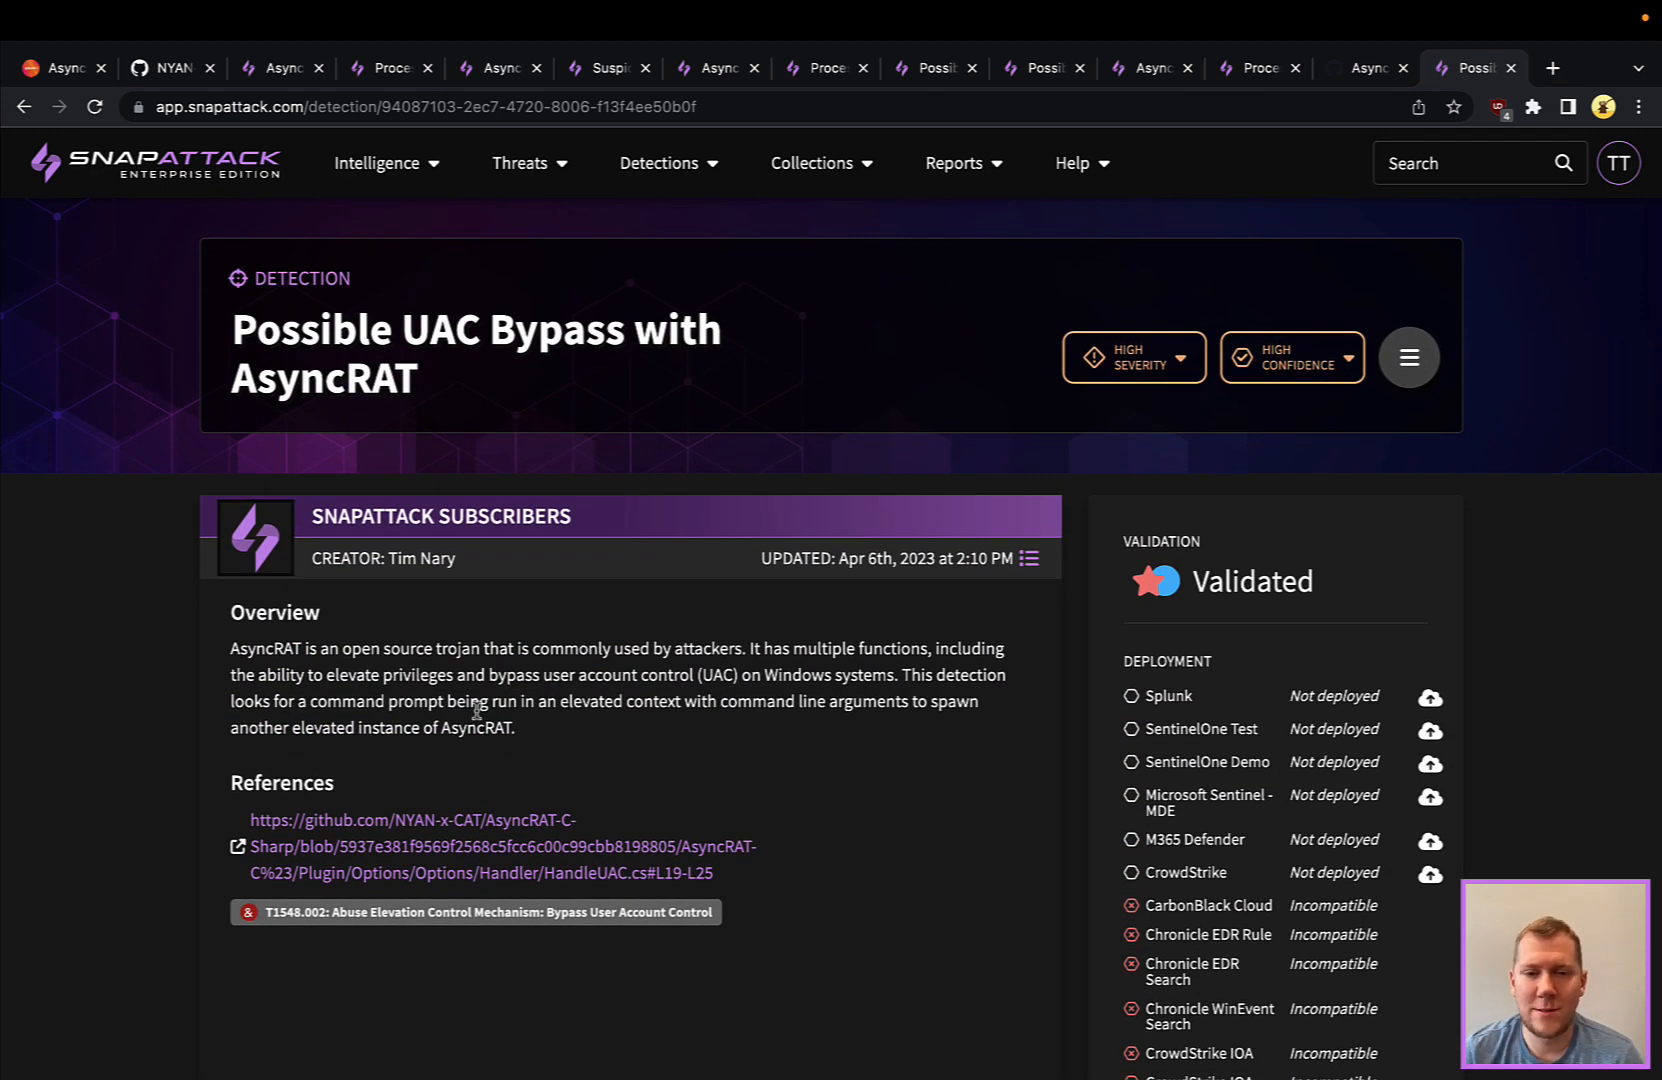